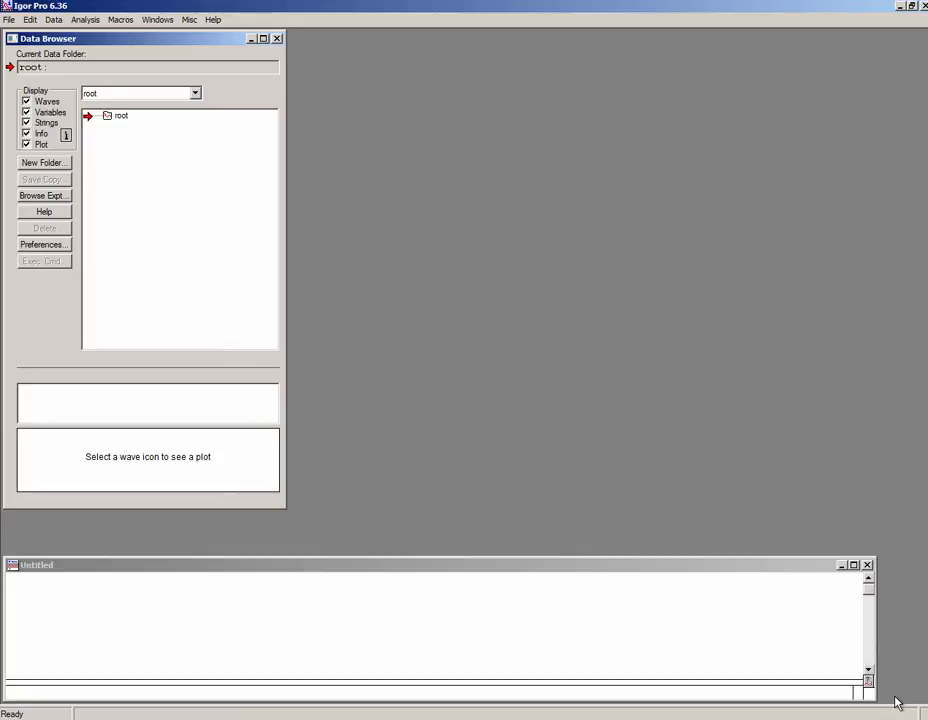
pyautogui.moveTo(844, 488)
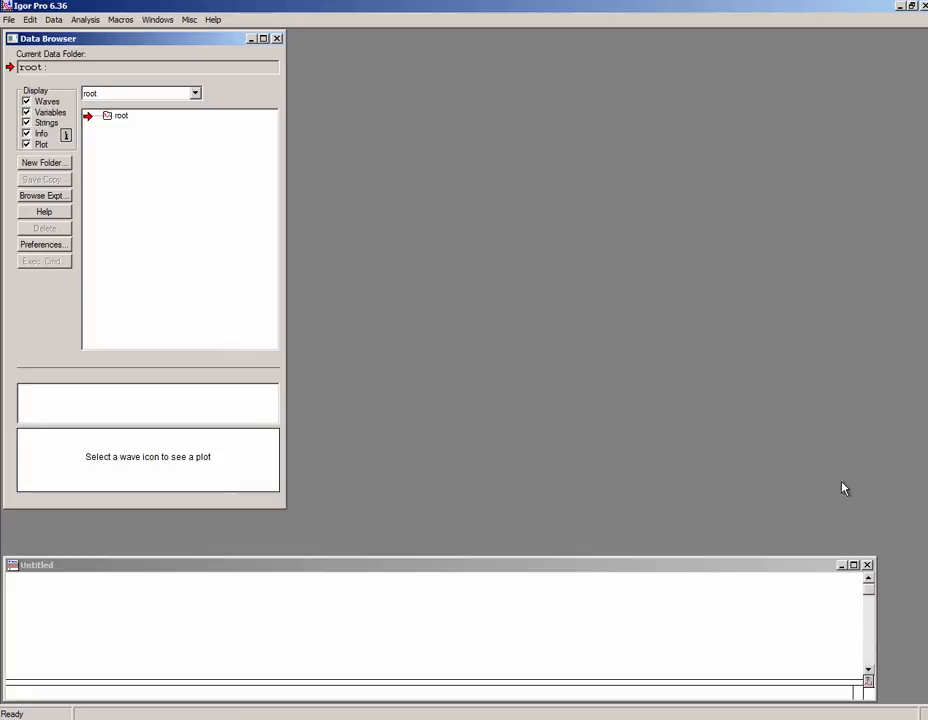
pyautogui.moveTo(506, 204)
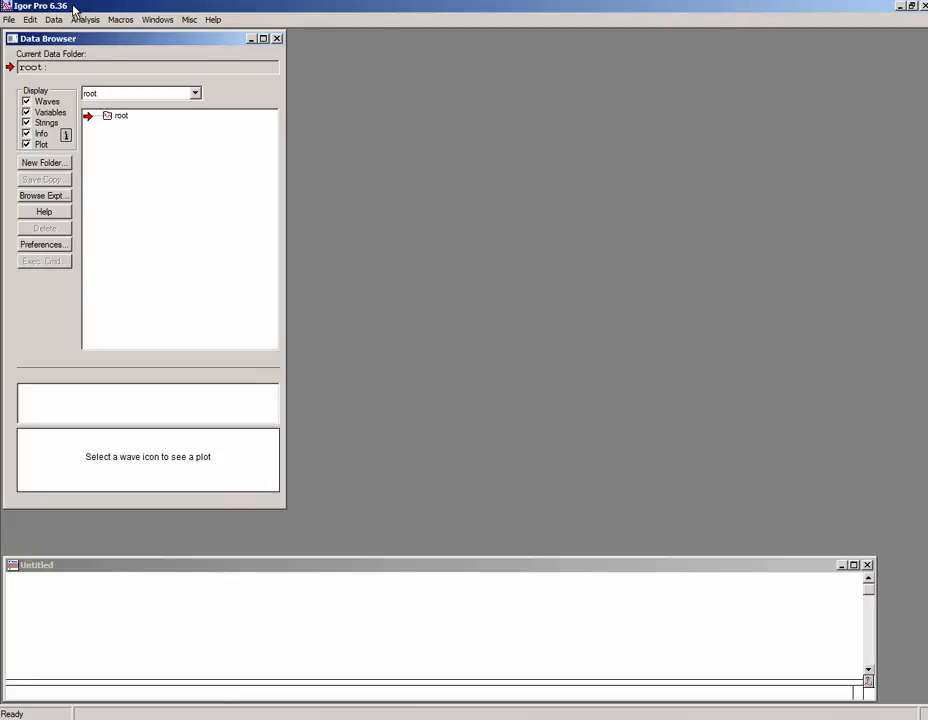
# Step: Load the Irena macros and bring up the SAS tools list for data import
pyautogui.click(120, 20)
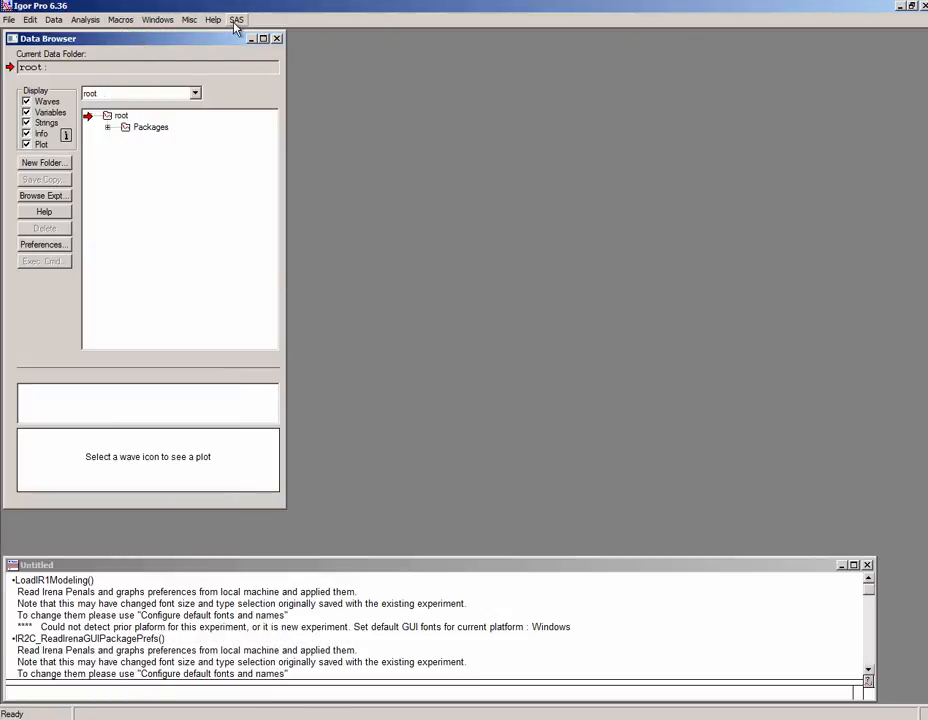
pyautogui.click(236, 20)
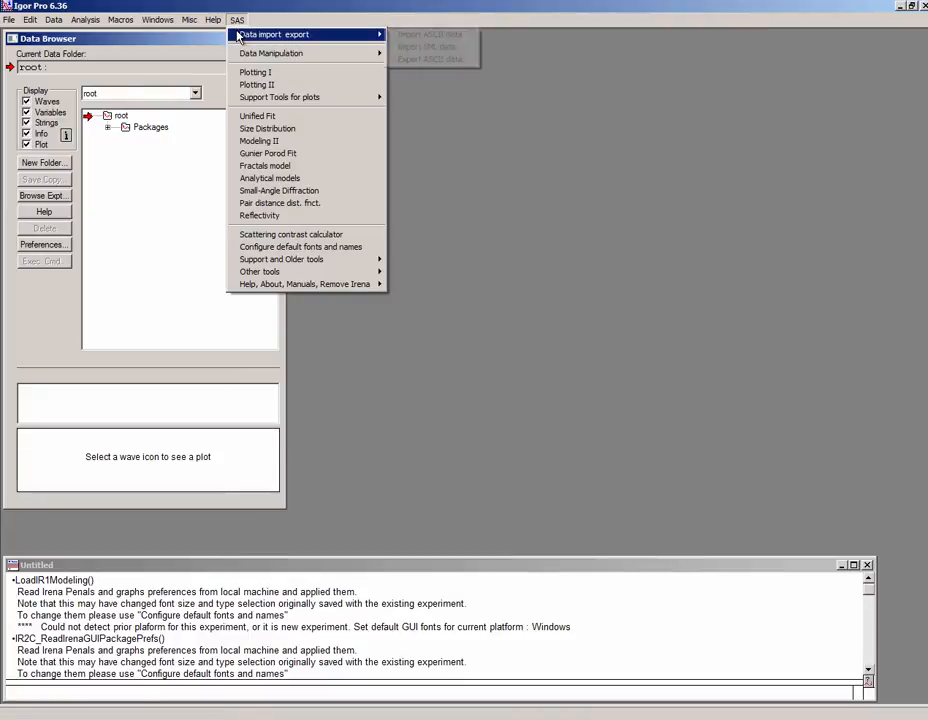
pyautogui.moveTo(276, 34)
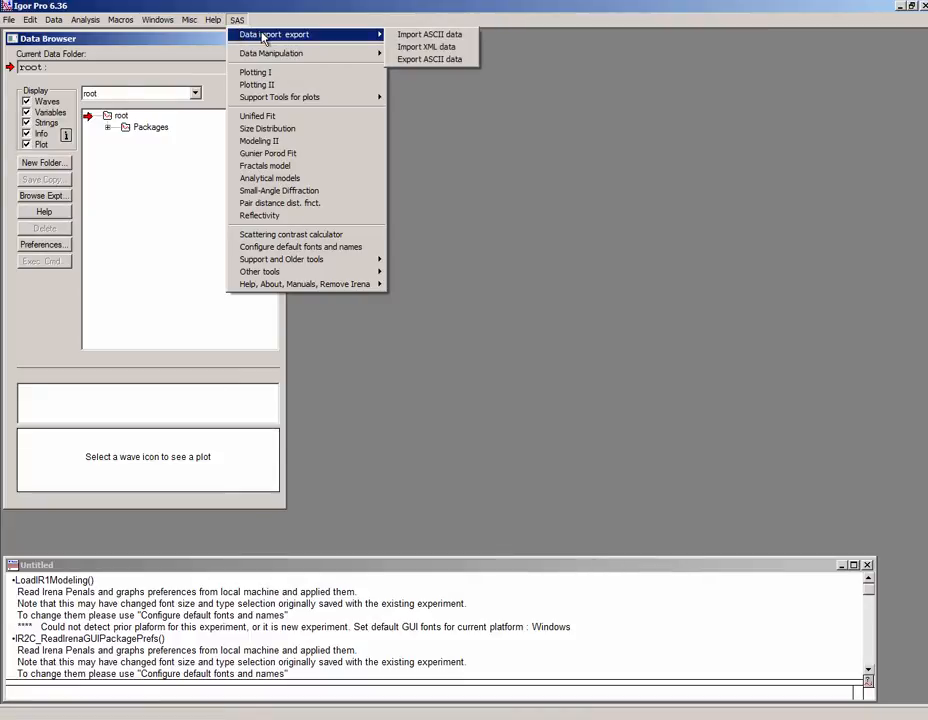
pyautogui.moveTo(428, 34)
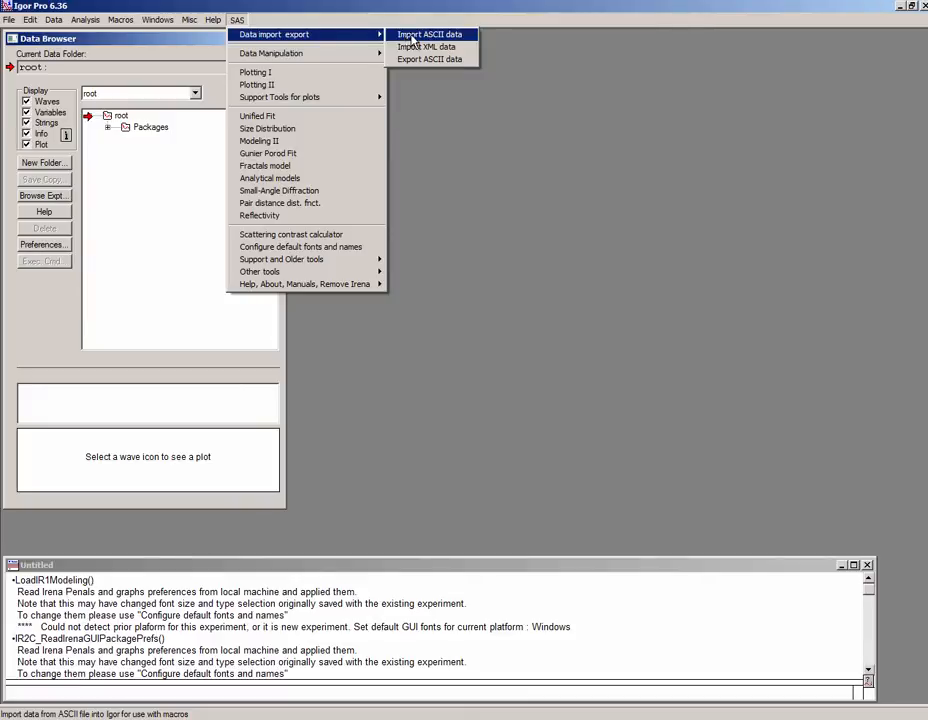
# Step: Start the ASCII data import tool and set the default panel font to Times New Roman
pyautogui.click(428, 34)
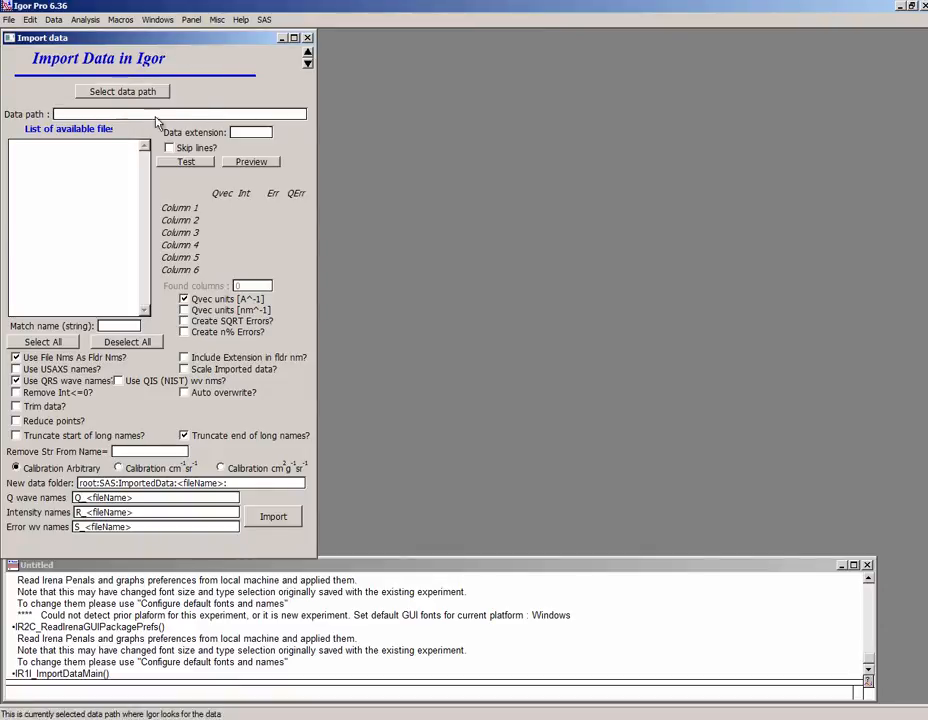
pyautogui.moveTo(256, 96)
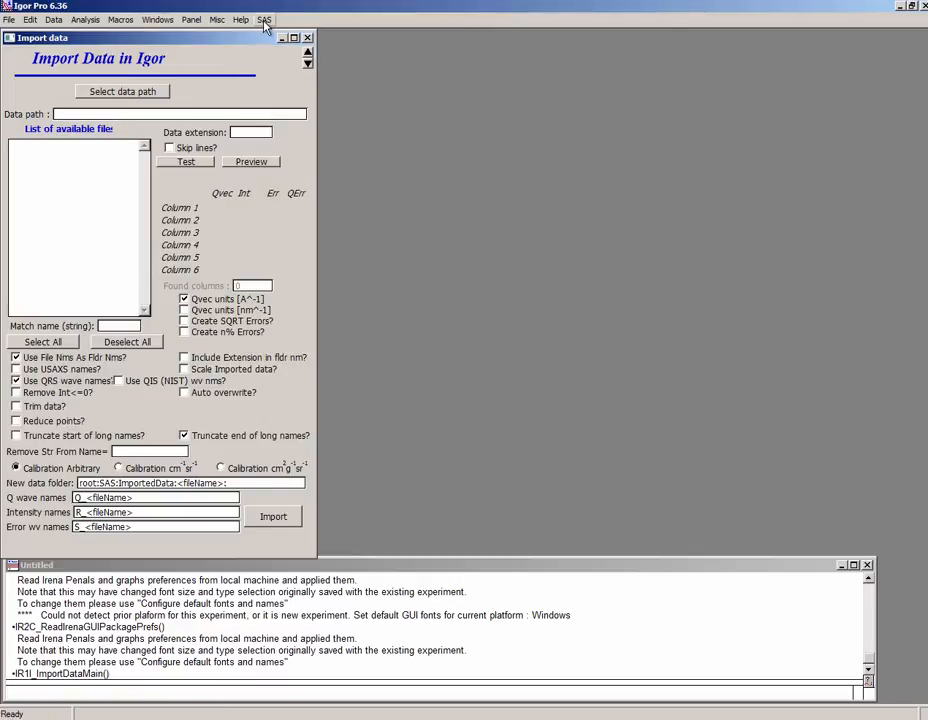
pyautogui.click(264, 20)
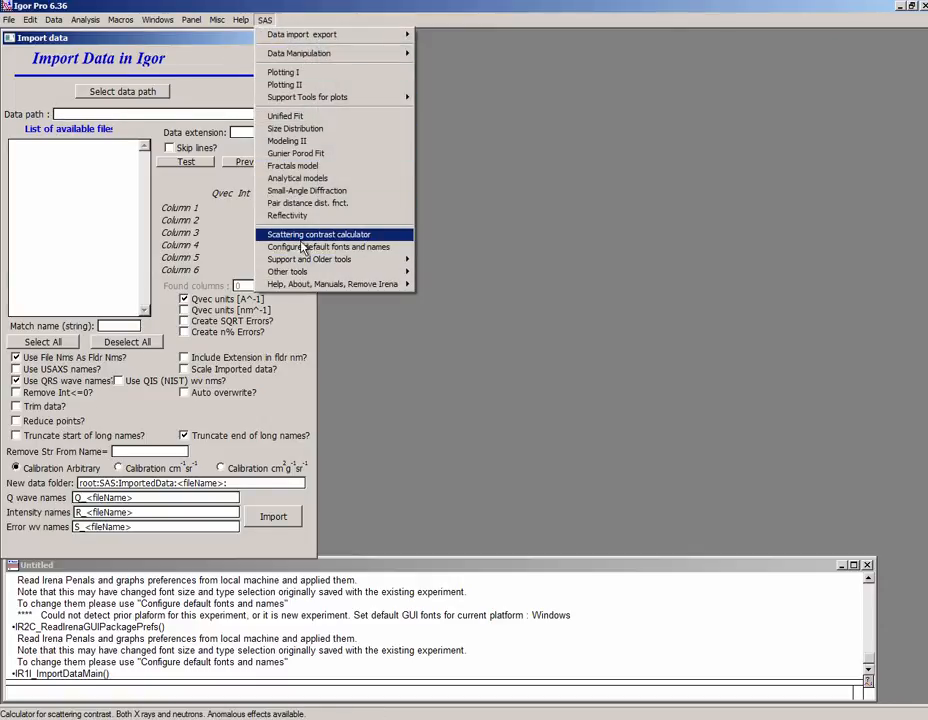
pyautogui.click(328, 248)
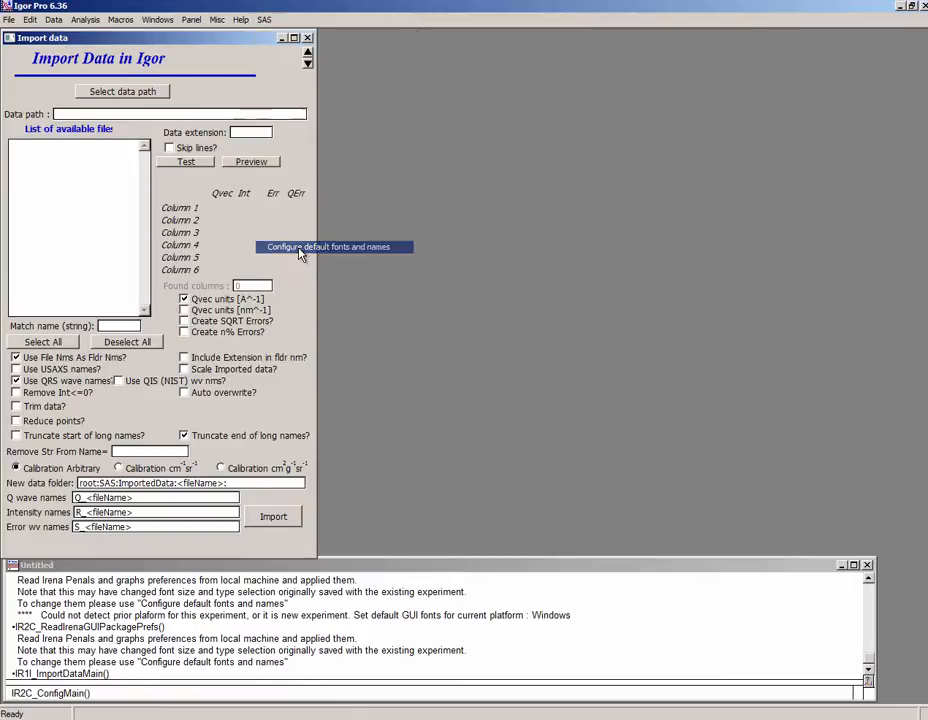
pyautogui.click(328, 248)
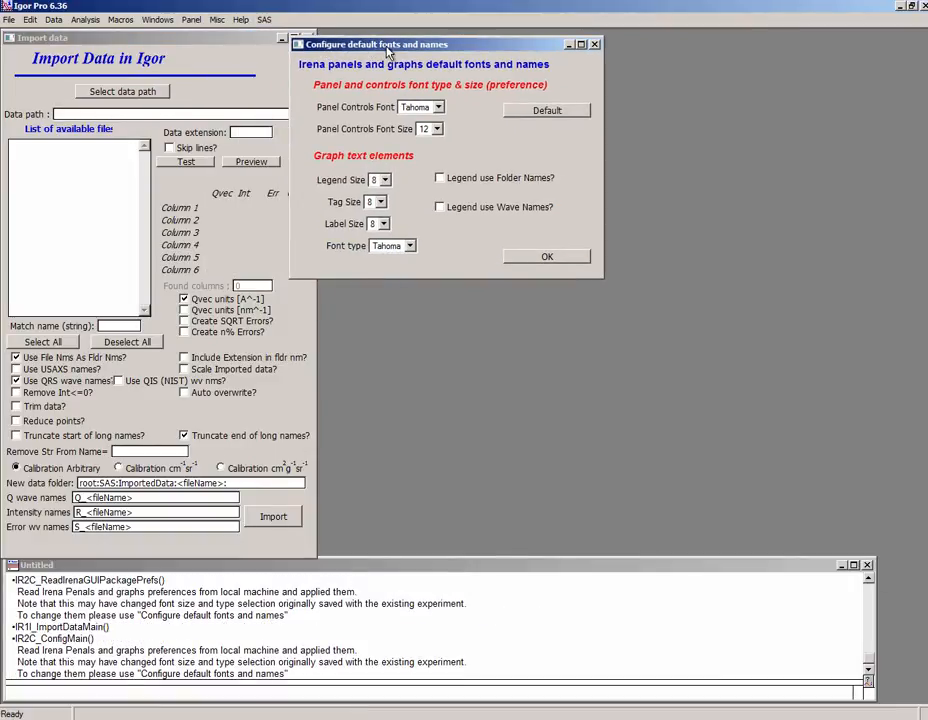
pyautogui.click(436, 108)
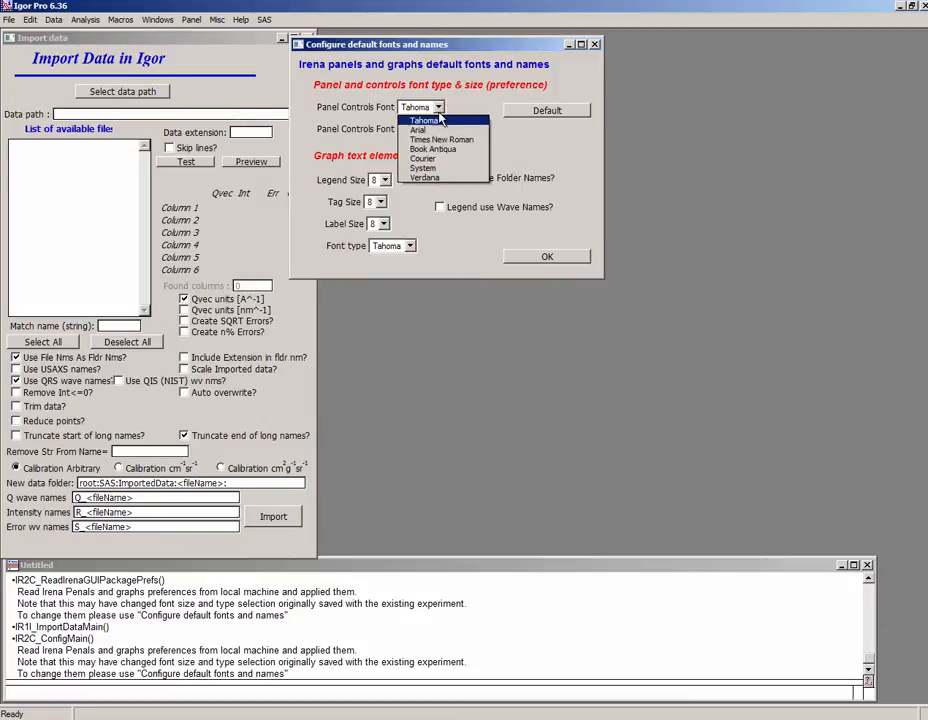
pyautogui.click(444, 140)
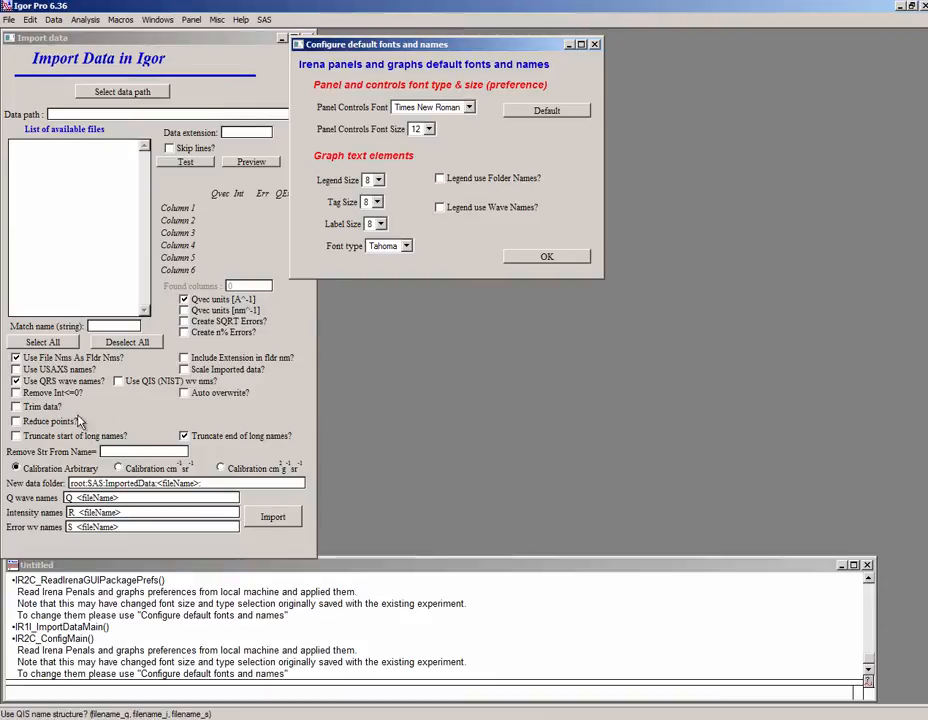
pyautogui.moveTo(420, 160)
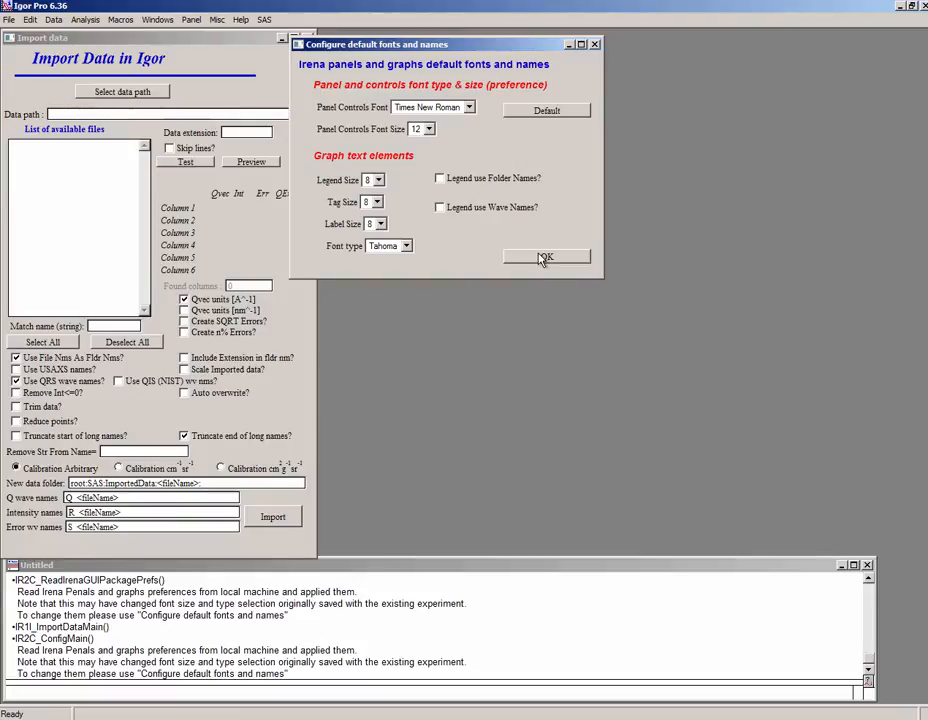
# Step: Confirm the fonts, set the data path to Irena Example Data\Other examples and select the Two population nanomaterial .dat file
pyautogui.click(546, 256)
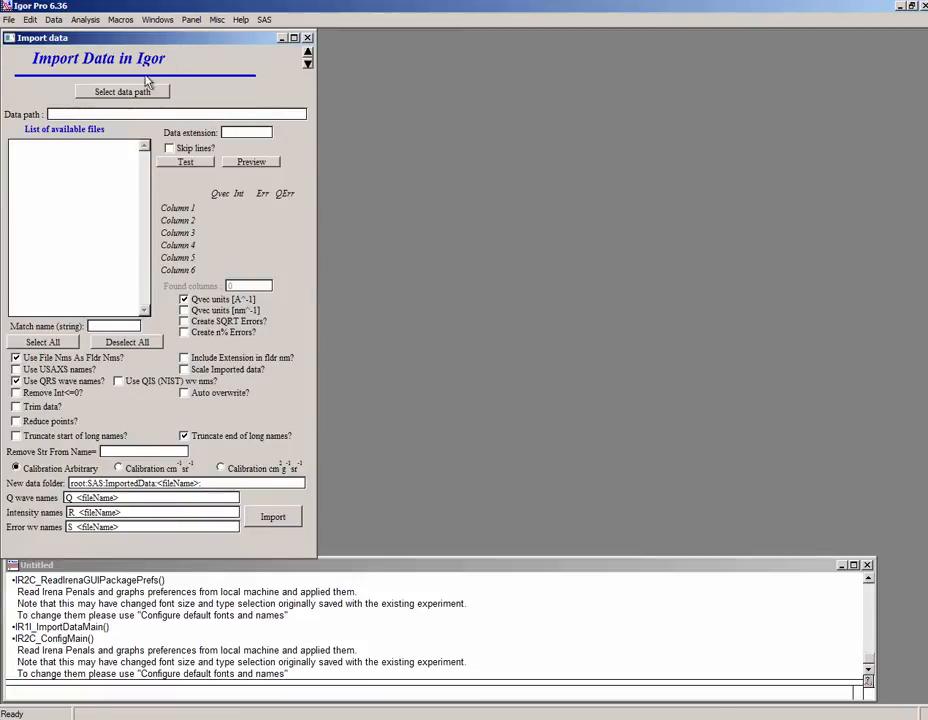
pyautogui.moveTo(90, 44)
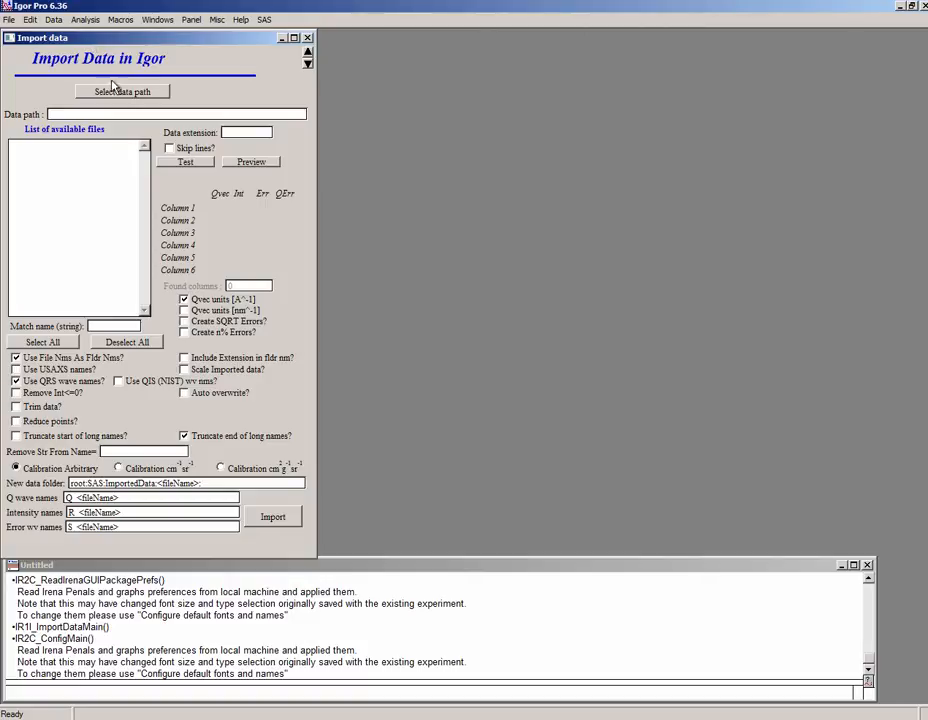
pyautogui.moveTo(122, 92)
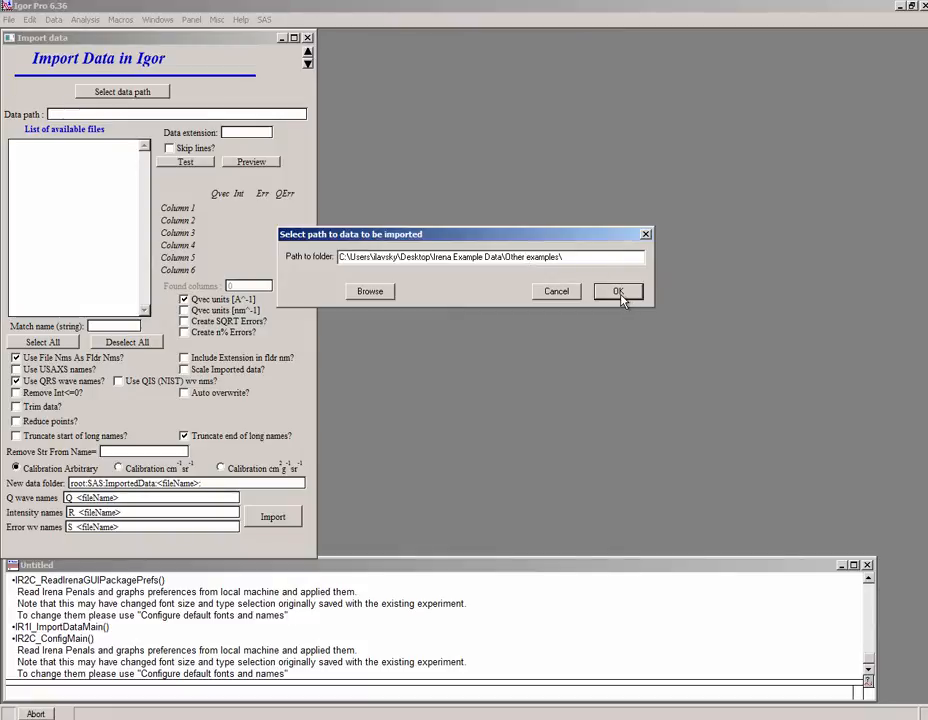
pyautogui.click(368, 292)
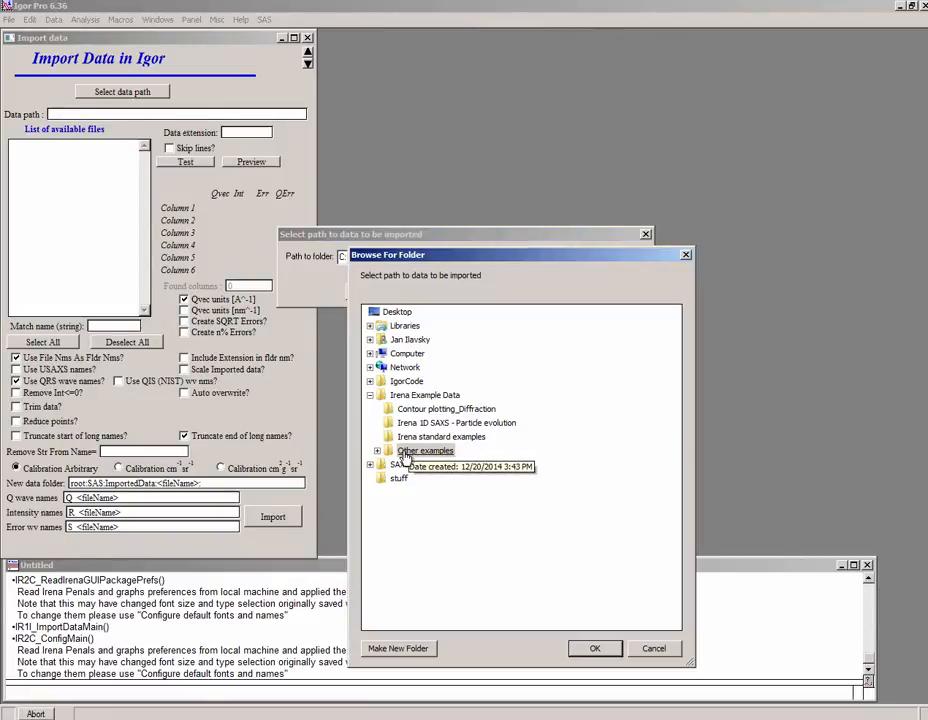
pyautogui.click(596, 648)
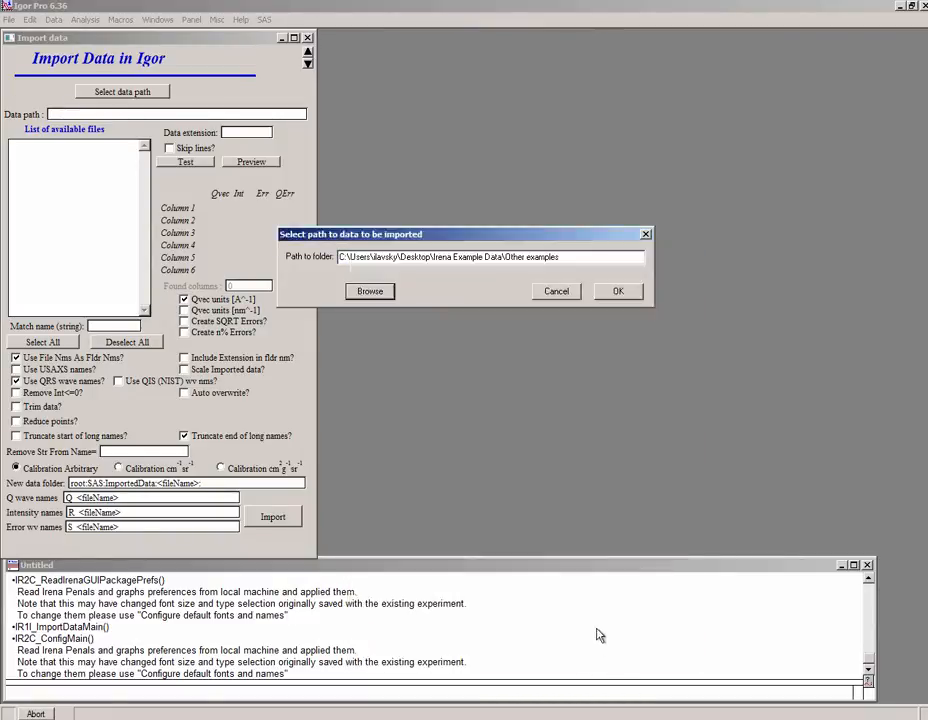
pyautogui.click(616, 292)
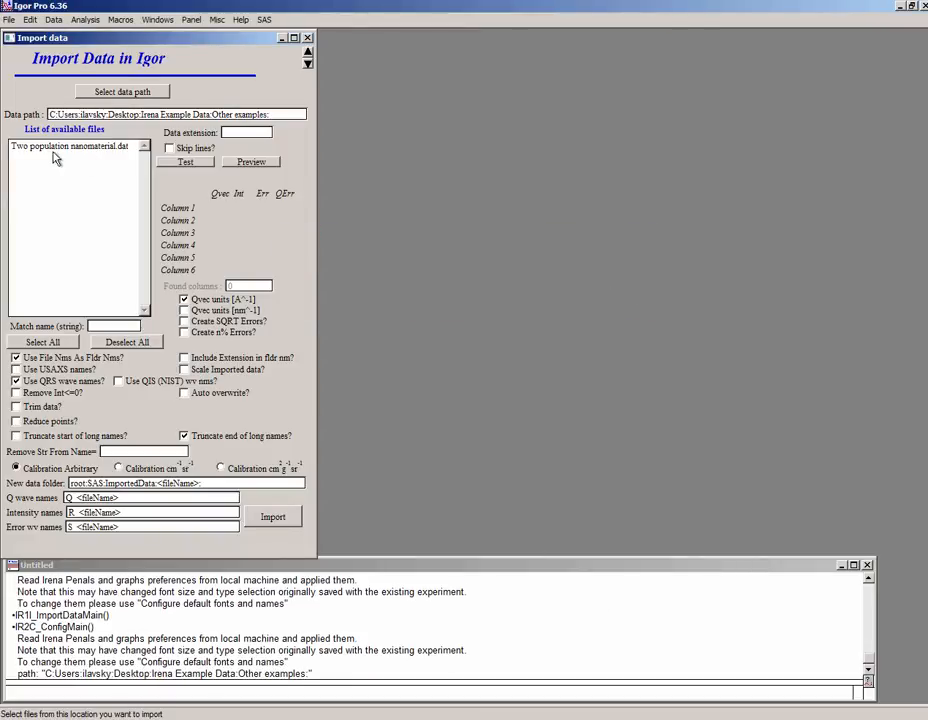
pyautogui.click(70, 146)
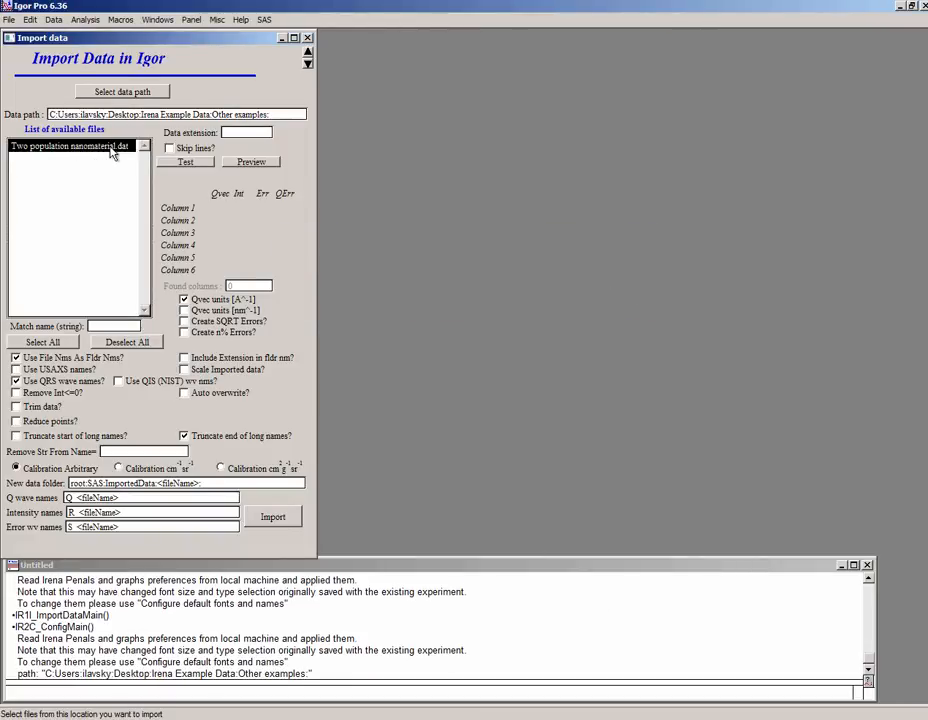
# Step: Preview the data file and assign column 2 as intensity and column 3 as error for import
pyautogui.click(252, 160)
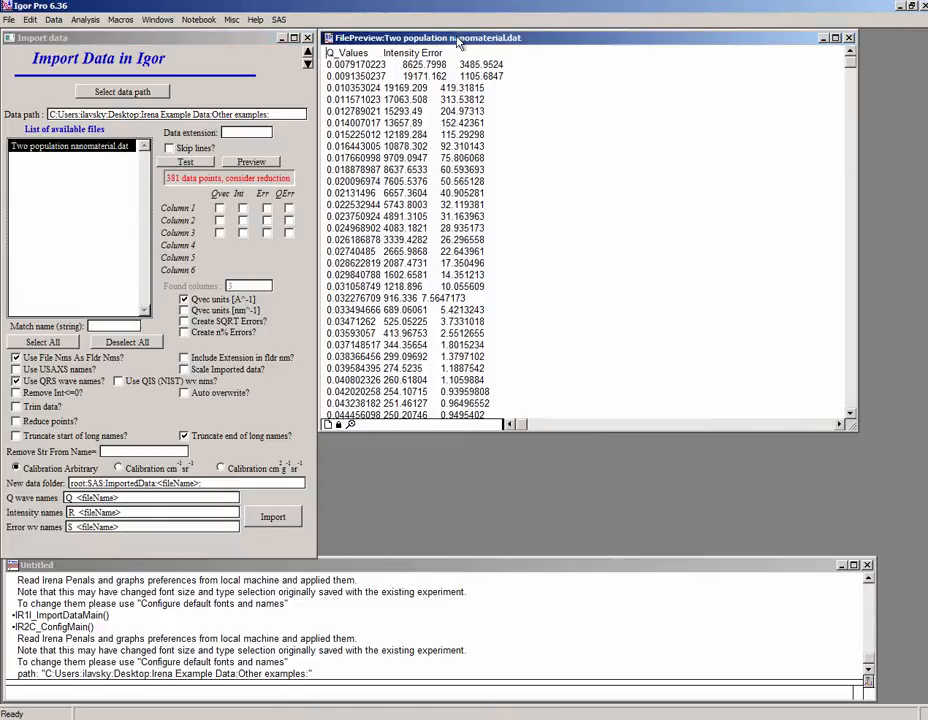
pyautogui.moveTo(340, 62)
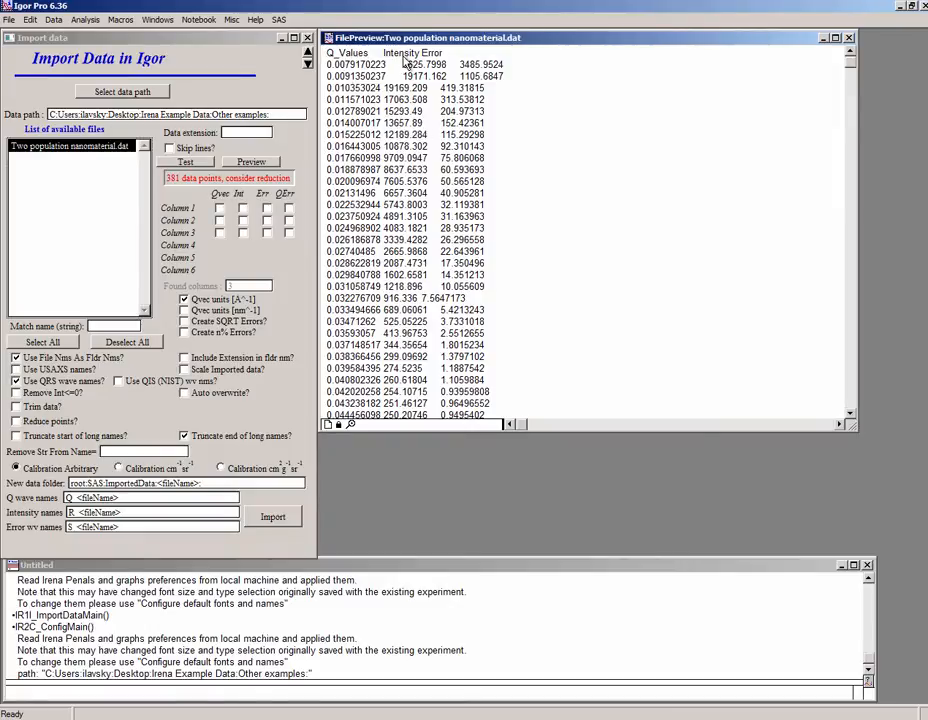
pyautogui.moveTo(800, 94)
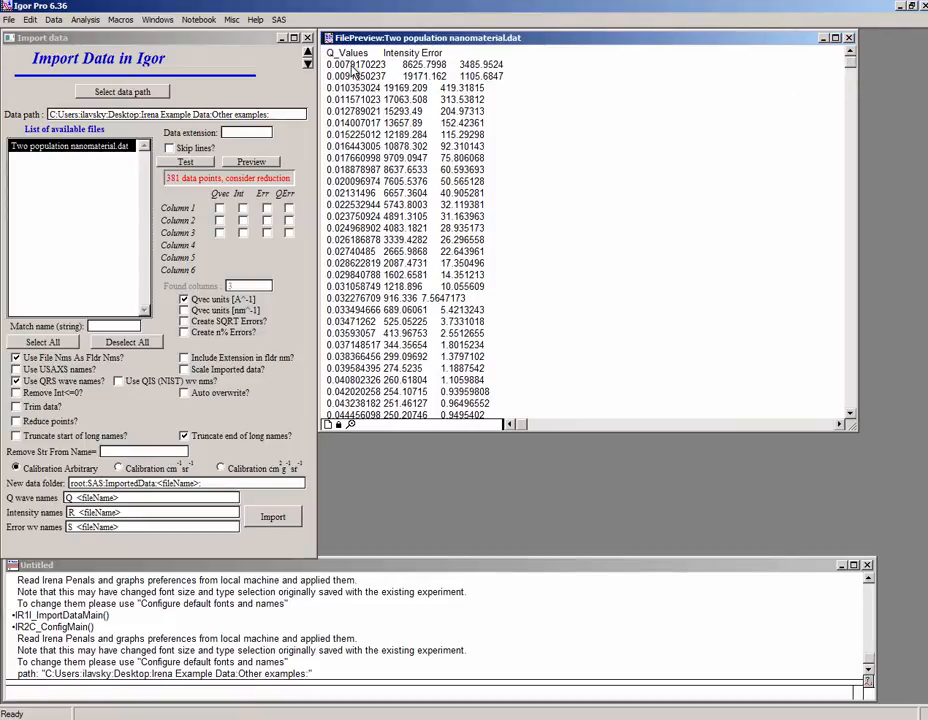
pyautogui.scroll(-3)
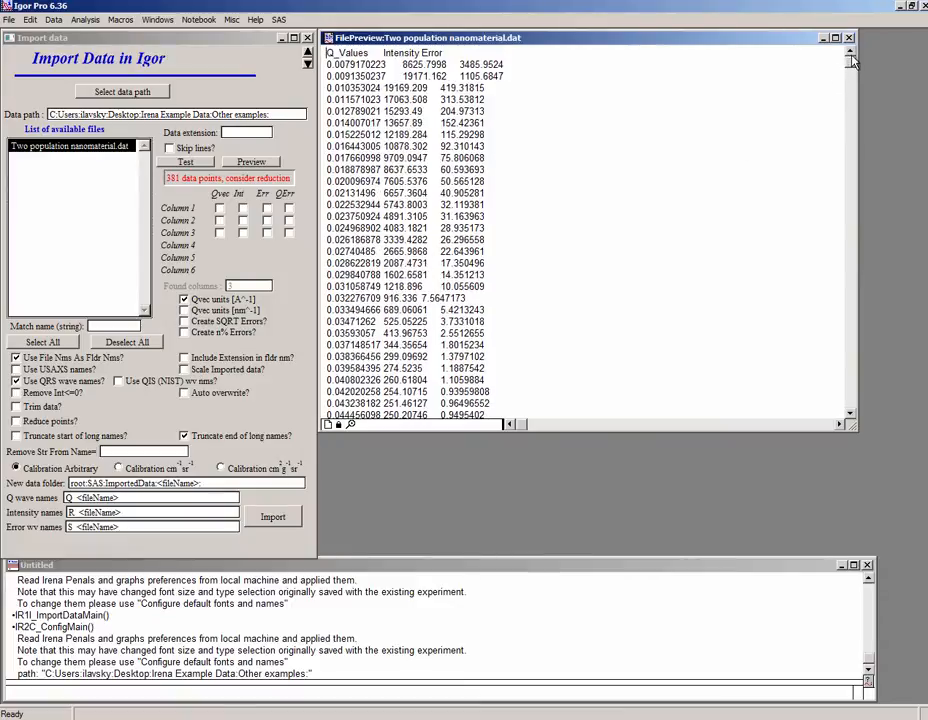
pyautogui.scroll(-3)
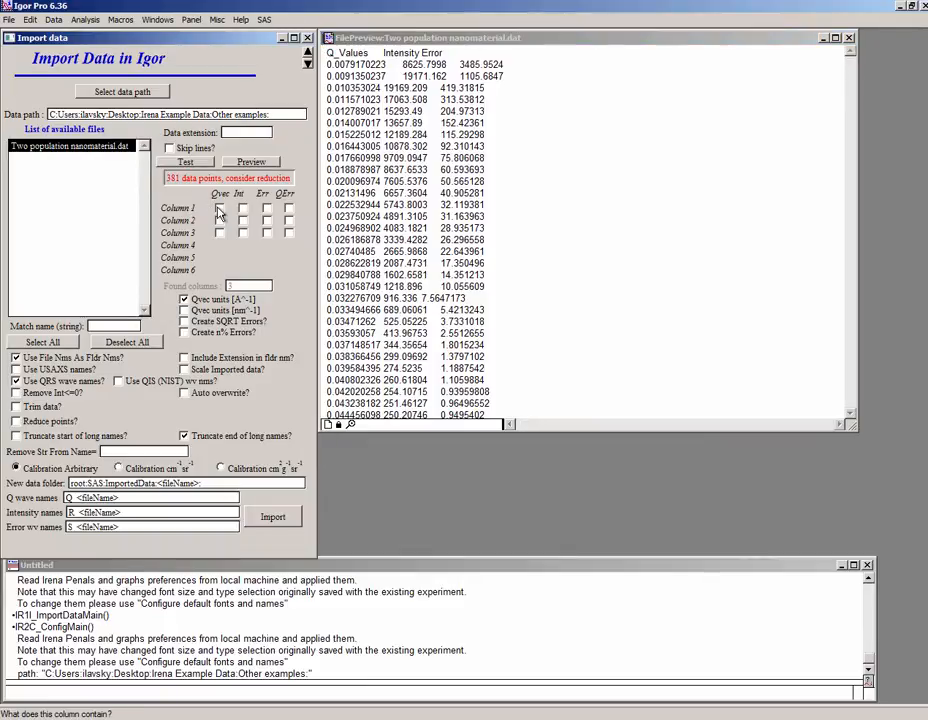
pyautogui.click(242, 220)
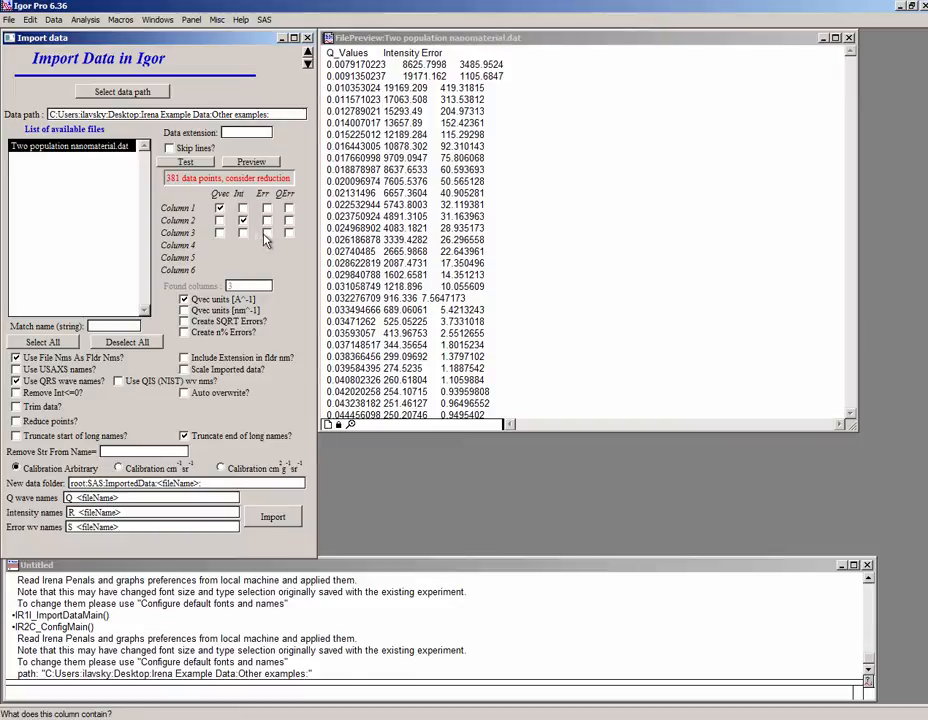
pyautogui.click(266, 232)
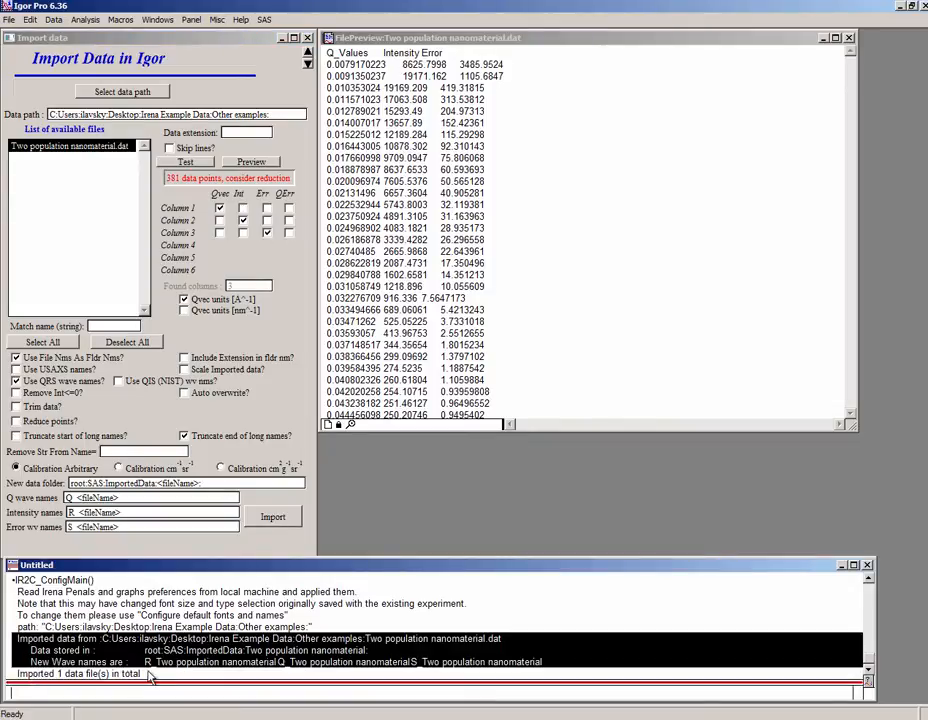
pyautogui.moveTo(420, 672)
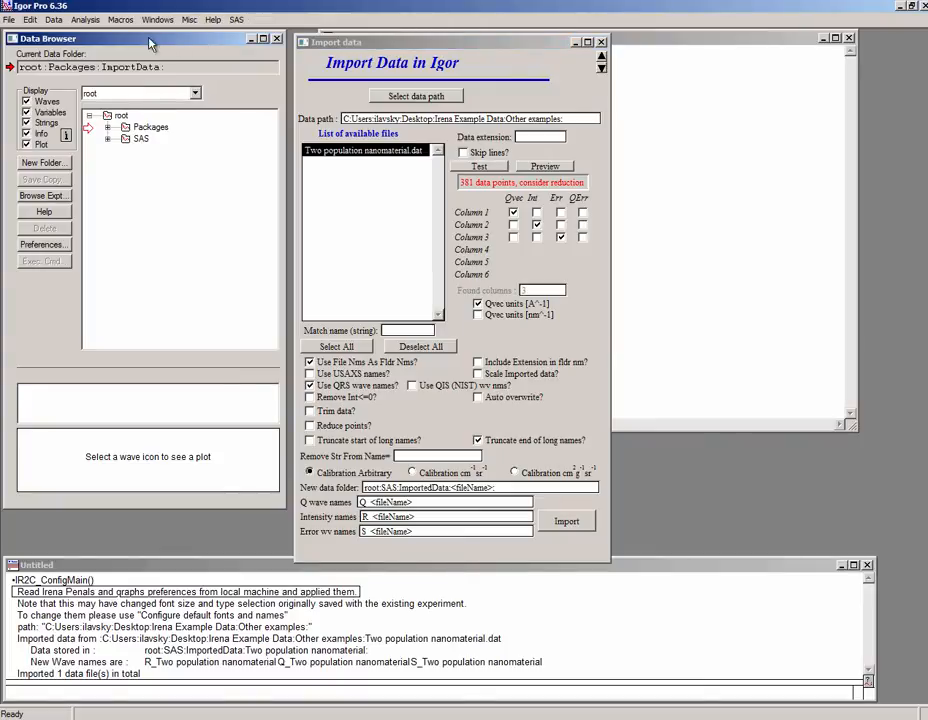
# Step: Expand root > SAS > ImportedData > Two population nanomaterial and preview its intensity and error waves
pyautogui.click(52, 20)
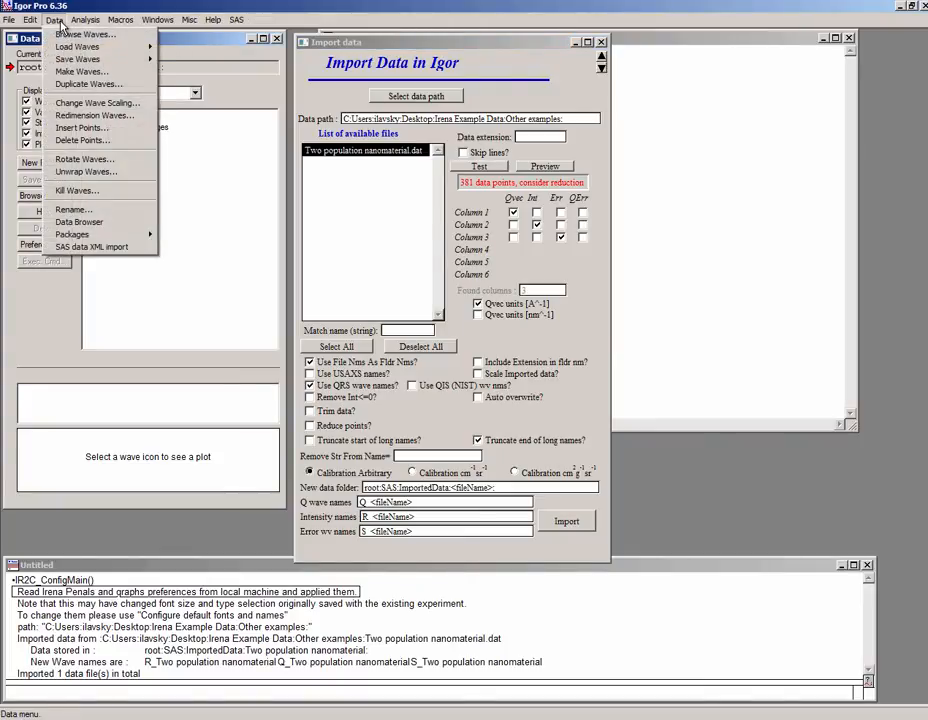
pyautogui.moveTo(78, 220)
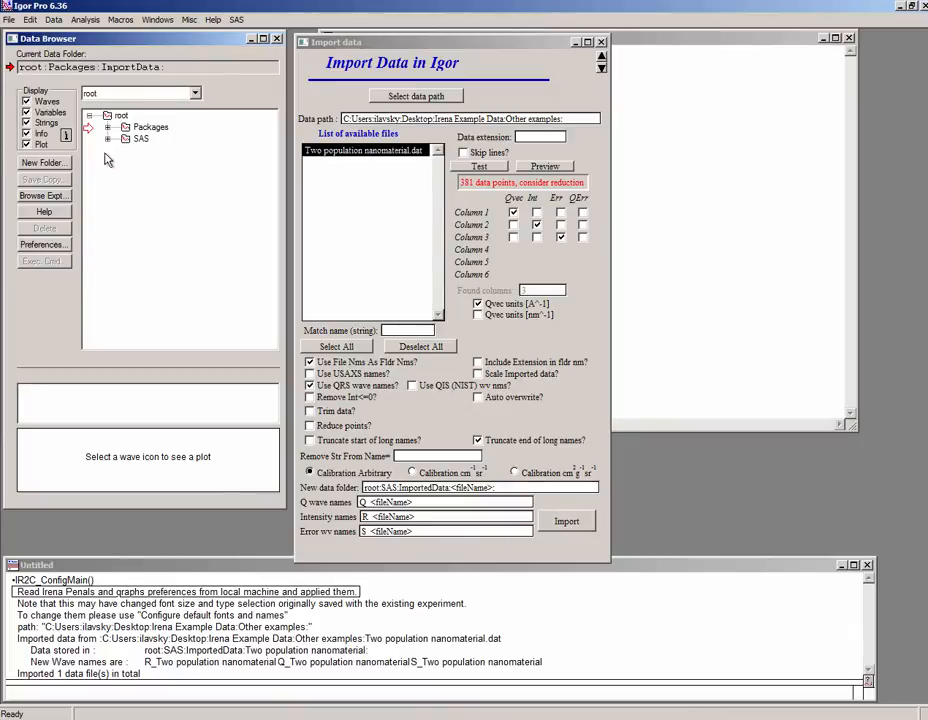
pyautogui.moveTo(124, 172)
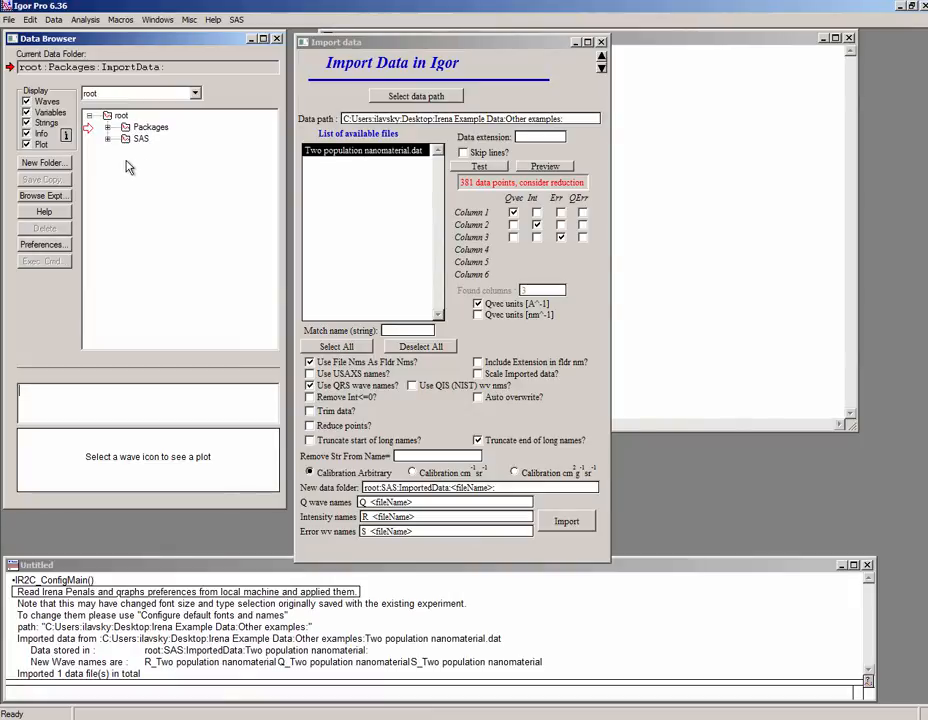
pyautogui.click(108, 138)
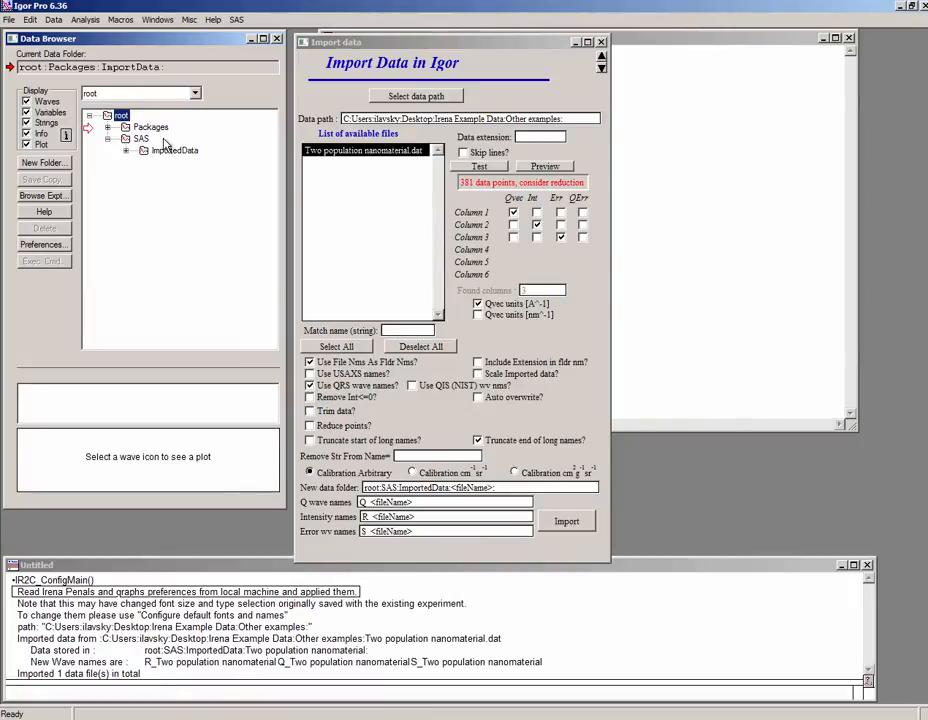
pyautogui.click(128, 150)
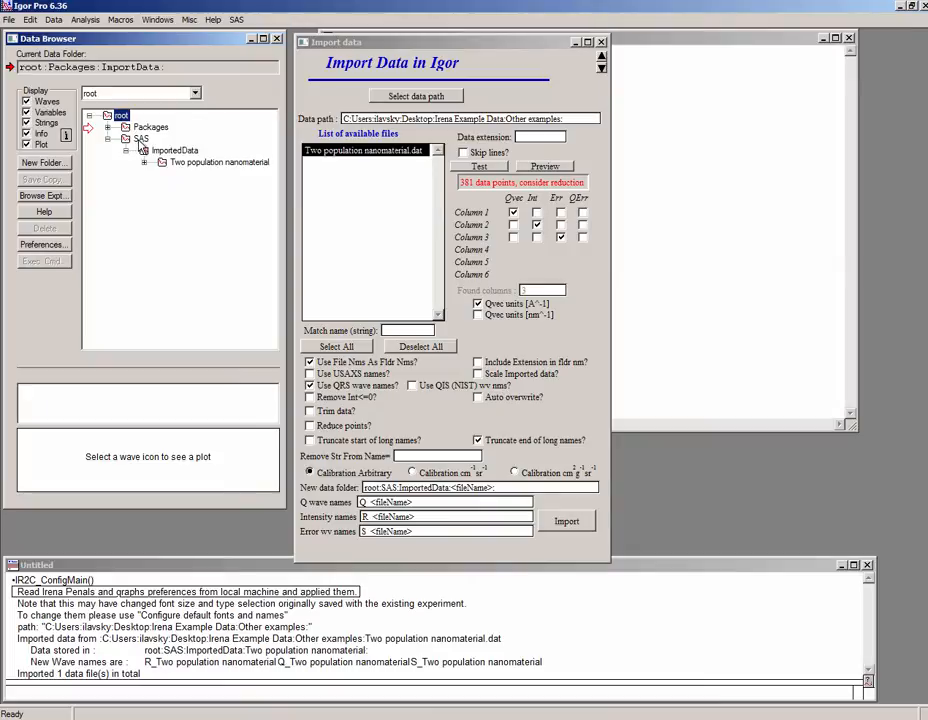
pyautogui.click(144, 162)
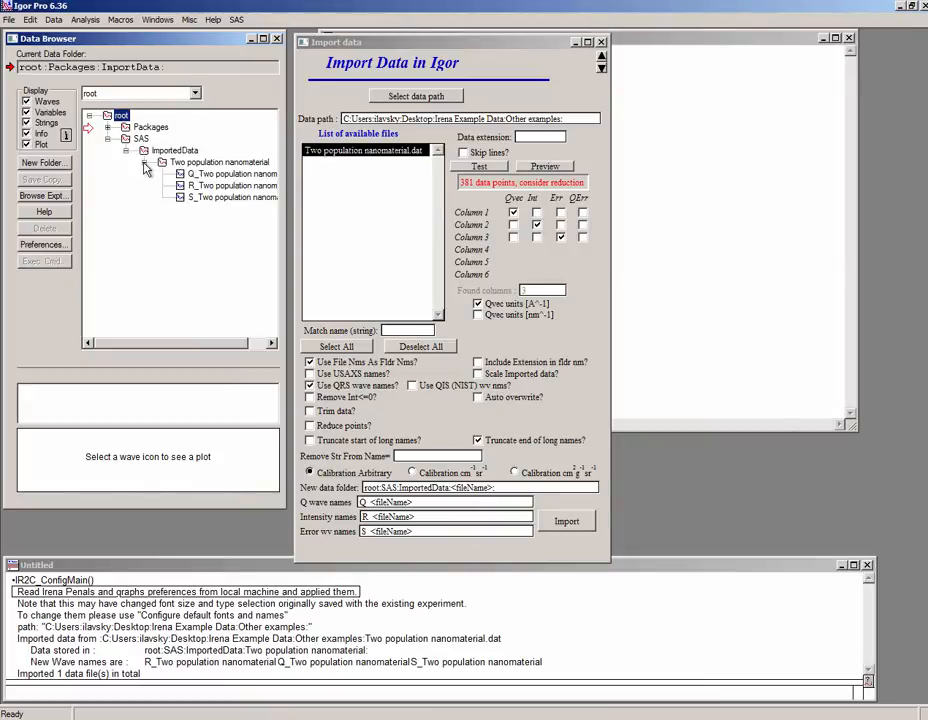
pyautogui.moveTo(198, 172)
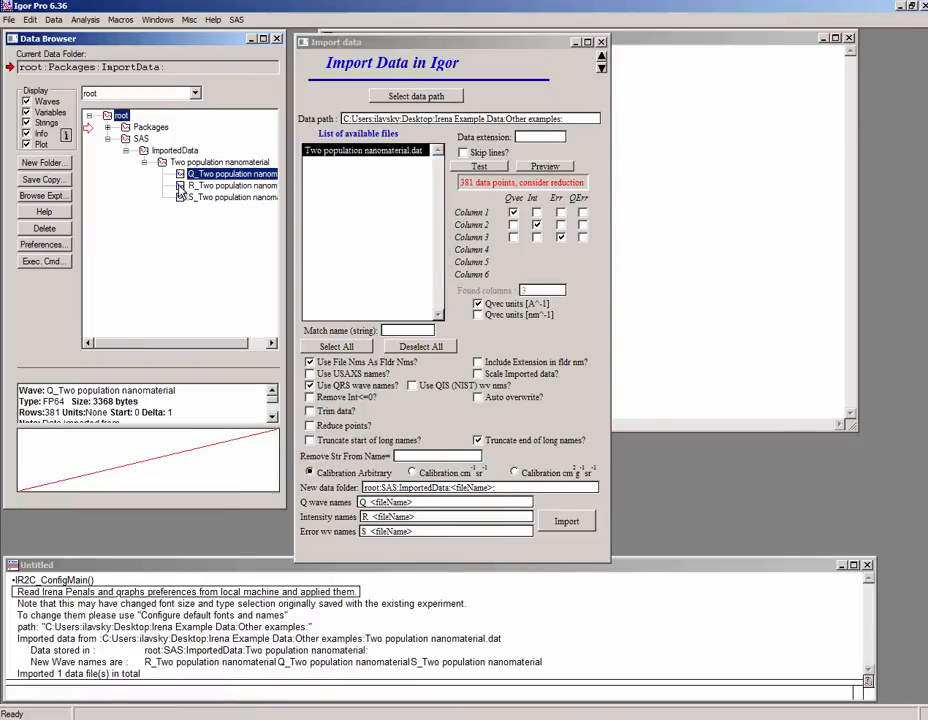
pyautogui.click(230, 184)
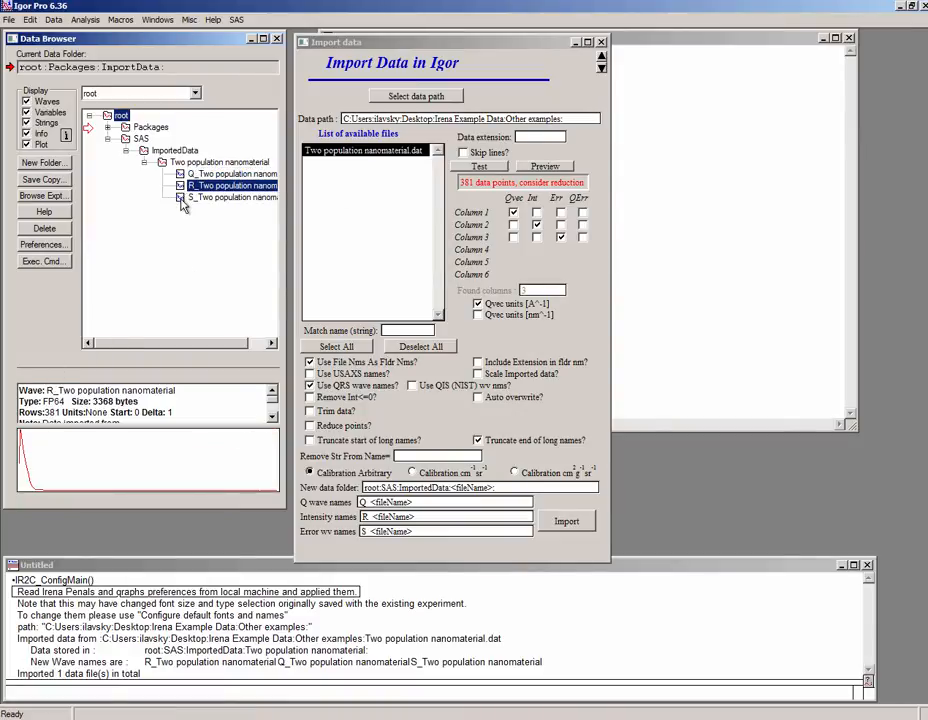
pyautogui.click(232, 198)
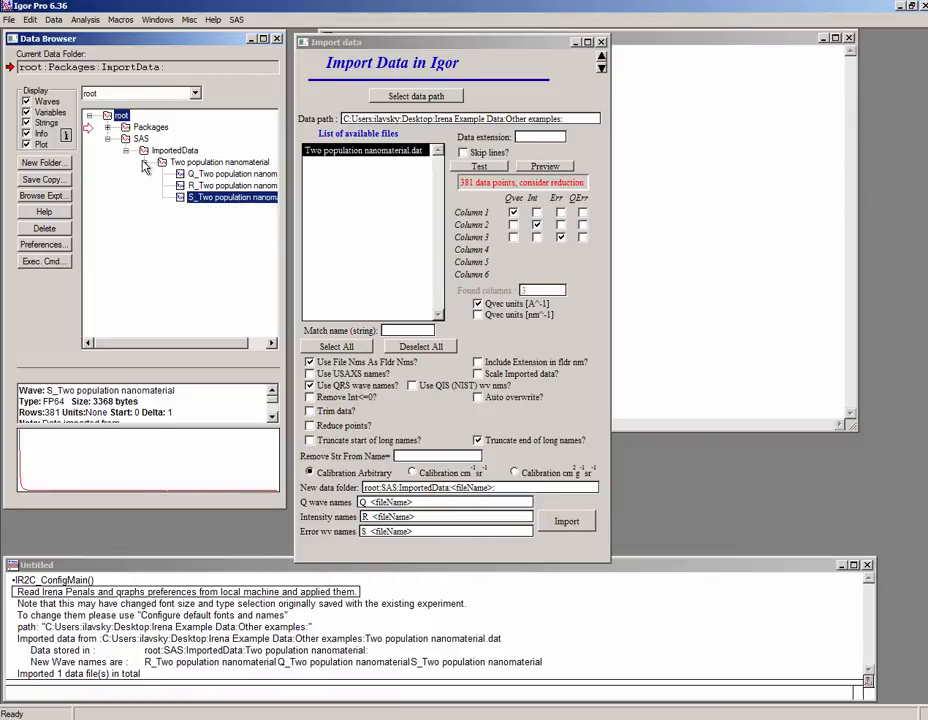
pyautogui.click(144, 162)
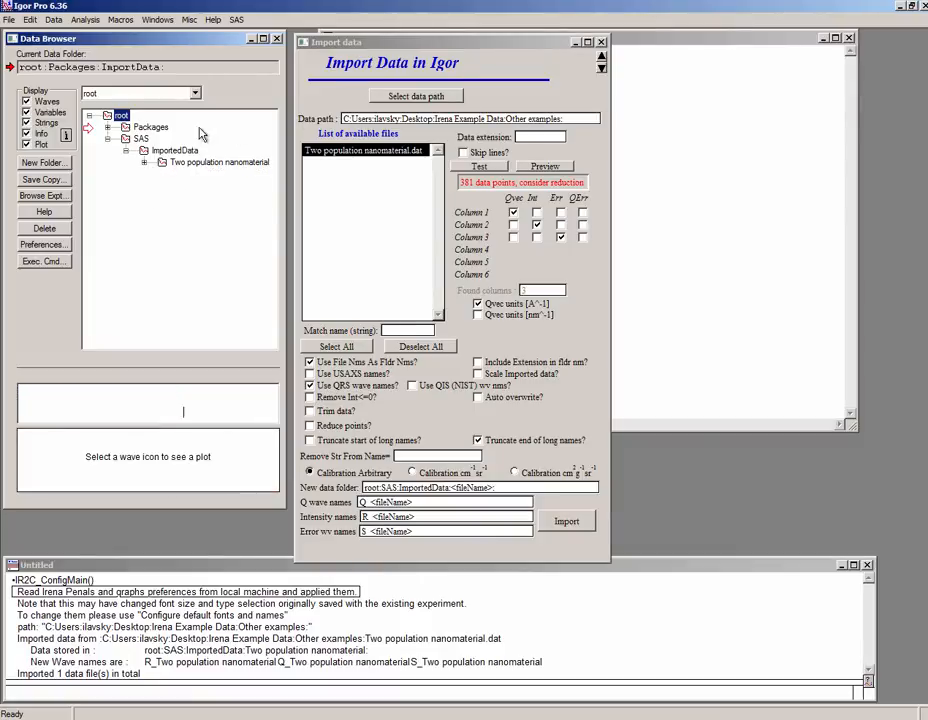
# Step: Add the Two population nanomaterial data set to a new log-log intensity versus Q graph
pyautogui.click(544, 166)
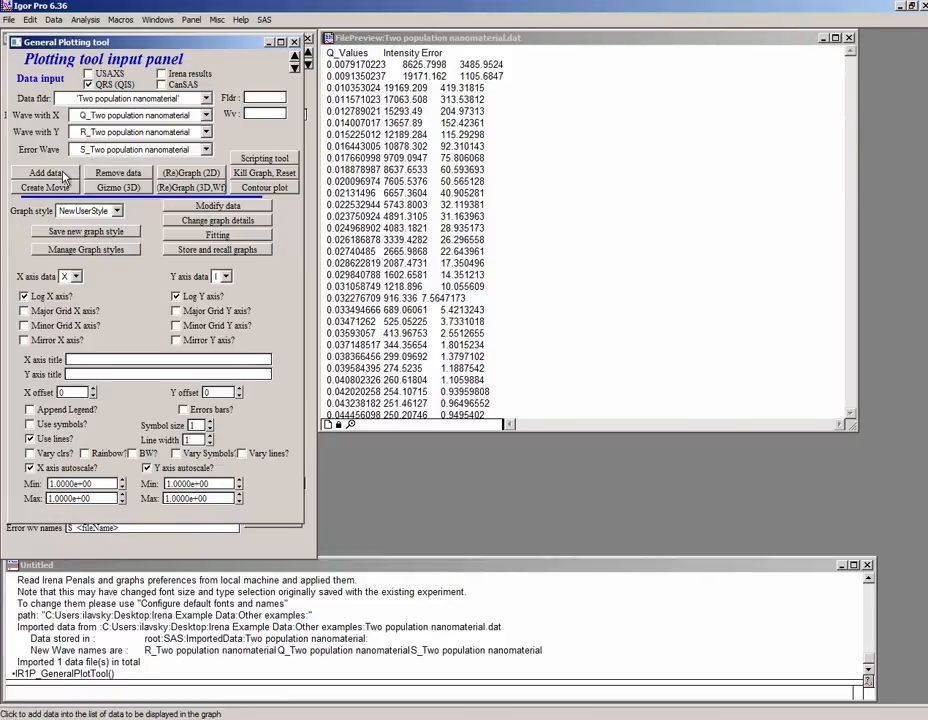
pyautogui.click(190, 172)
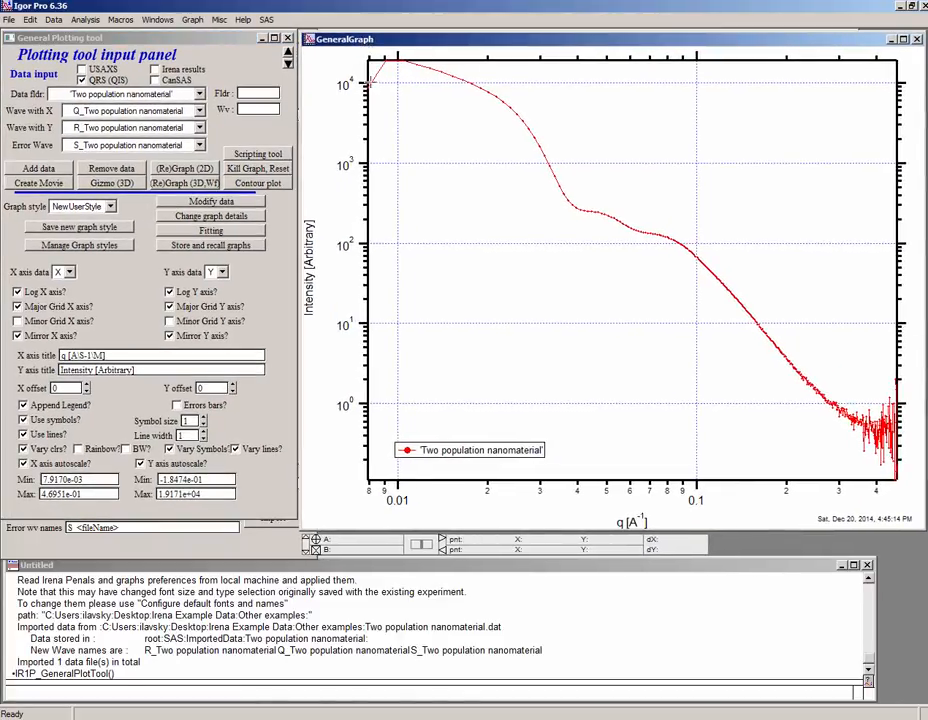
pyautogui.moveTo(382, 98)
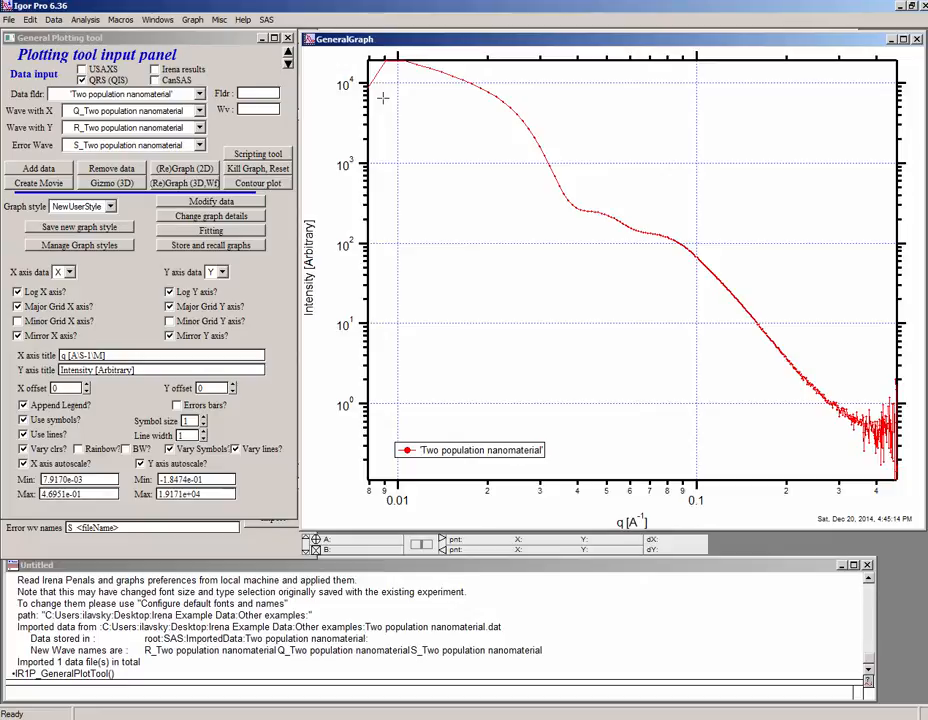
pyautogui.moveTo(370, 92)
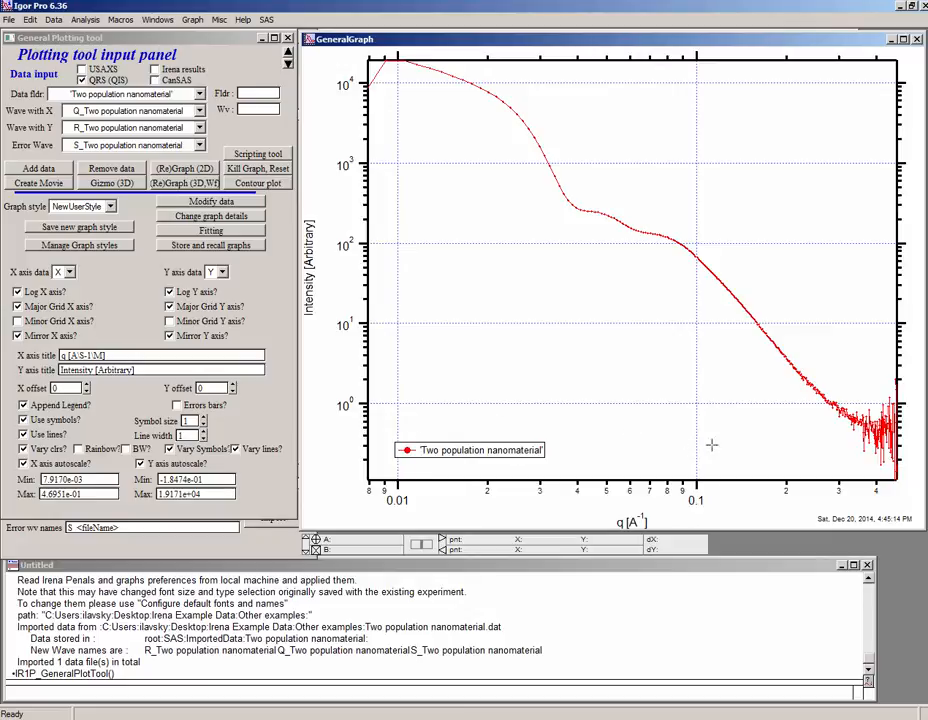
pyautogui.moveTo(744, 316)
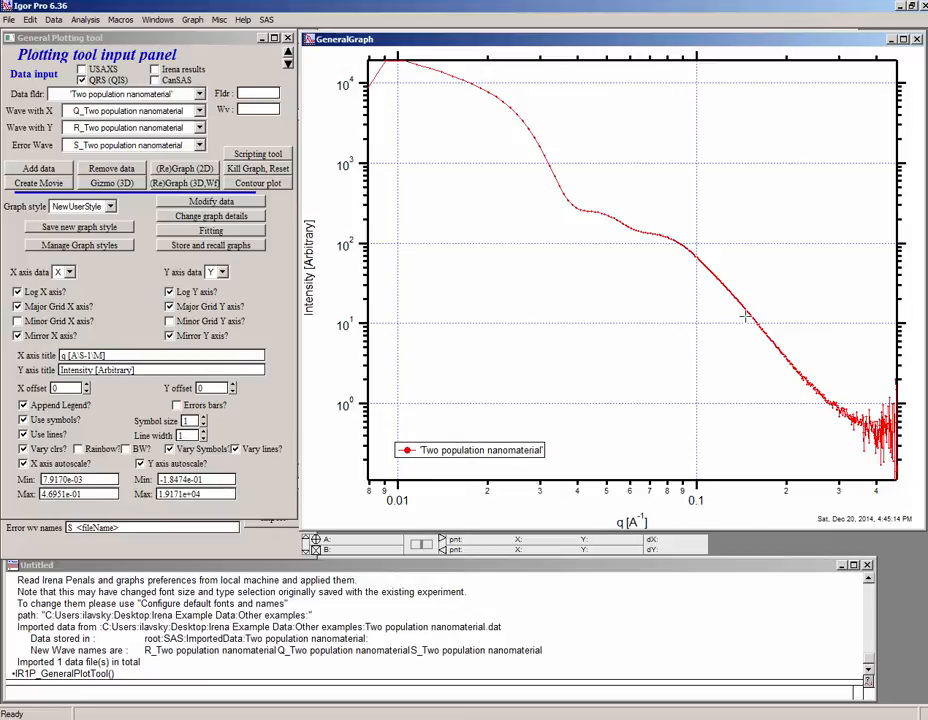
pyautogui.moveTo(804, 376)
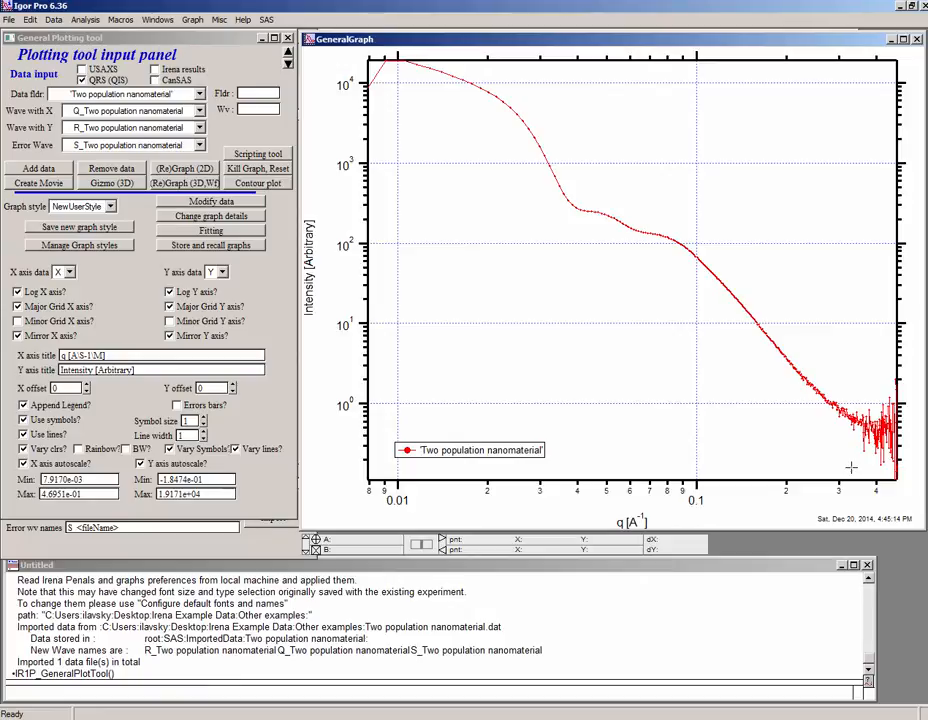
pyautogui.moveTo(556, 270)
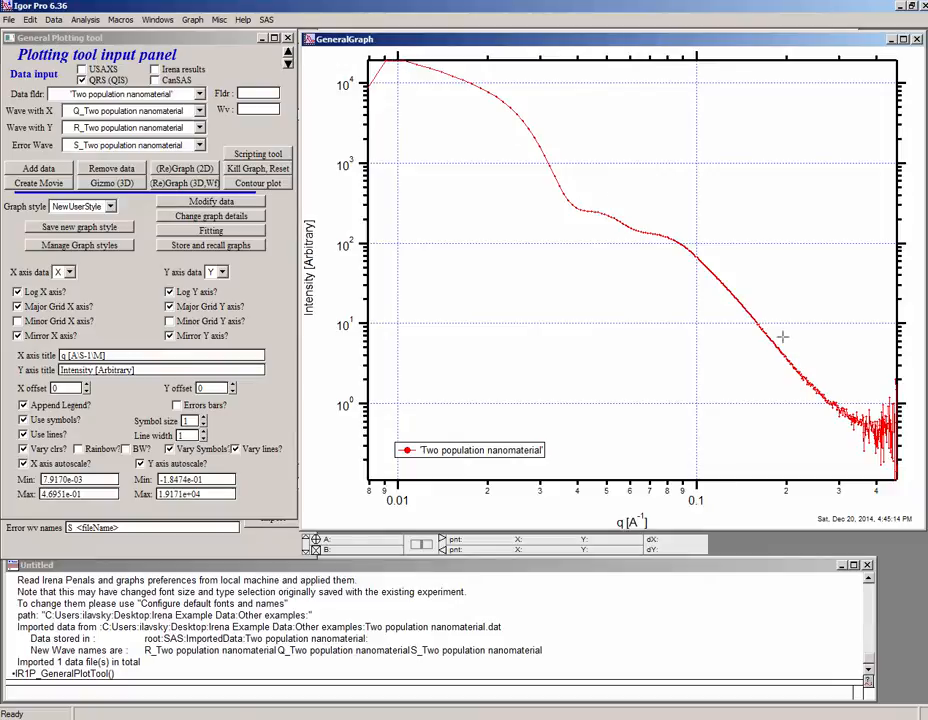
pyautogui.moveTo(852, 396)
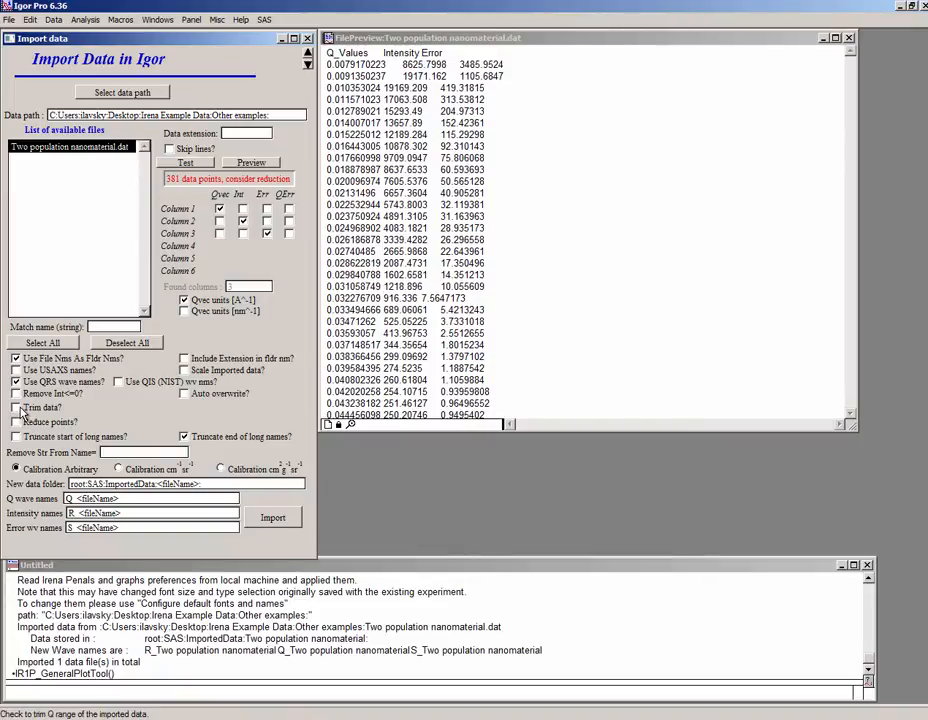
# Step: Enable a Qmax cutoff for the import and turn on reducing the number of imported points
pyautogui.click(16, 408)
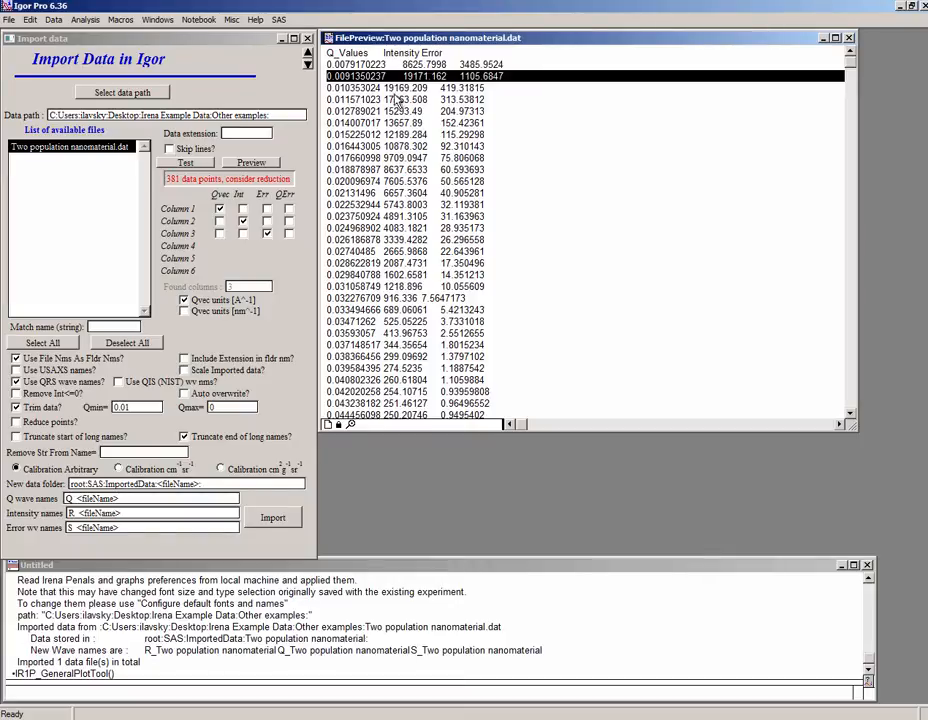
pyautogui.moveTo(800, 104)
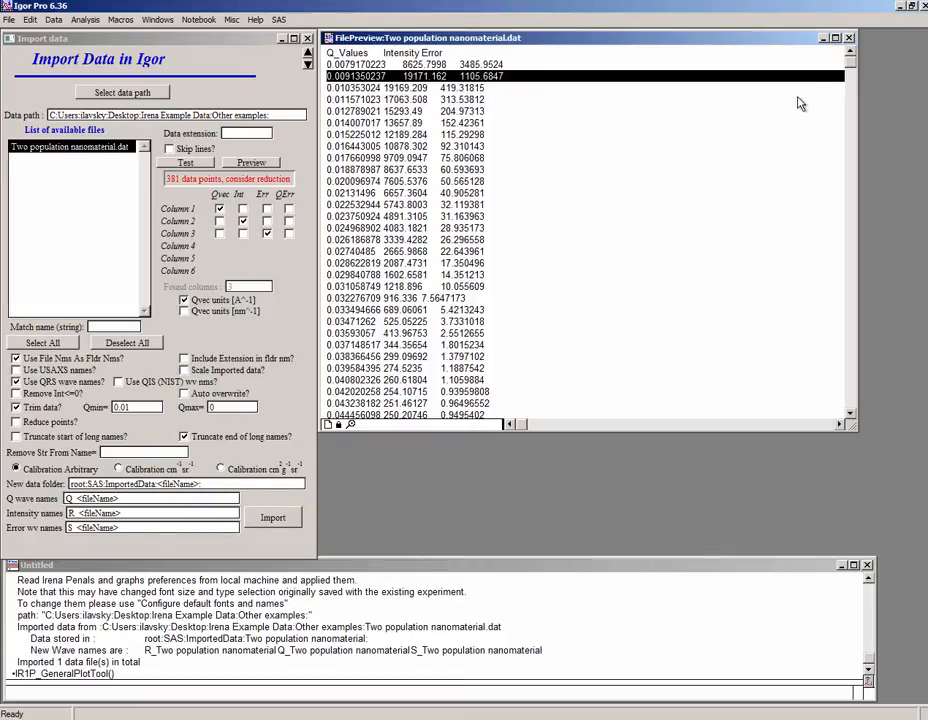
pyautogui.scroll(-3)
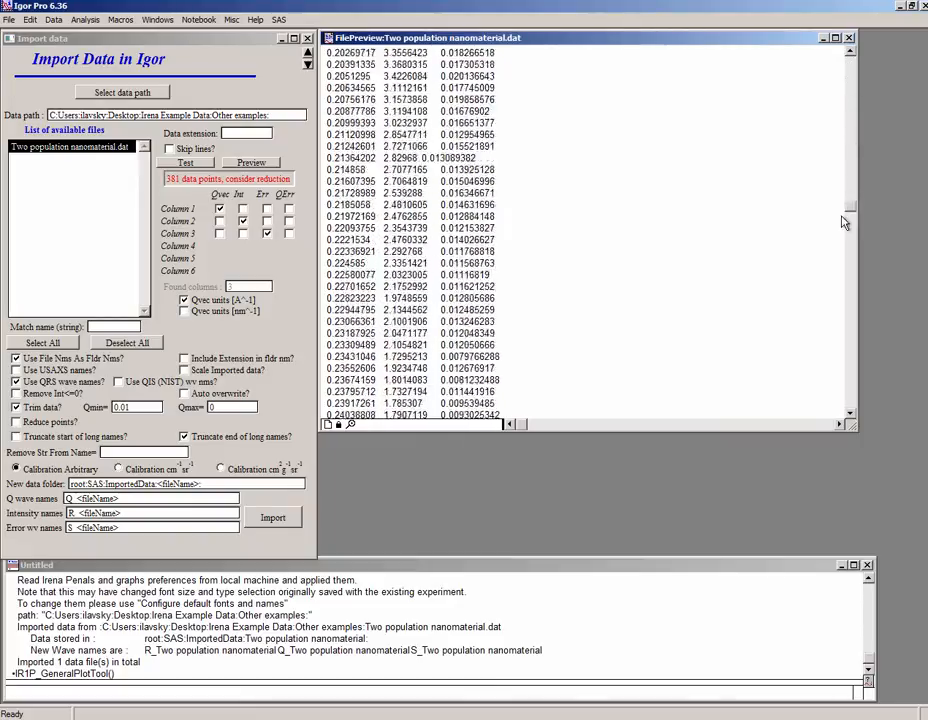
pyautogui.scroll(-3)
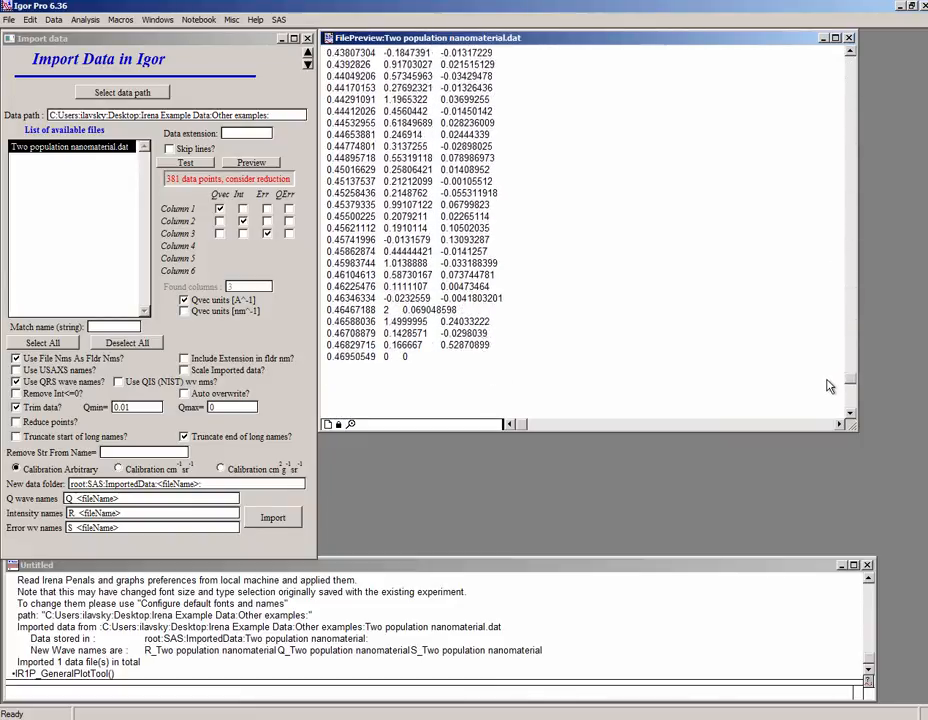
pyautogui.scroll(-3)
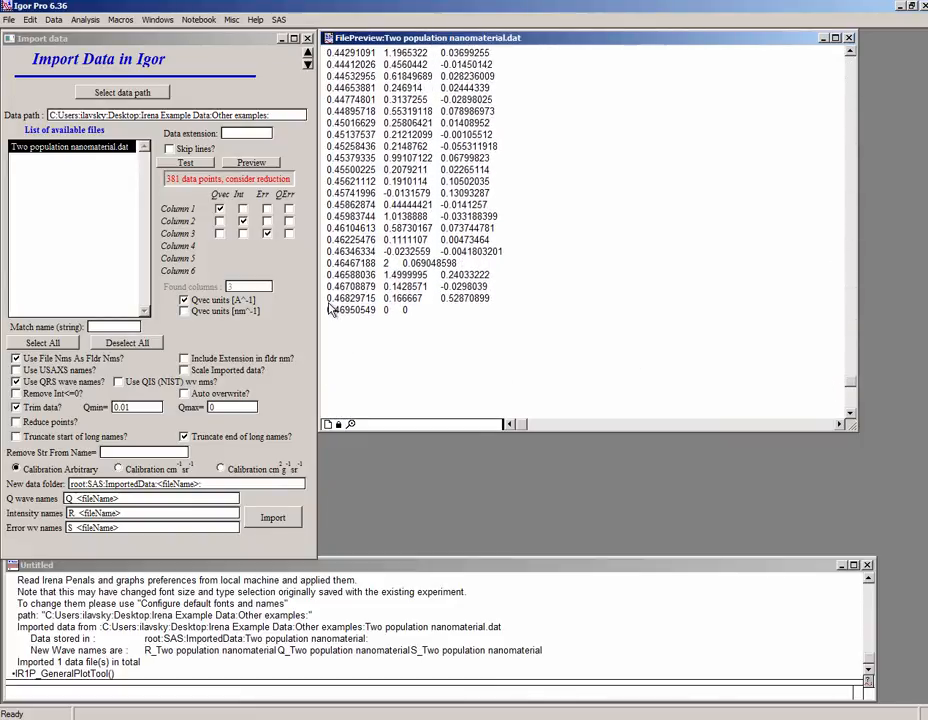
pyautogui.moveTo(404, 316)
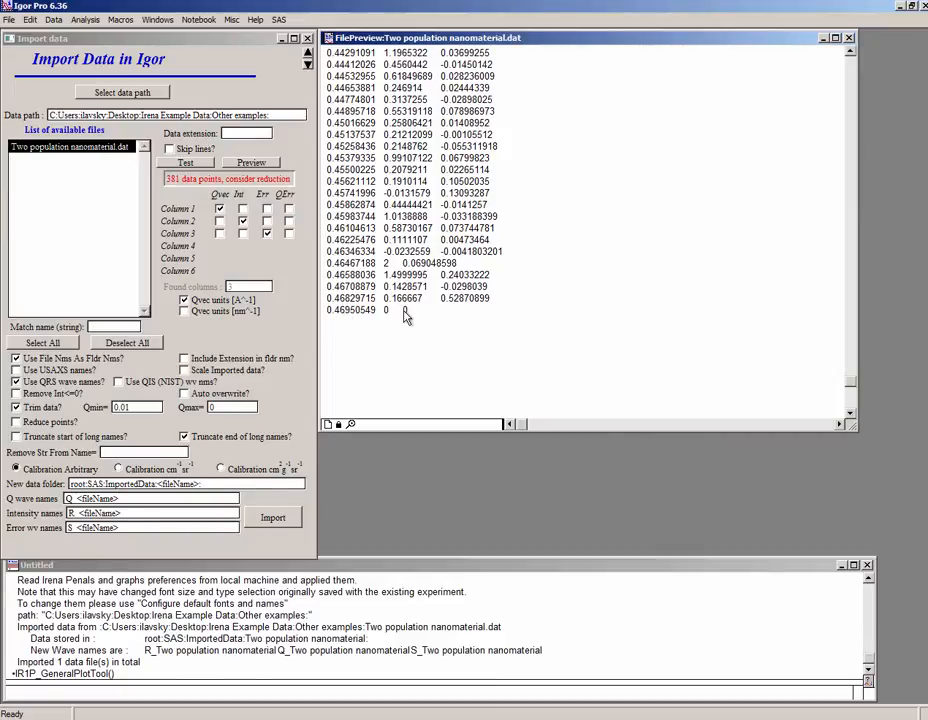
pyautogui.moveTo(410, 318)
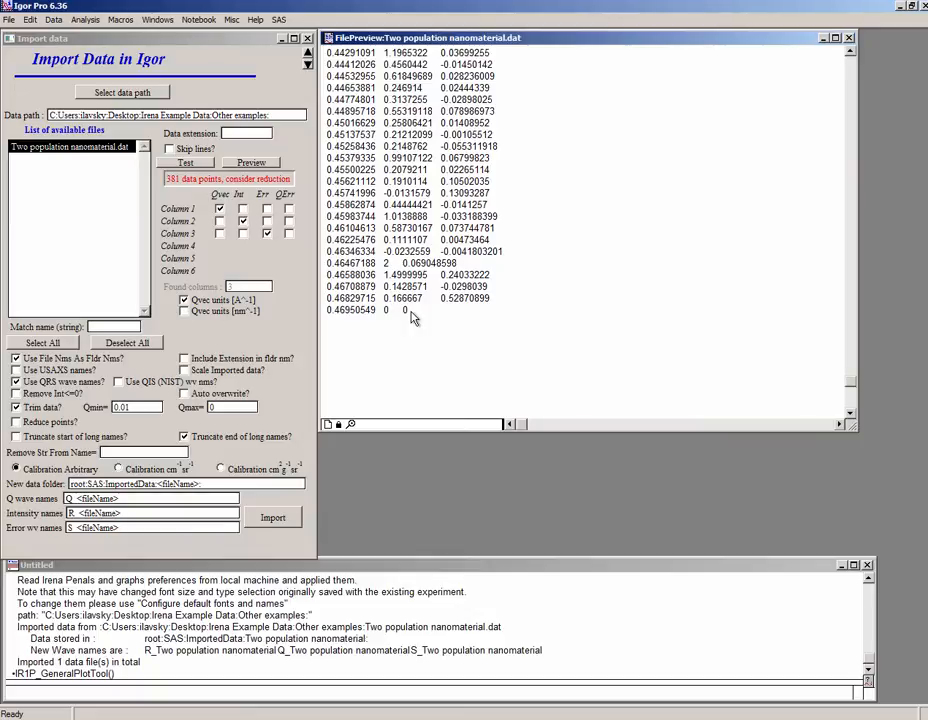
pyautogui.click(228, 408)
pyautogui.write('.468')
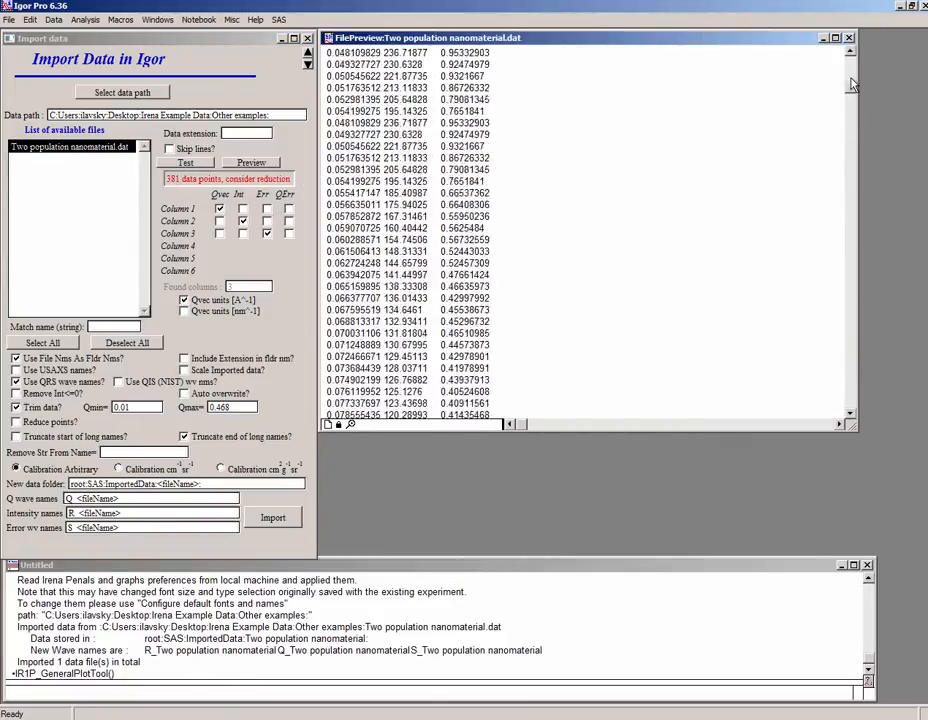
pyautogui.click(16, 408)
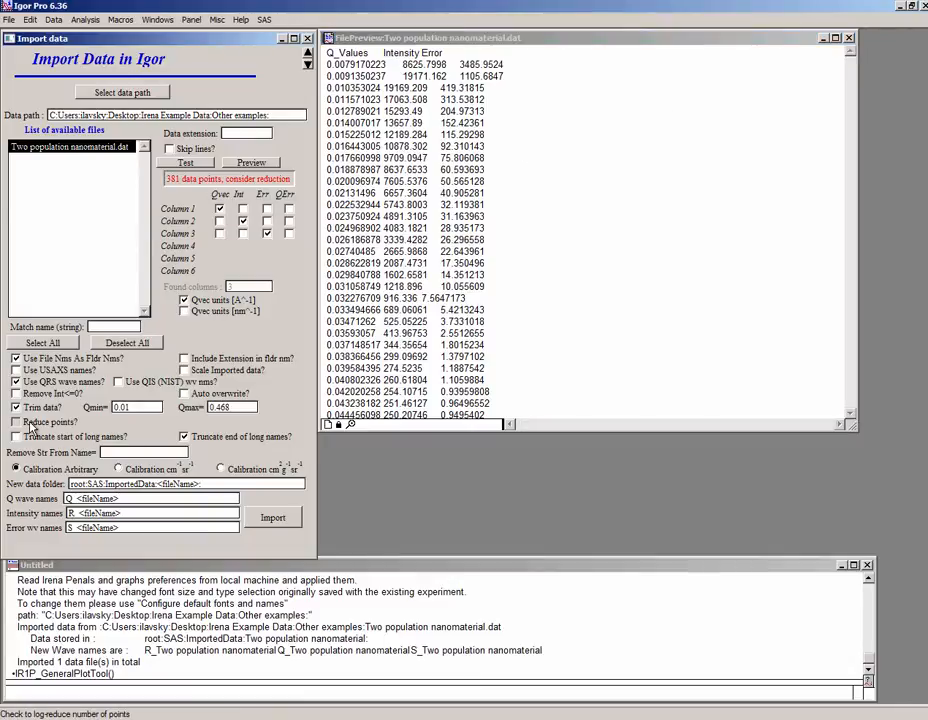
pyautogui.click(16, 420)
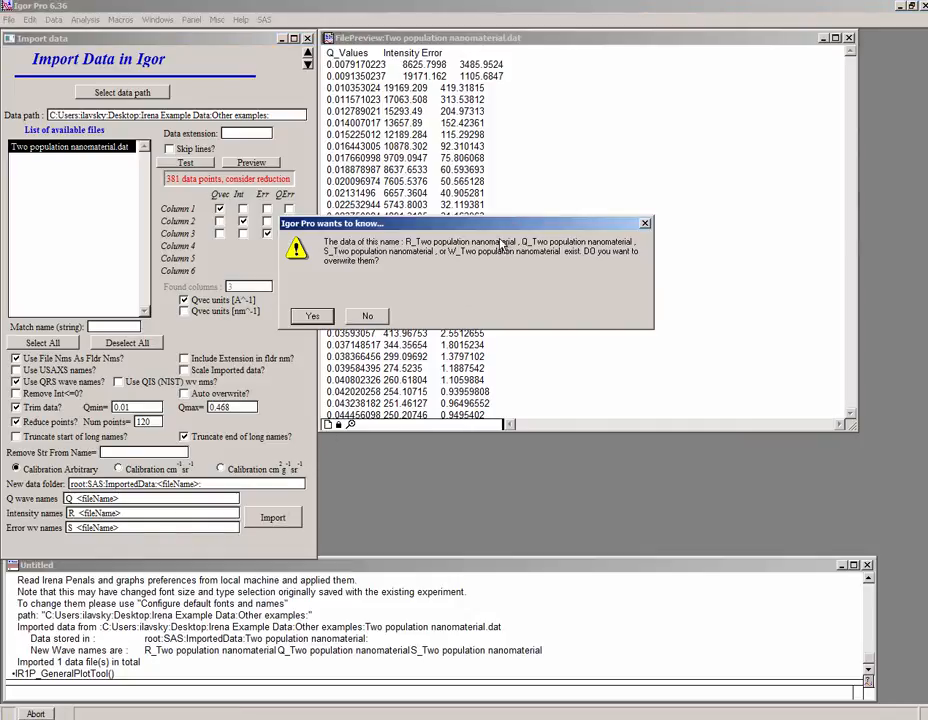
pyautogui.moveTo(460, 264)
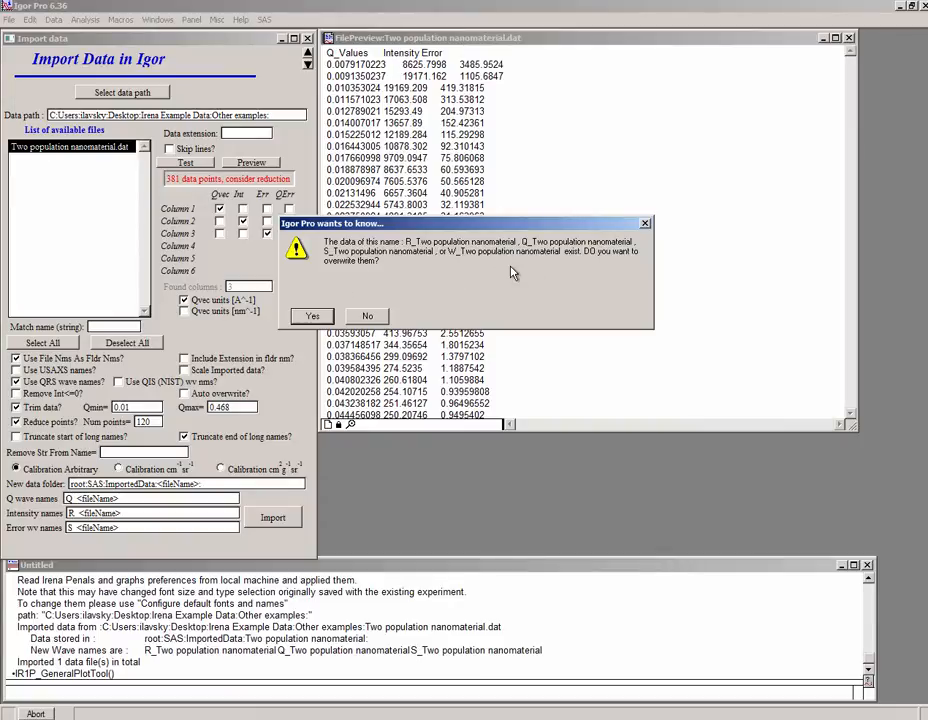
pyautogui.moveTo(356, 316)
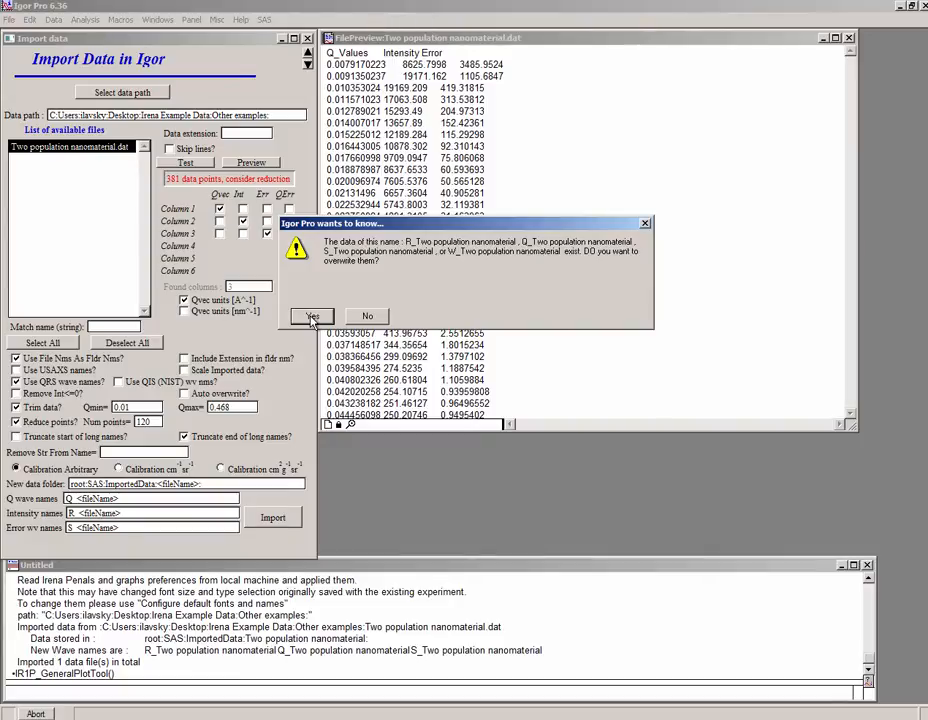
# Step: Confirm overwriting the existing Two population nanomaterial waves with the trimmed import
pyautogui.click(312, 316)
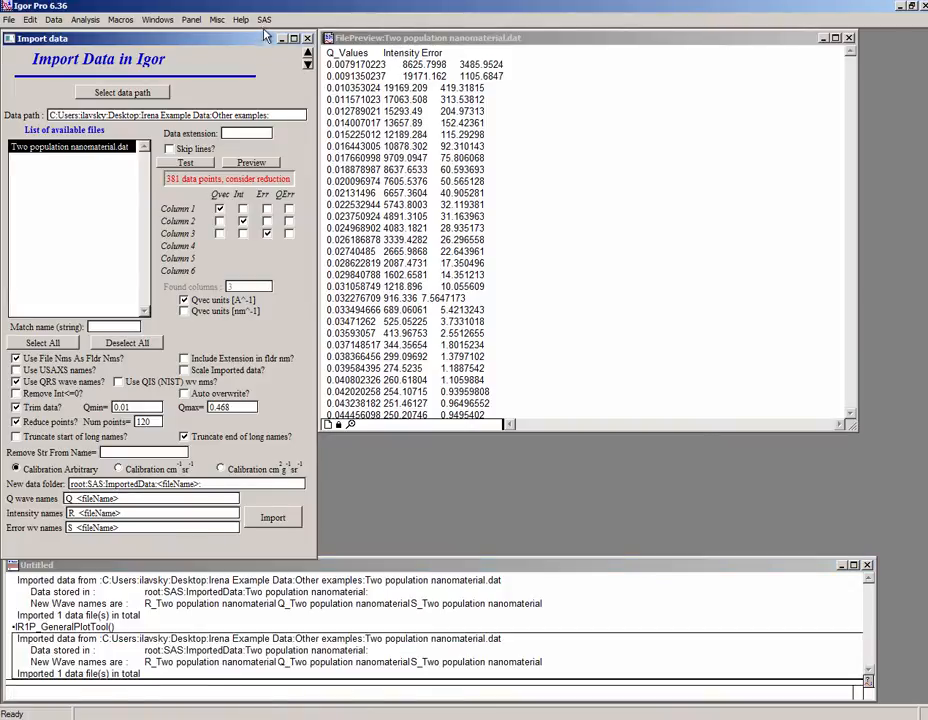
# Step: Choose the Two population nanomaterial data set in the Plotting tool for a log-log graph
pyautogui.click(264, 20)
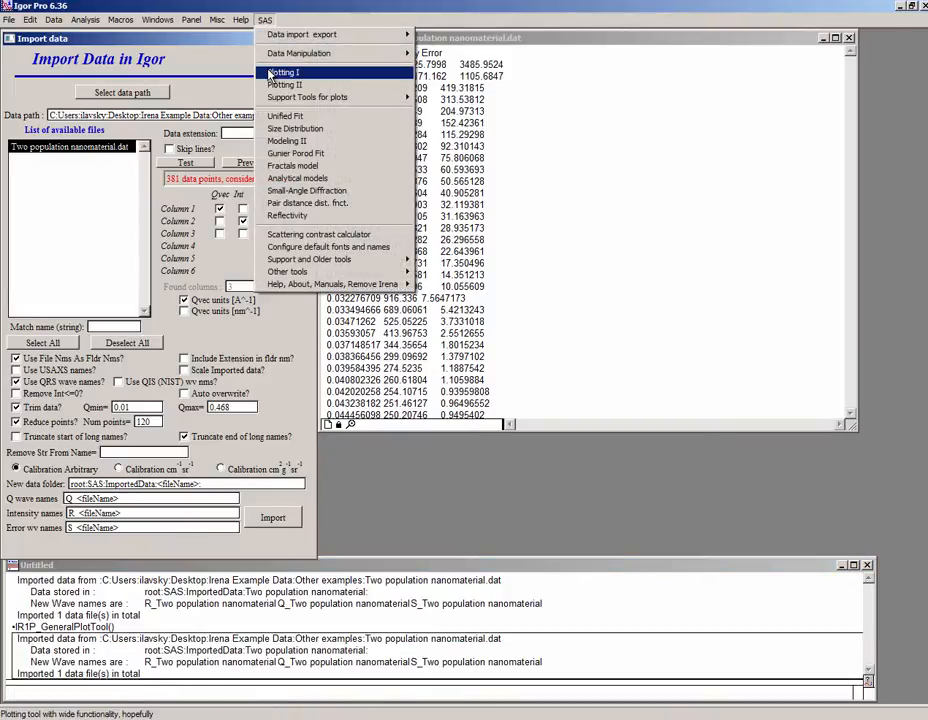
pyautogui.click(284, 72)
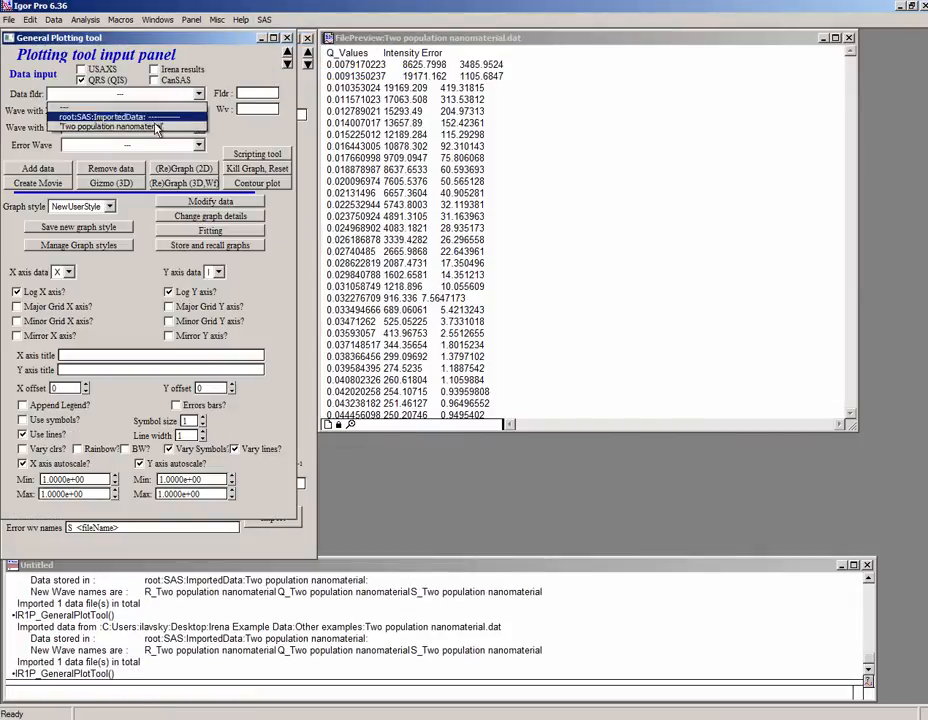
pyautogui.click(184, 168)
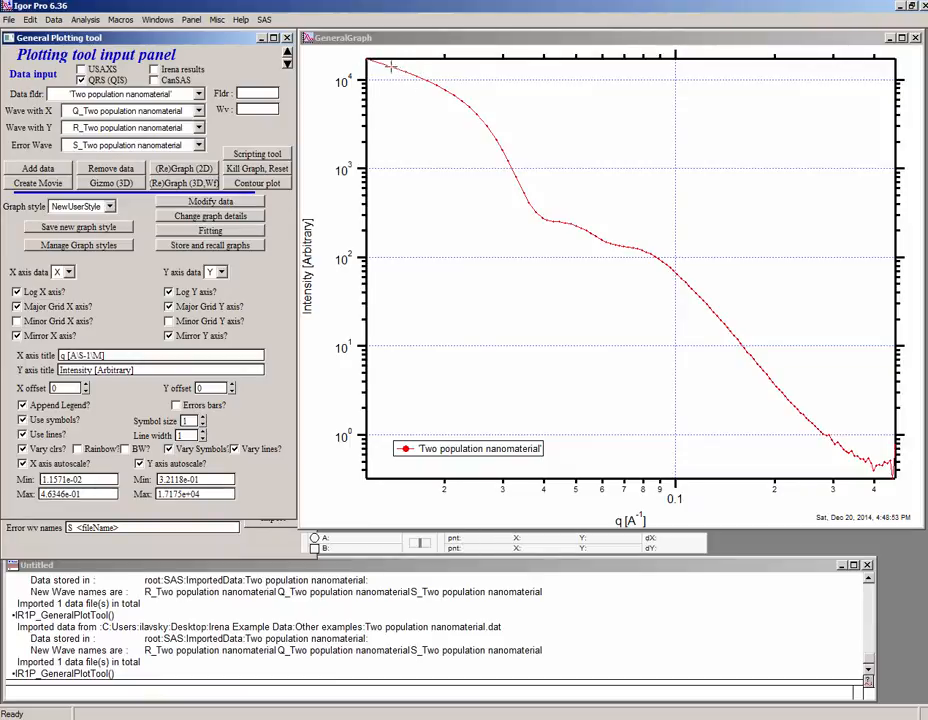
pyautogui.moveTo(522, 192)
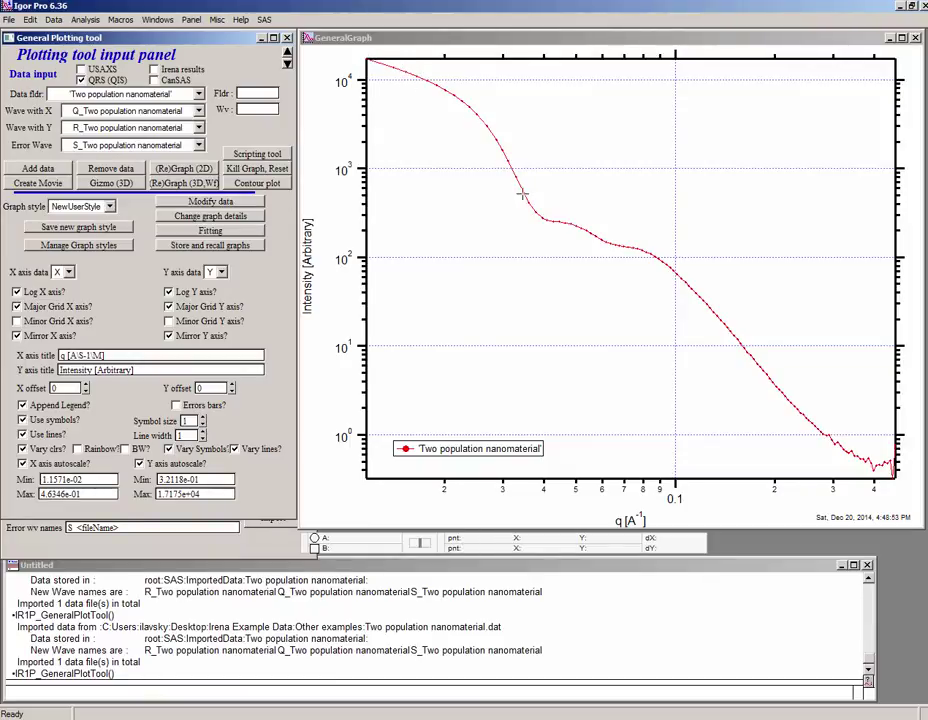
pyautogui.moveTo(724, 308)
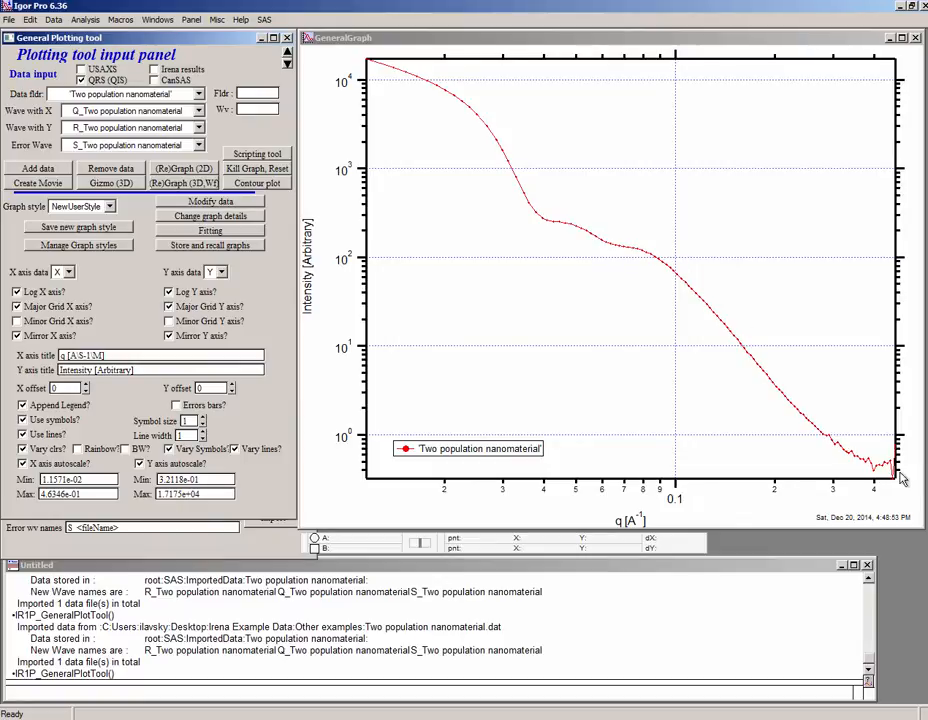
pyautogui.moveTo(808, 432)
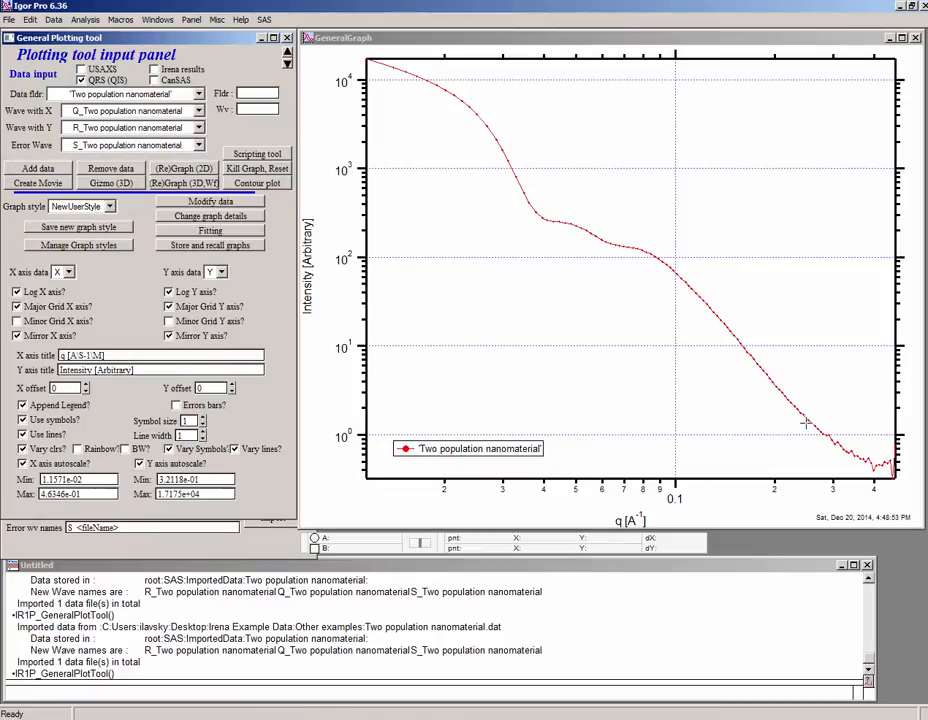
pyautogui.moveTo(738, 376)
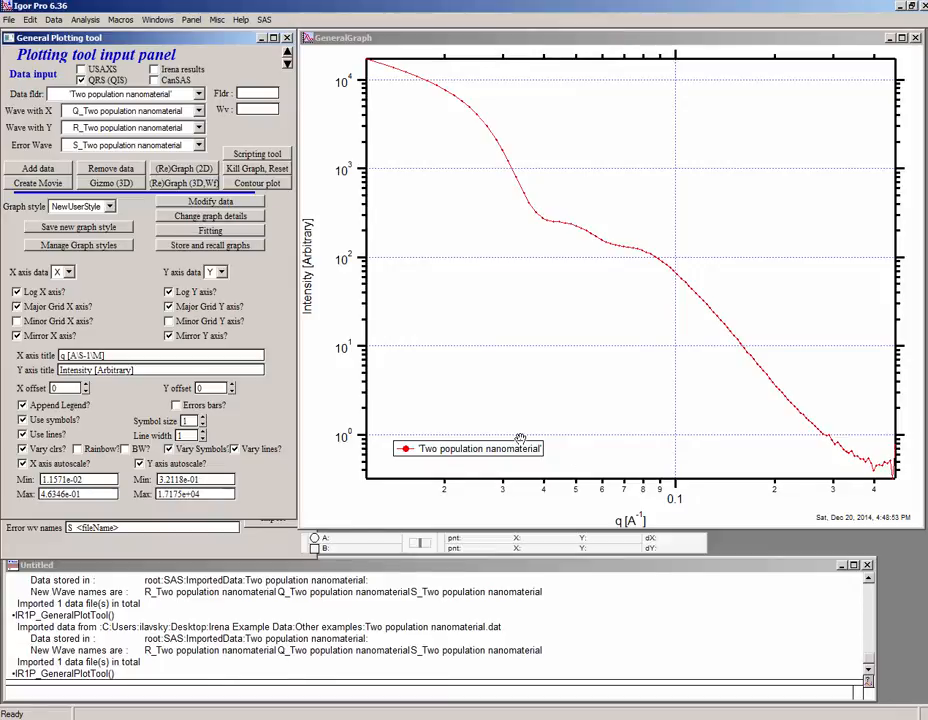
pyautogui.moveTo(812, 364)
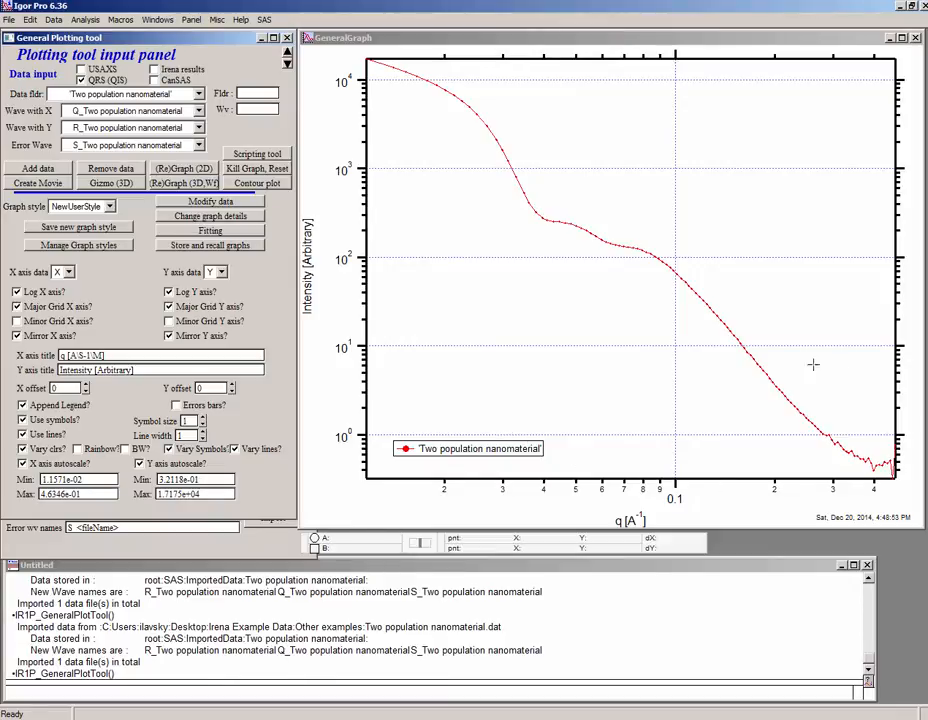
pyautogui.moveTo(796, 410)
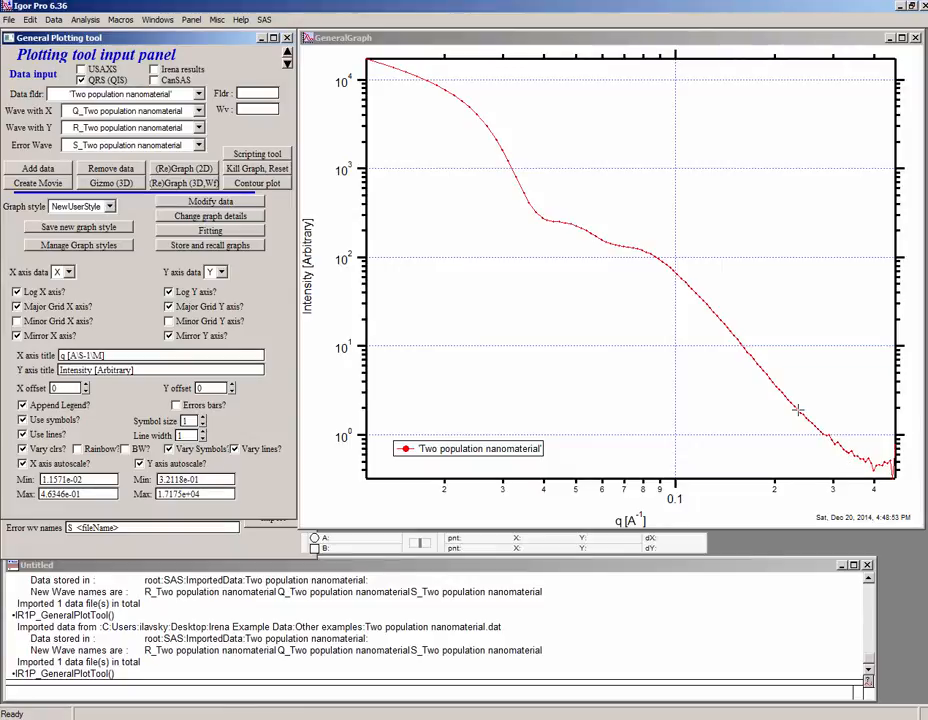
pyautogui.moveTo(696, 280)
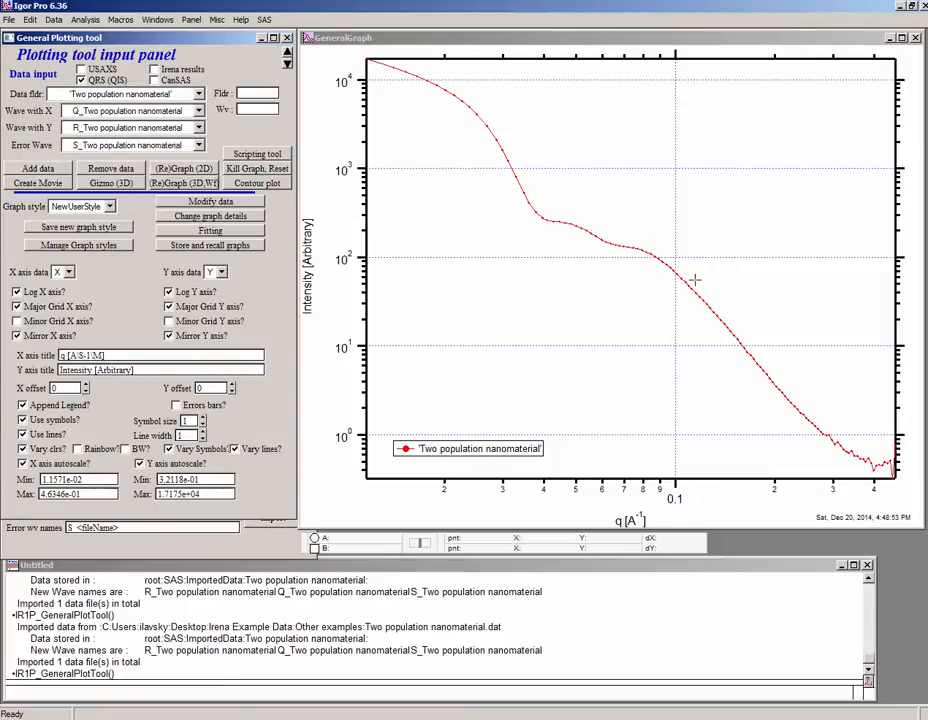
pyautogui.moveTo(458, 414)
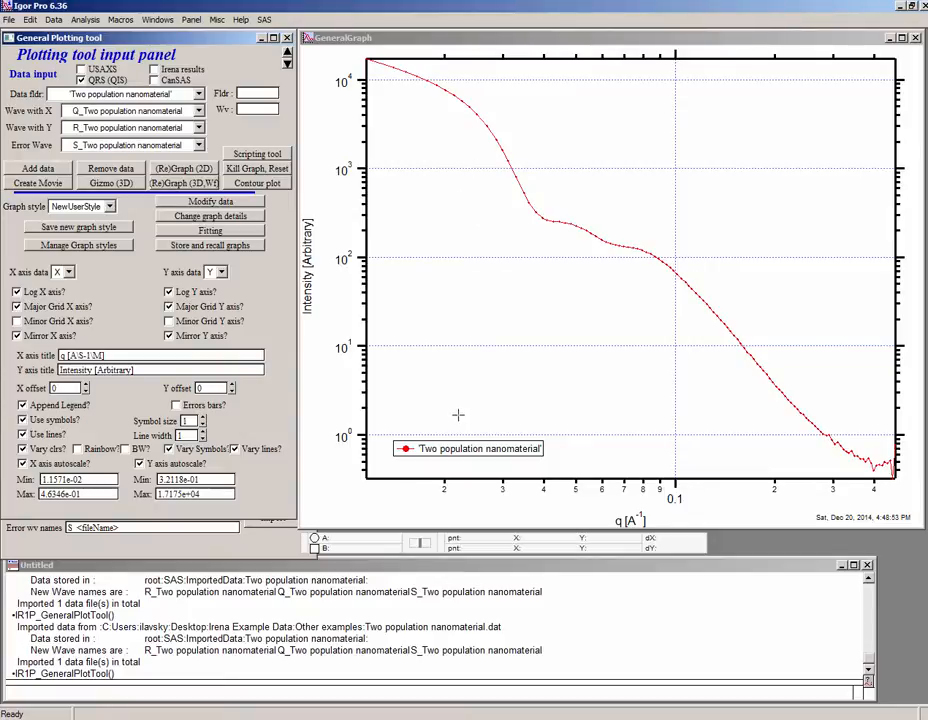
pyautogui.moveTo(618, 442)
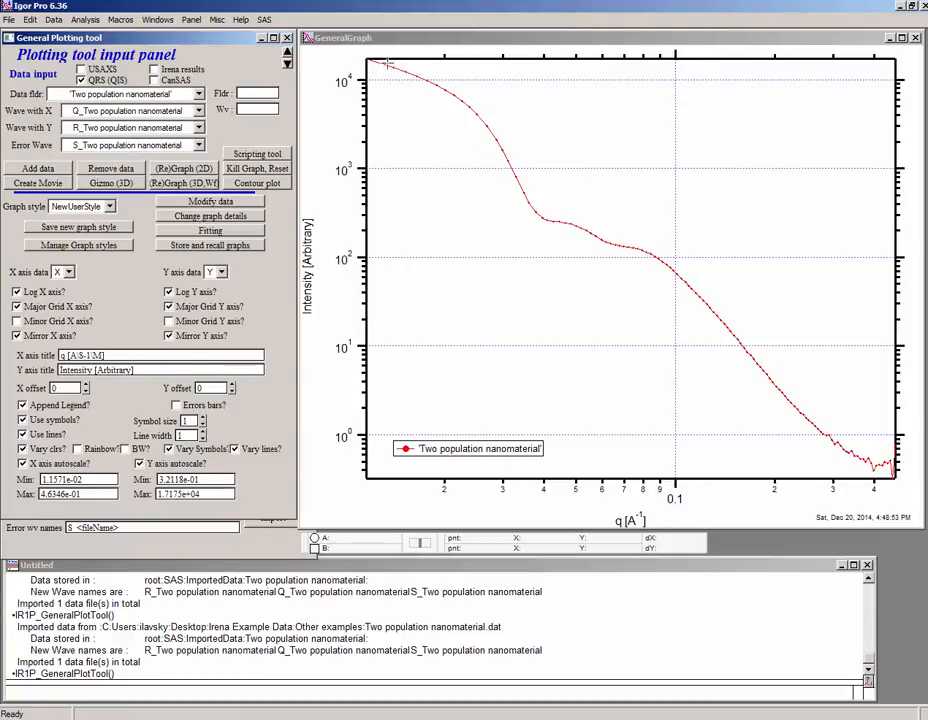
pyautogui.moveTo(576, 224)
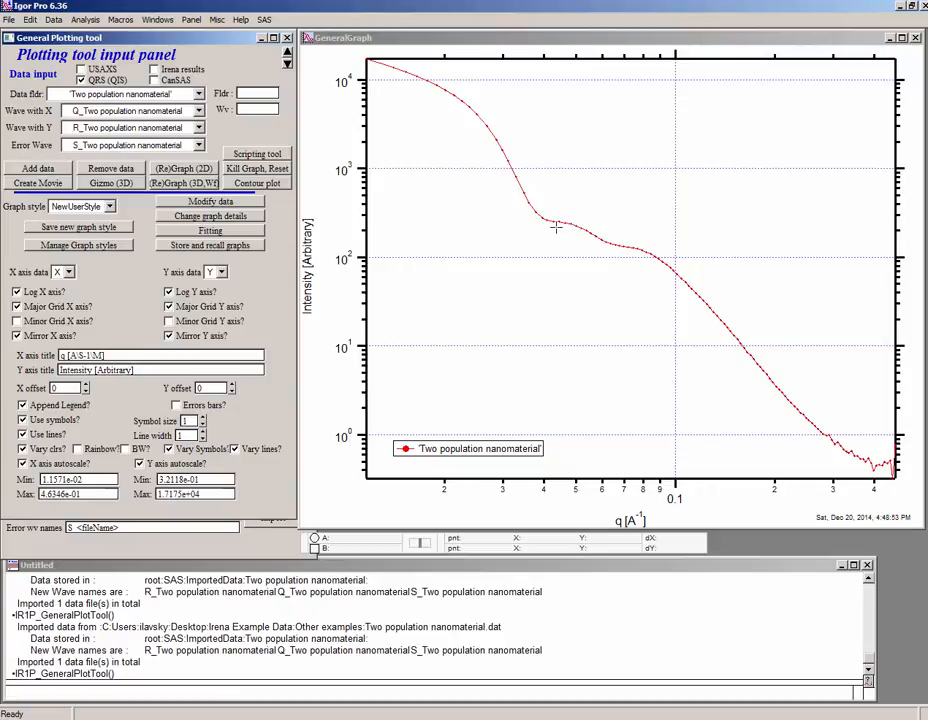
pyautogui.moveTo(552, 220)
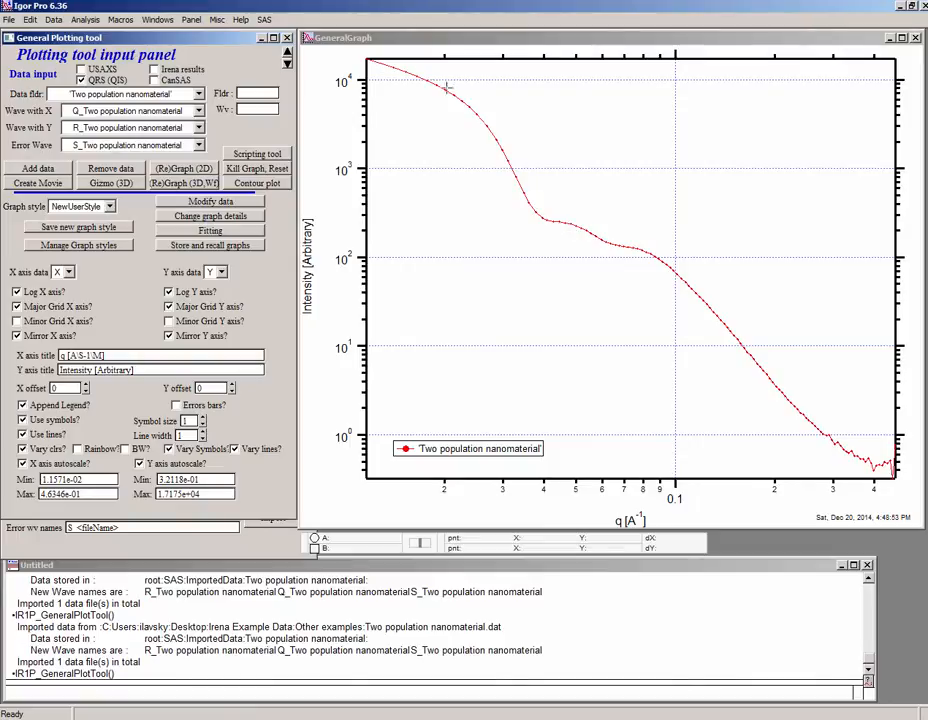
pyautogui.moveTo(590, 236)
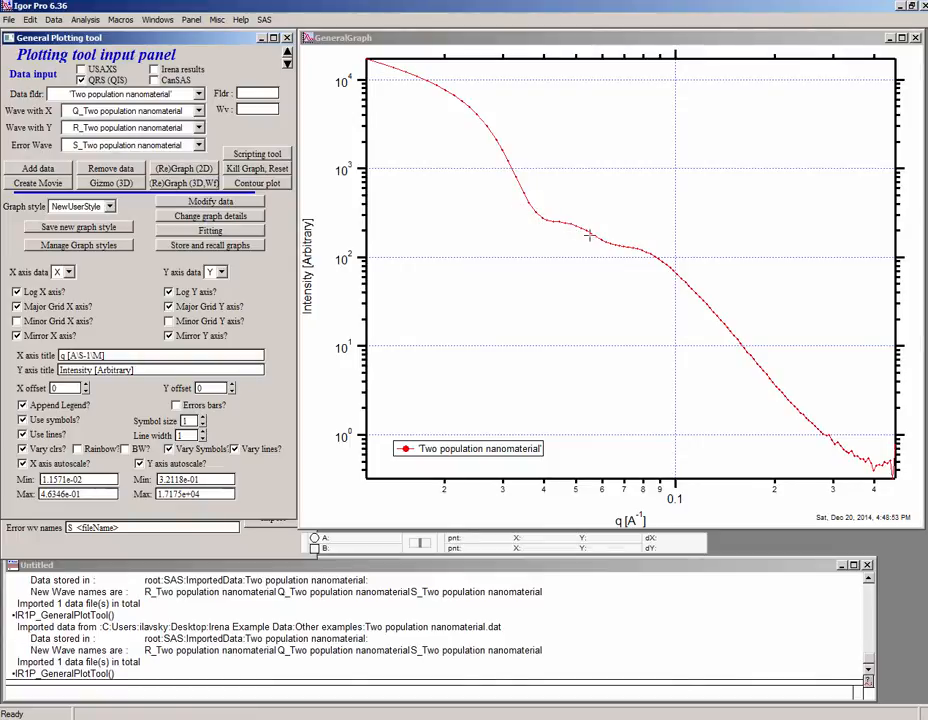
pyautogui.moveTo(574, 224)
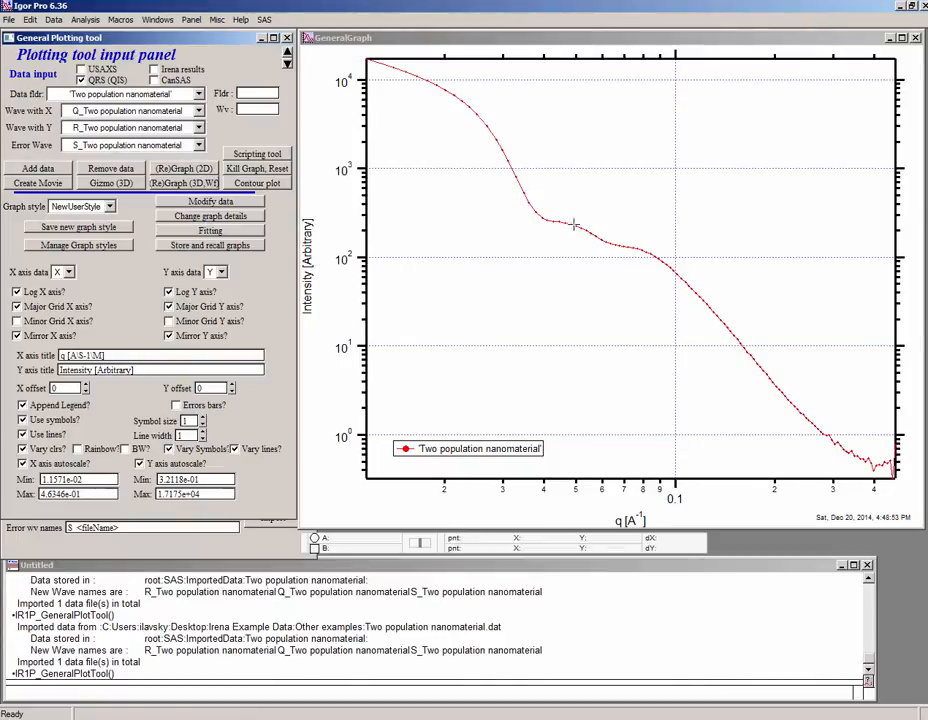
pyautogui.moveTo(508, 150)
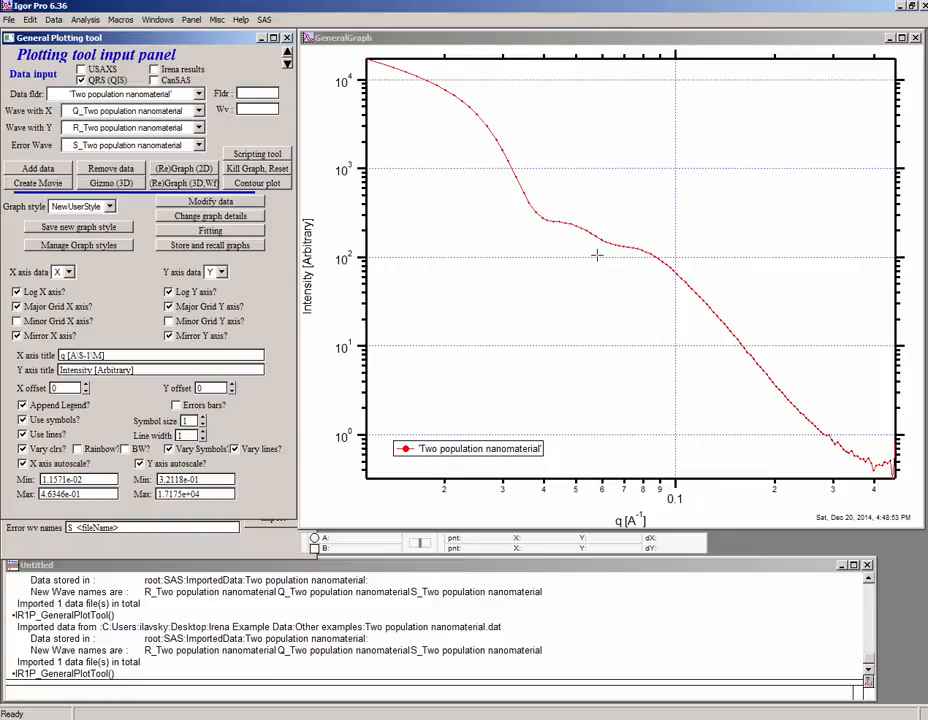
pyautogui.moveTo(528, 206)
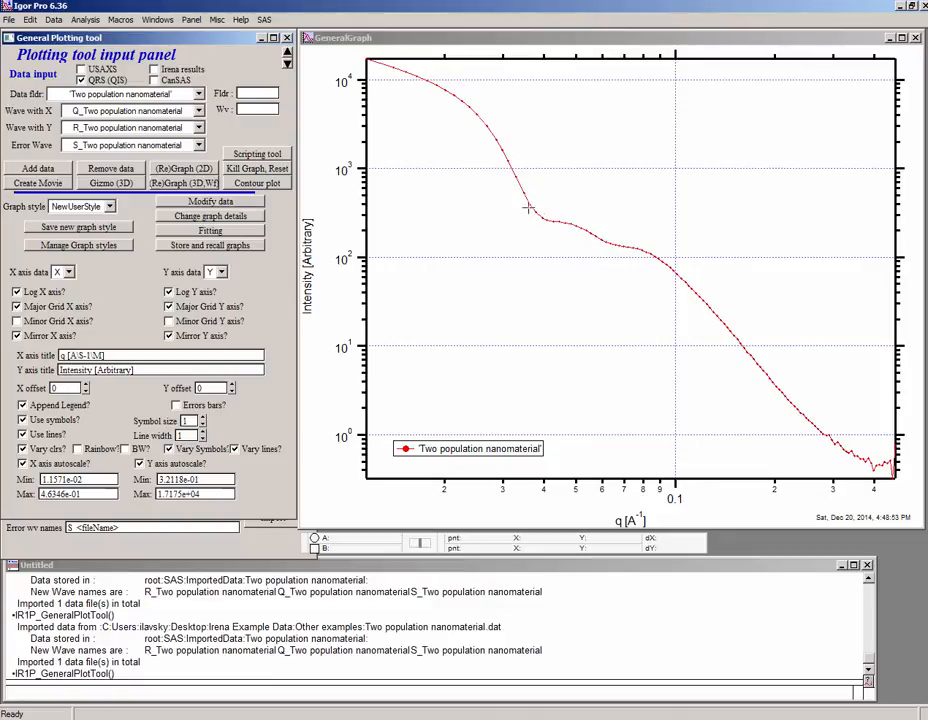
pyautogui.moveTo(620, 276)
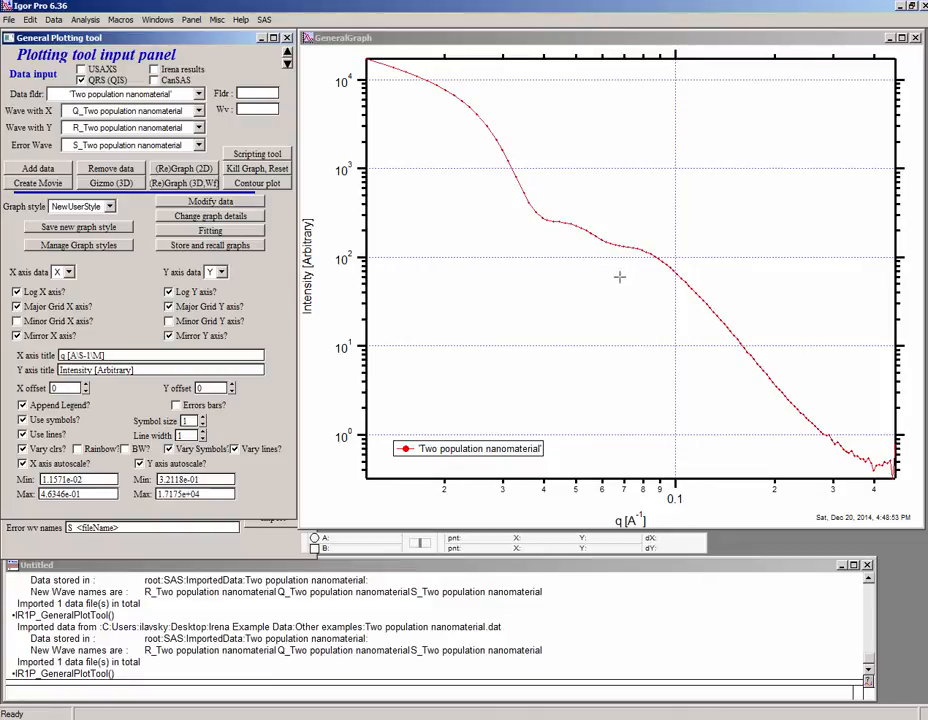
pyautogui.moveTo(672, 360)
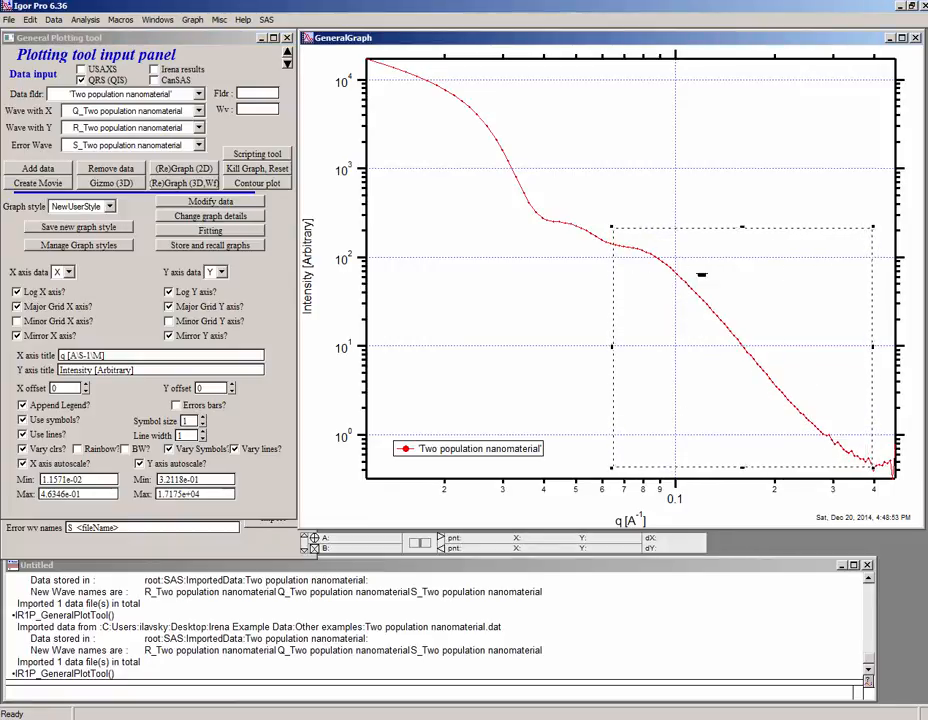
pyautogui.moveTo(640, 180)
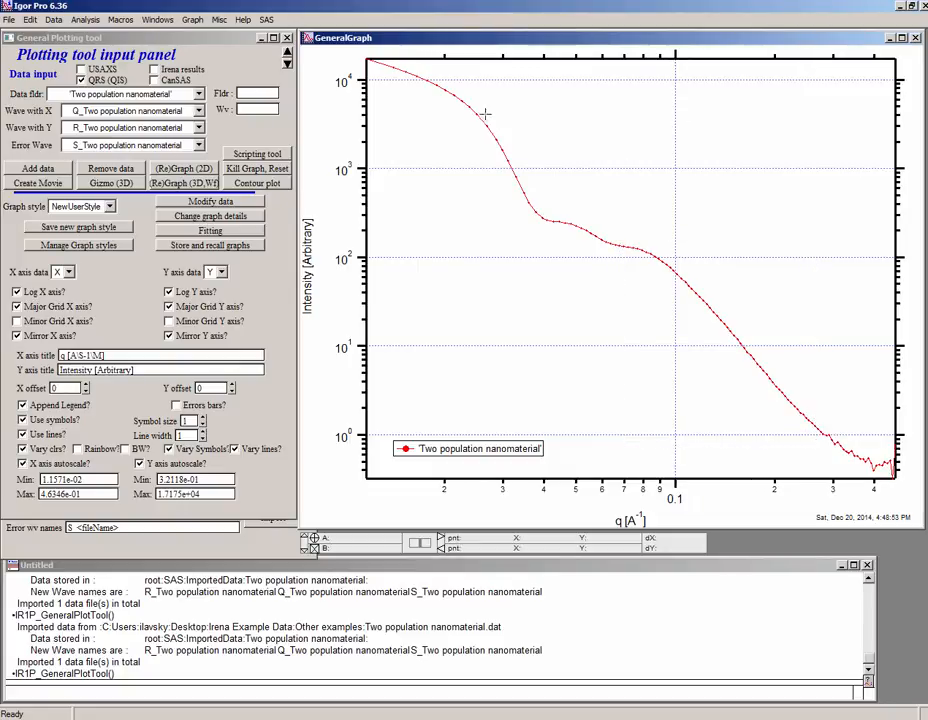
pyautogui.moveTo(516, 172)
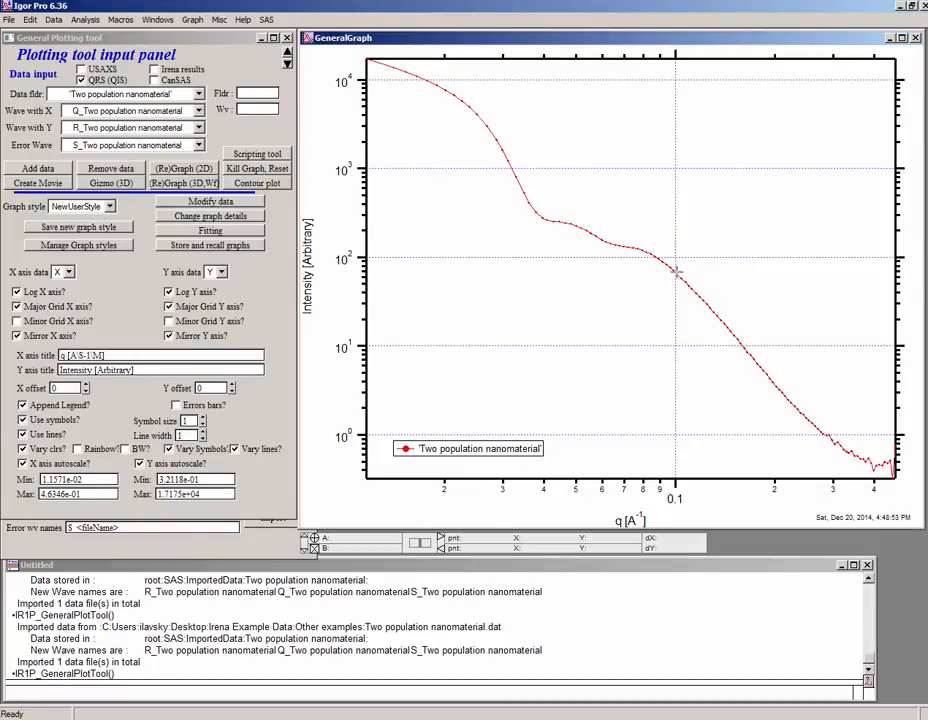
pyautogui.moveTo(700, 312)
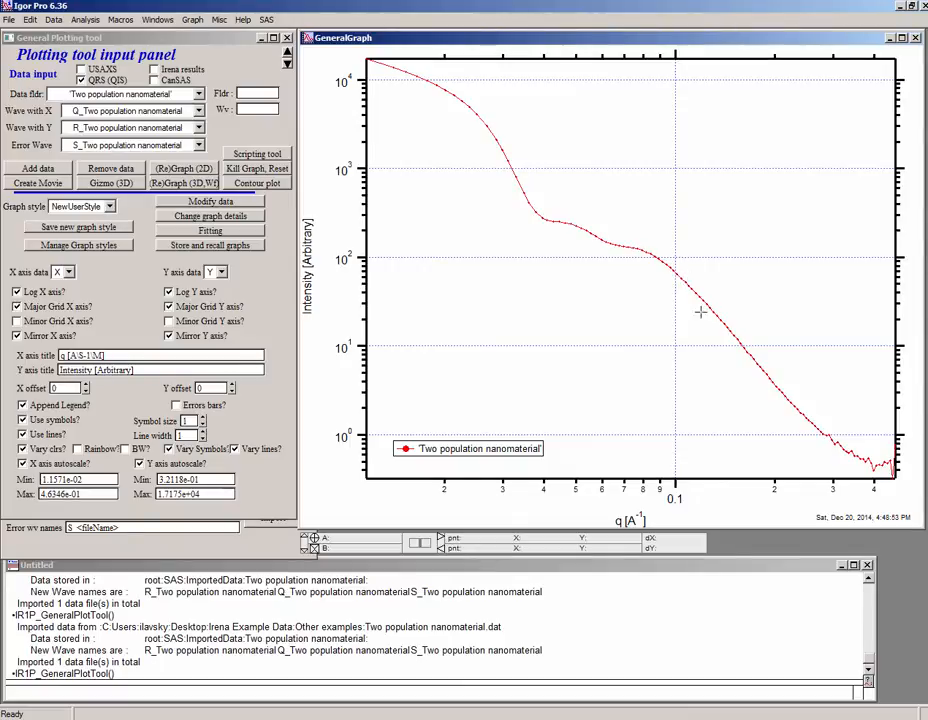
pyautogui.moveTo(742, 324)
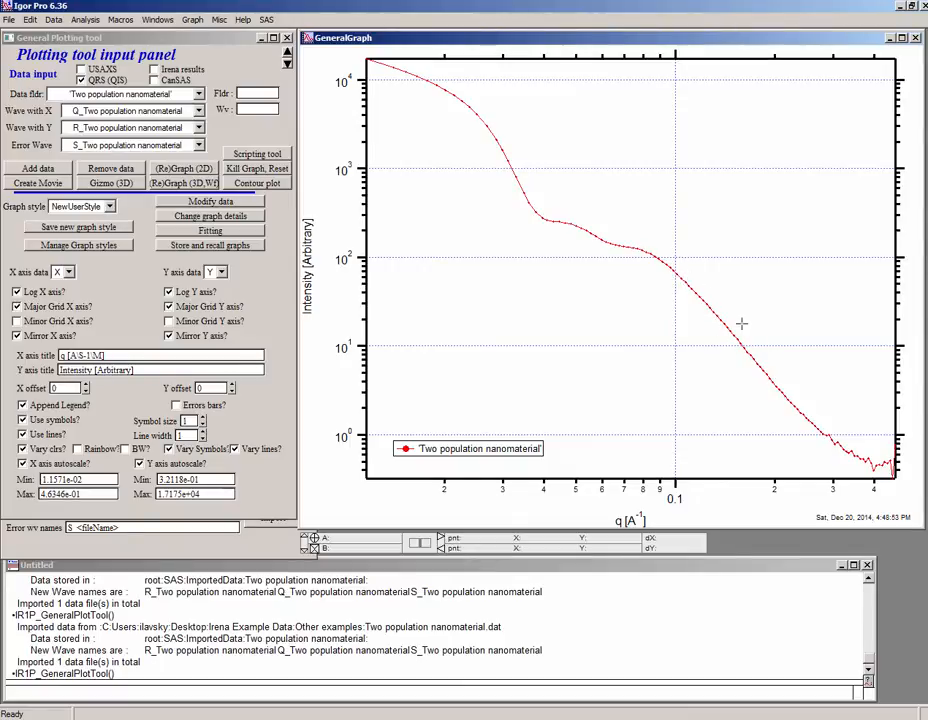
pyautogui.moveTo(648, 274)
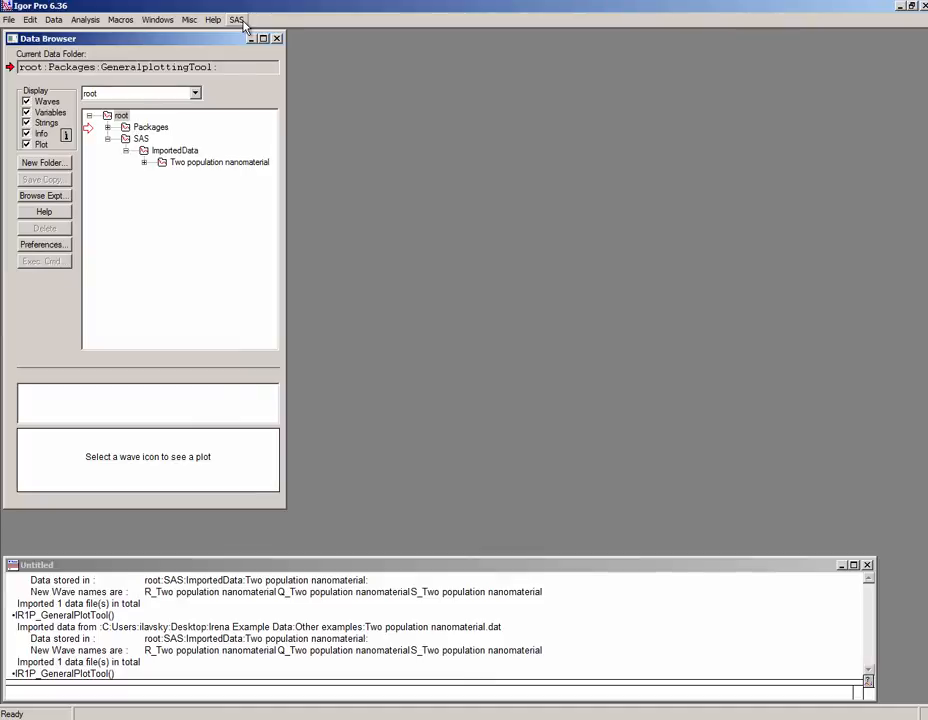
# Step: Bring up the SAS menu of Irena analysis tools after closing the plot
pyautogui.click(236, 20)
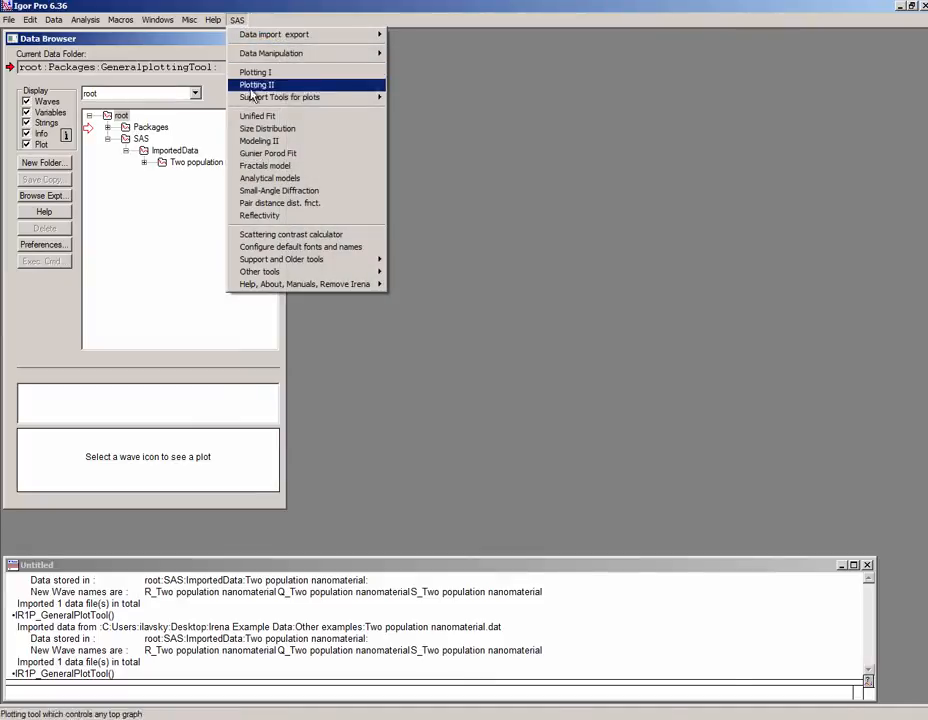
pyautogui.moveTo(258, 140)
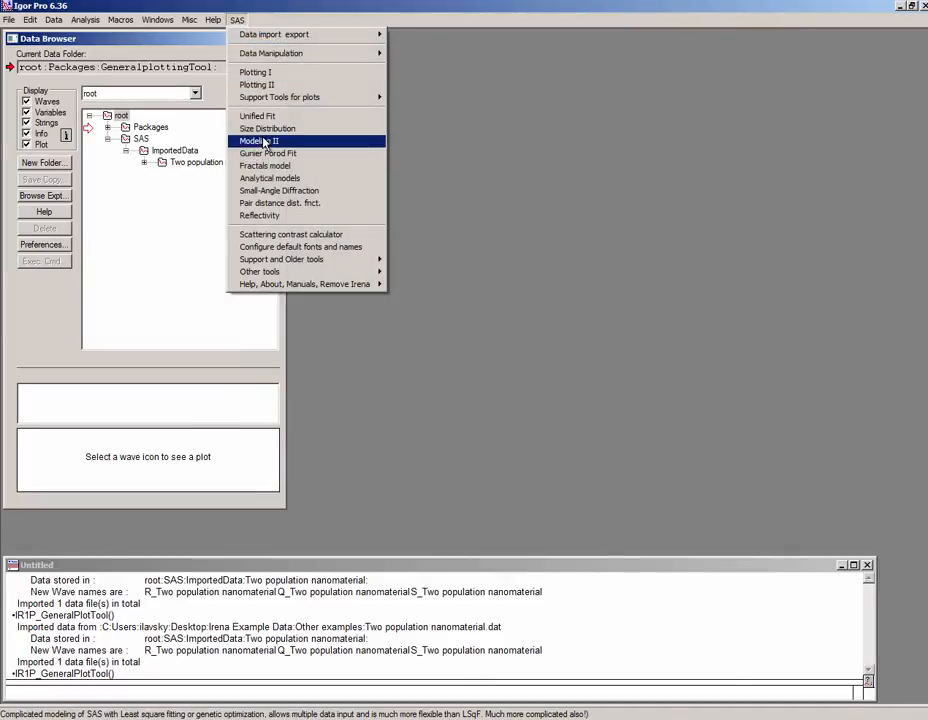
# Step: Start Modeling II from the SAS menu for the Two population nanomaterial data
pyautogui.click(264, 140)
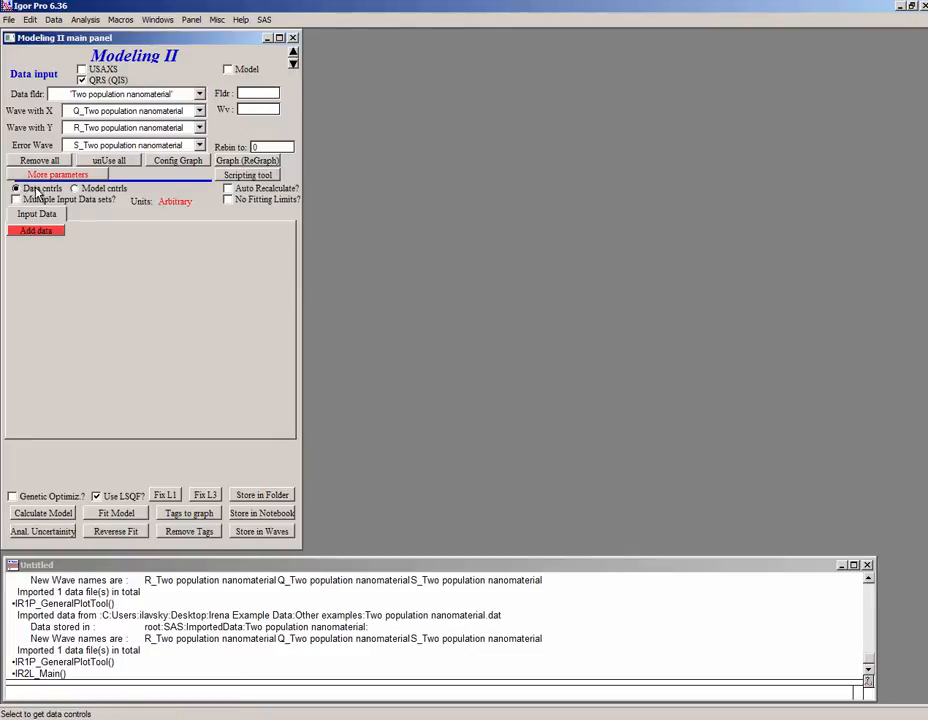
# Step: Add the data set to the model as a log-log curve and switch to Model controls
pyautogui.click(36, 230)
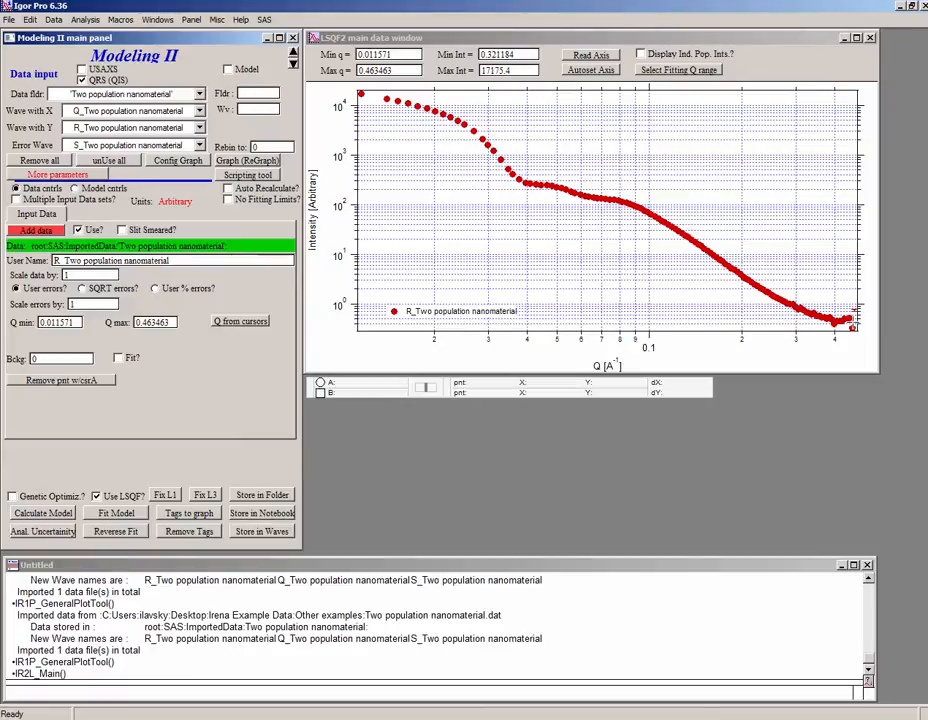
pyautogui.moveTo(540, 252)
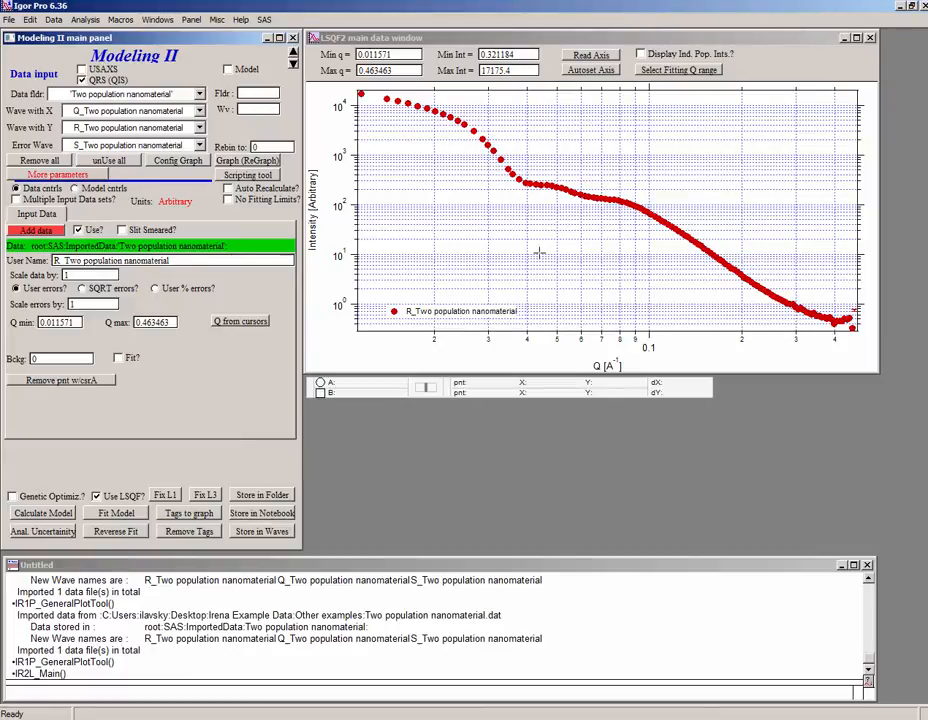
pyautogui.moveTo(318, 308)
pyautogui.write('0.4')
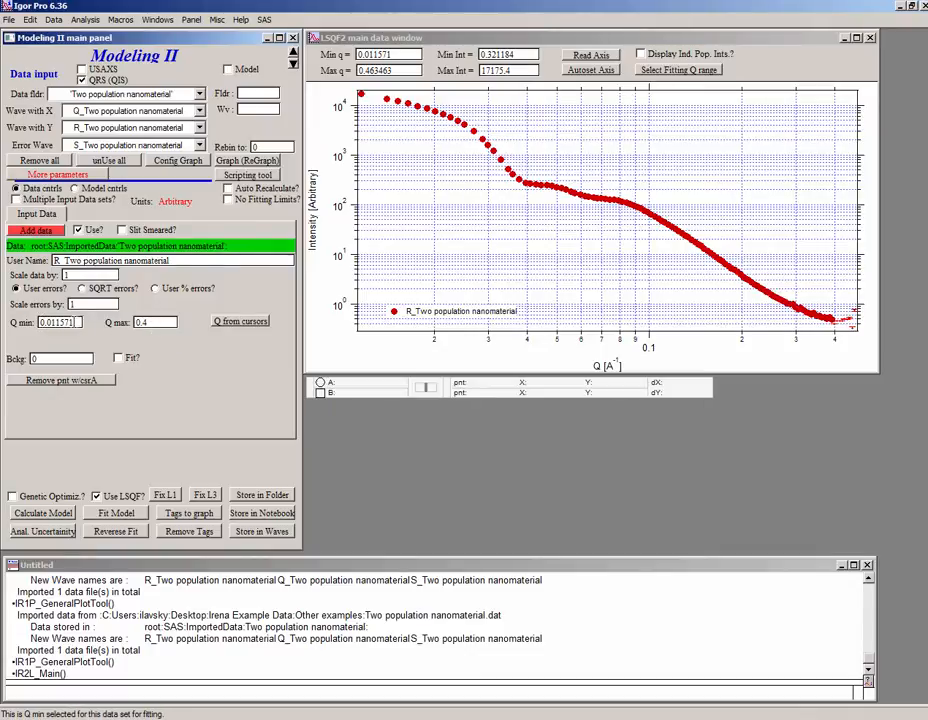
pyautogui.click(144, 322)
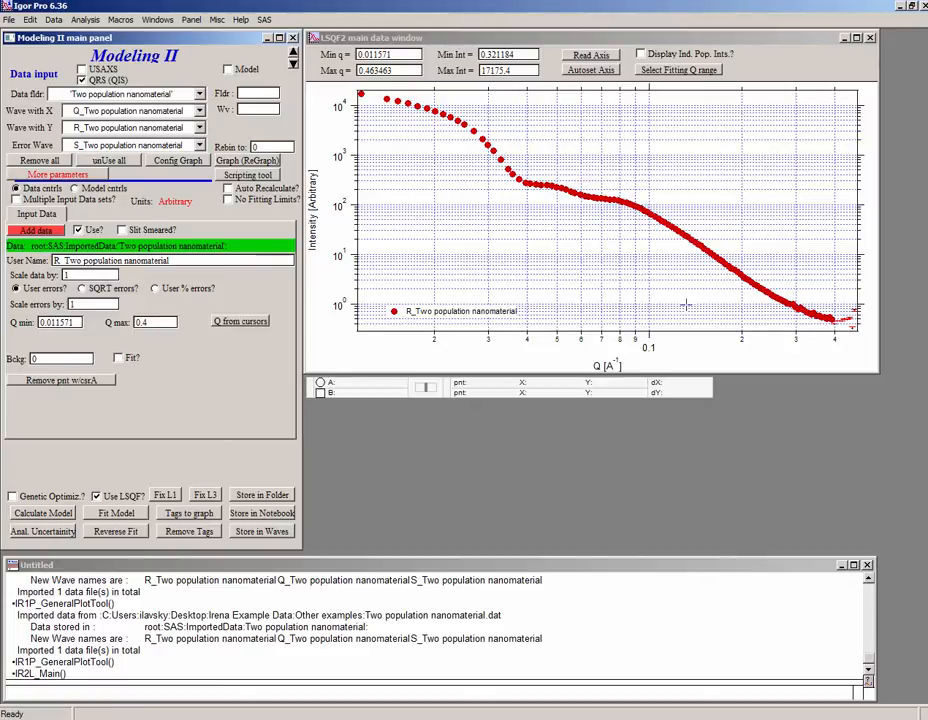
pyautogui.moveTo(668, 224)
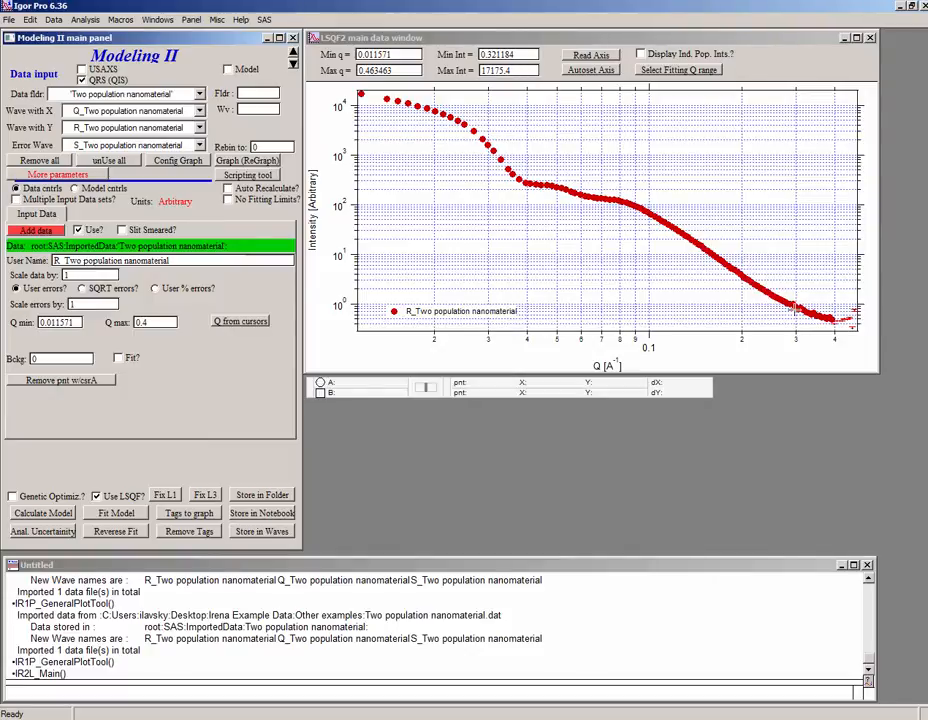
pyautogui.moveTo(722, 252)
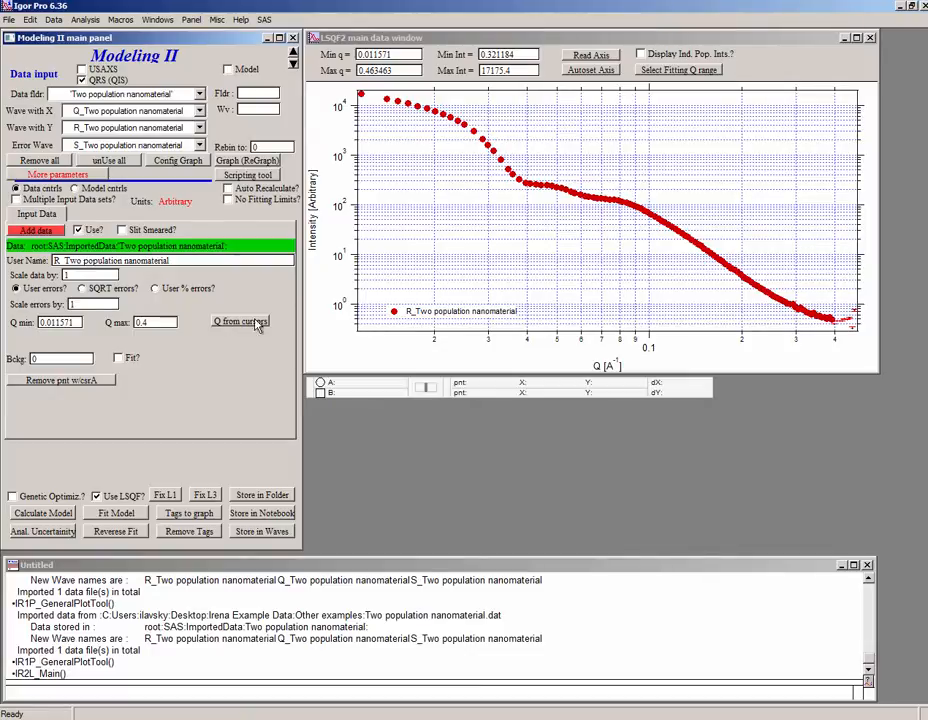
pyautogui.click(60, 358)
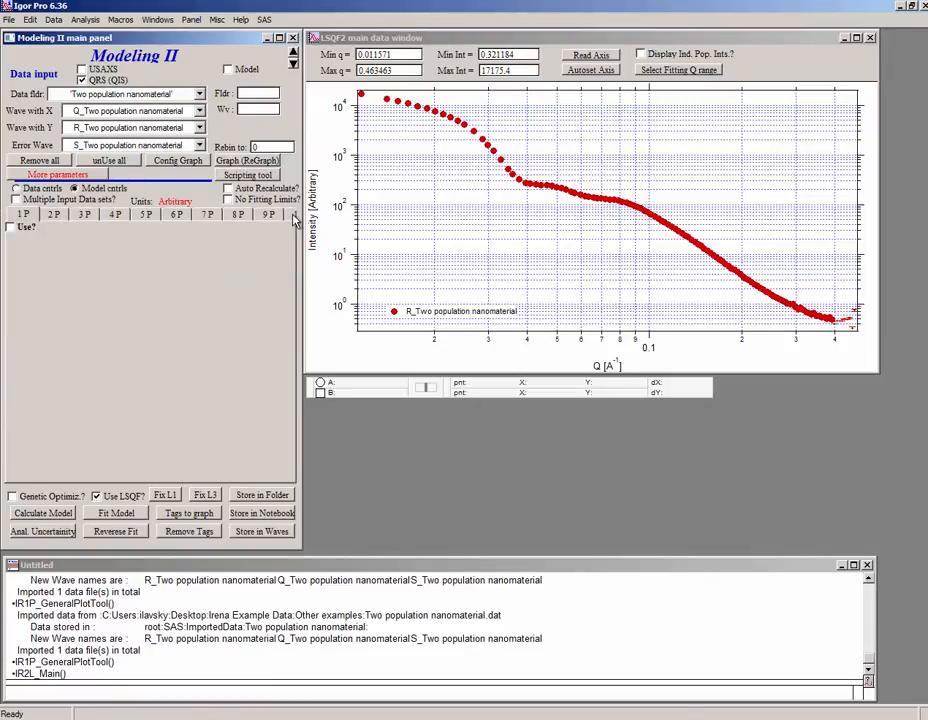
pyautogui.click(264, 20)
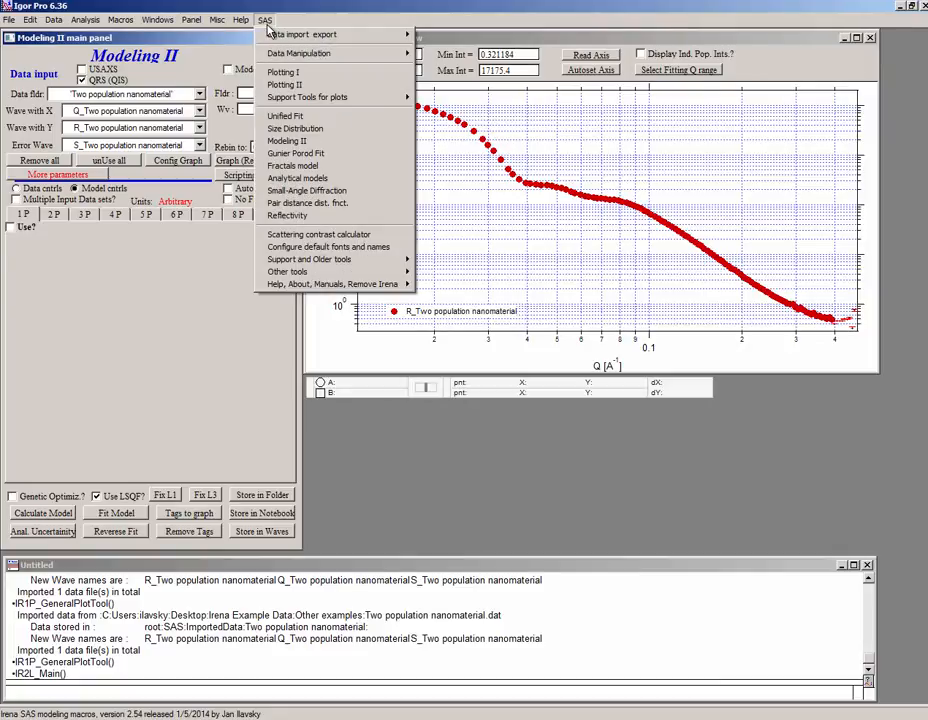
pyautogui.click(328, 248)
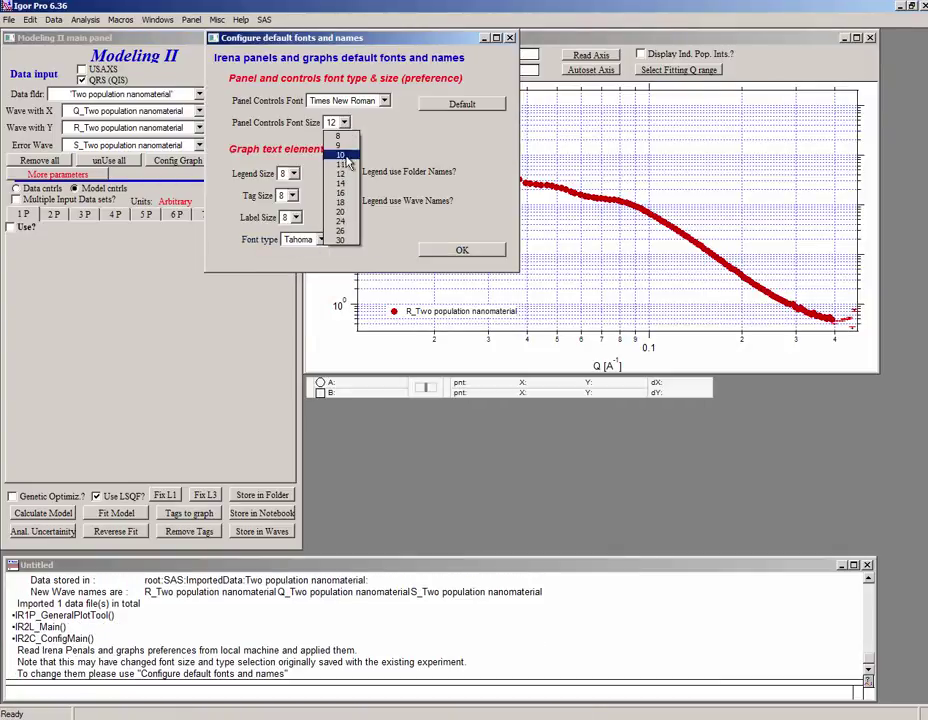
pyautogui.click(460, 250)
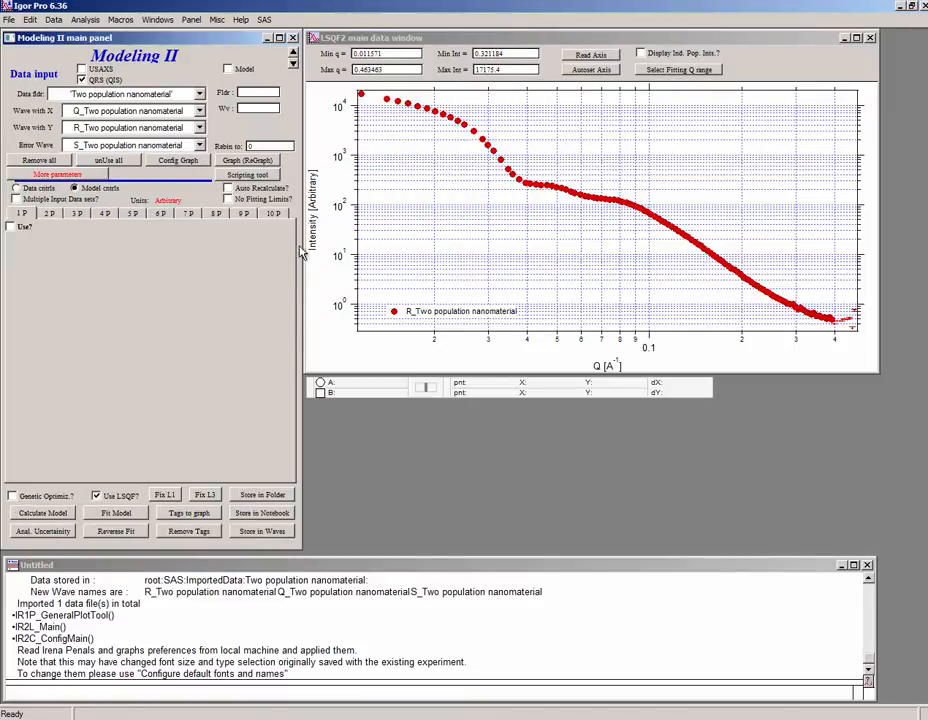
pyautogui.moveTo(254, 220)
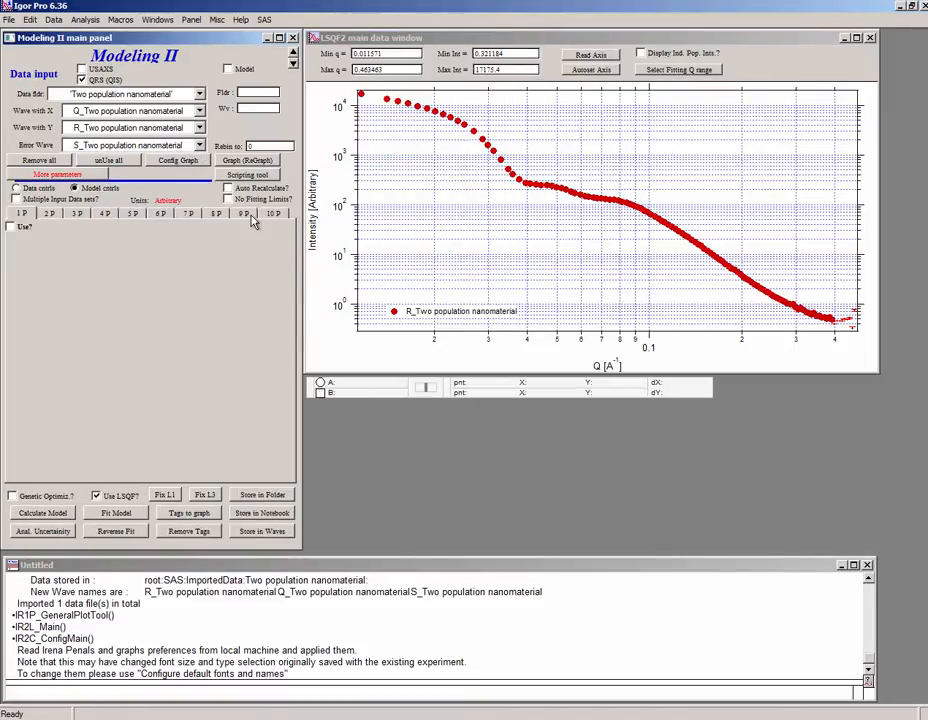
pyautogui.click(264, 20)
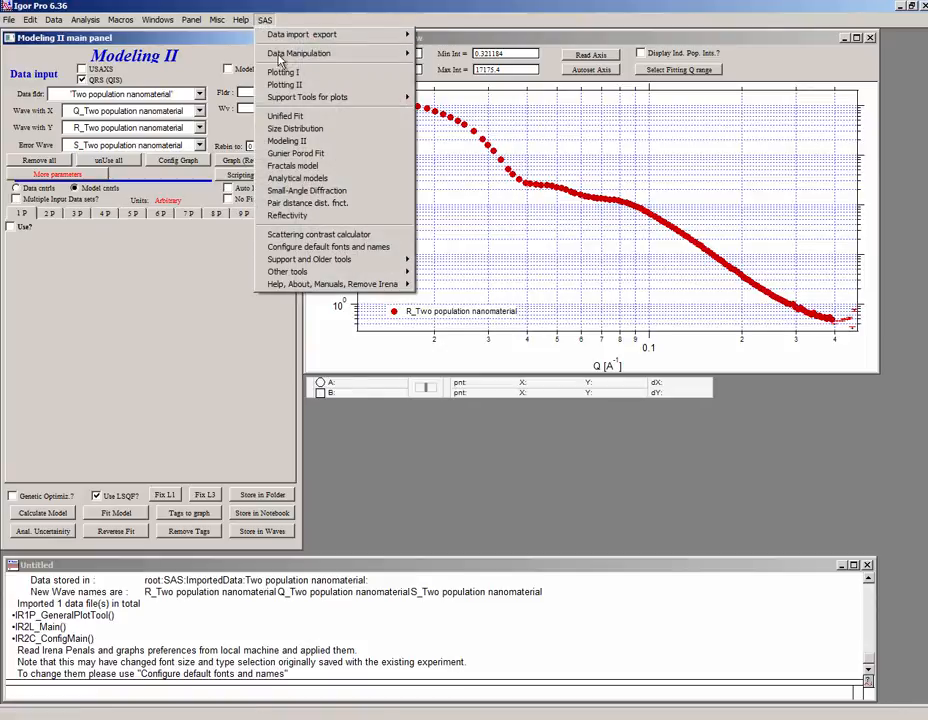
pyautogui.moveTo(320, 234)
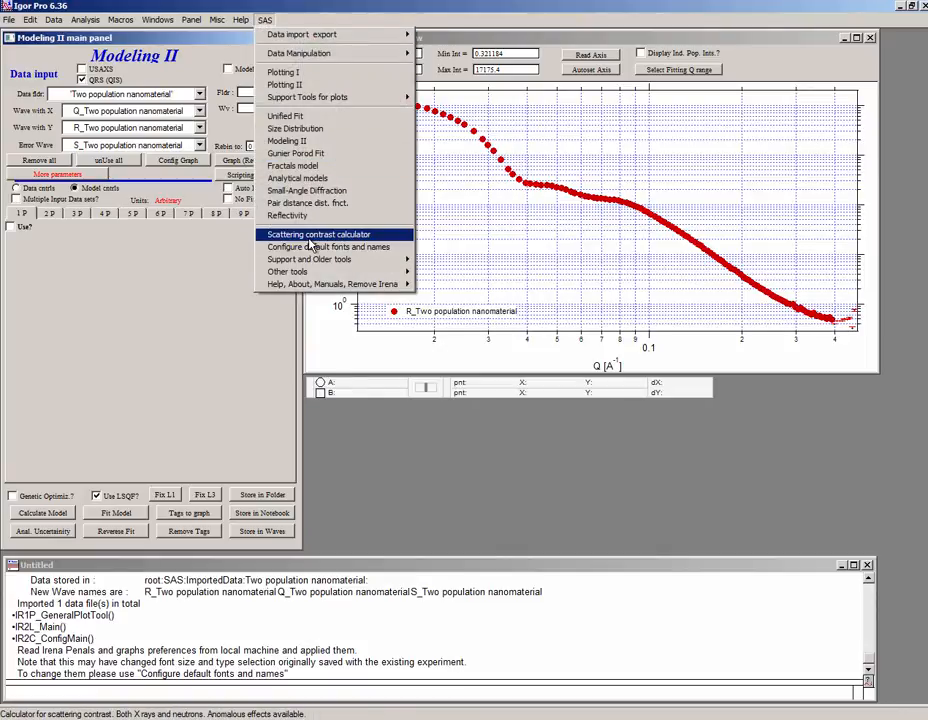
pyautogui.click(328, 248)
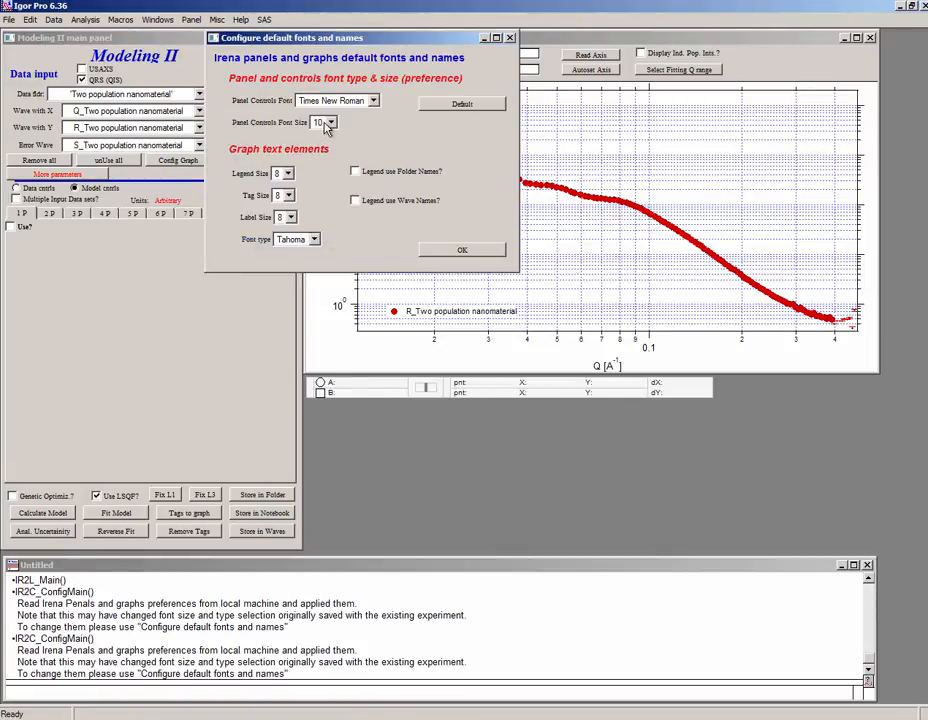
pyautogui.click(332, 122)
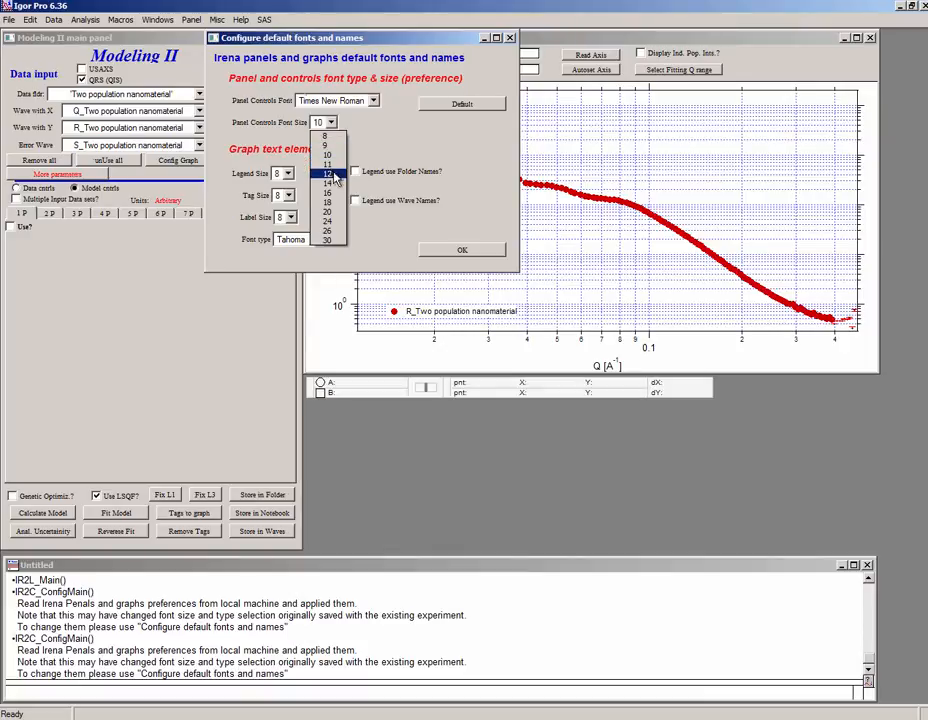
pyautogui.click(460, 248)
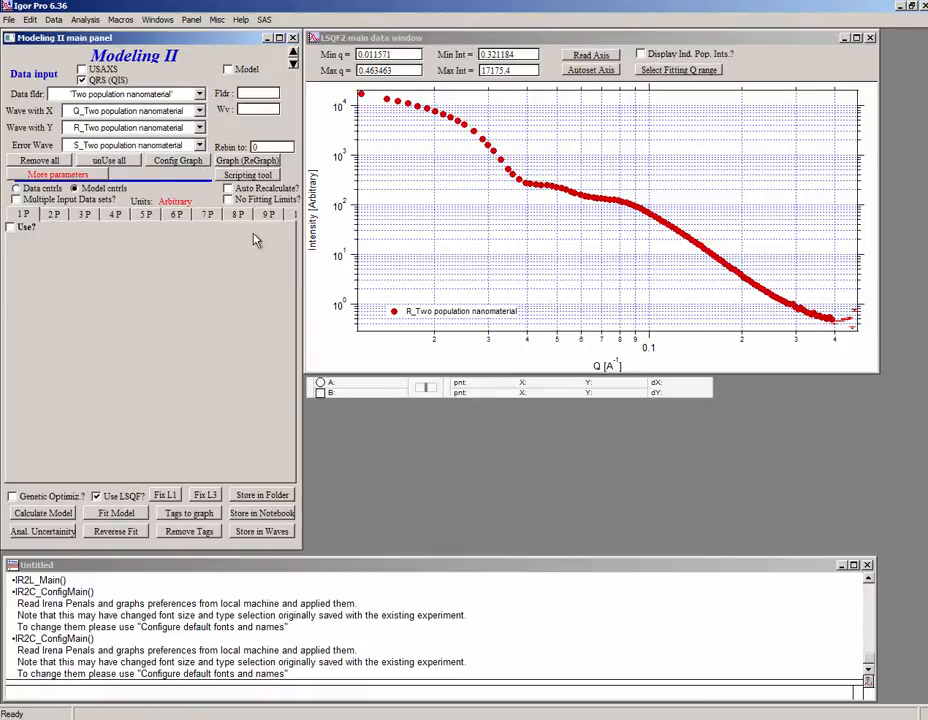
pyautogui.moveTo(288, 224)
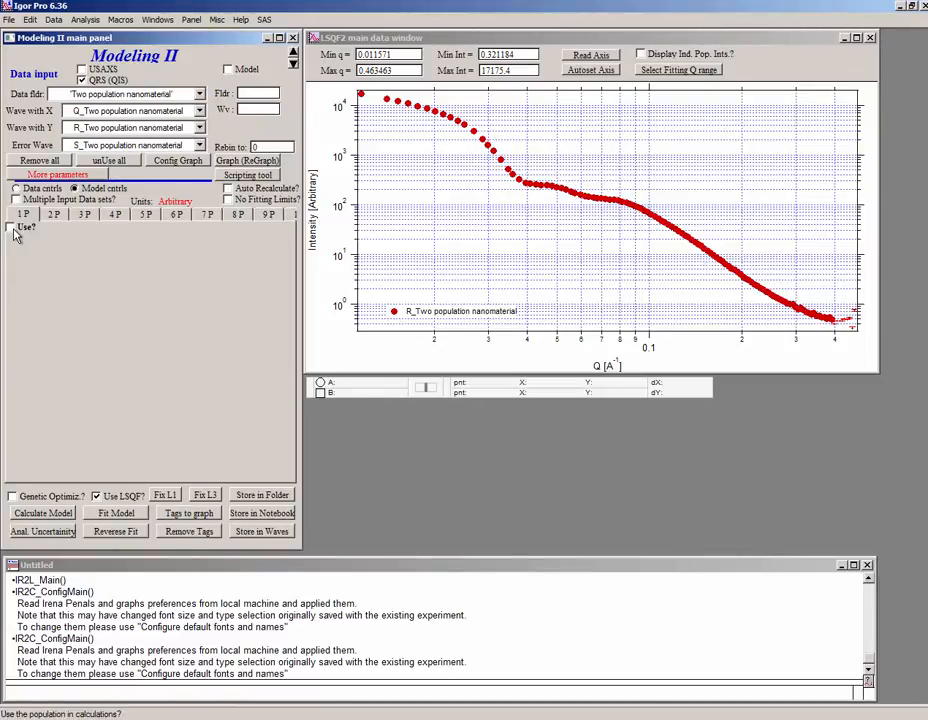
# Step: Enable population 1 with Auto Recalculate and a Gauss size distribution, editing its width
pyautogui.click(12, 228)
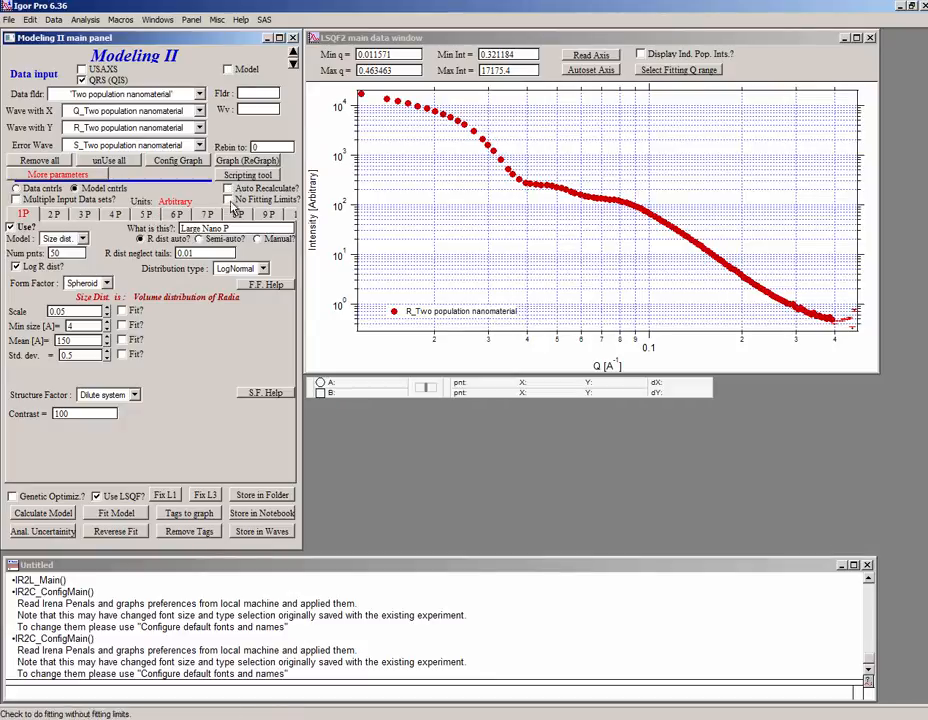
pyautogui.click(228, 188)
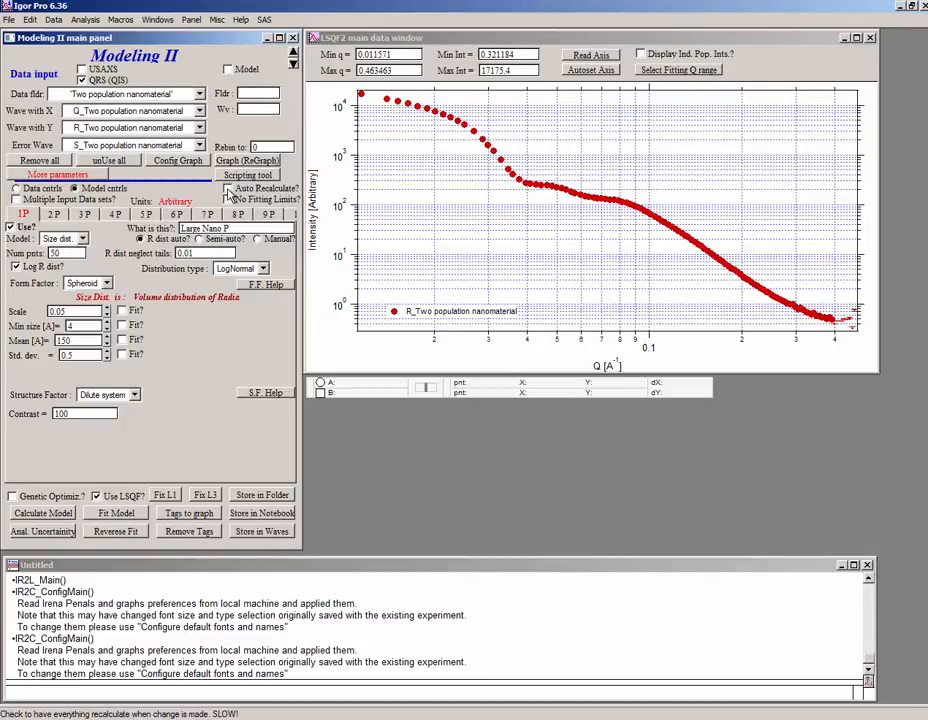
pyautogui.click(116, 512)
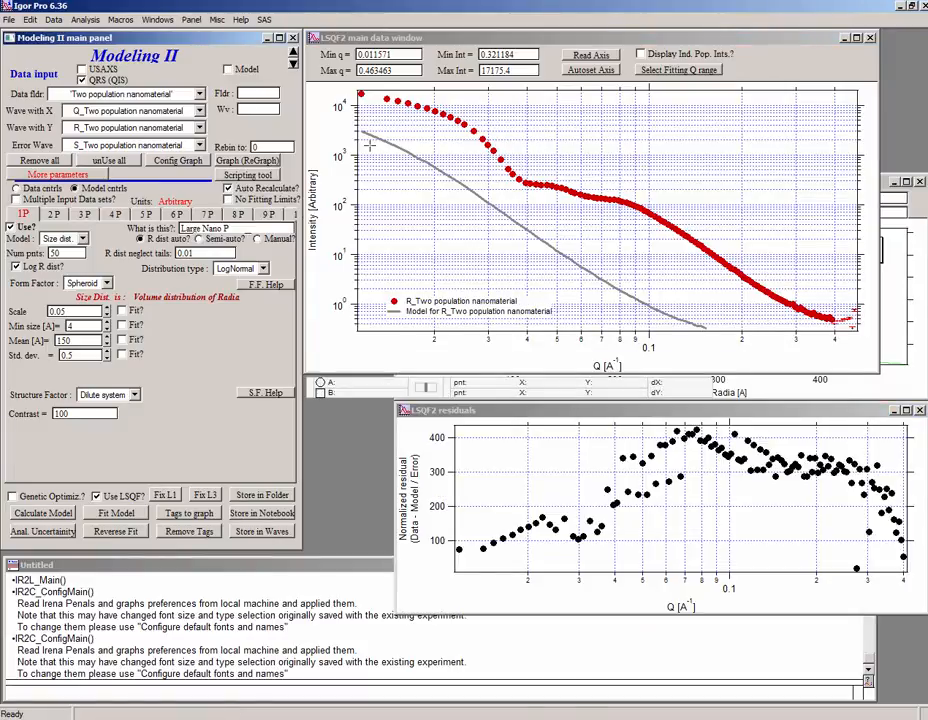
pyautogui.moveTo(440, 410); pyautogui.dragTo(644, 480)
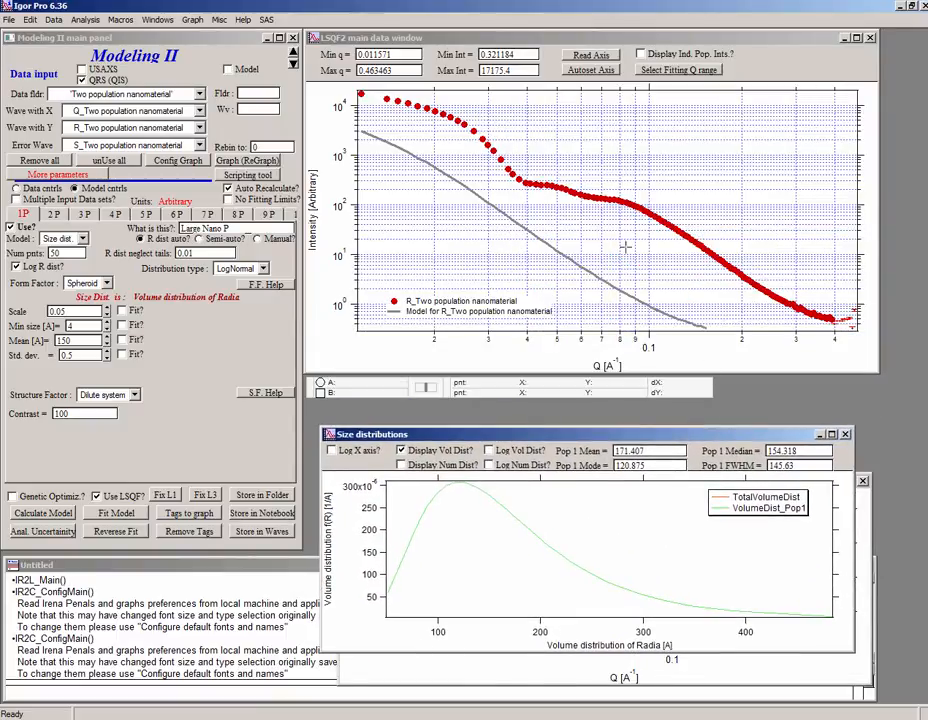
pyautogui.moveTo(430, 180)
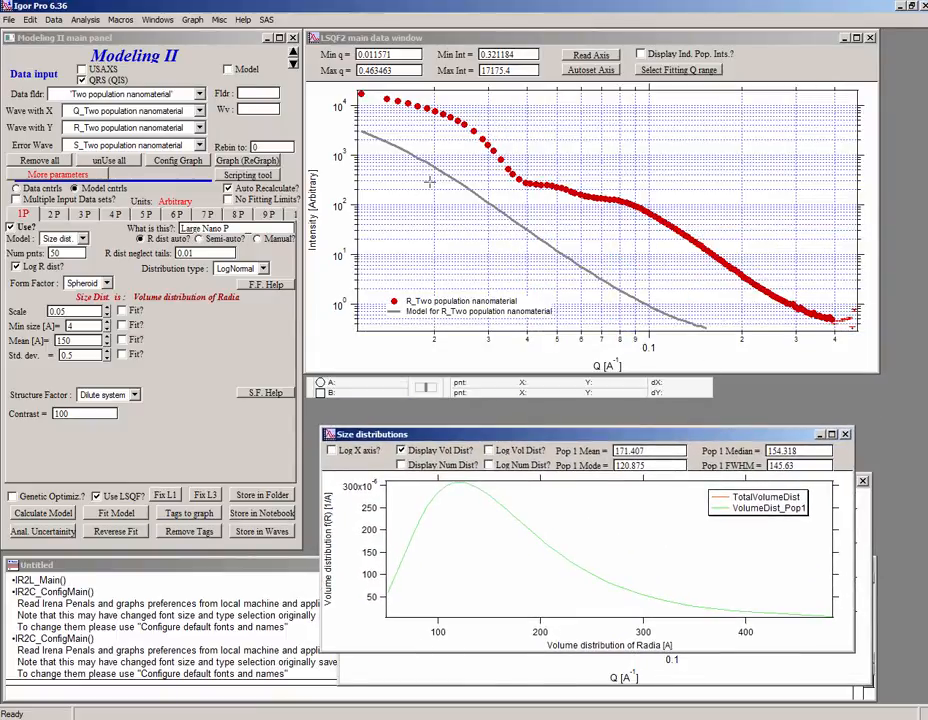
pyautogui.moveTo(192, 316)
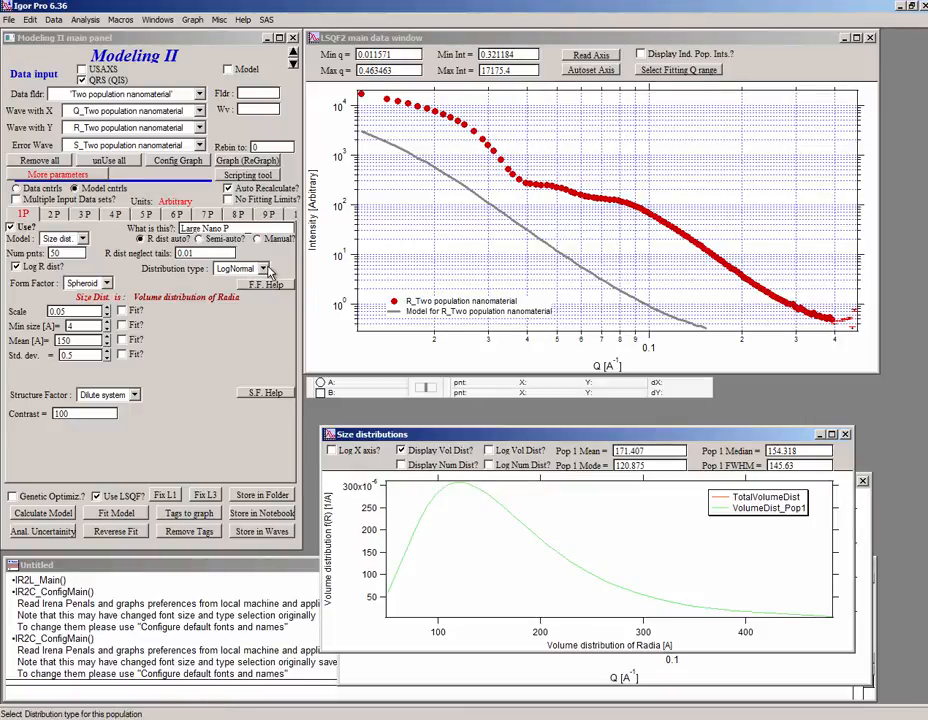
pyautogui.click(236, 268)
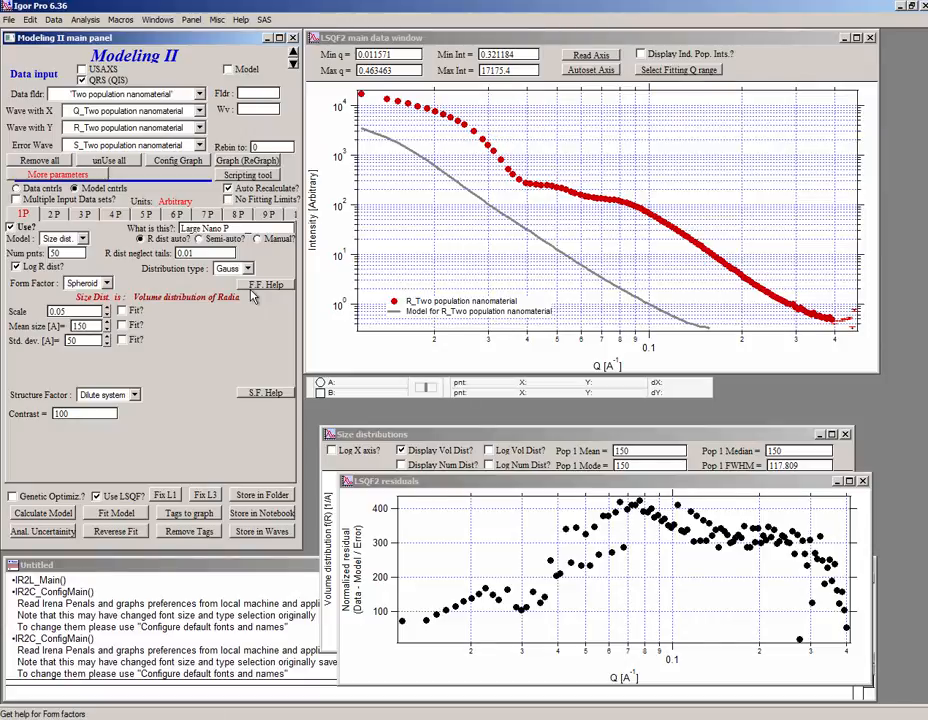
pyautogui.moveTo(214, 312)
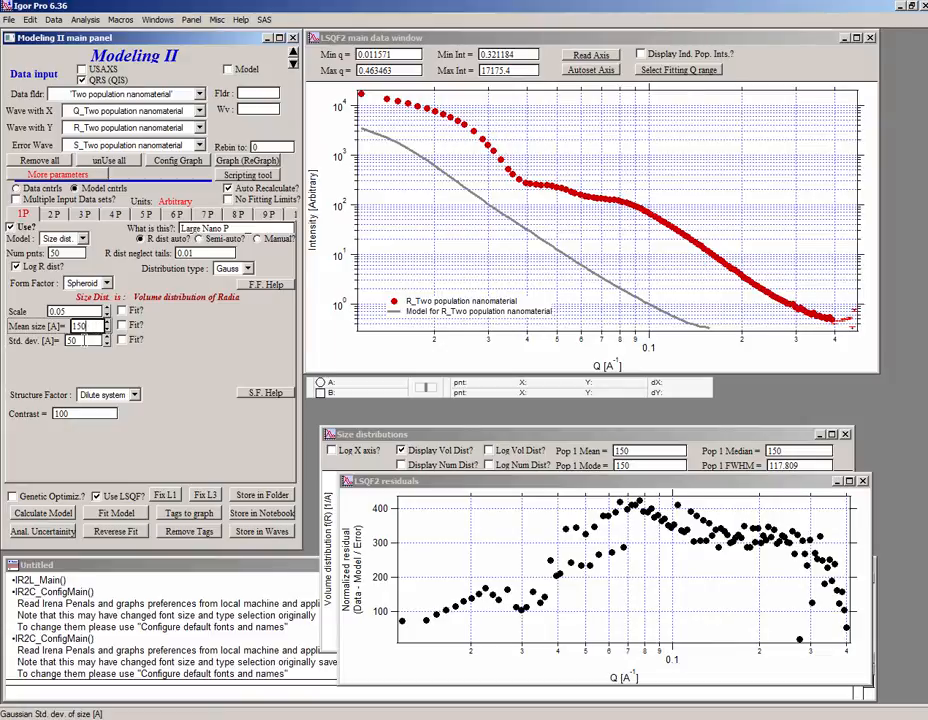
pyautogui.tripleClick(72, 340)
pyautogui.write('5')
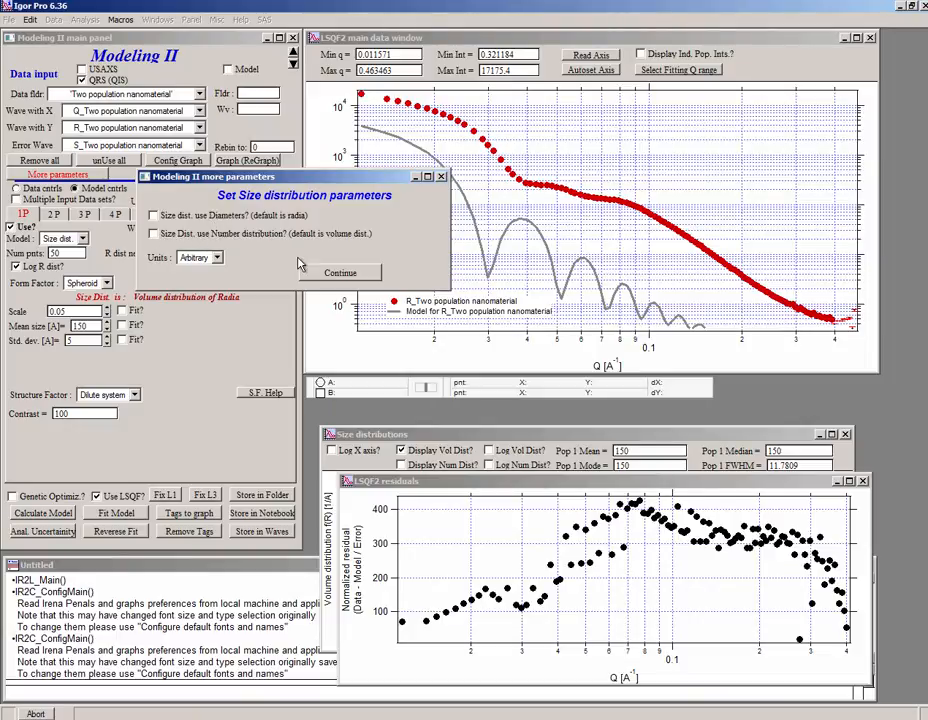
pyautogui.moveTo(446, 180)
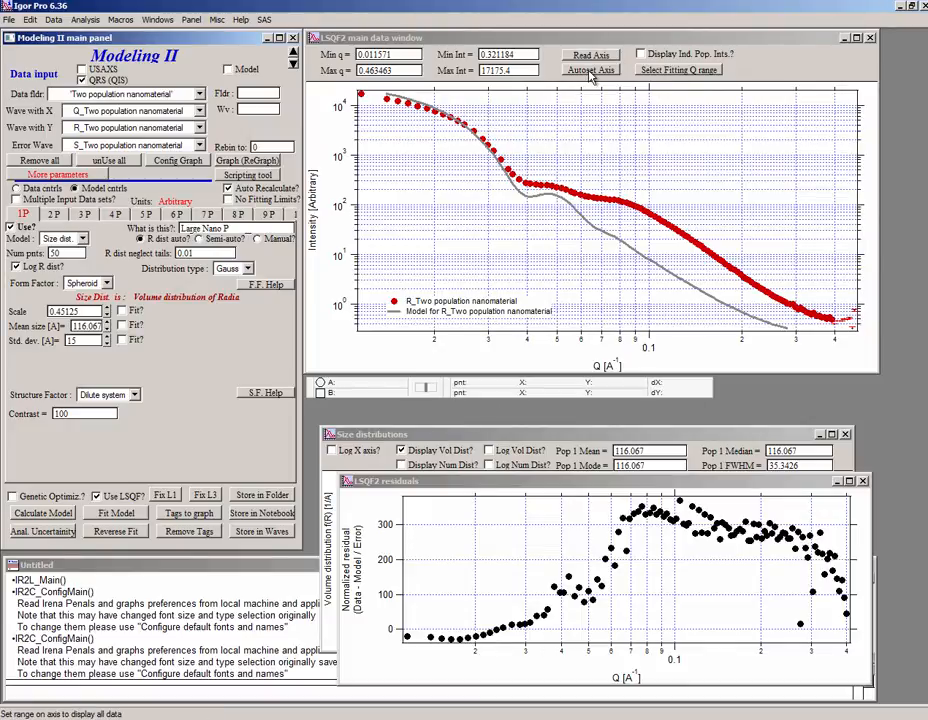
# Step: Autoset the data graph axes after tuning population 1 scale, mean and width
pyautogui.click(590, 68)
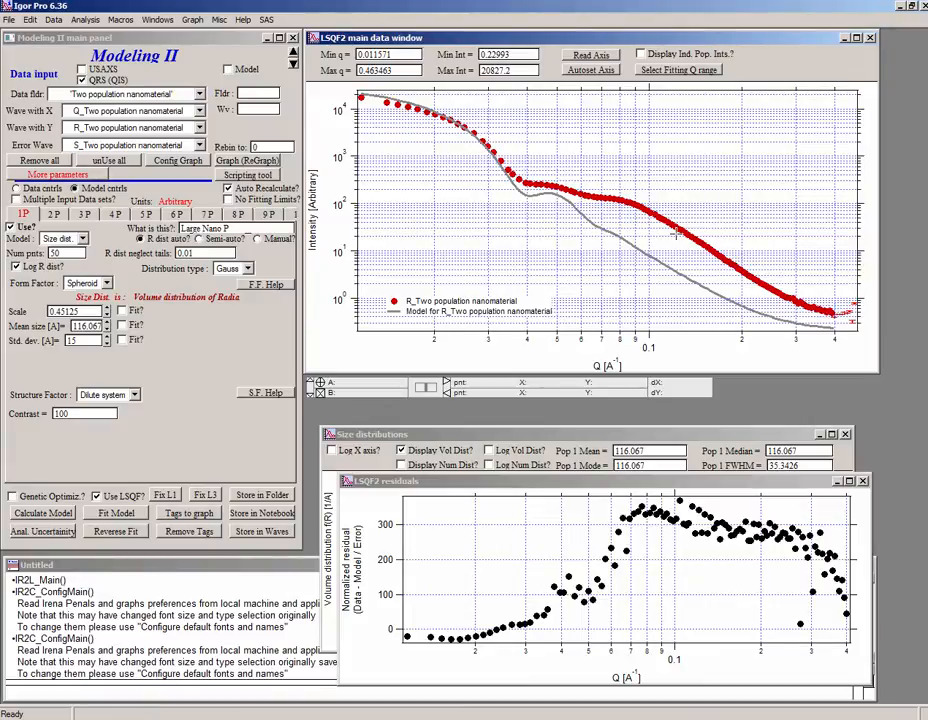
pyautogui.moveTo(558, 180)
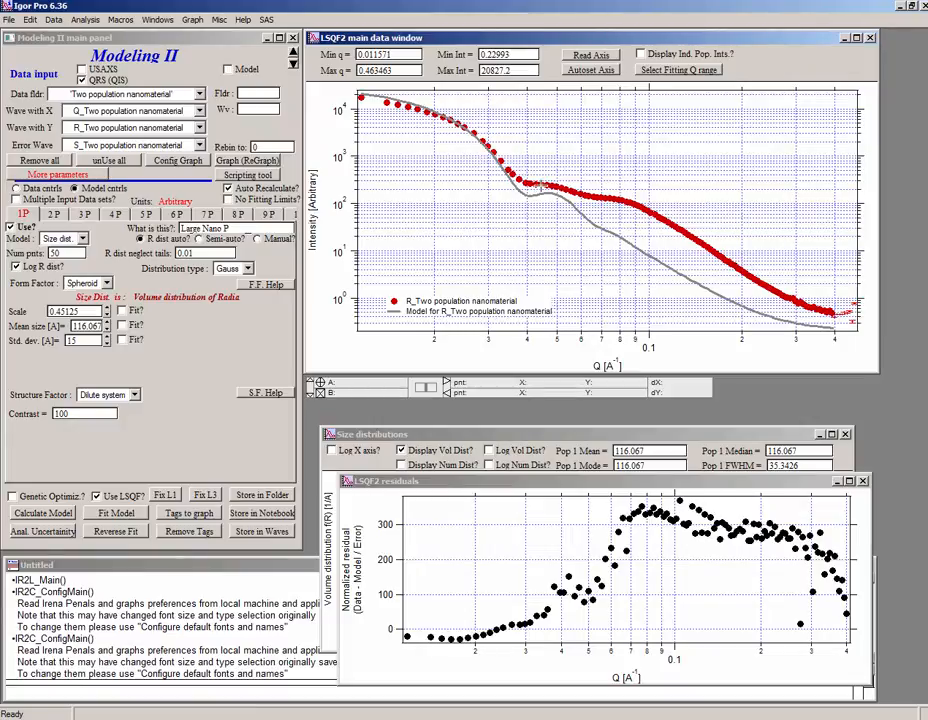
pyautogui.moveTo(372, 260)
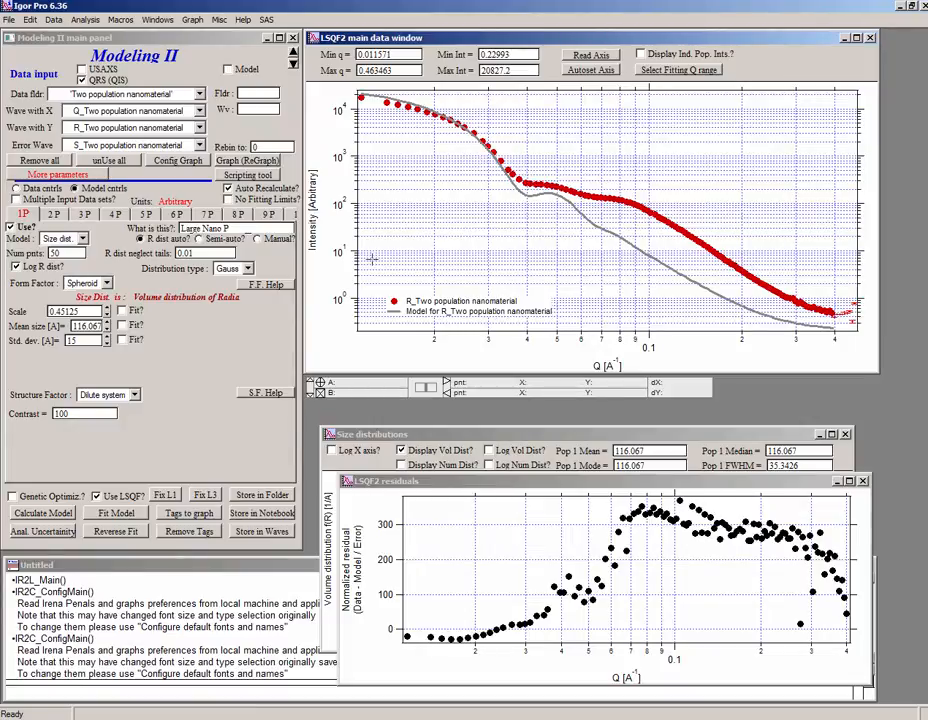
pyautogui.moveTo(340, 250)
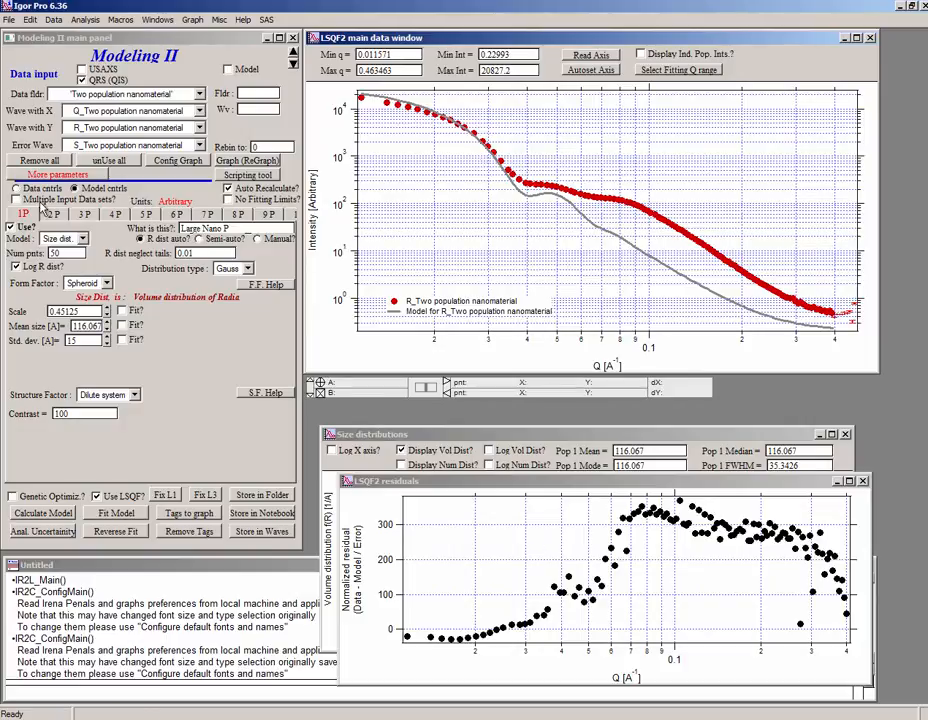
# Step: Enable population 2 with user name 'N', a Gauss distribution and a new mean size
pyautogui.click(12, 226)
pyautogui.write('Small')
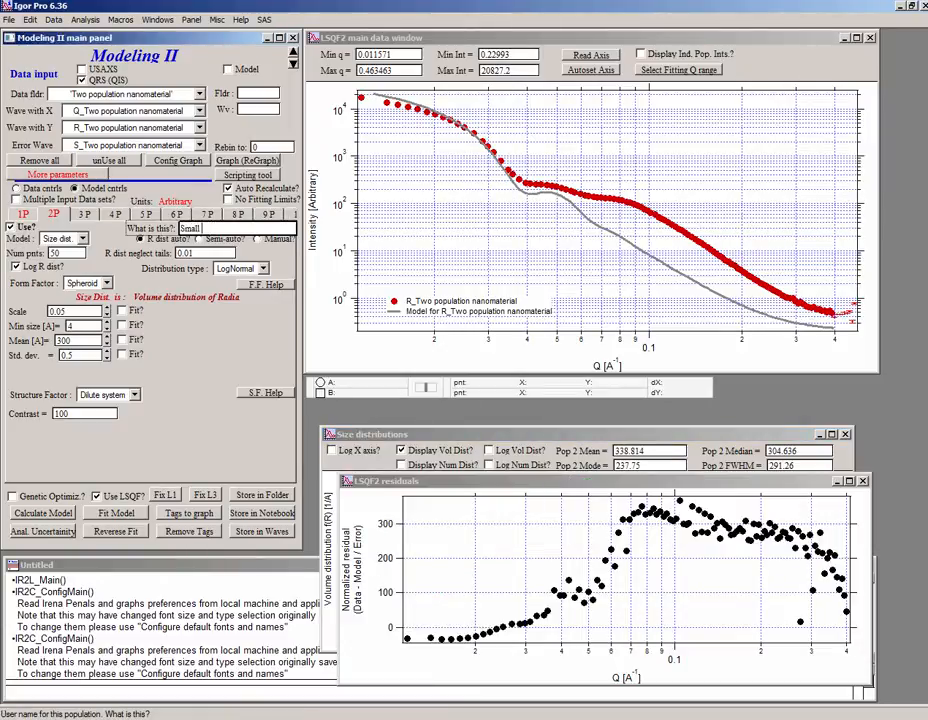
pyautogui.write('NP')
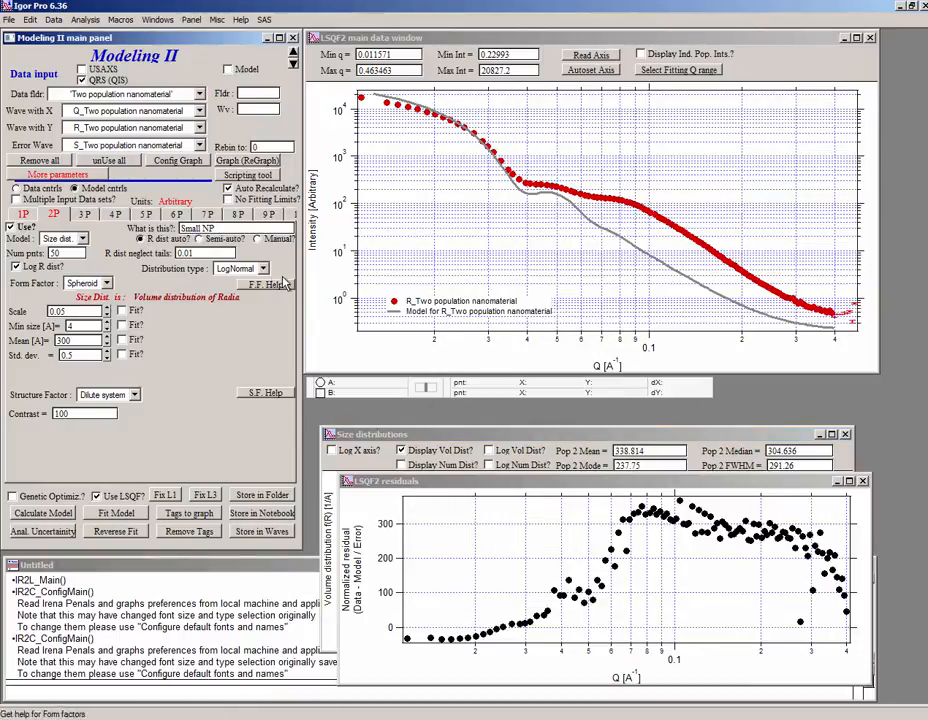
pyautogui.click(234, 268)
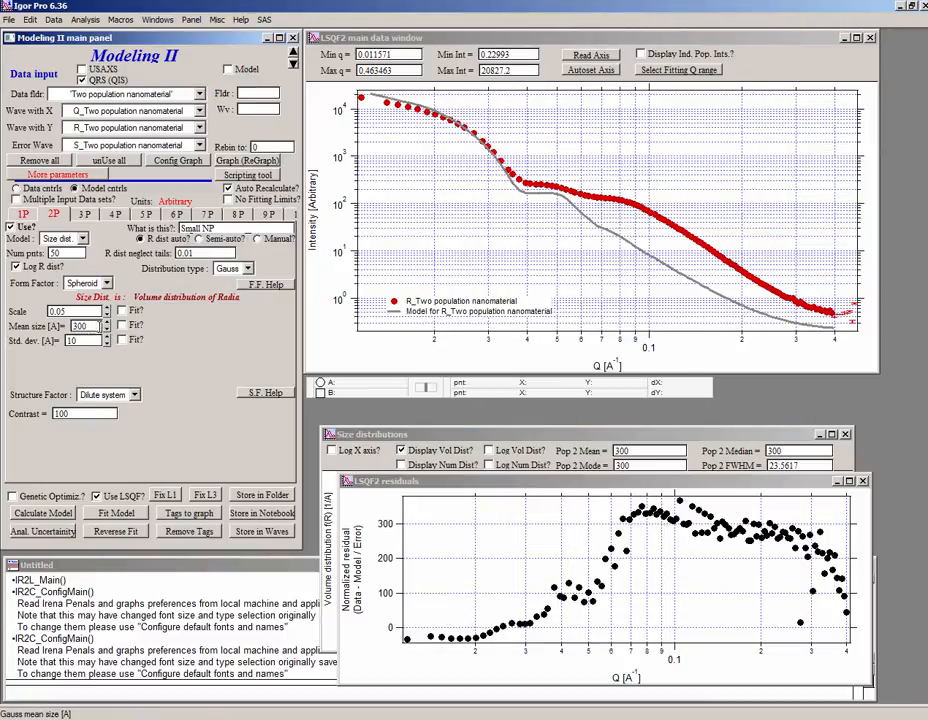
pyautogui.tripleClick(80, 326)
pyautogui.write('20')
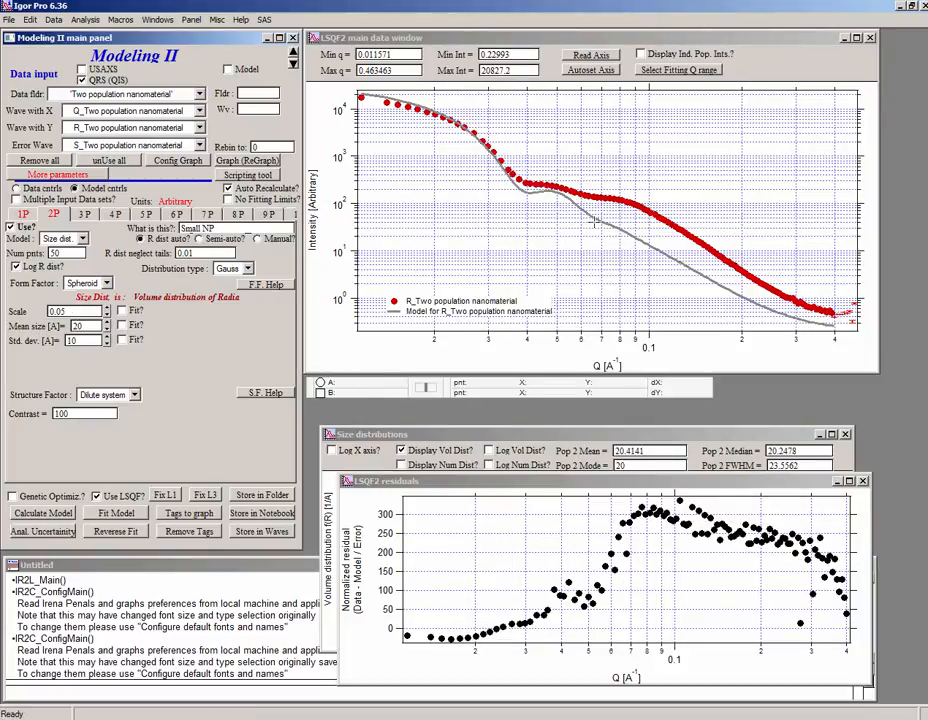
# Step: Uncheck Use? for population 1 and display population 2's parameters on tab 2P
pyautogui.click(24, 214)
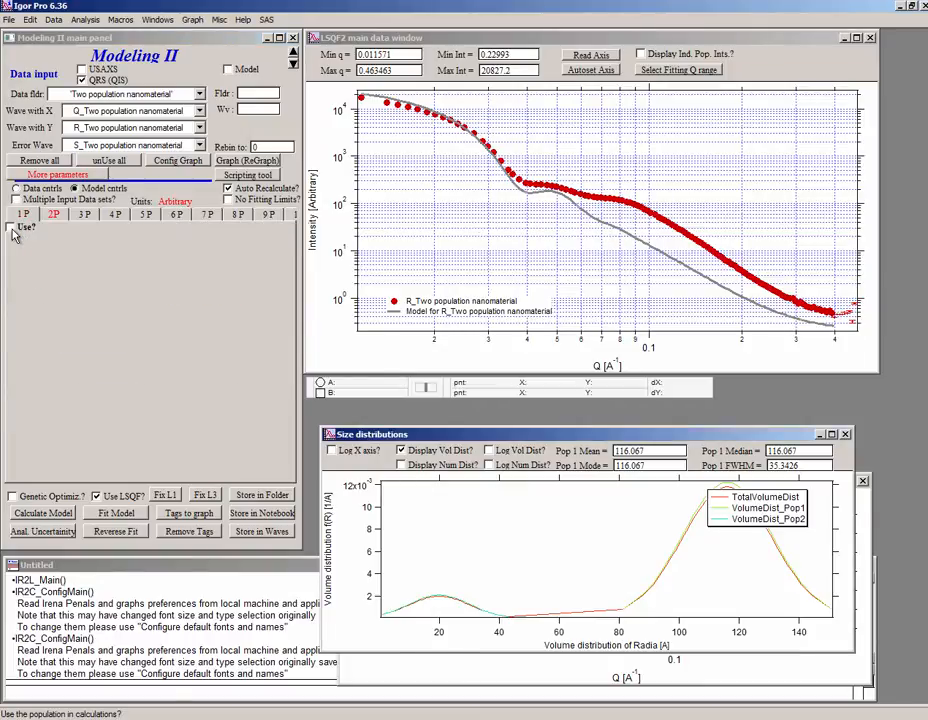
pyautogui.click(52, 214)
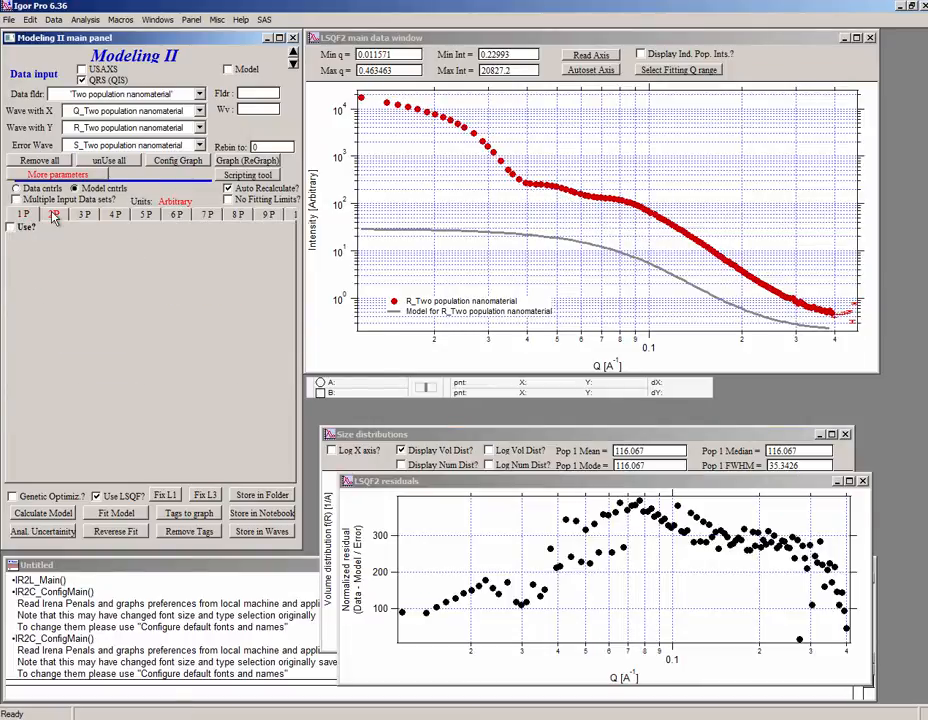
pyautogui.click(54, 214)
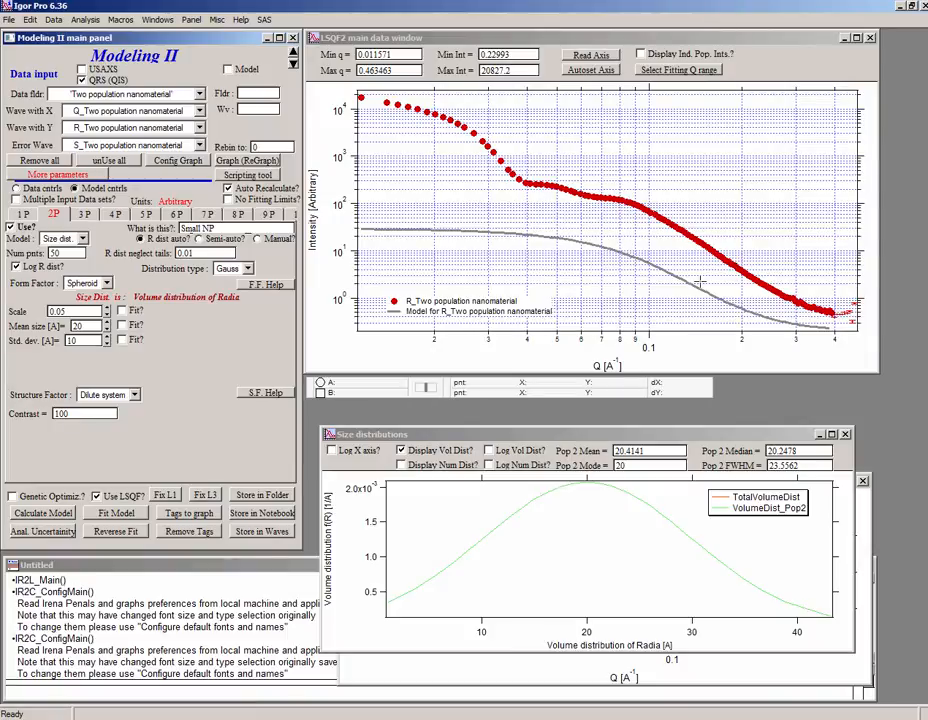
pyautogui.moveTo(612, 256)
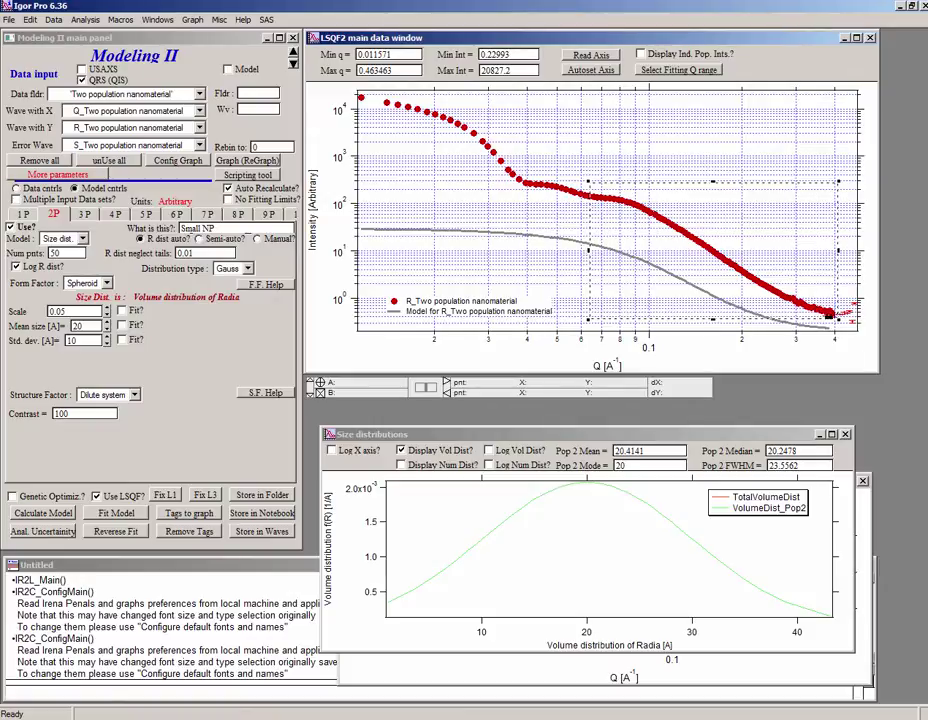
pyautogui.click(70, 312)
pyautogui.write('0.5')
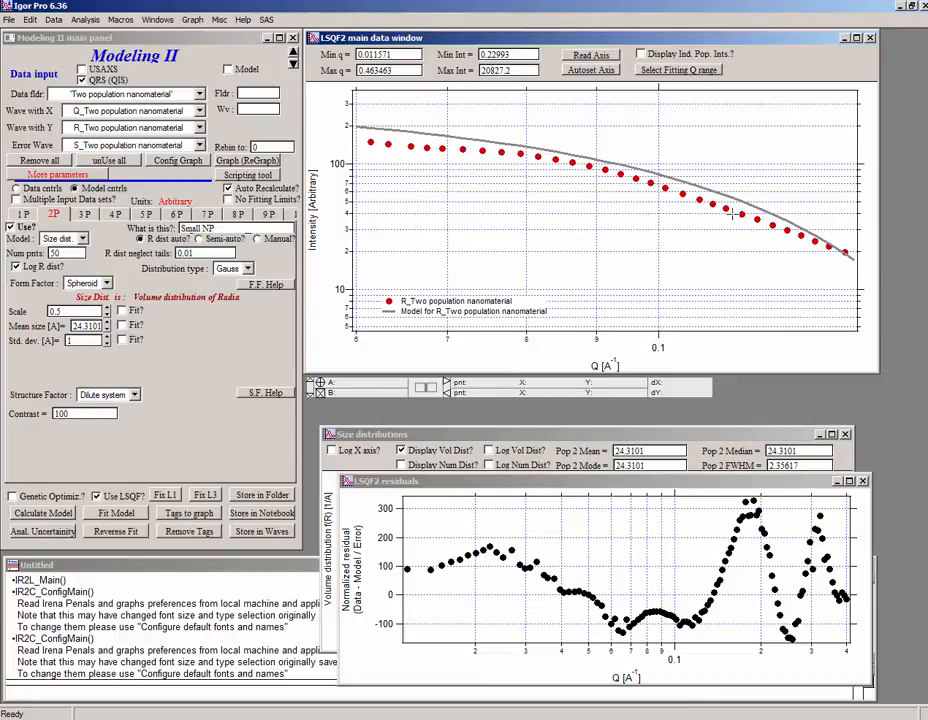
pyautogui.moveTo(750, 224)
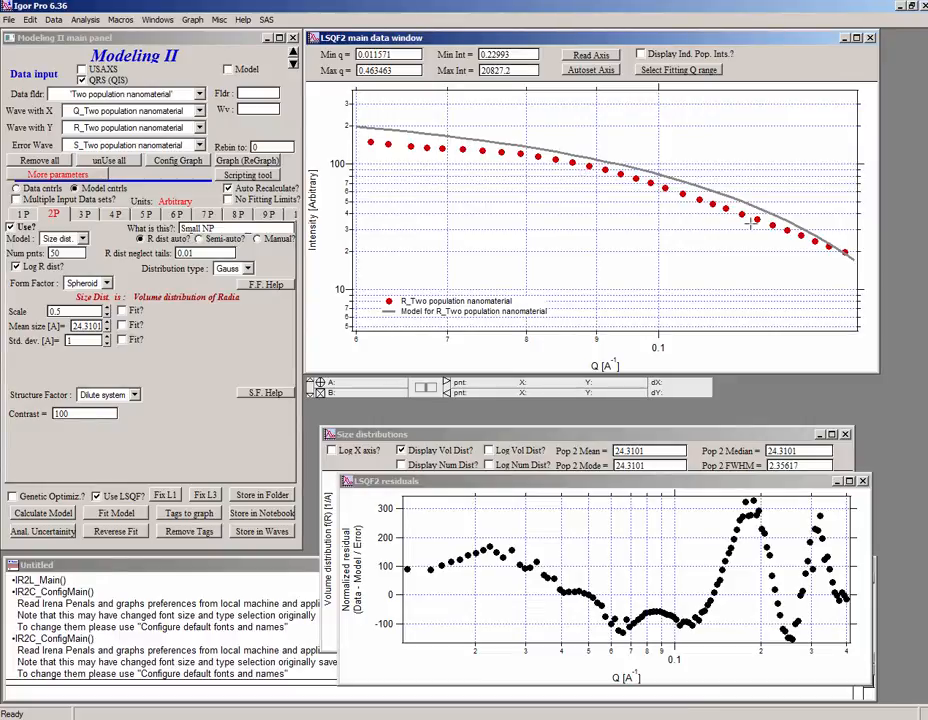
pyautogui.moveTo(748, 228)
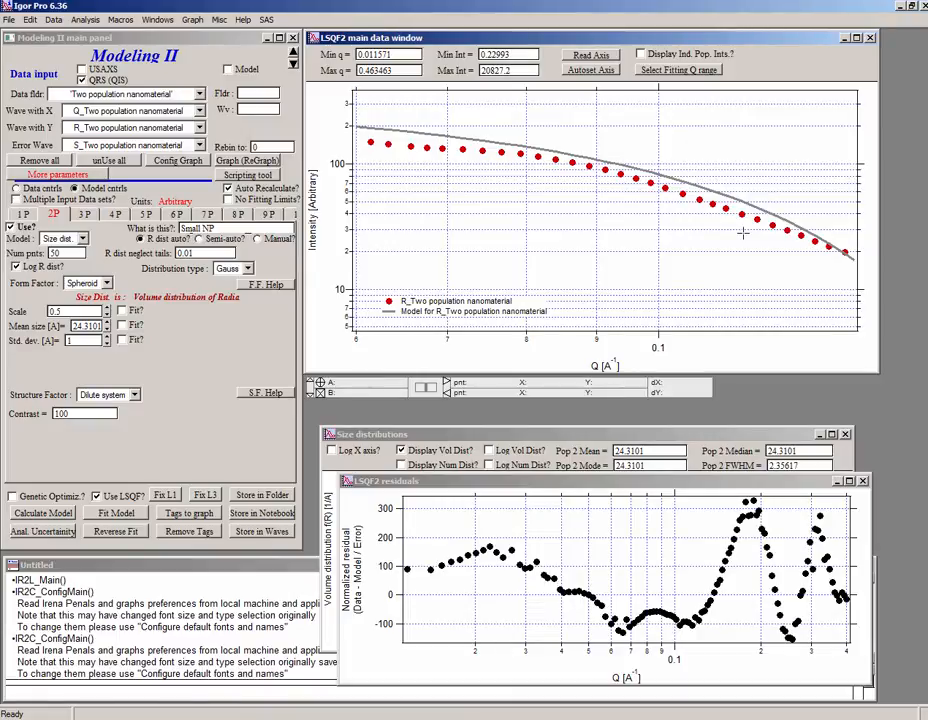
pyautogui.moveTo(748, 222)
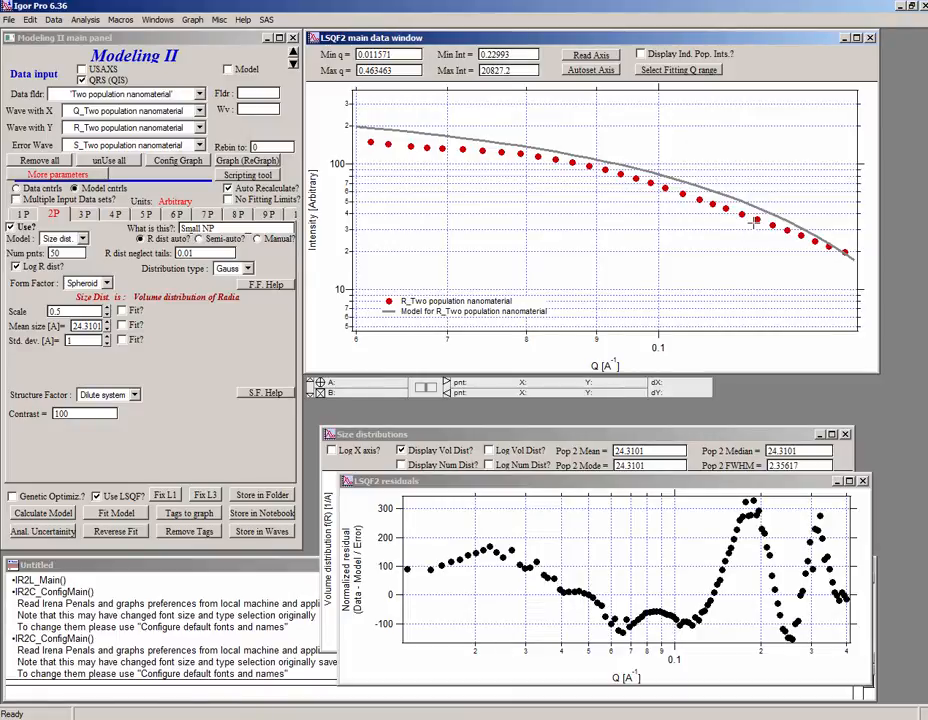
pyautogui.moveTo(718, 218)
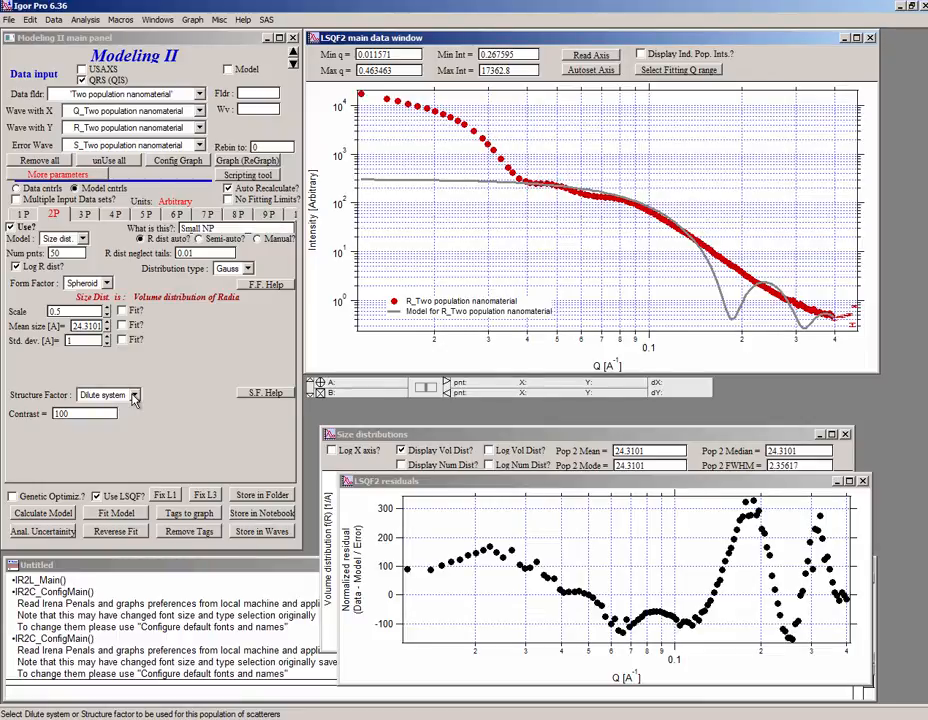
# Step: List the Structure Factor choices for population 2
pyautogui.click(108, 394)
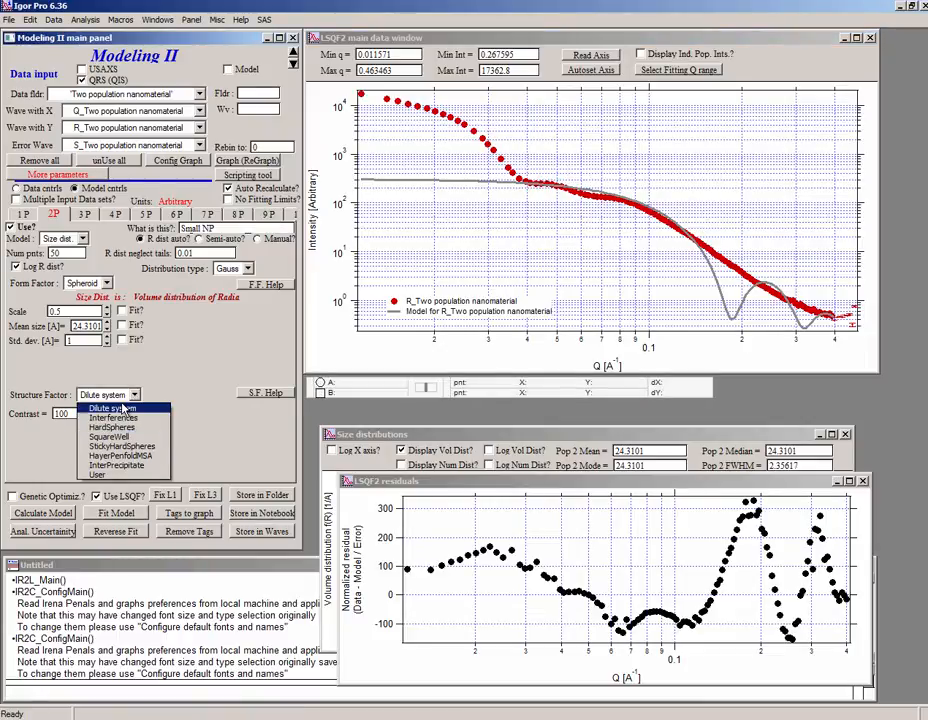
pyautogui.moveTo(98, 476)
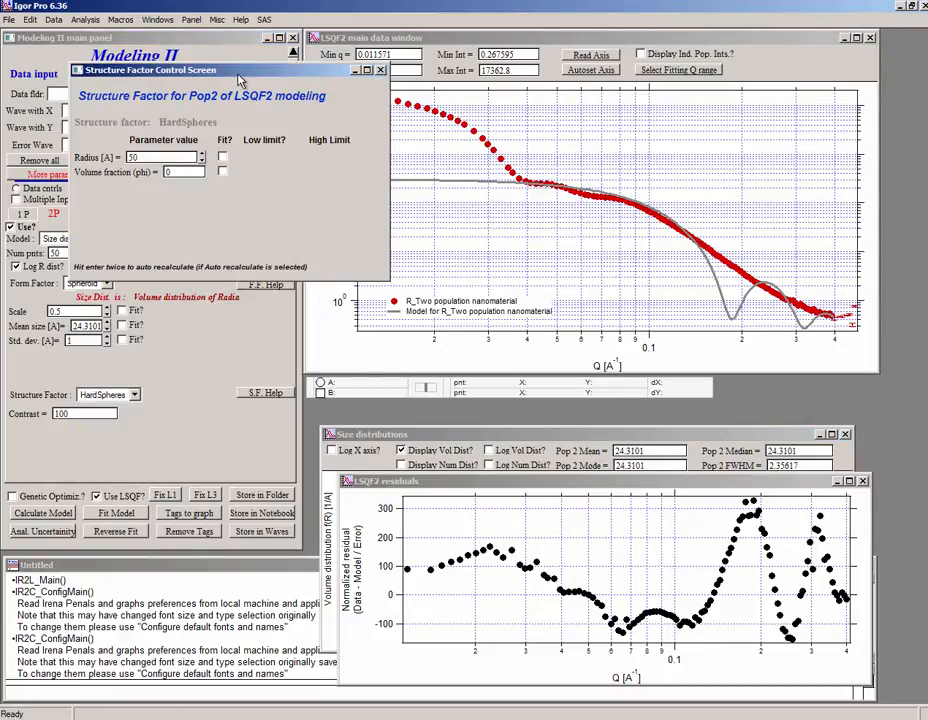
# Step: Set the HardSpheres volume fraction to 0.1 and fit the population 2 model to the data
pyautogui.moveTo(150, 70); pyautogui.dragTo(180, 488)
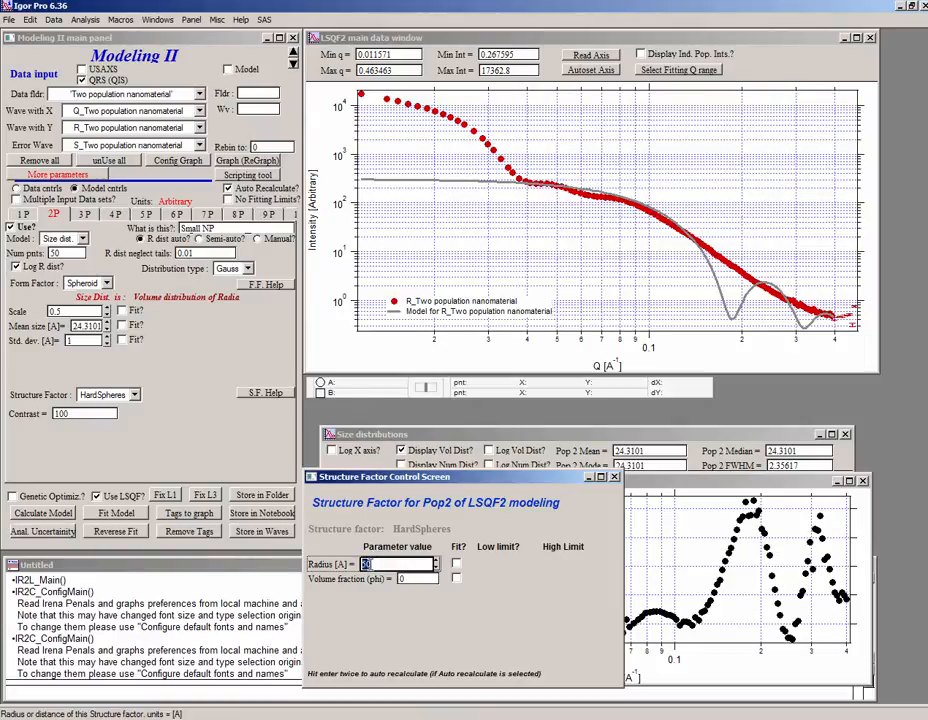
pyautogui.moveTo(100, 384)
pyautogui.write('30')
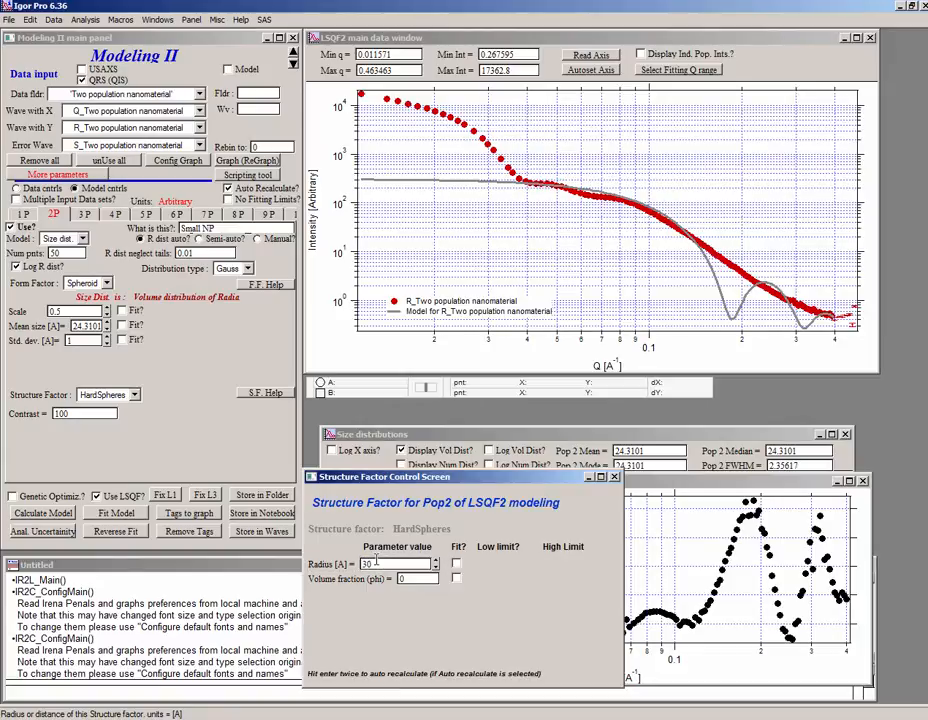
pyautogui.click(400, 578)
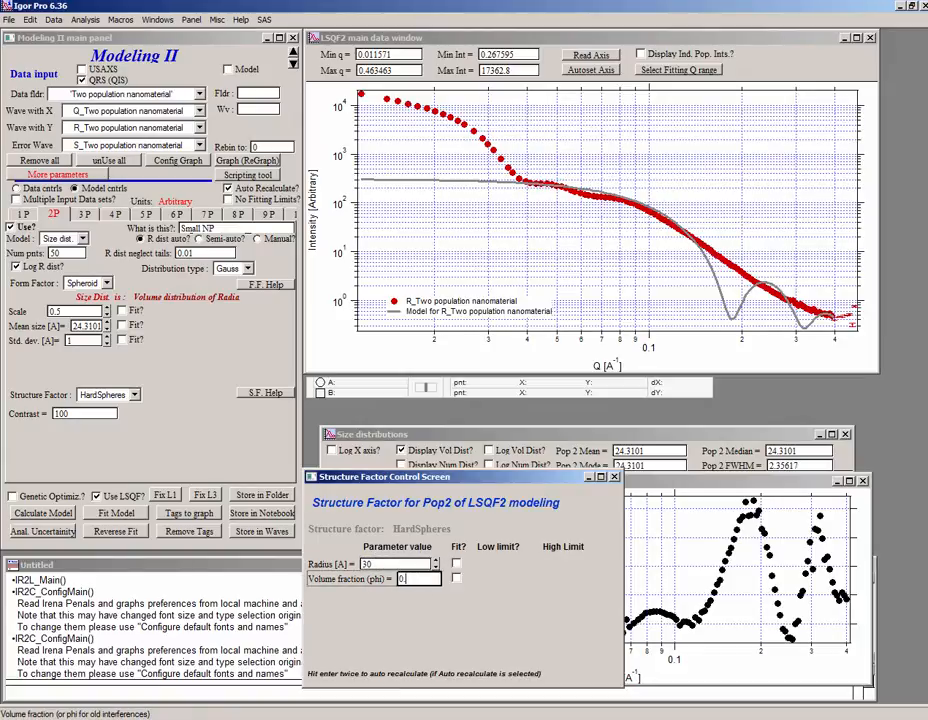
pyautogui.write('0.1')
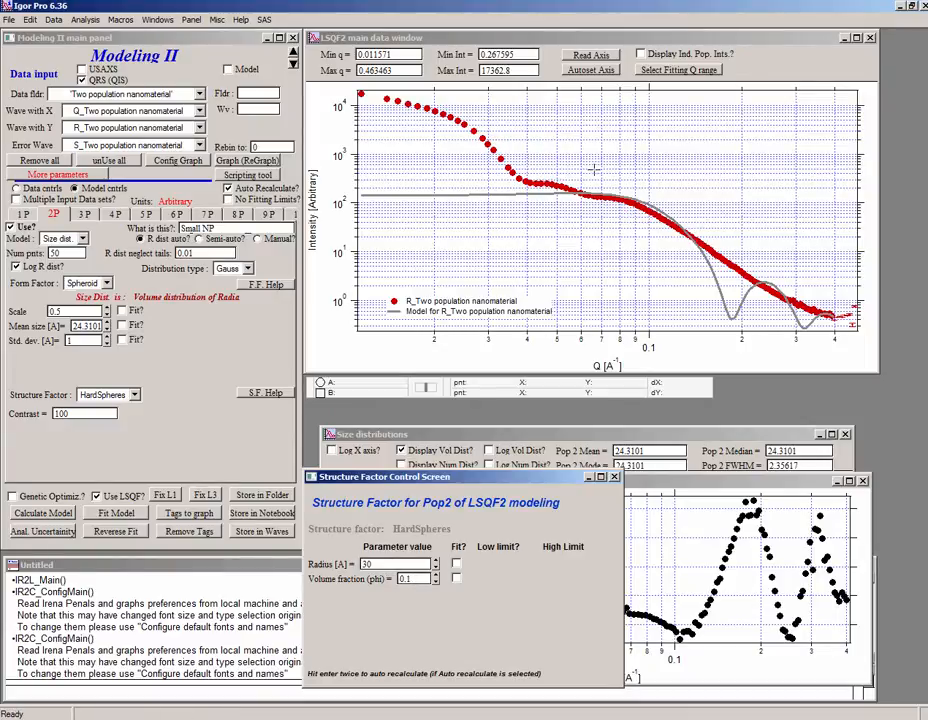
pyautogui.moveTo(590, 178); pyautogui.dragTo(692, 252)
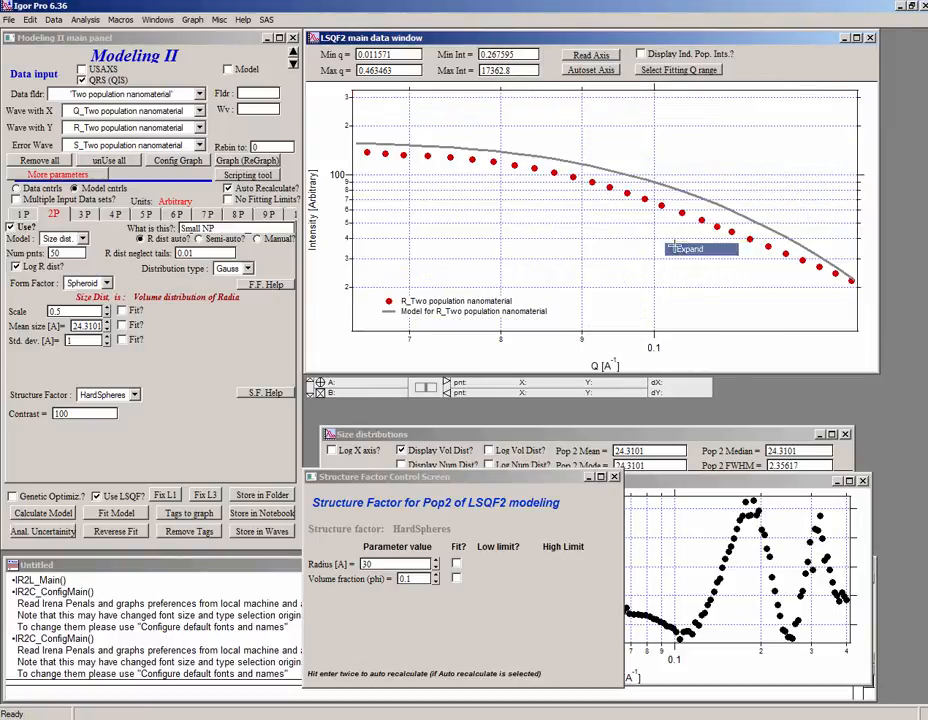
pyautogui.moveTo(478, 162)
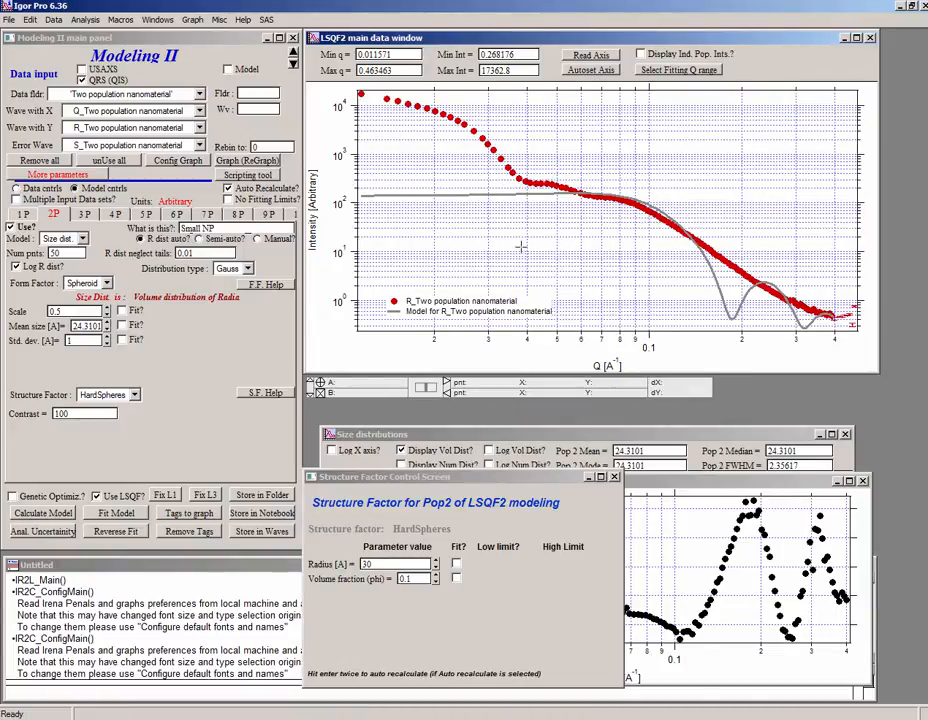
pyautogui.click(84, 340)
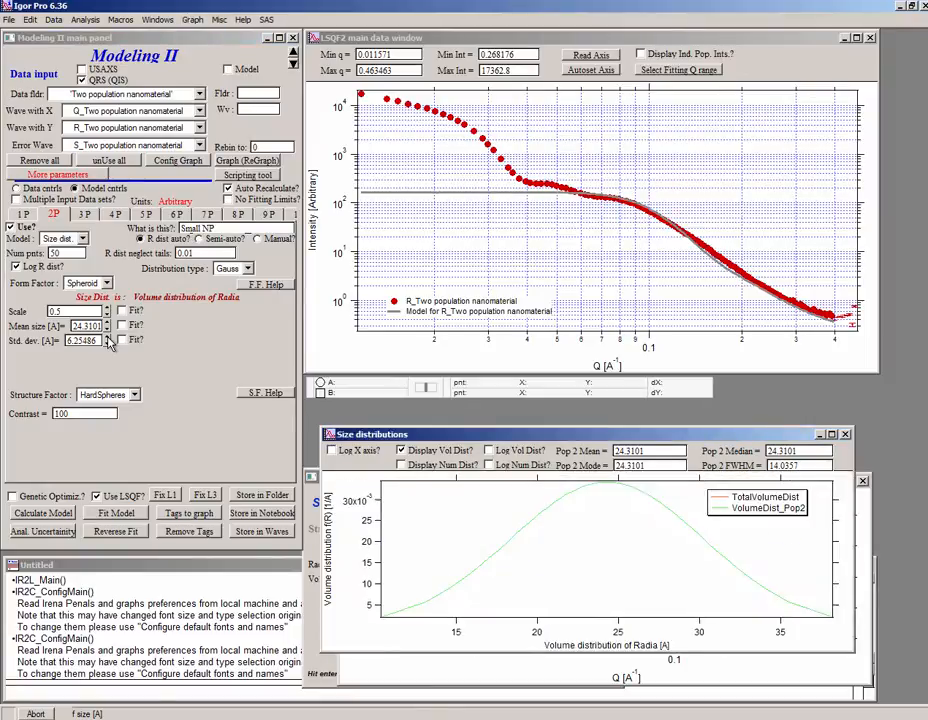
# Step: Let the population 2 least-squares fit converge and put the structure factor panel away
pyautogui.click(110, 340)
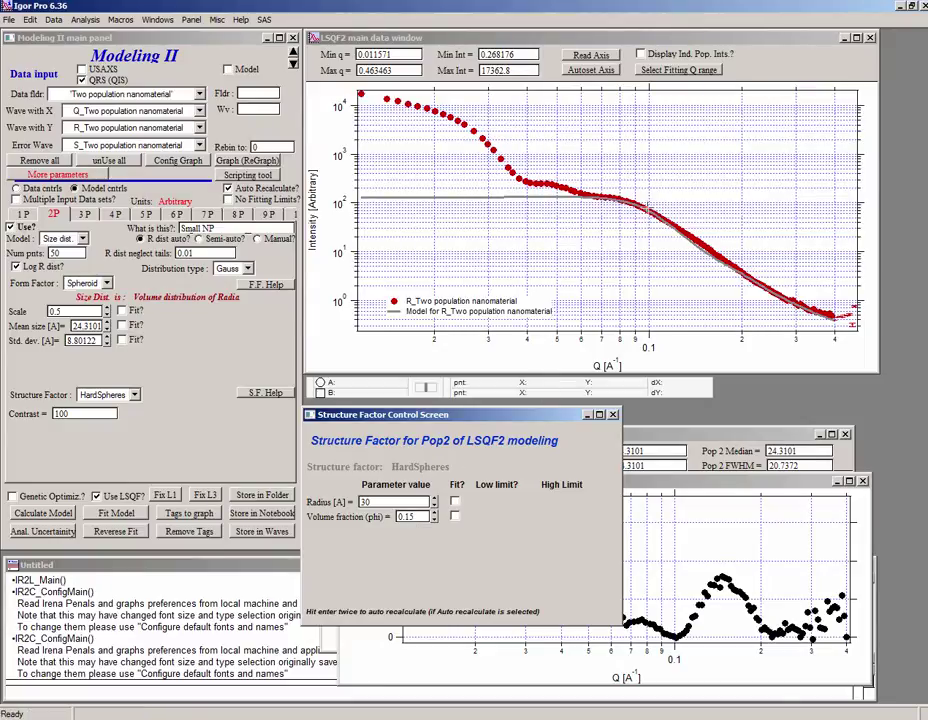
pyautogui.moveTo(634, 222)
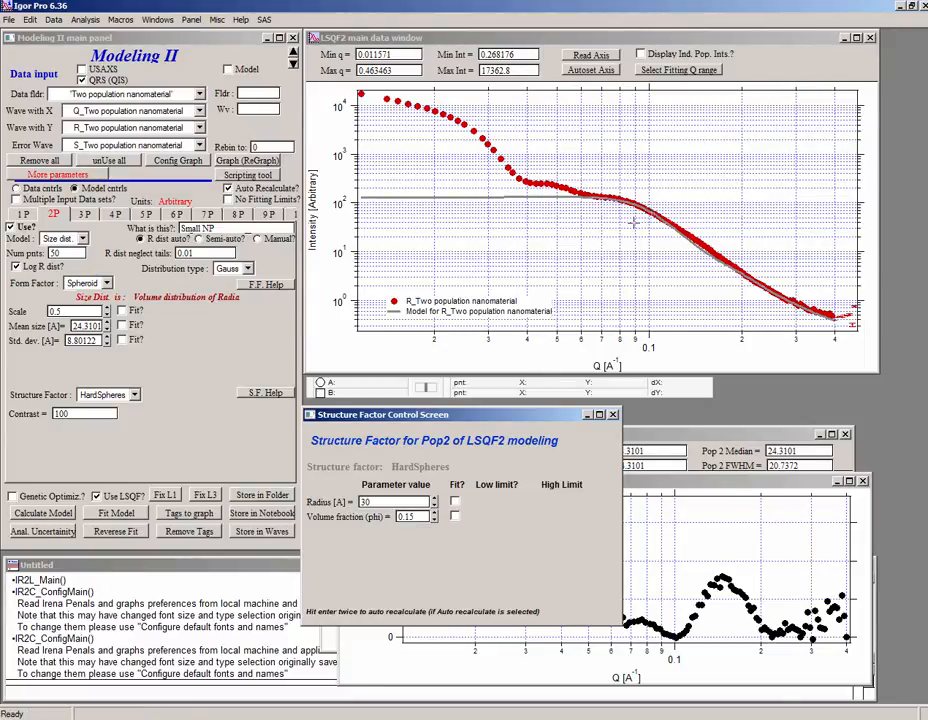
pyautogui.moveTo(190, 328)
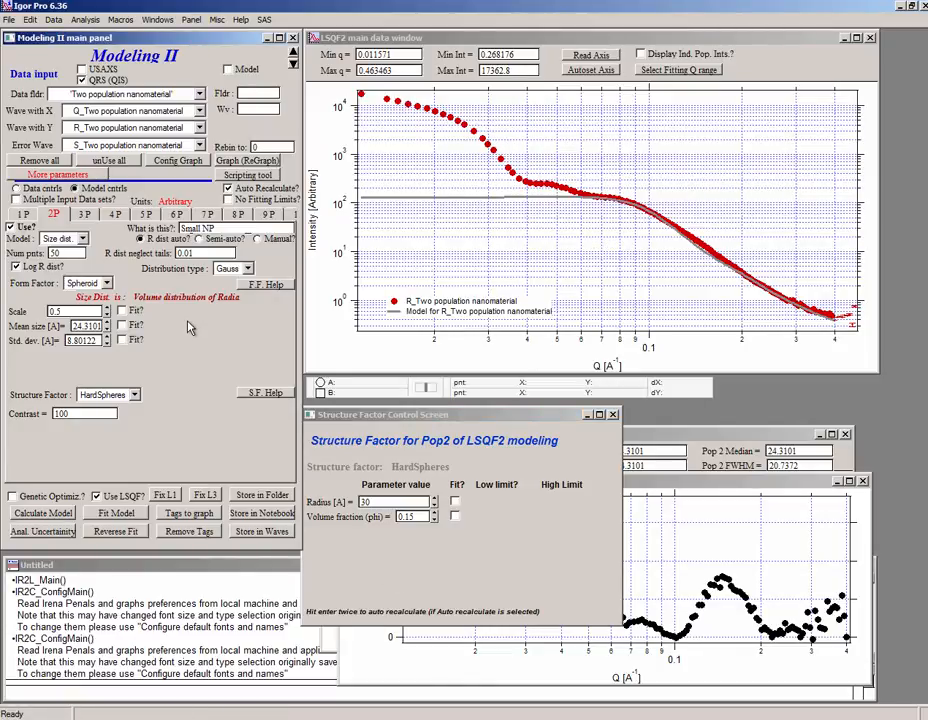
pyautogui.click(12, 228)
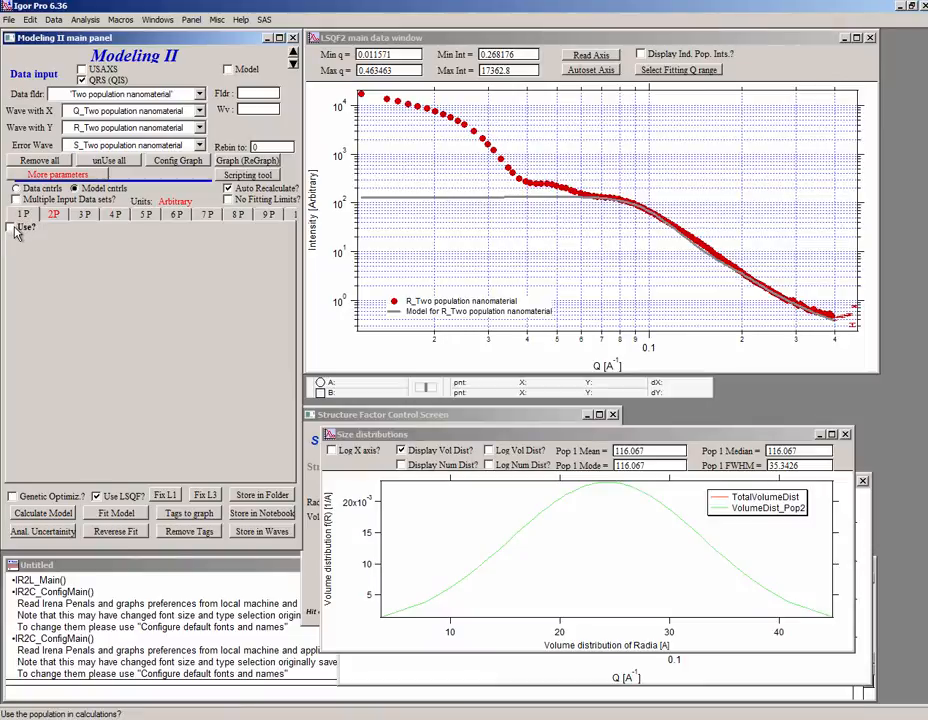
# Step: Re-enable population 1 and free its volume and Gaussian width for fitting
pyautogui.click(12, 228)
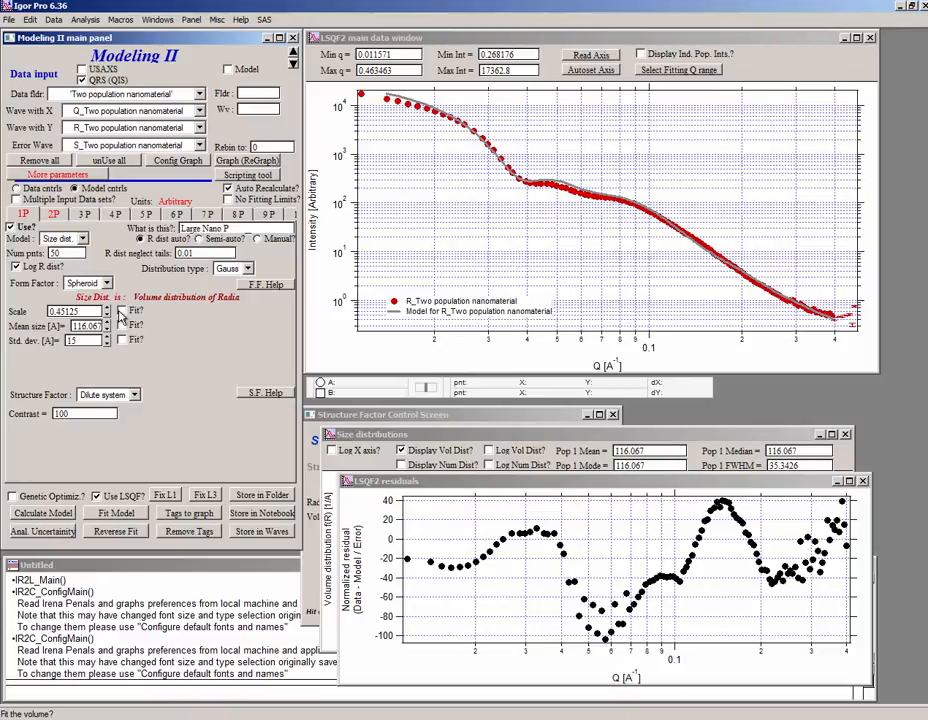
pyautogui.click(124, 312)
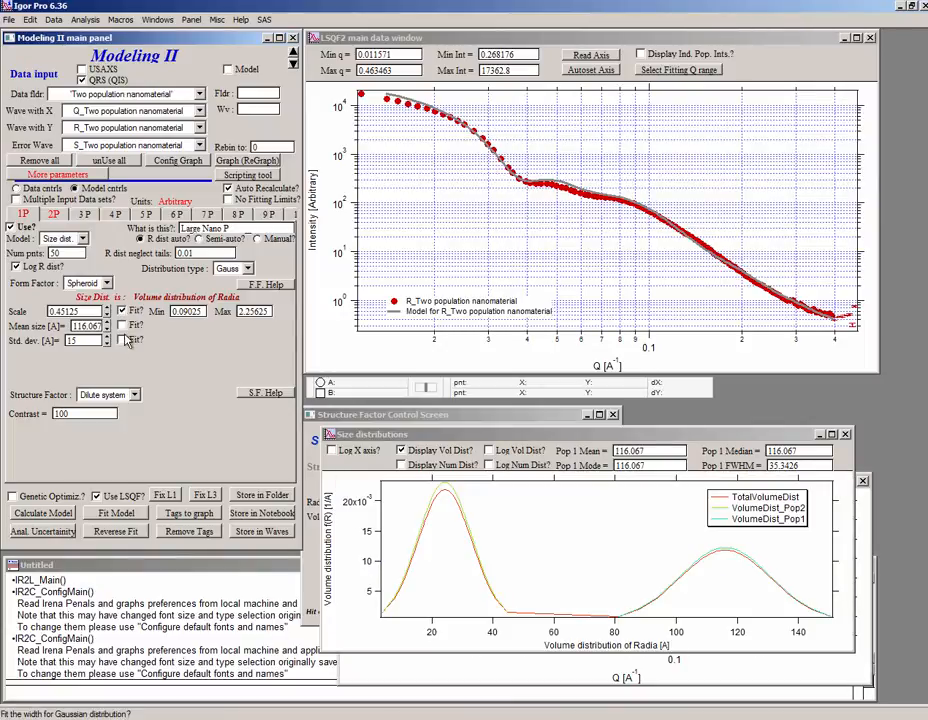
pyautogui.click(124, 324)
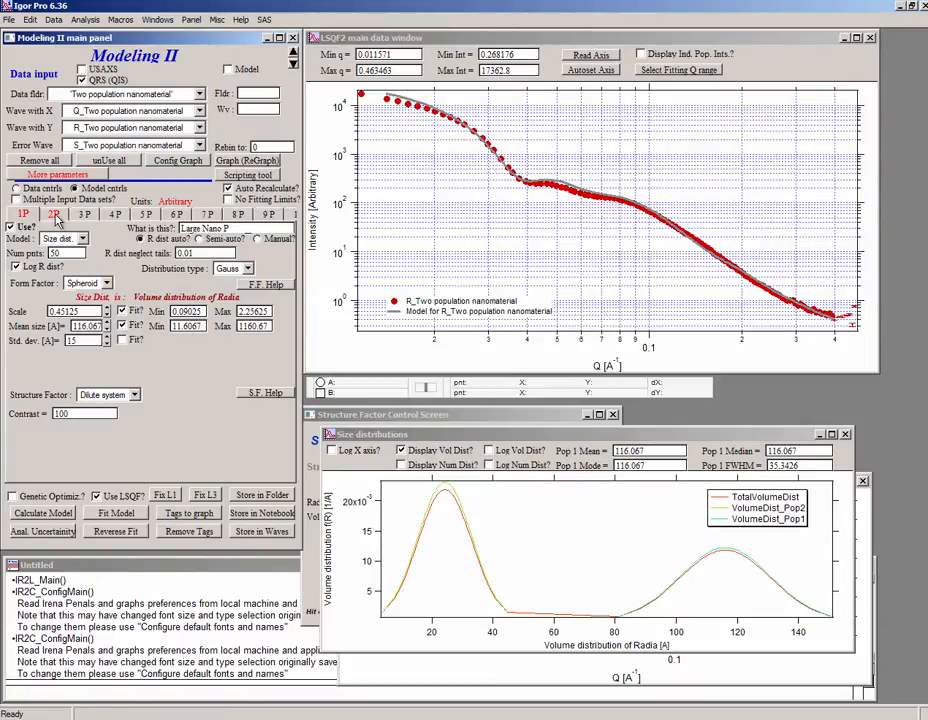
# Step: Free population 2 volume and hard-sphere volume fraction, then run the fit via Continue fitting
pyautogui.click(54, 214)
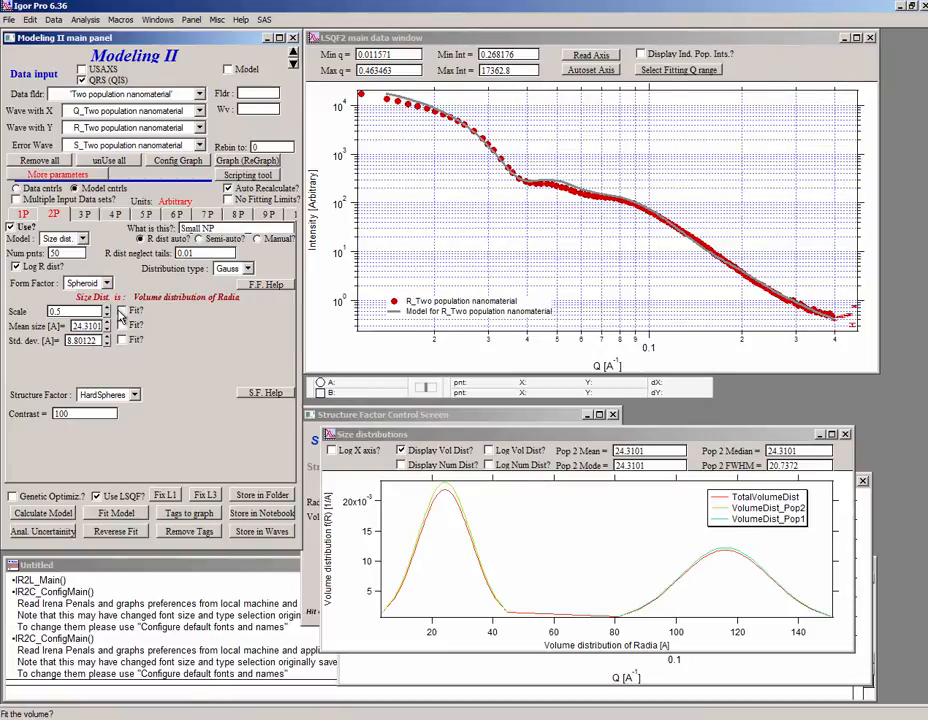
pyautogui.click(124, 324)
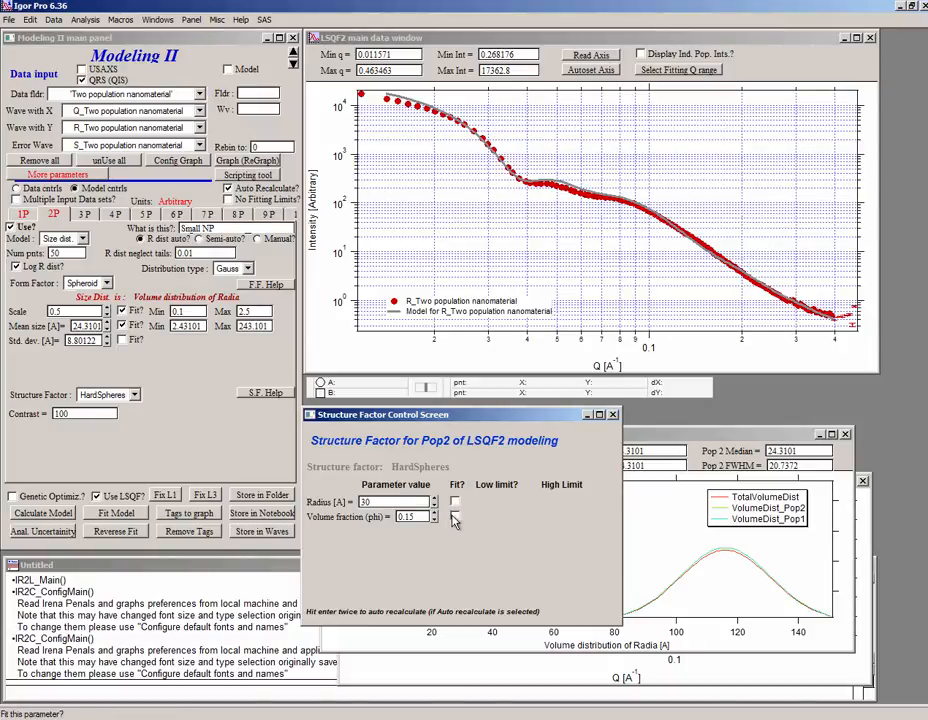
pyautogui.click(454, 516)
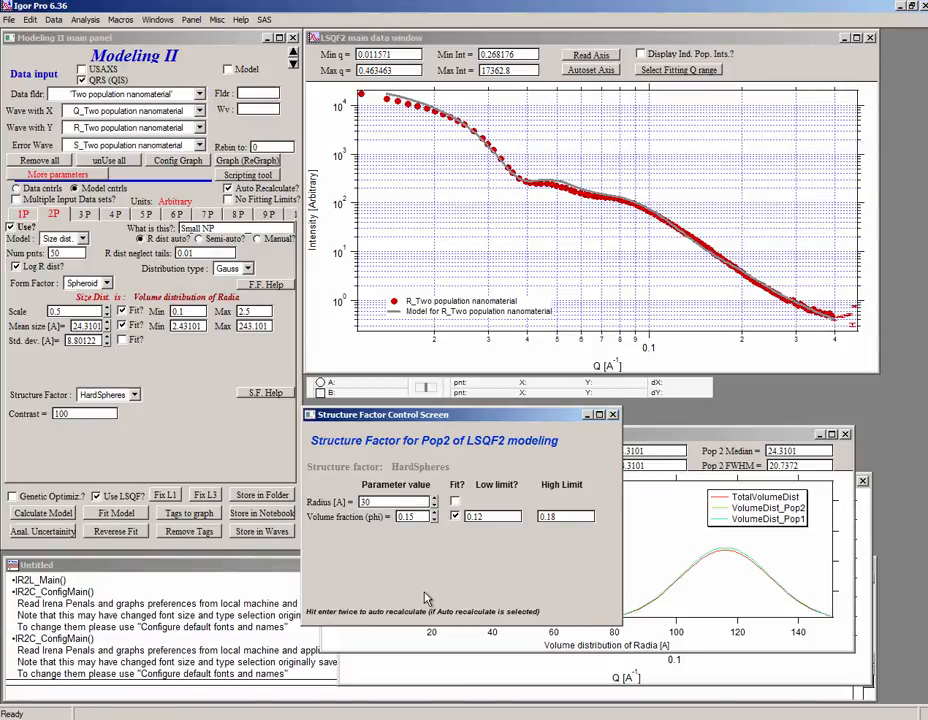
pyautogui.moveTo(252, 472)
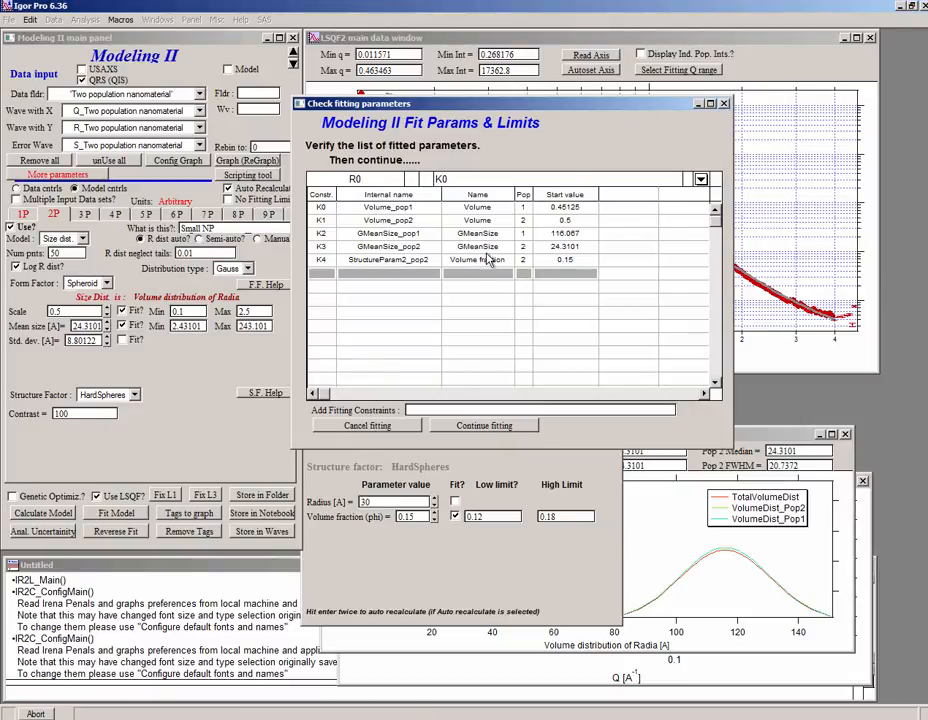
pyautogui.moveTo(536, 252)
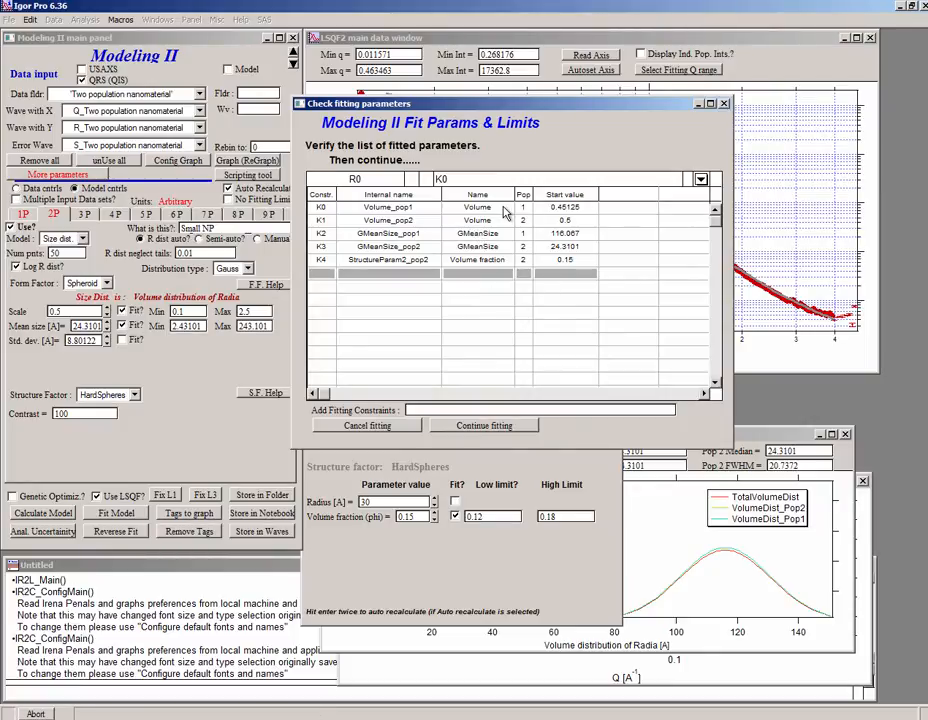
pyautogui.moveTo(520, 210)
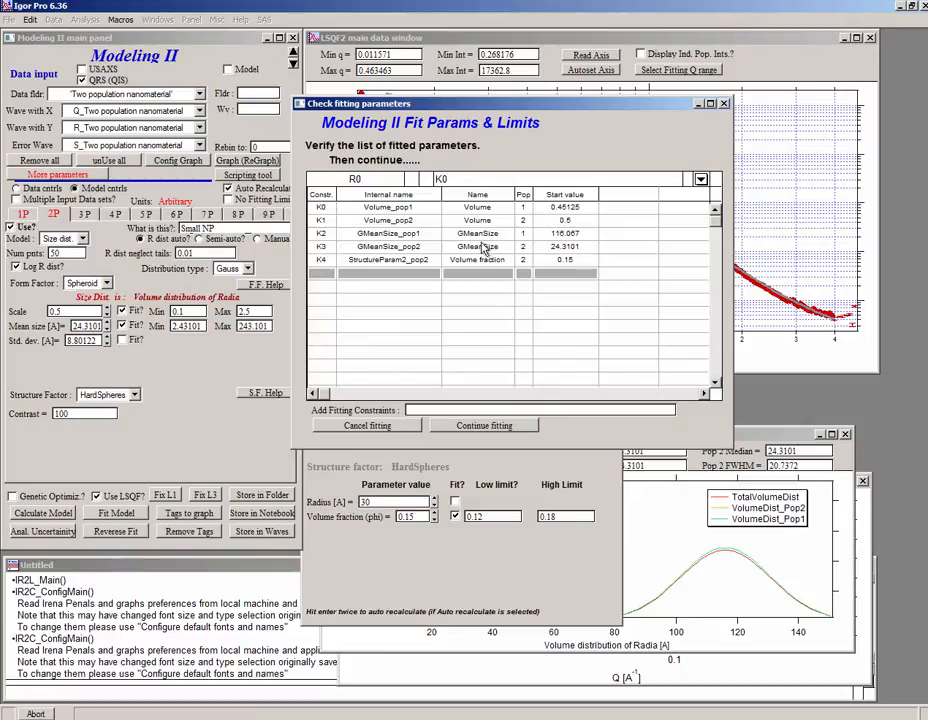
pyautogui.moveTo(456, 430)
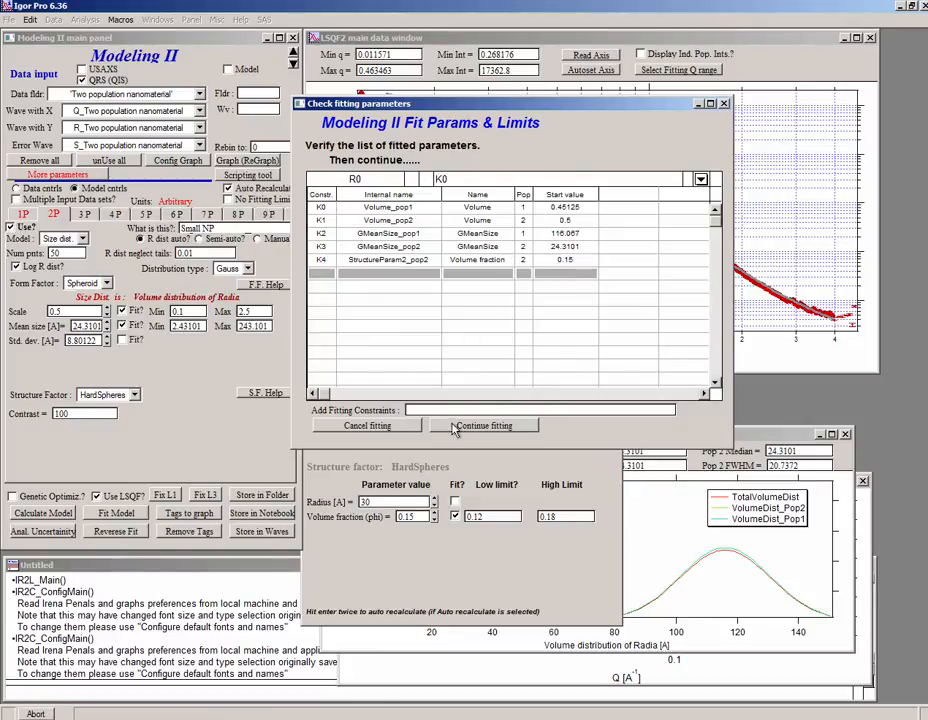
pyautogui.click(484, 424)
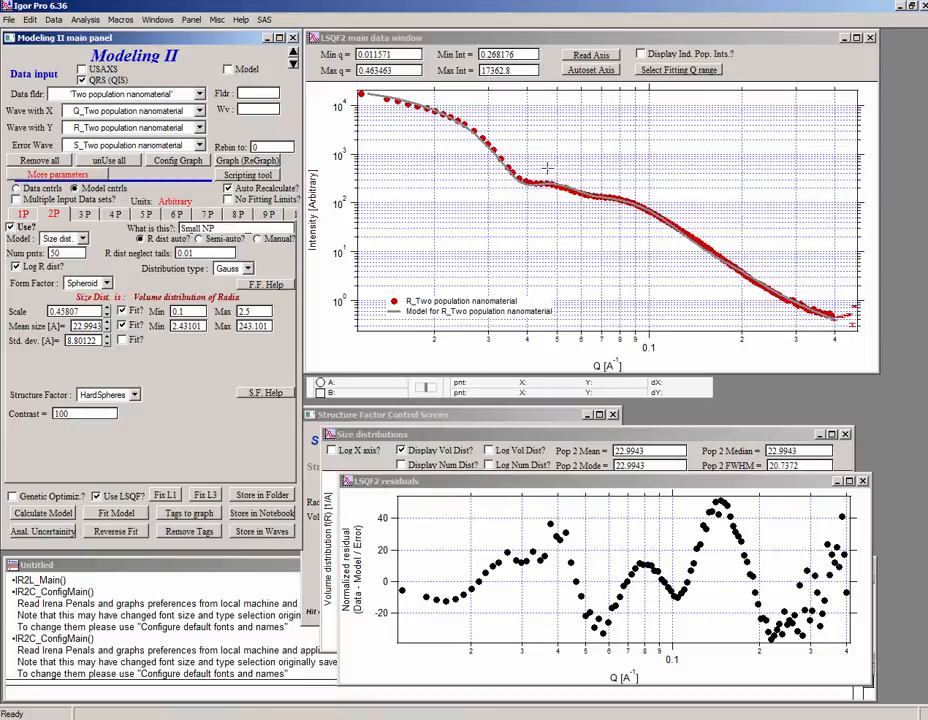
pyautogui.moveTo(520, 424)
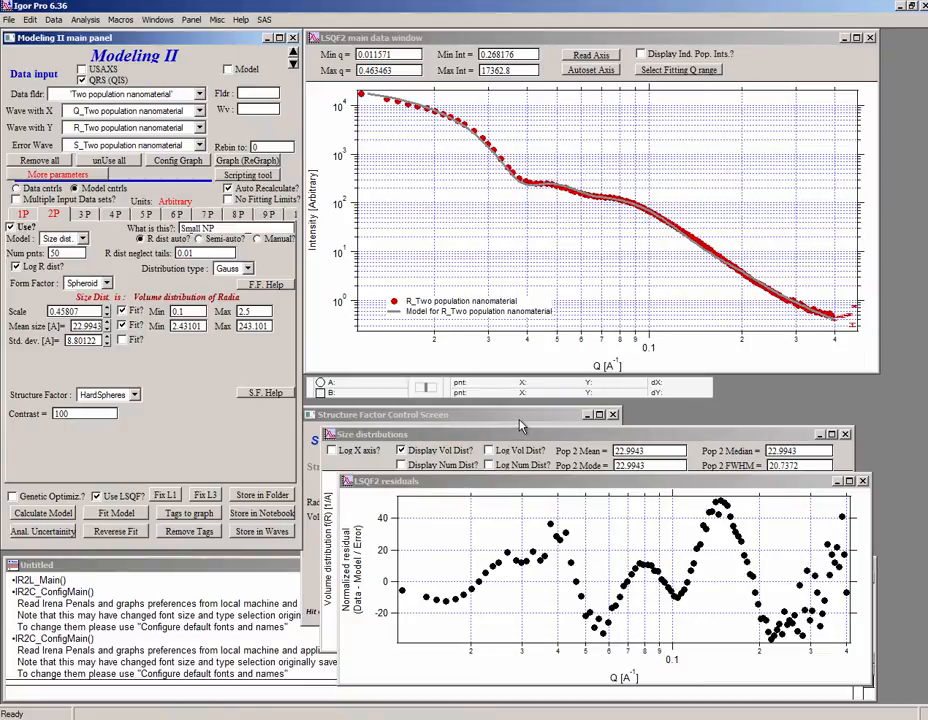
# Step: Free the Gaussian width and the population-2 hard-sphere radius and volume fraction for fitting
pyautogui.click(470, 404)
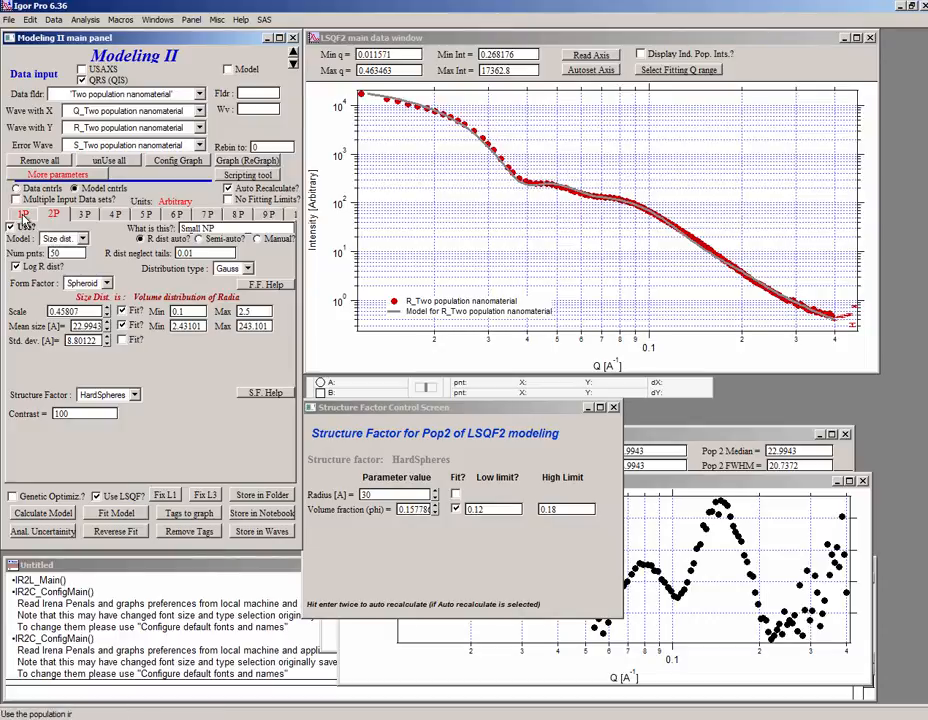
pyautogui.click(24, 214)
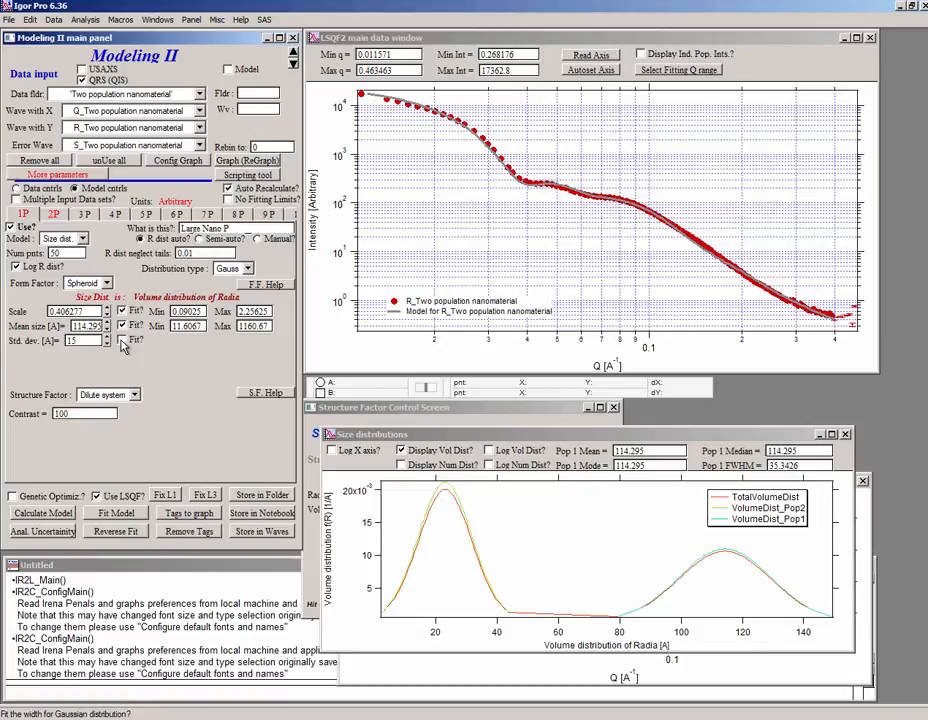
pyautogui.click(124, 340)
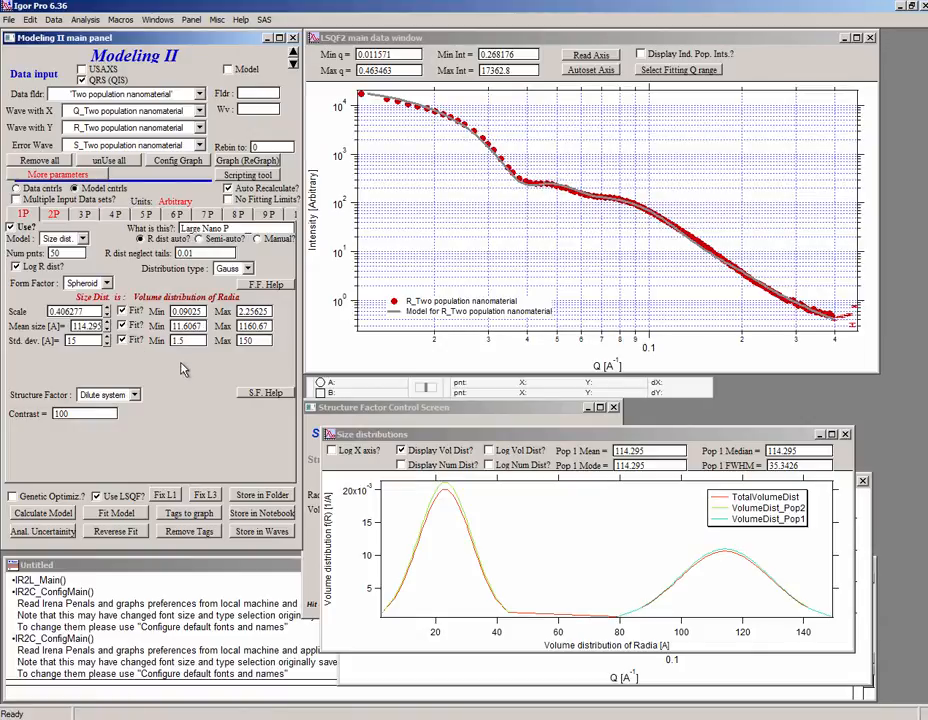
pyautogui.moveTo(108, 358)
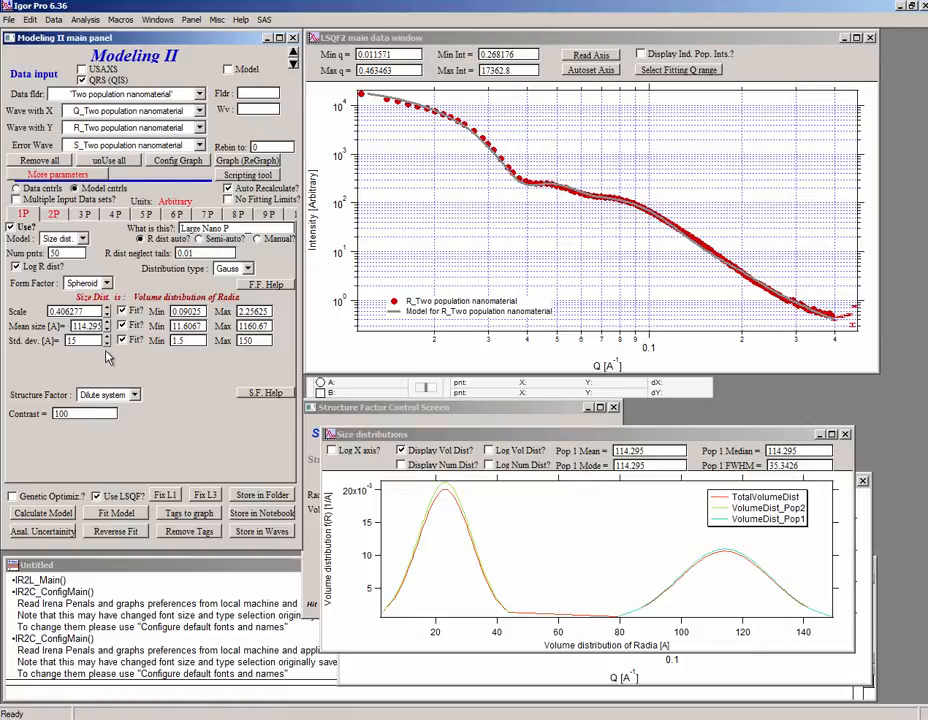
pyautogui.click(54, 214)
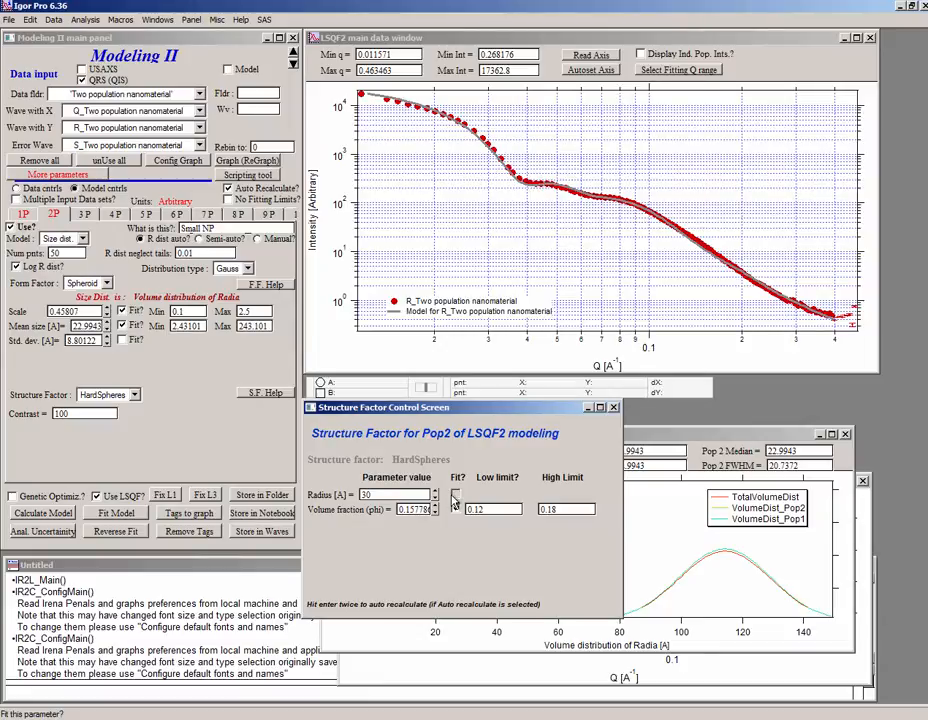
pyautogui.click(456, 494)
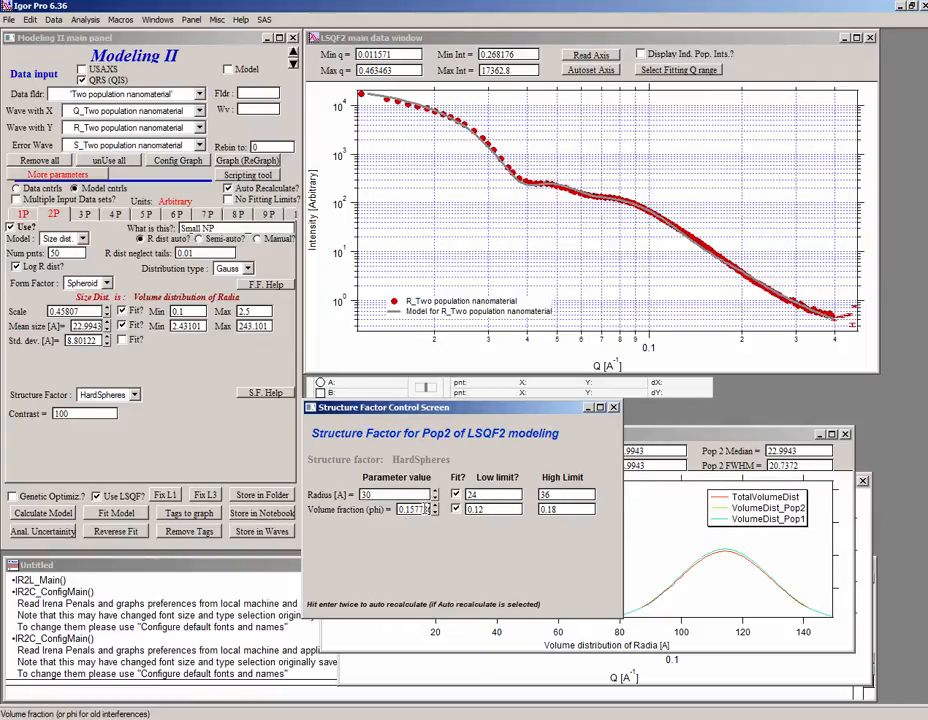
pyautogui.click(564, 510)
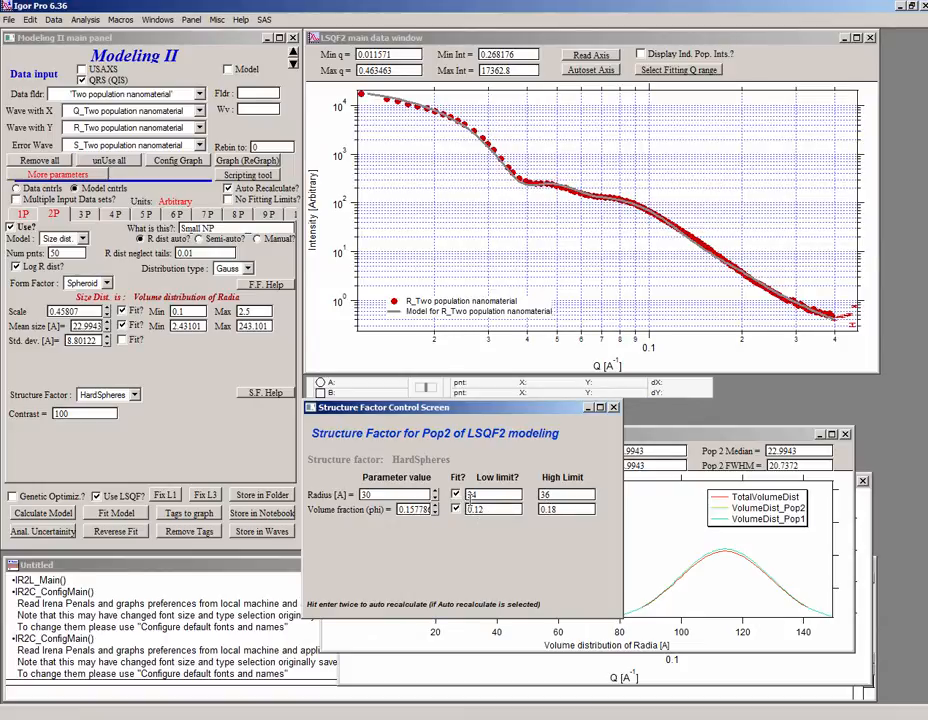
# Step: Rerun the model fit with the newly freed parameters, continuing past the parameter list
pyautogui.click(164, 494)
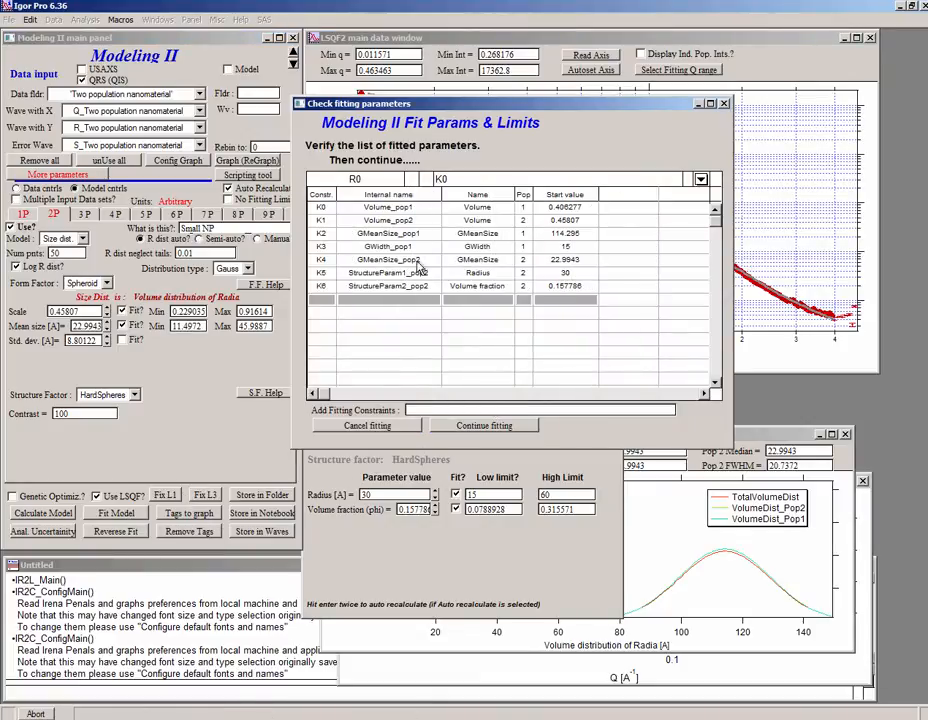
pyautogui.click(484, 424)
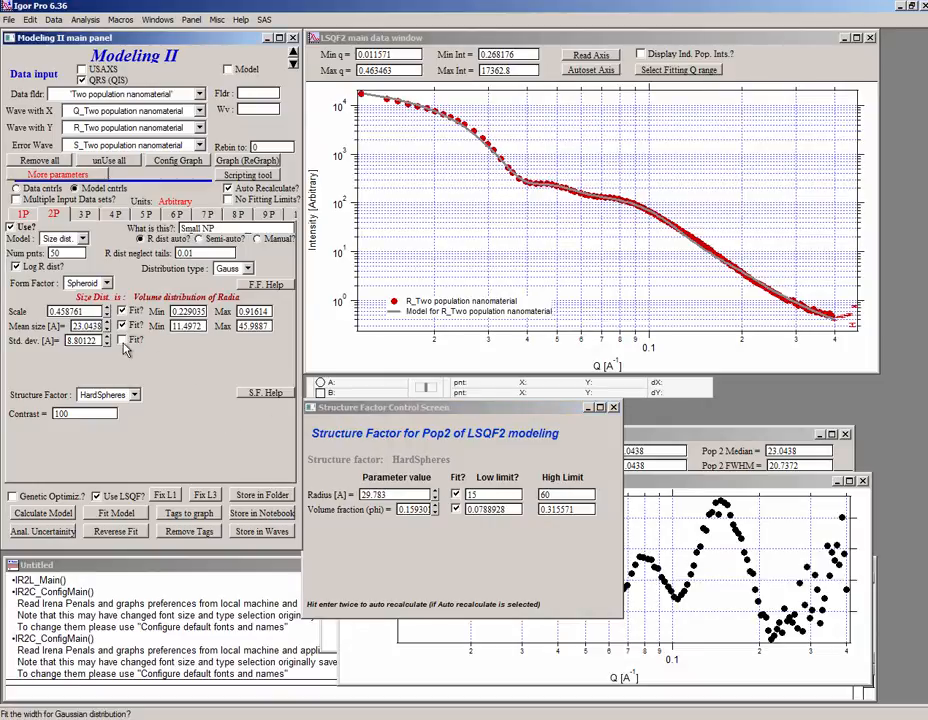
# Step: Include the flat background as a fitted parameter and rerun the fit
pyautogui.click(16, 188)
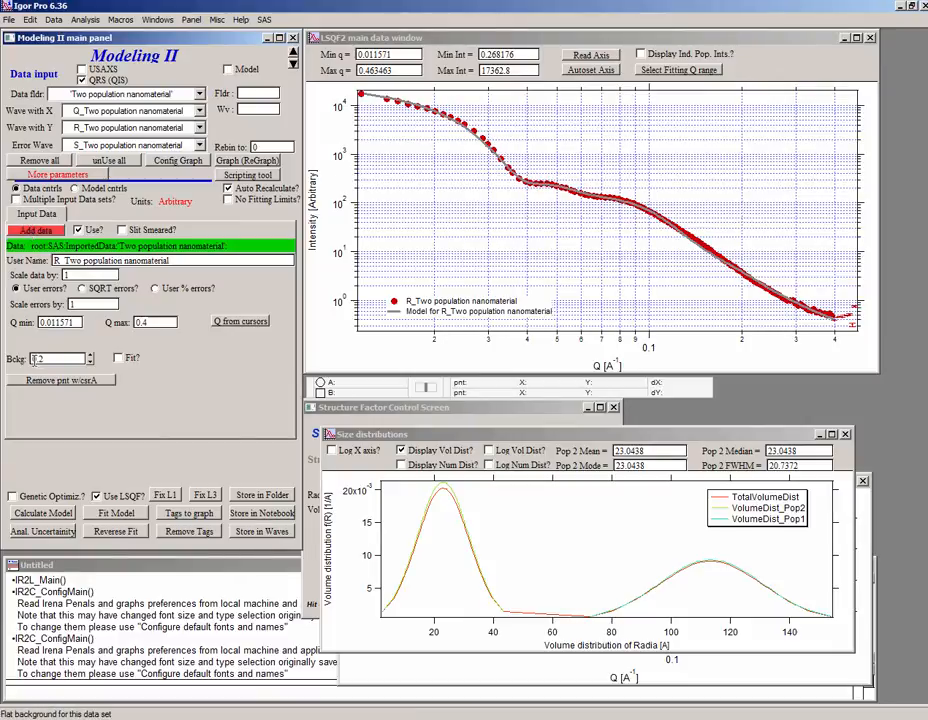
pyautogui.click(116, 356)
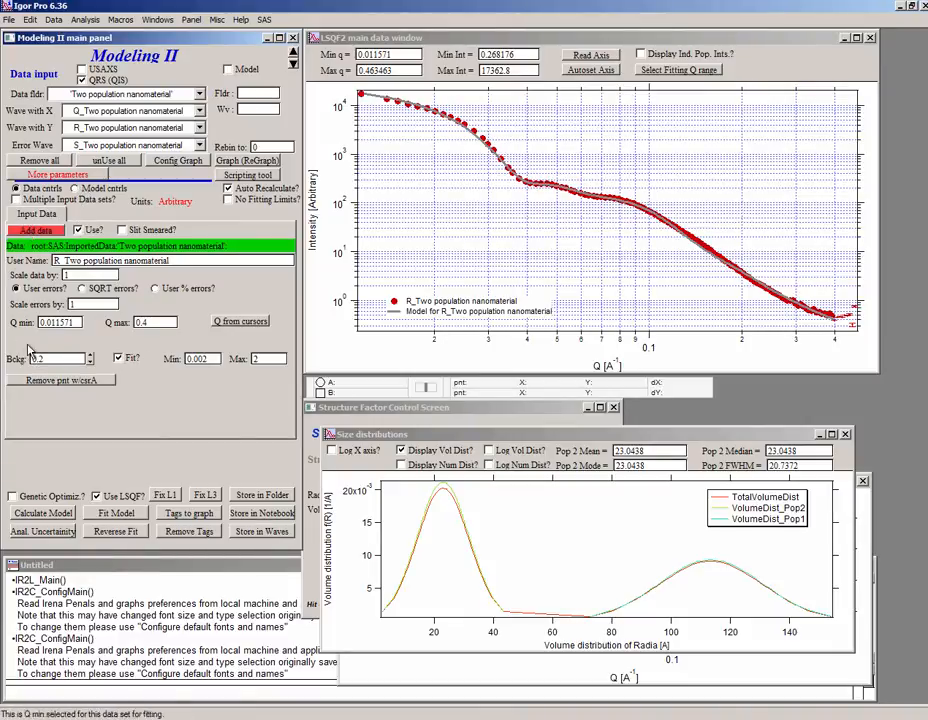
pyautogui.click(74, 188)
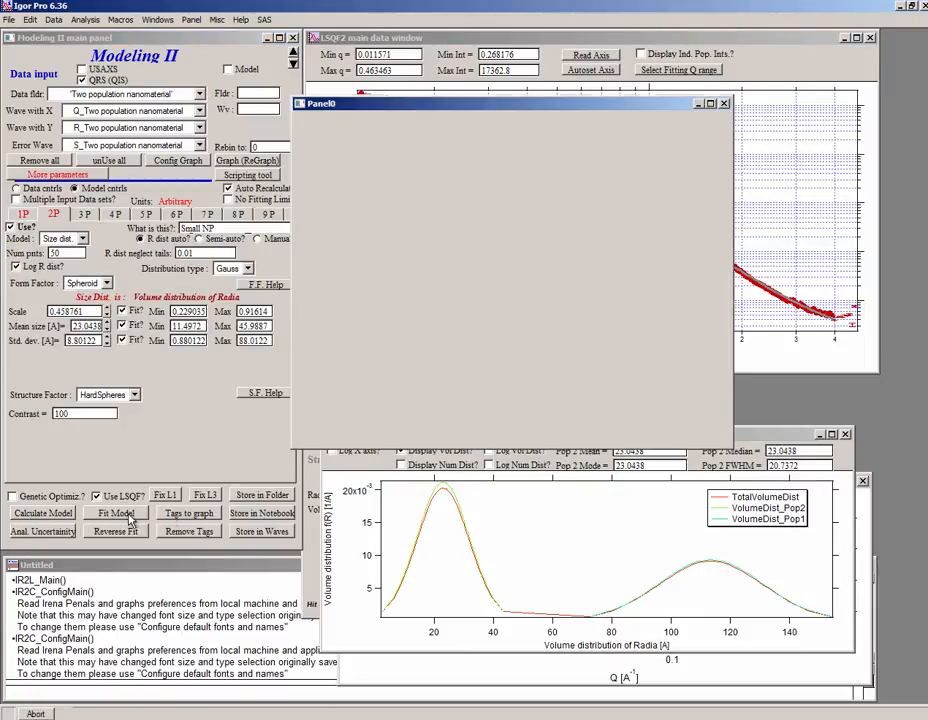
pyautogui.click(116, 512)
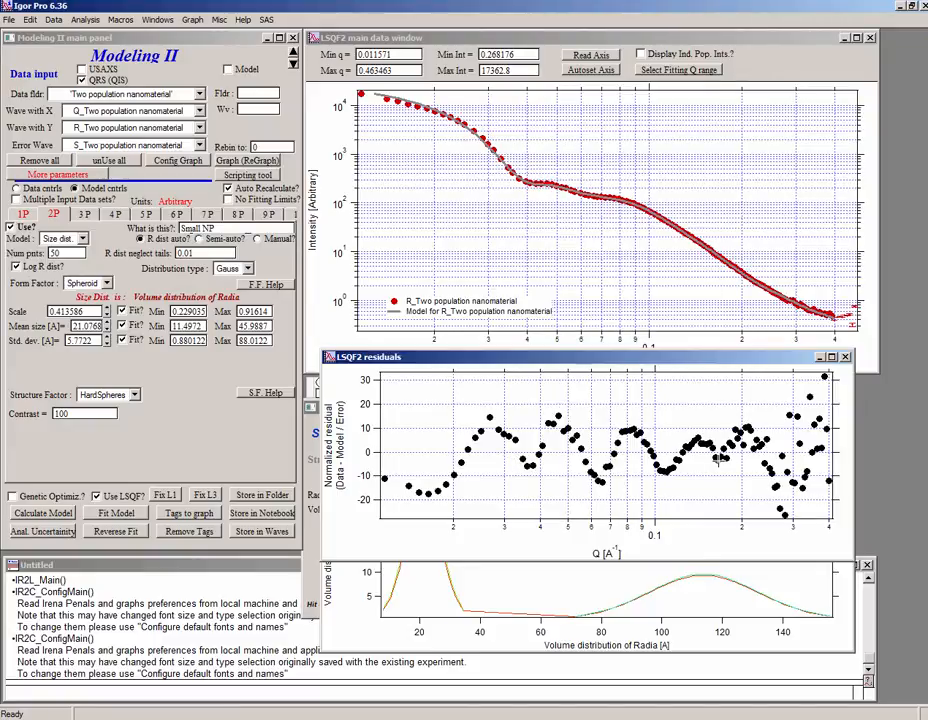
pyautogui.moveTo(396, 468)
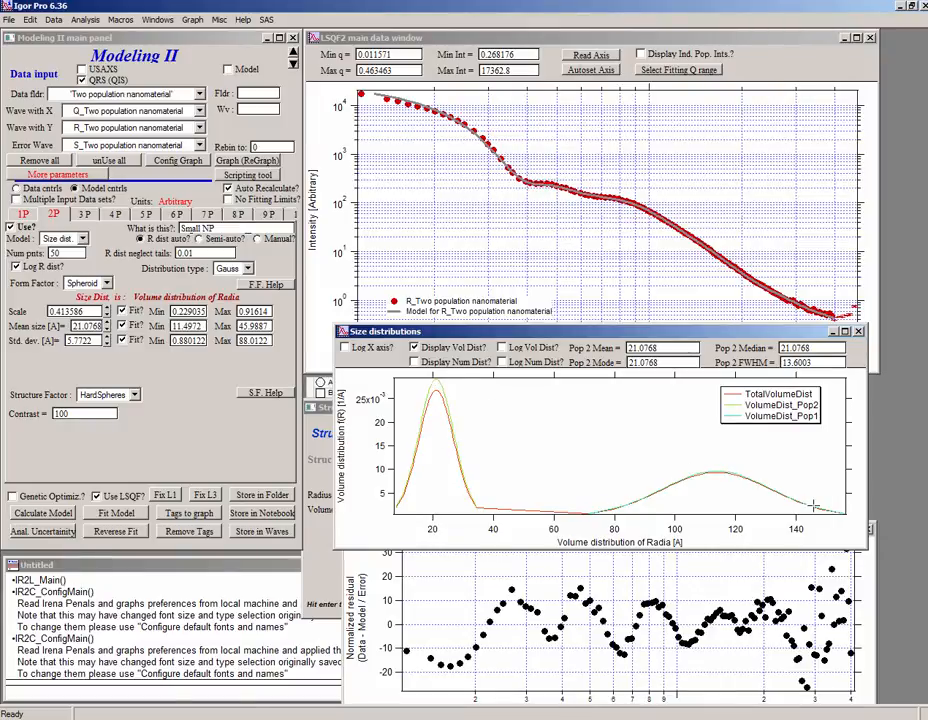
pyautogui.moveTo(732, 472)
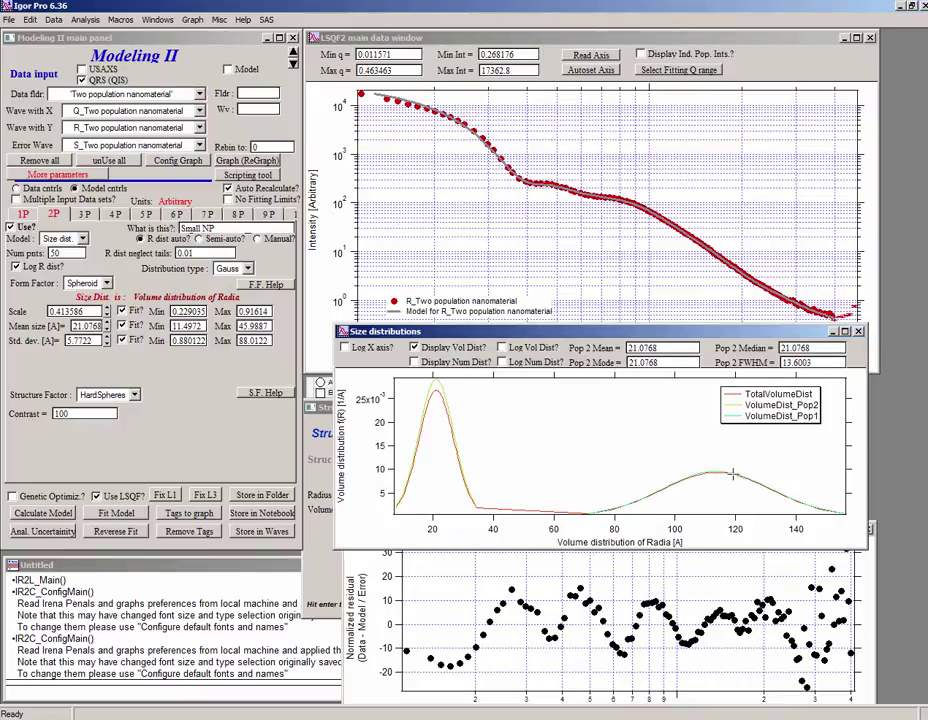
pyautogui.moveTo(696, 472)
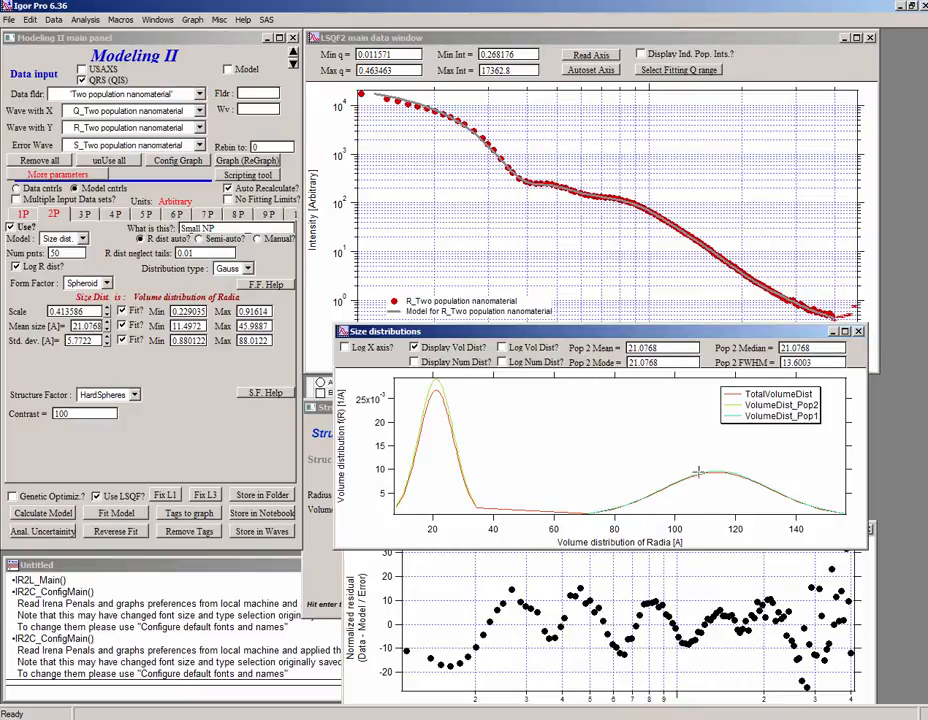
pyautogui.moveTo(420, 472)
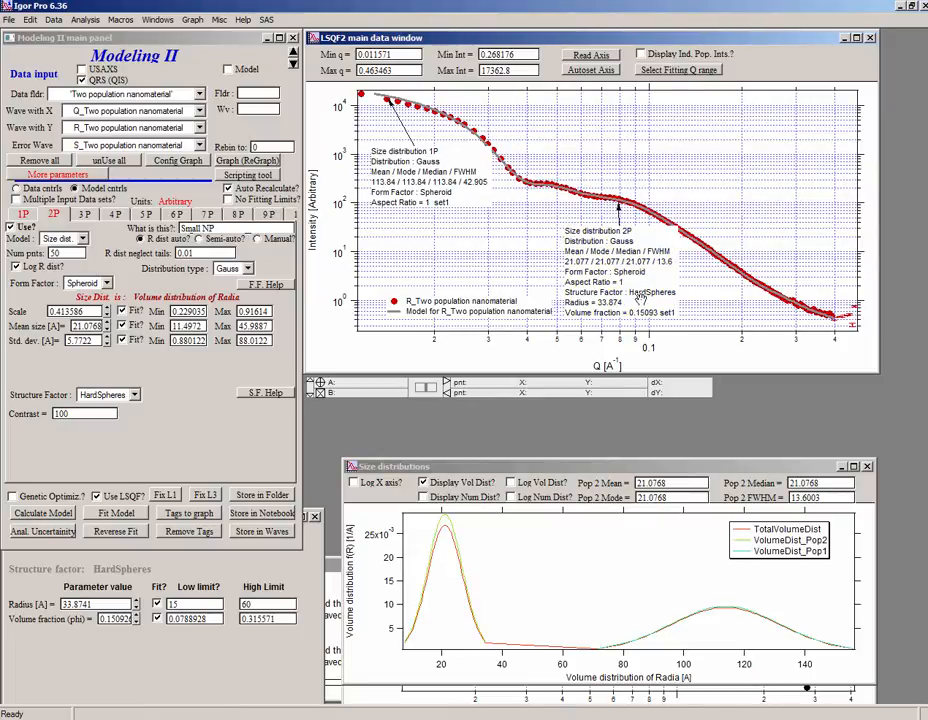
# Step: Store the fit results in the Modeling II output notebook and save the notebook to disk
pyautogui.click(260, 512)
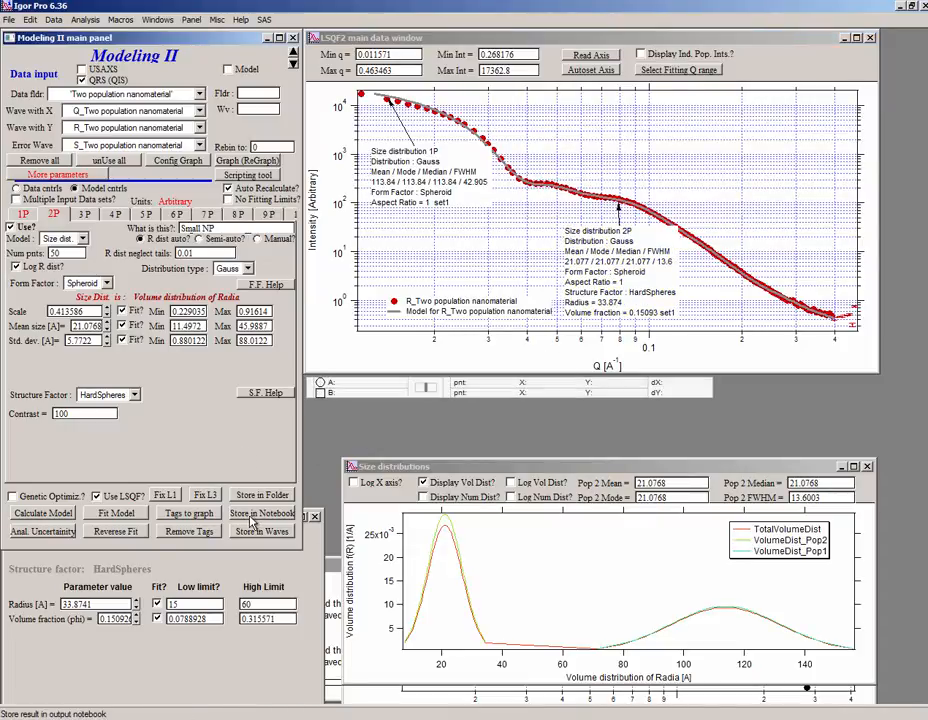
pyautogui.click(262, 512)
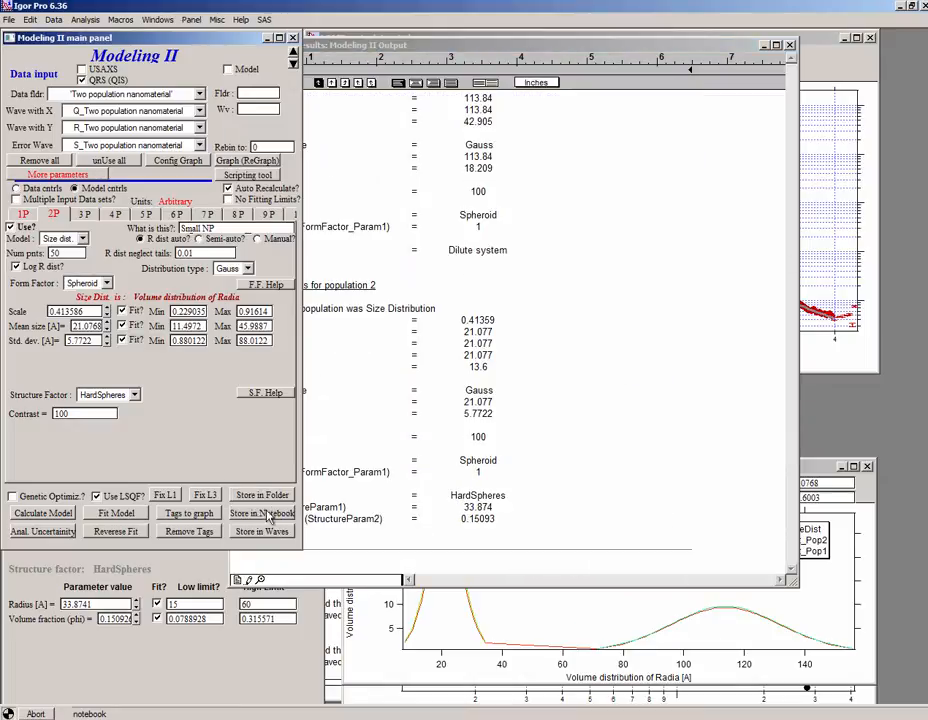
pyautogui.click(264, 512)
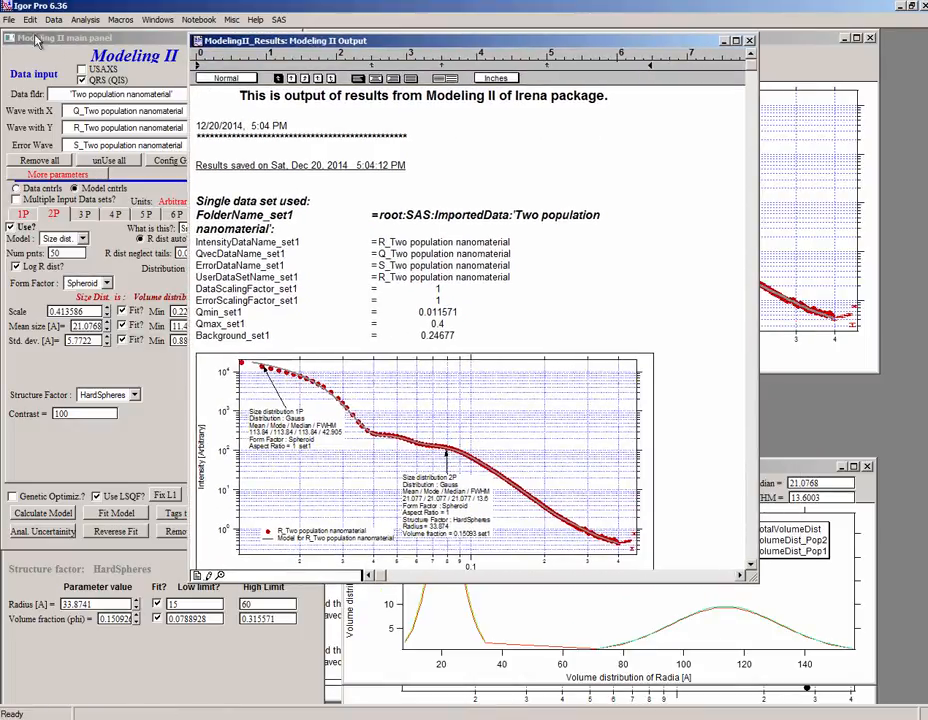
pyautogui.click(10, 20)
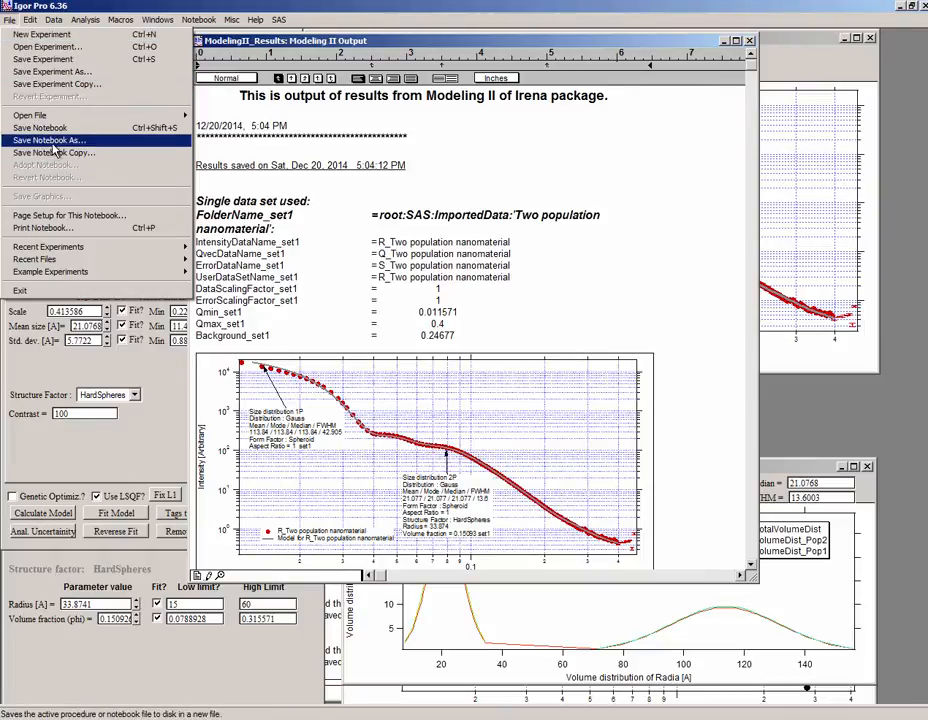
pyautogui.click(48, 140)
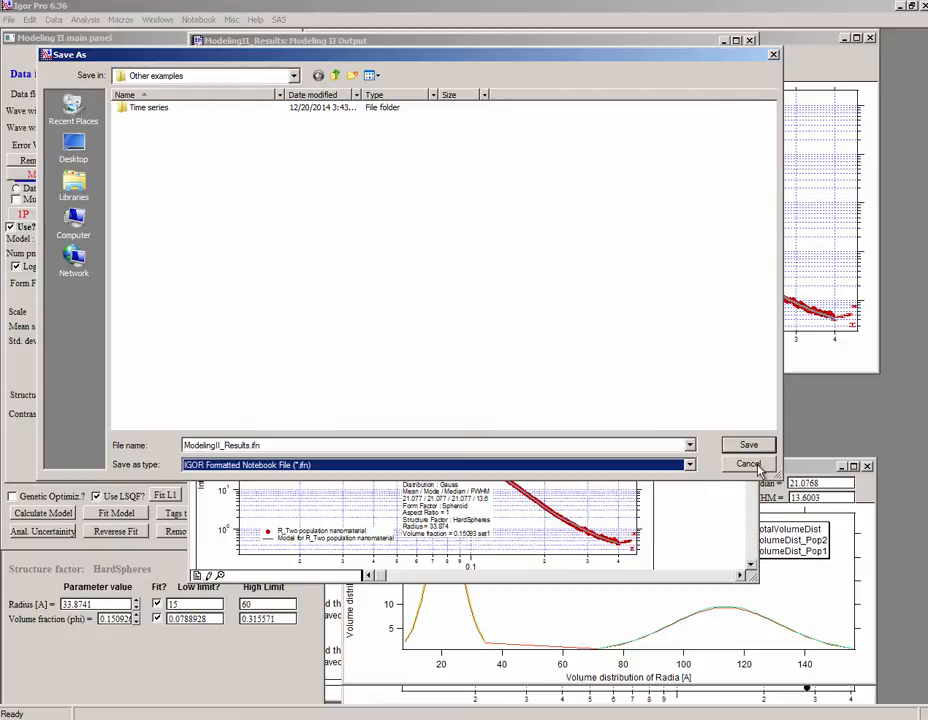
pyautogui.click(748, 464)
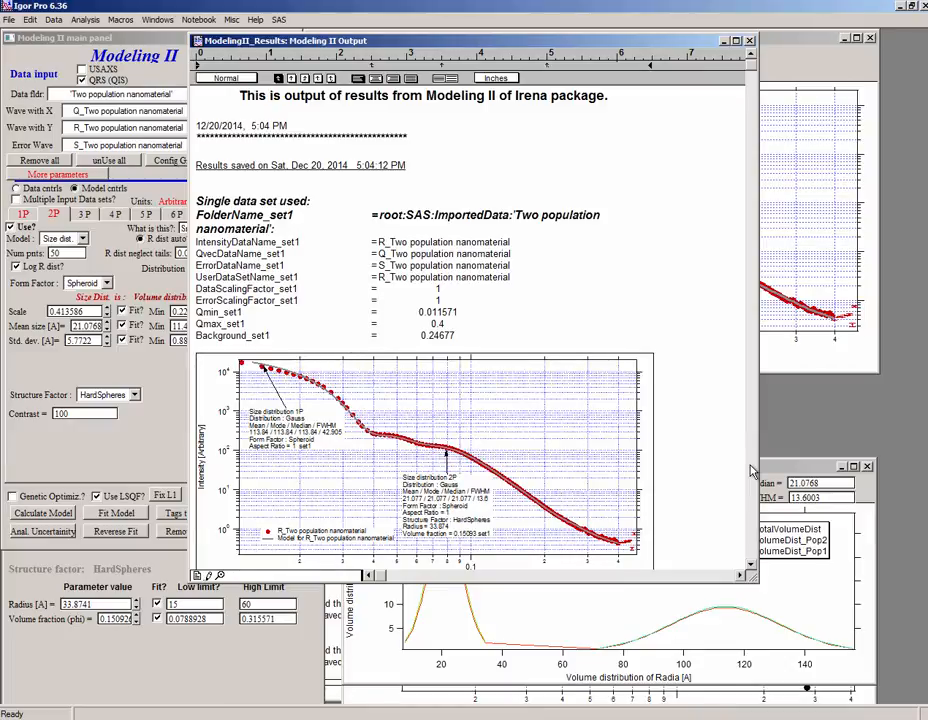
pyautogui.moveTo(400, 288)
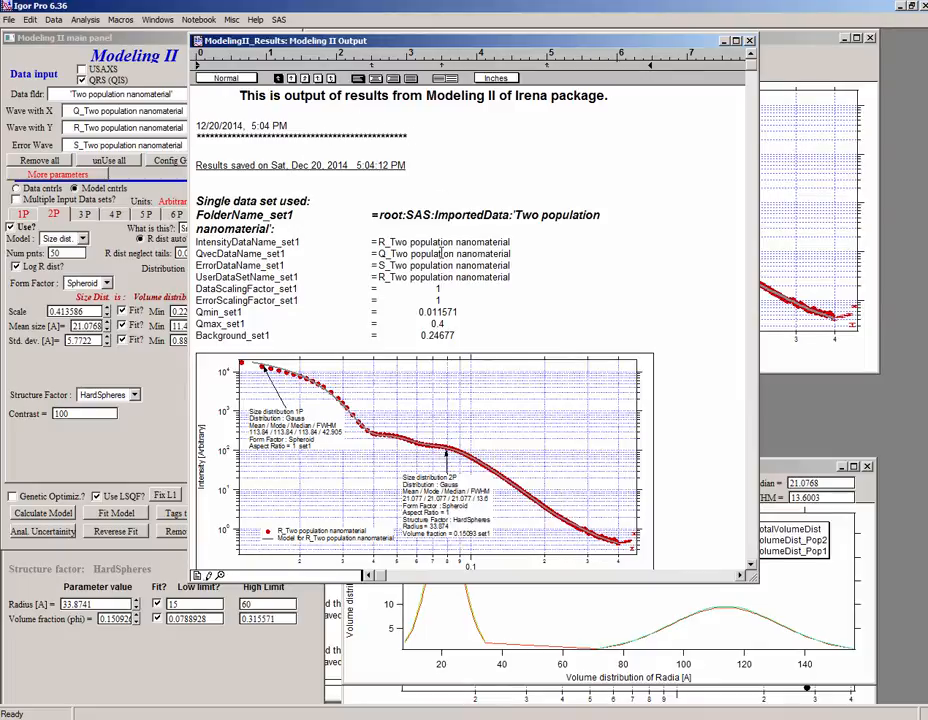
# Step: Scroll through the saved results notebook to review its parameters and graphs
pyautogui.scroll(-3)
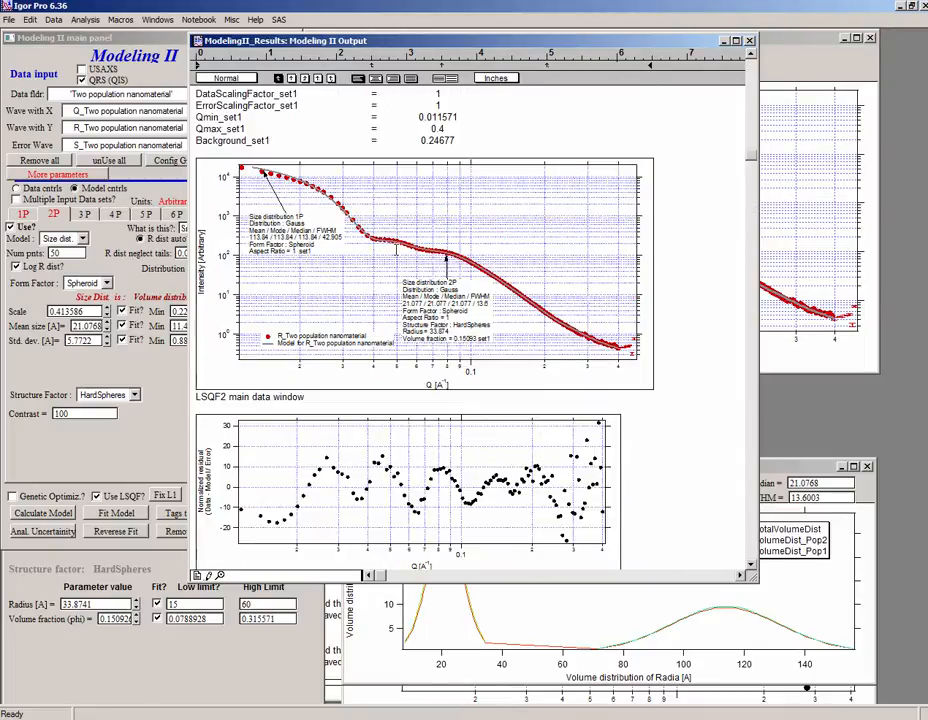
pyautogui.scroll(-3)
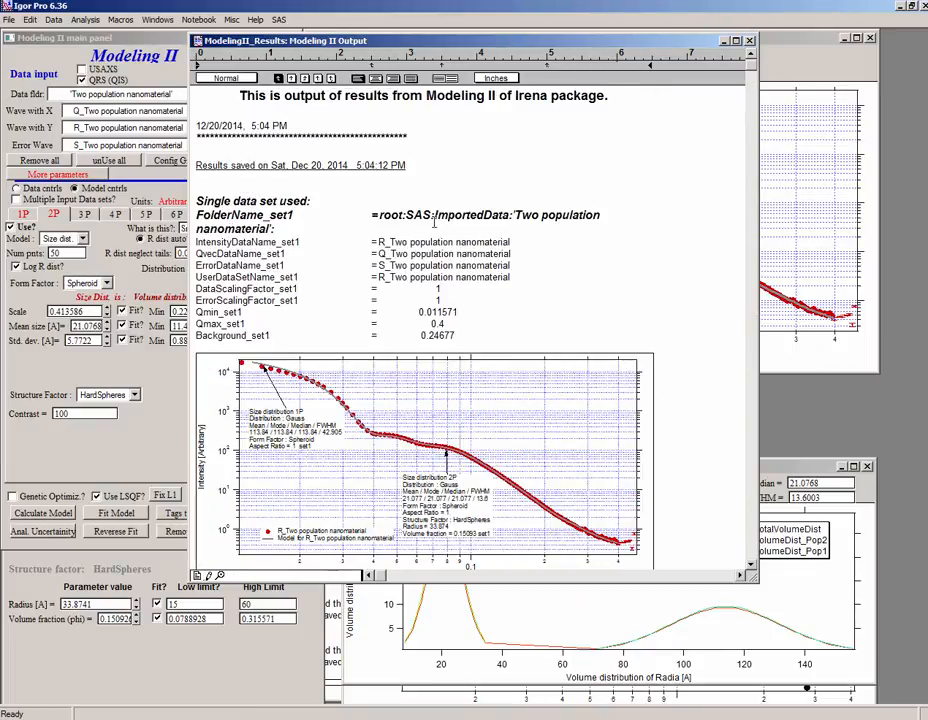
pyautogui.moveTo(690, 80)
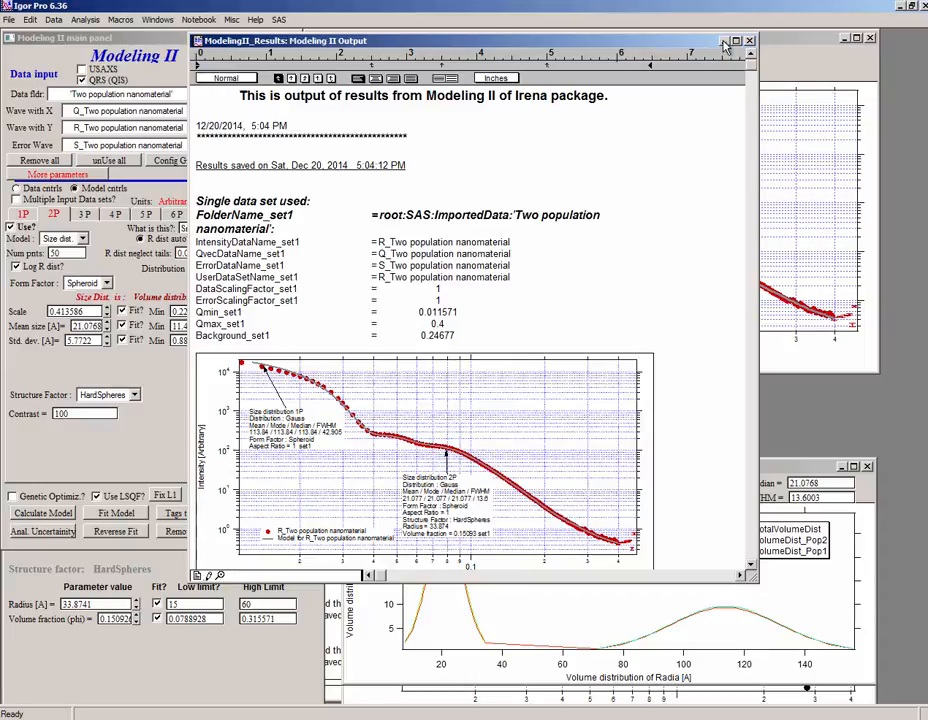
pyautogui.moveTo(724, 46)
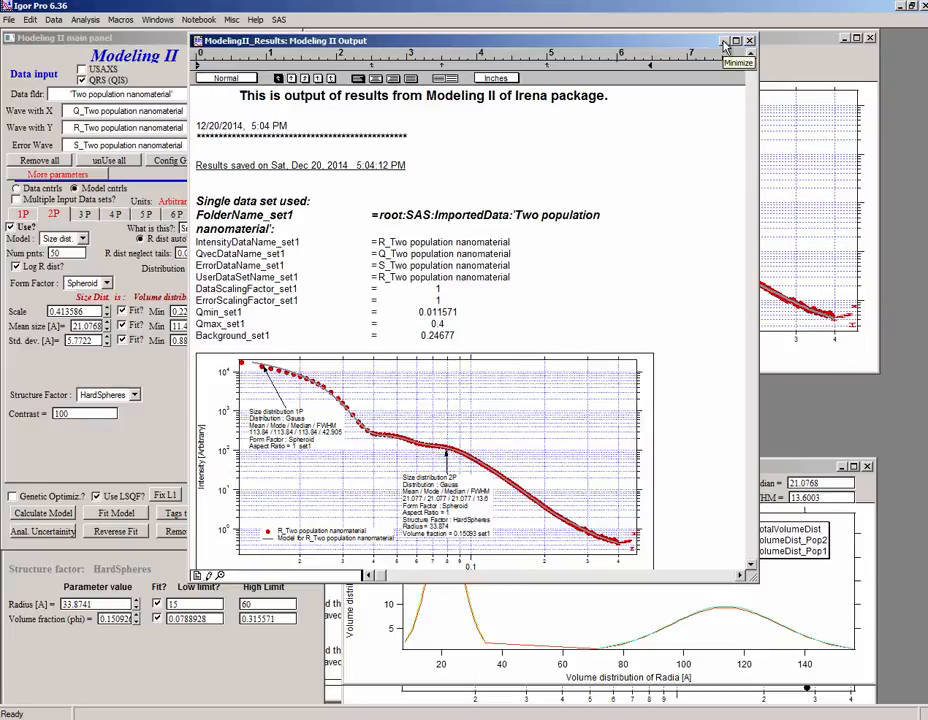
pyautogui.click(736, 40)
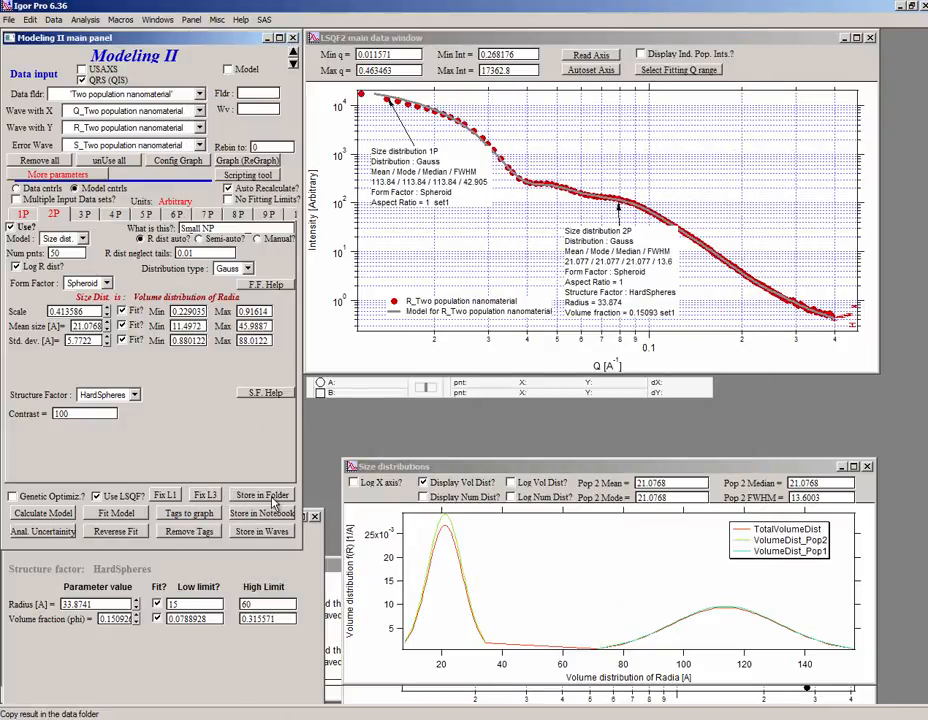
# Step: Store the fit results in the data folder with the default comment and expand the folder
pyautogui.click(262, 512)
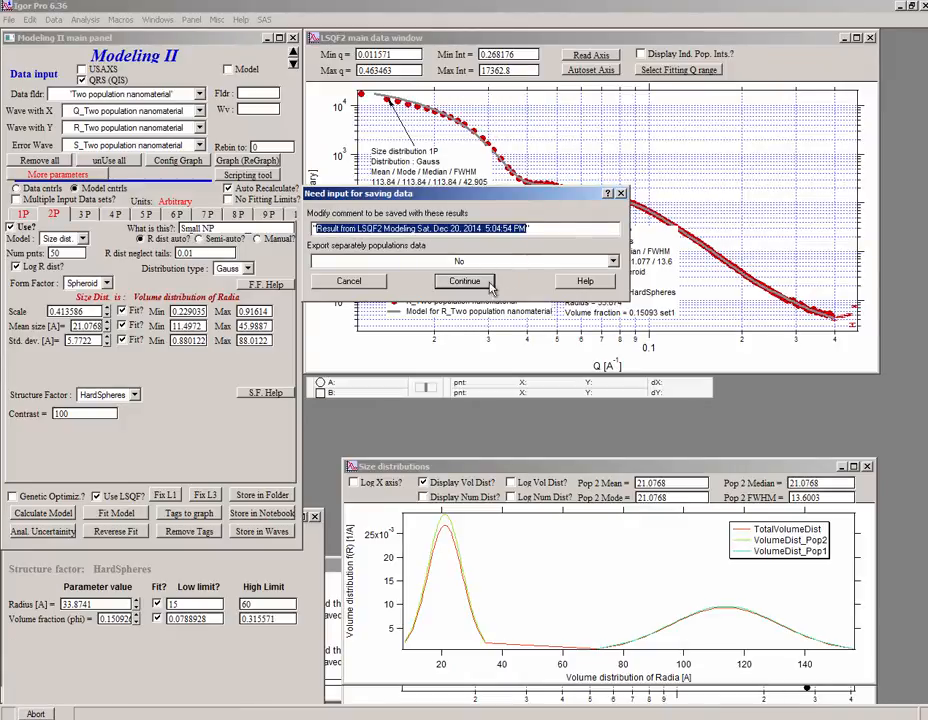
pyautogui.click(464, 280)
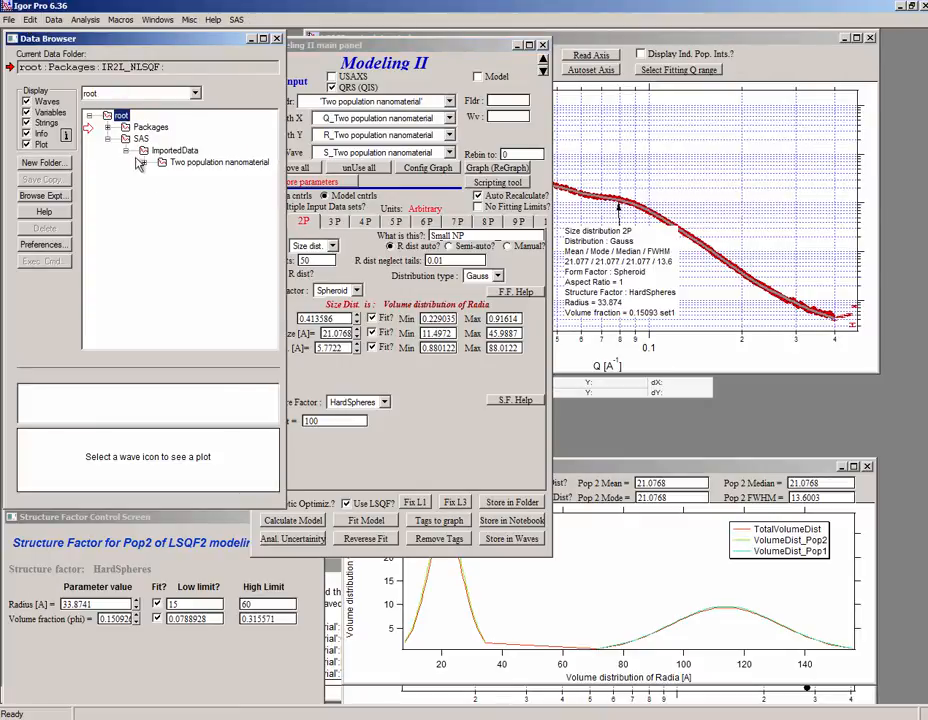
pyautogui.click(140, 162)
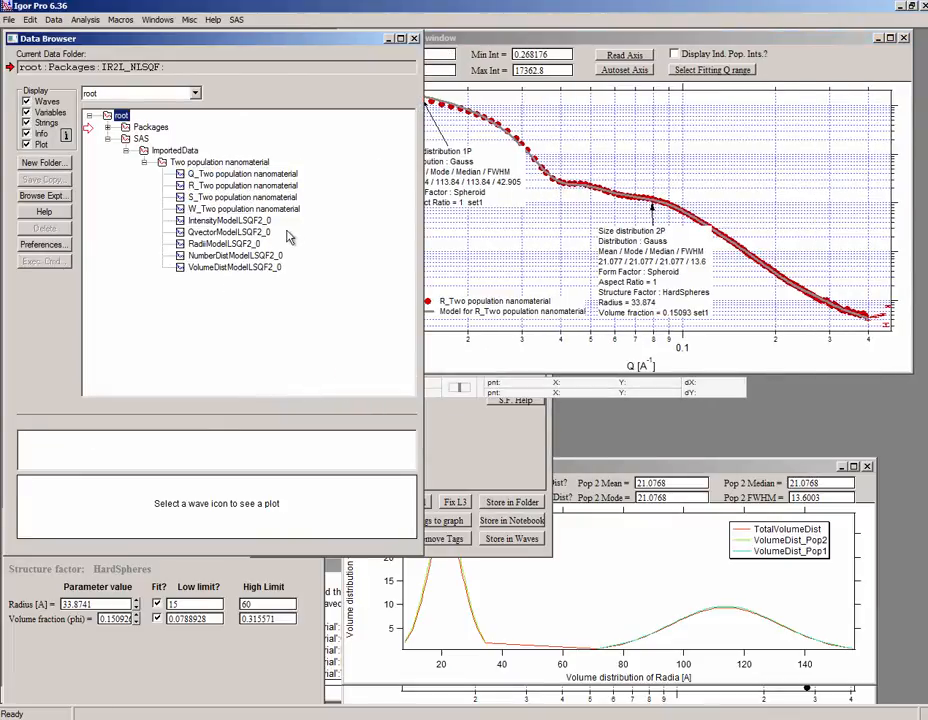
# Step: Preview the stored ModelLSQF2_0 intensity, q-vector, radii, number and volume distribution waves
pyautogui.click(228, 232)
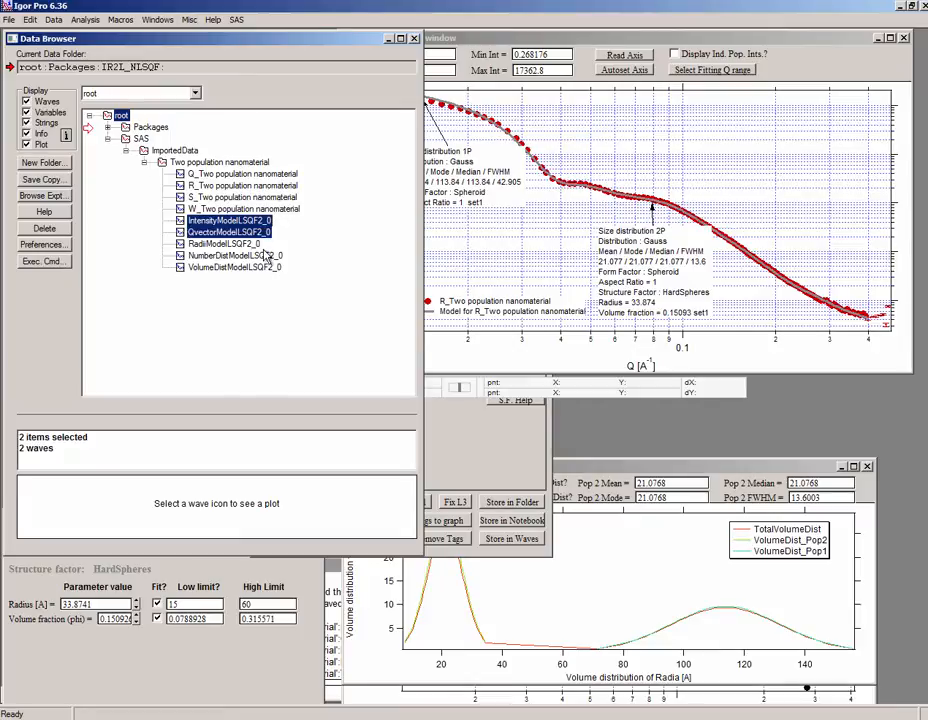
pyautogui.moveTo(296, 244)
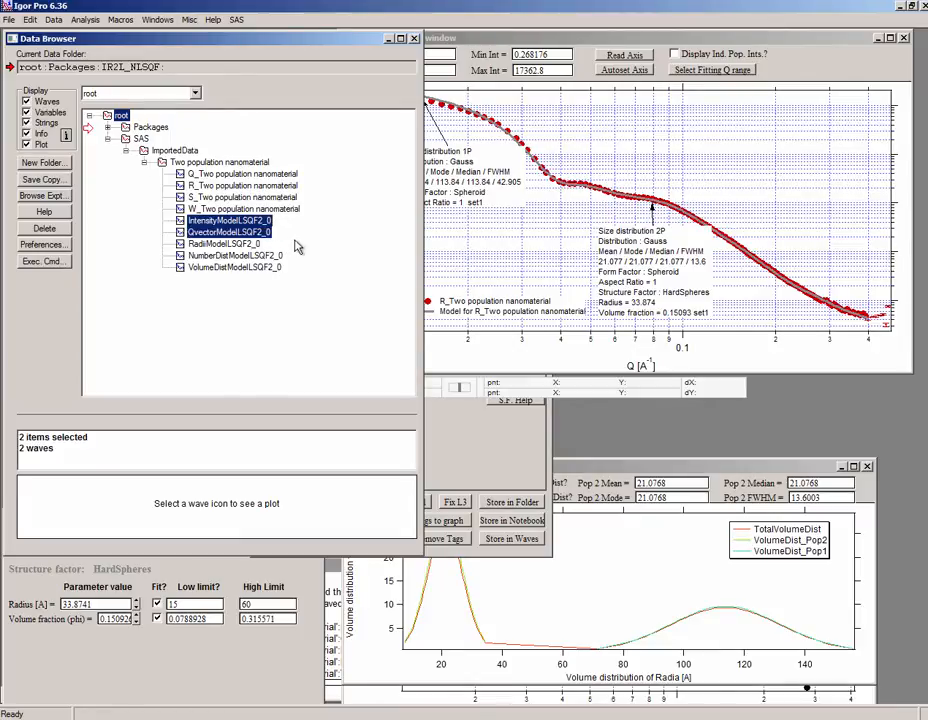
pyautogui.click(228, 244)
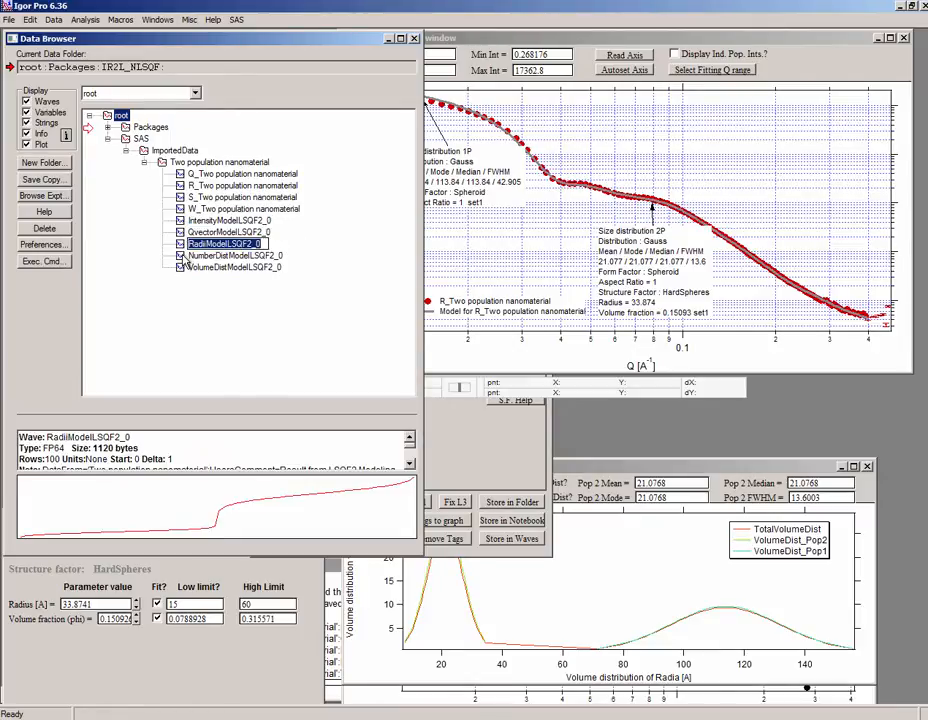
pyautogui.click(236, 256)
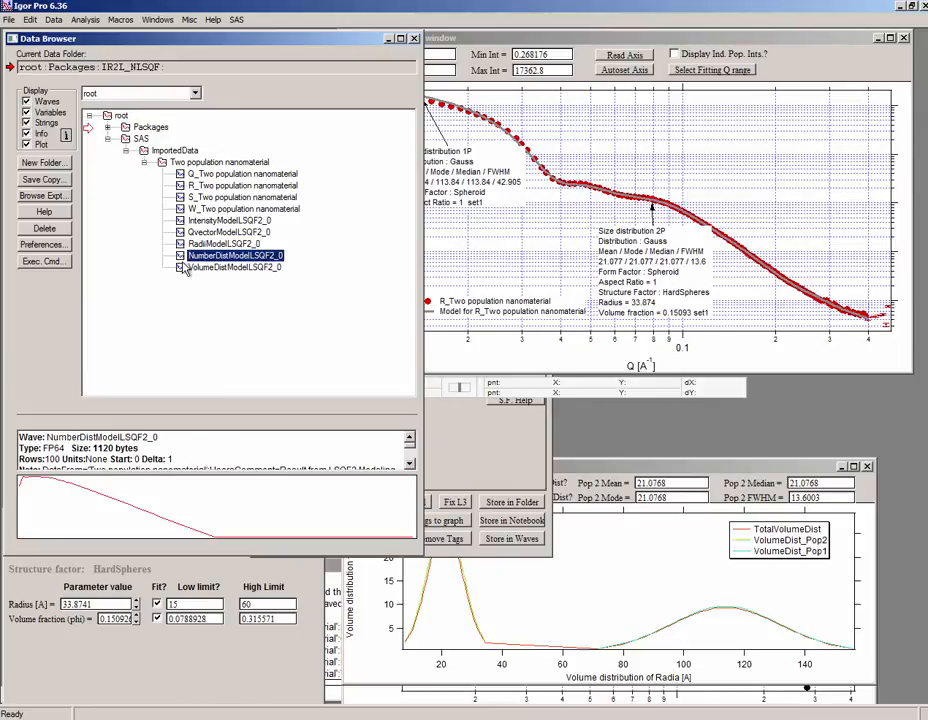
pyautogui.click(236, 268)
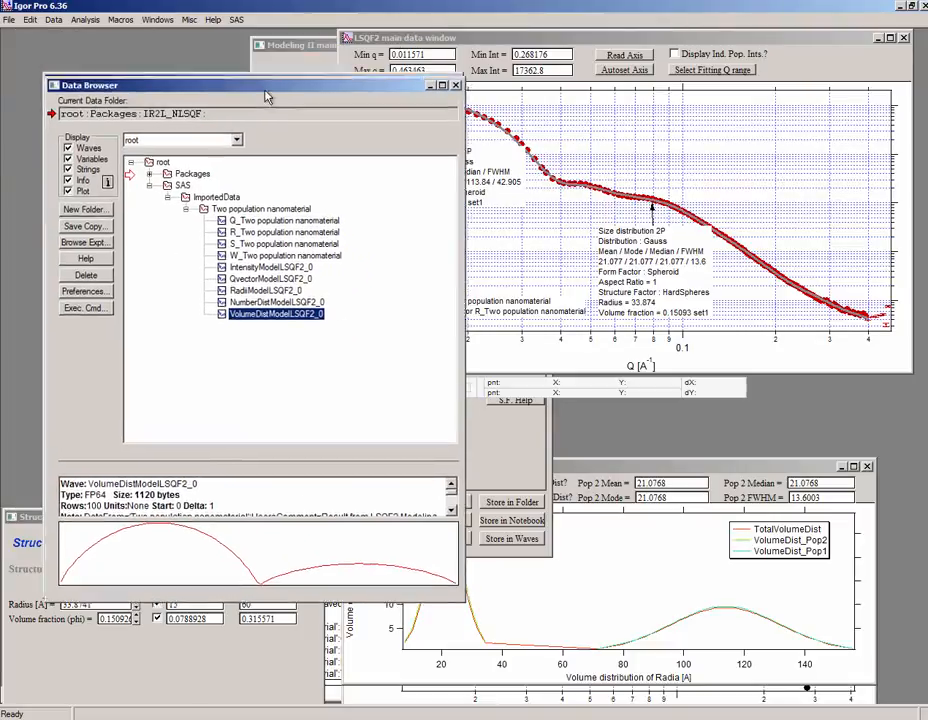
# Step: In the plotting tool, plot model intensity versus q-vector from the Two population nanomaterial folder
pyautogui.click(310, 44)
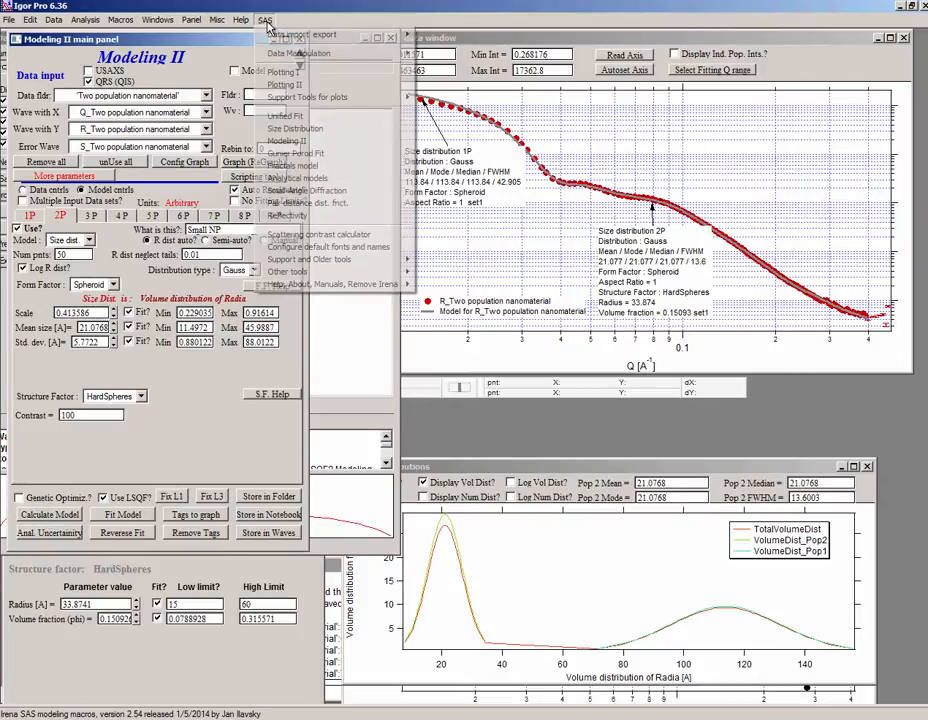
pyautogui.click(280, 72)
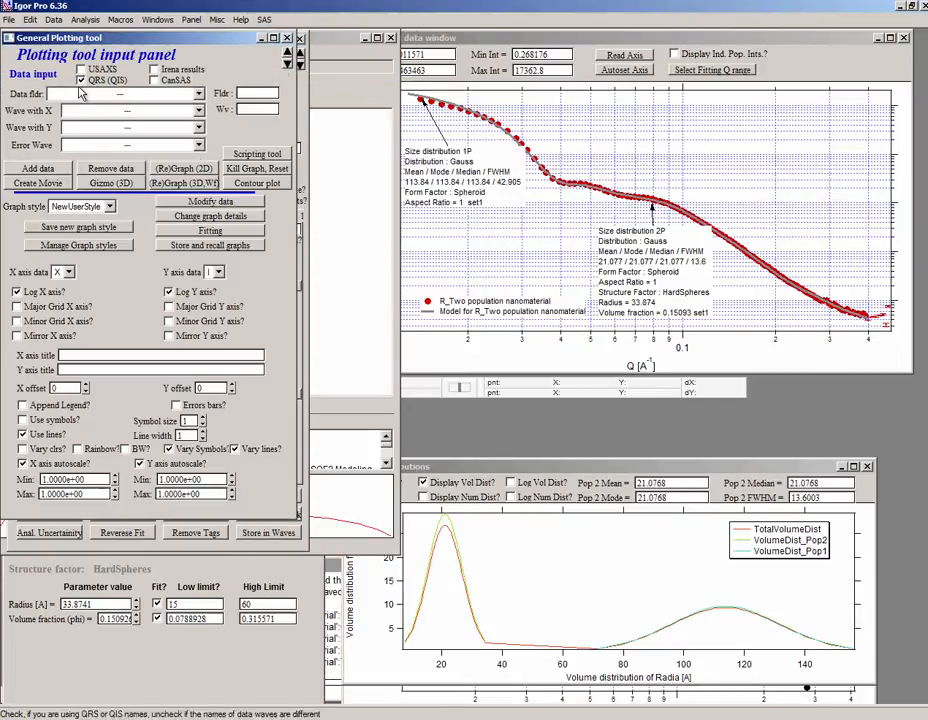
pyautogui.click(196, 110)
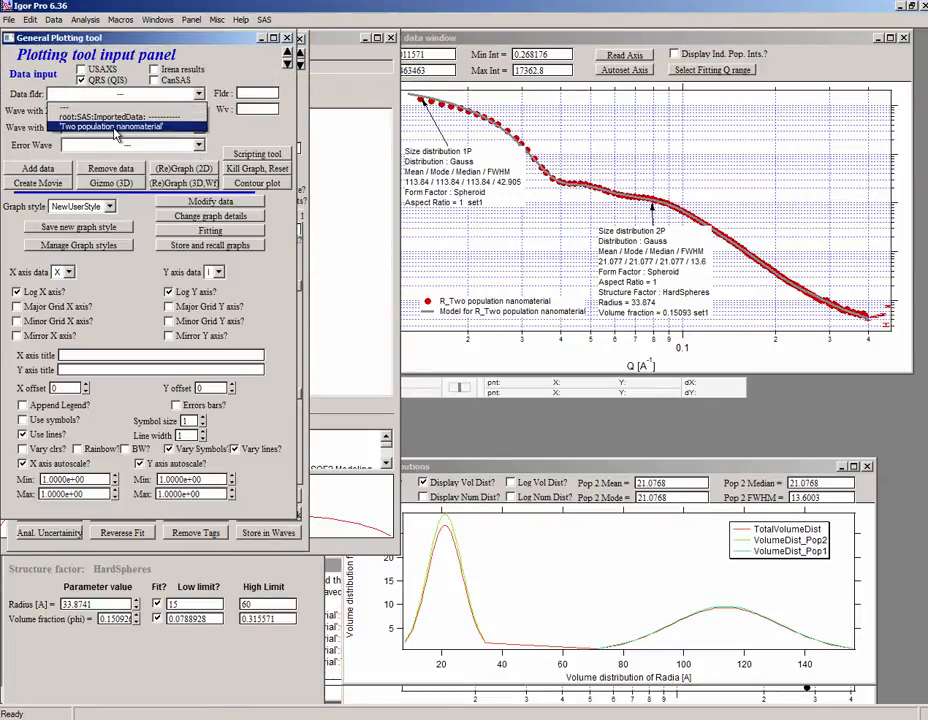
pyautogui.click(110, 128)
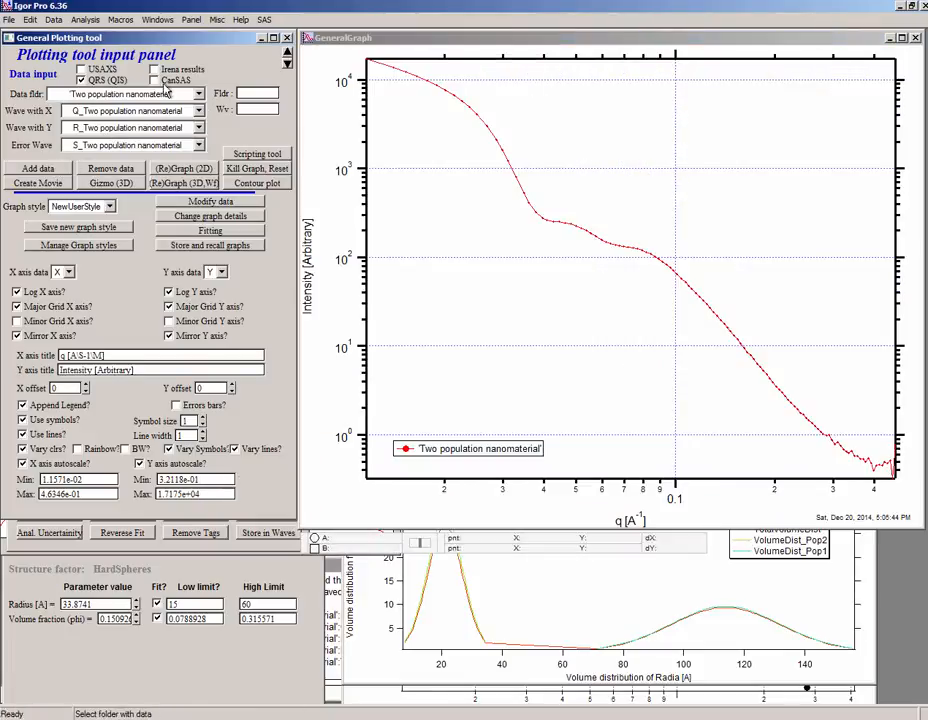
pyautogui.click(198, 94)
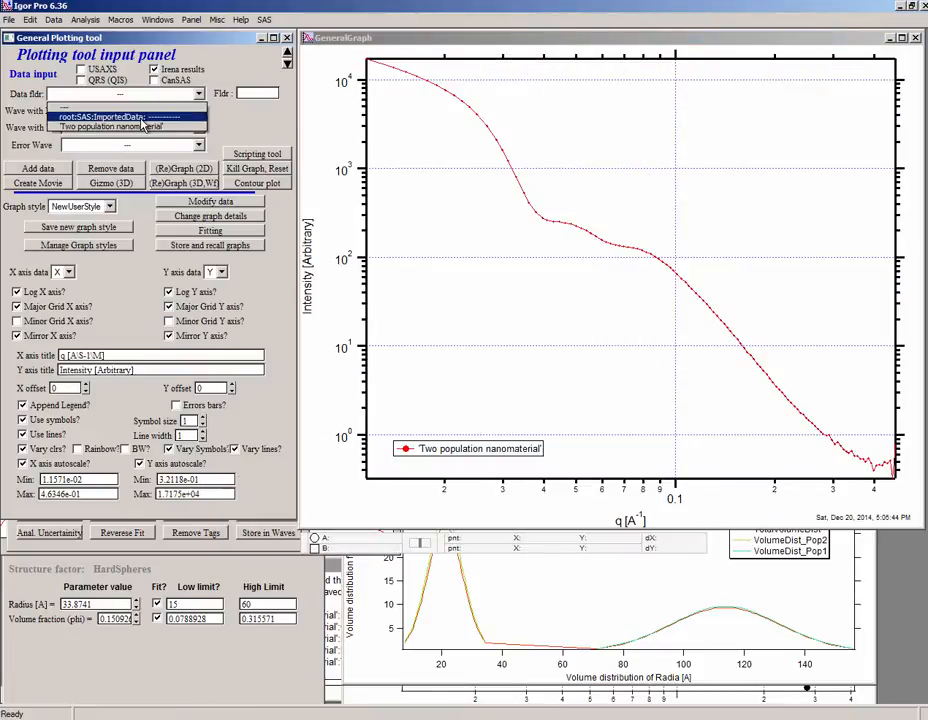
pyautogui.click(126, 116)
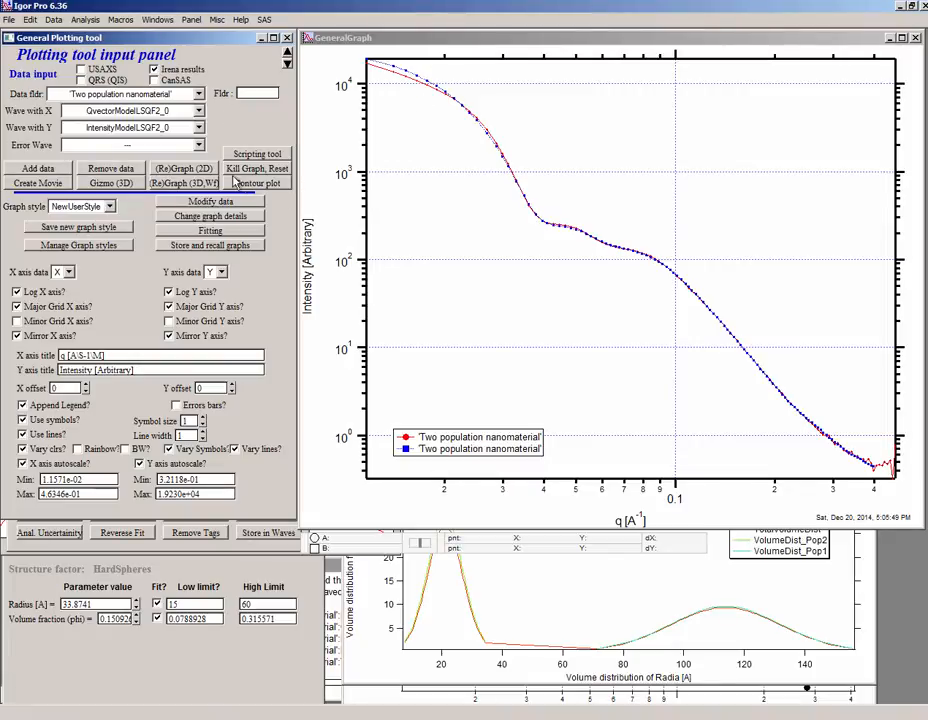
# Step: Reset the graph and plot the model volume distribution versus radii
pyautogui.click(256, 168)
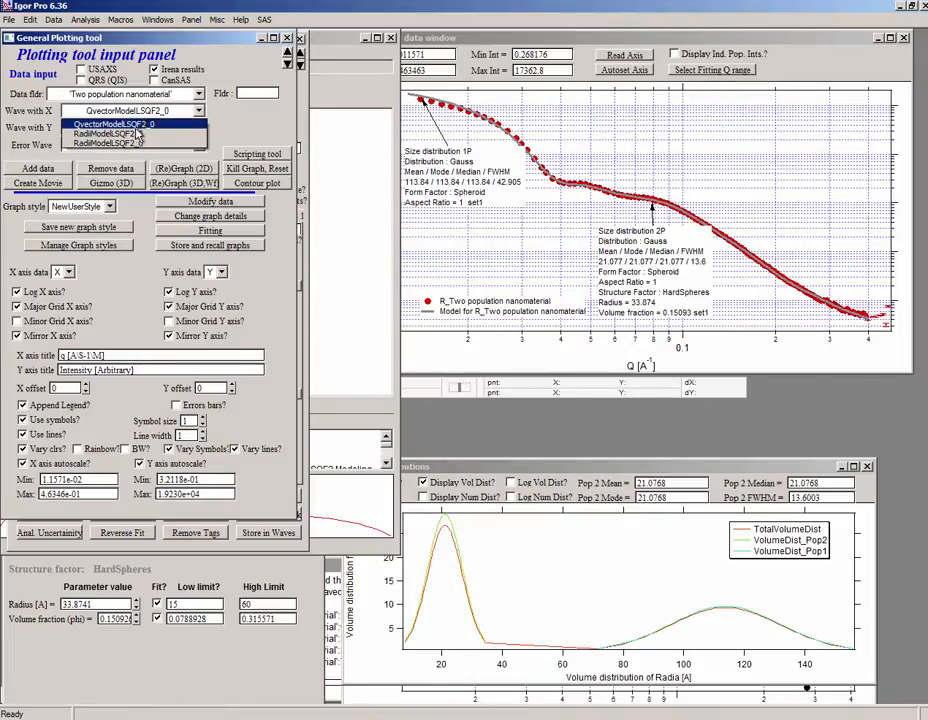
pyautogui.click(132, 128)
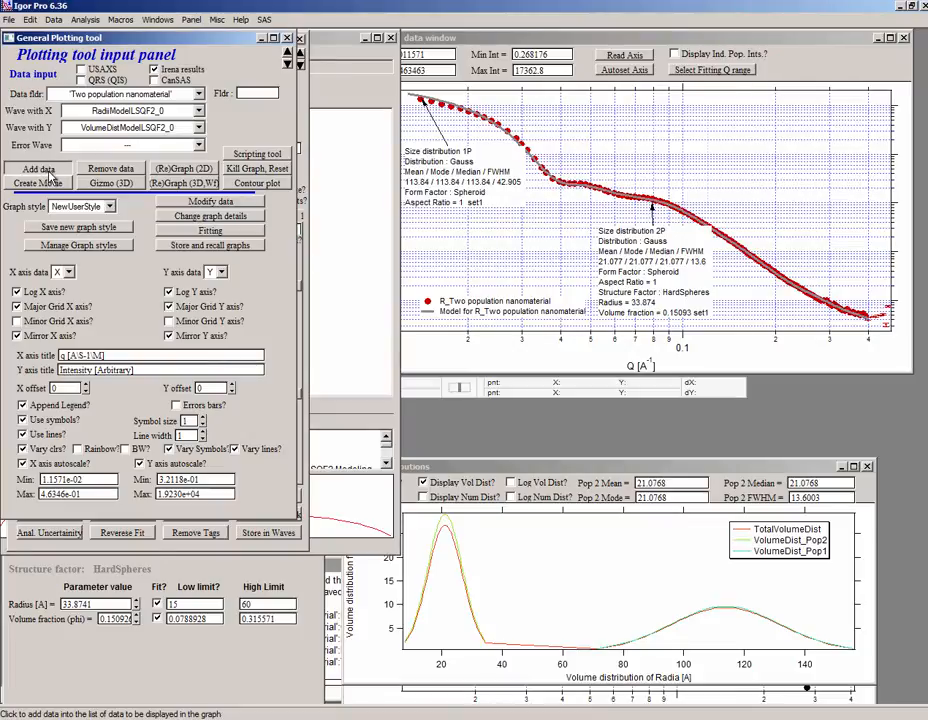
pyautogui.click(182, 168)
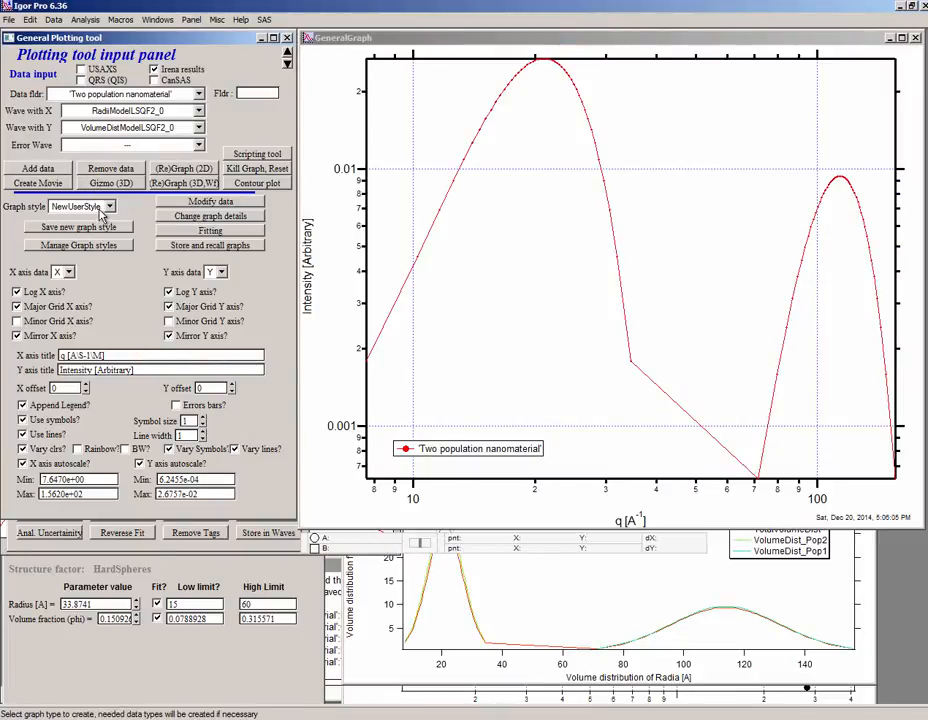
pyautogui.click(84, 206)
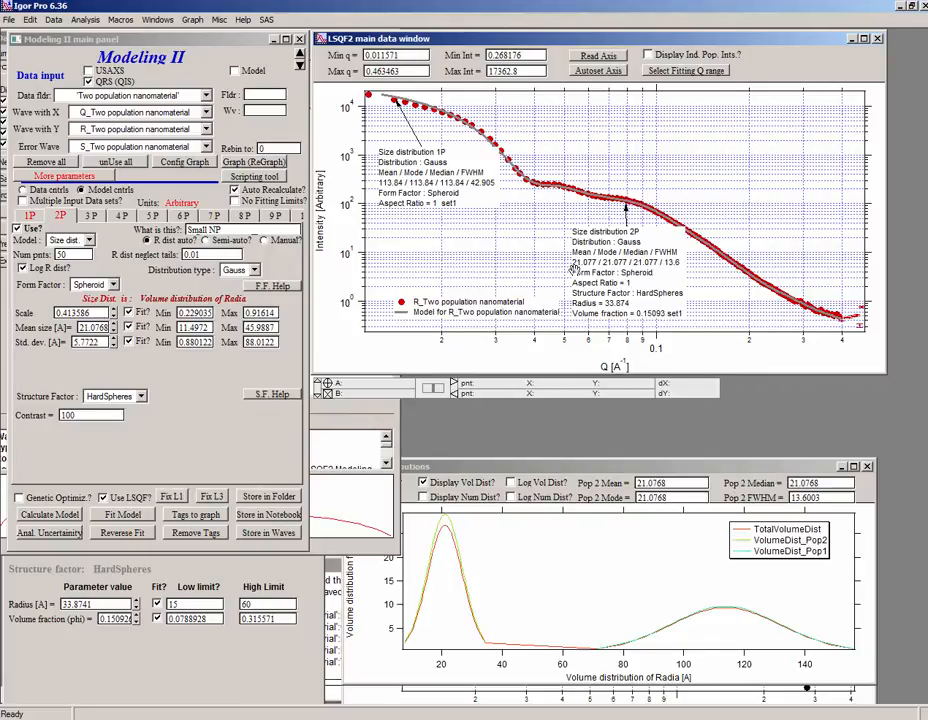
pyautogui.moveTo(8, 20)
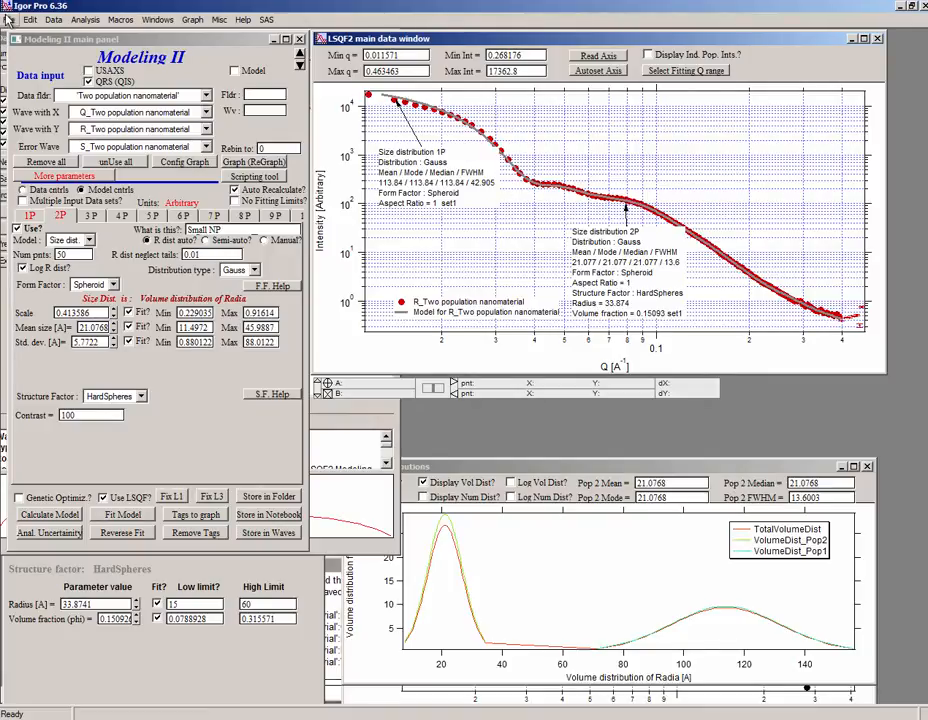
# Step: Save the whole experiment to the desktop as a packed file named 'Test Exp'
pyautogui.click(30, 20)
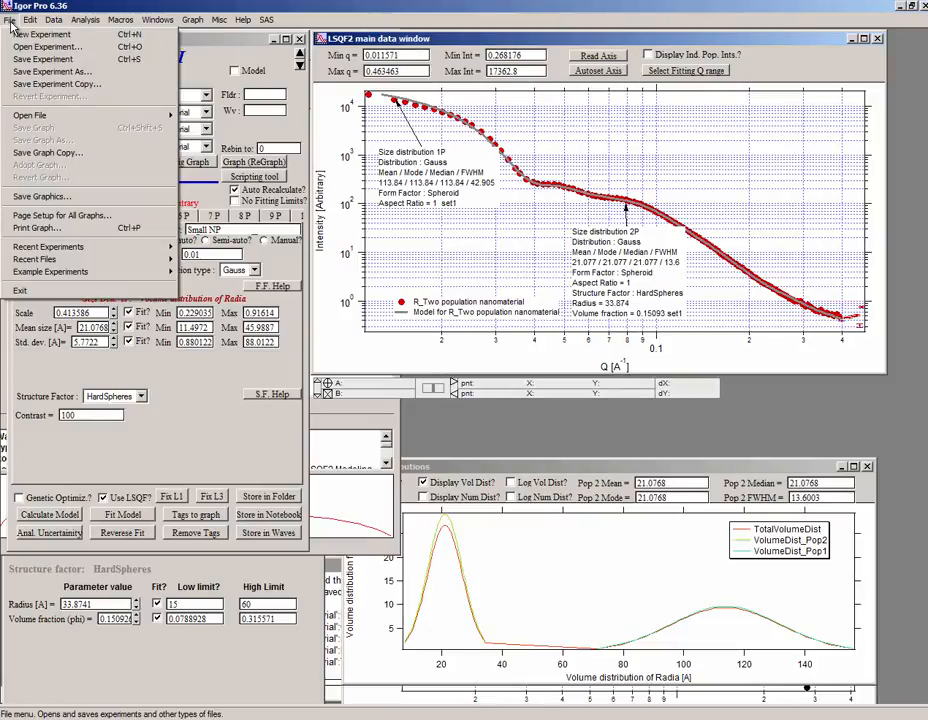
pyautogui.click(52, 72)
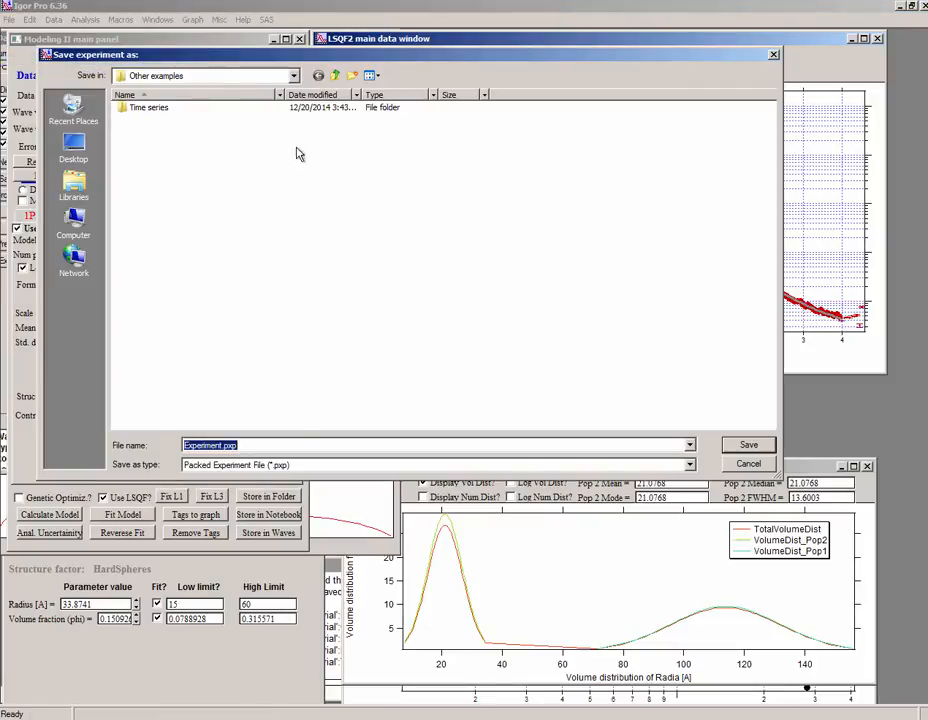
pyautogui.click(292, 76)
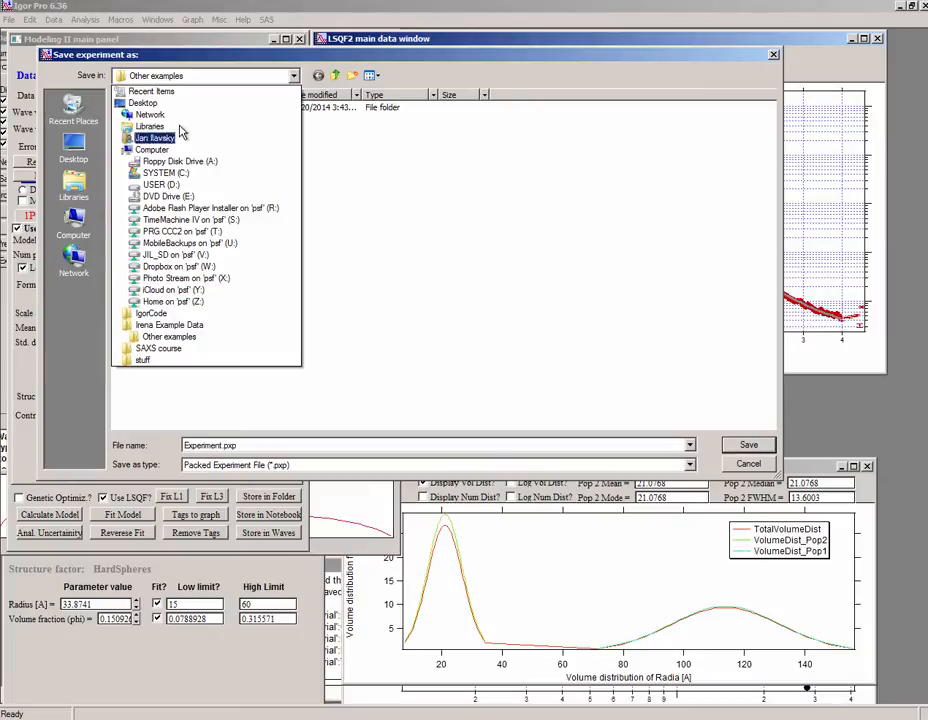
pyautogui.click(144, 102)
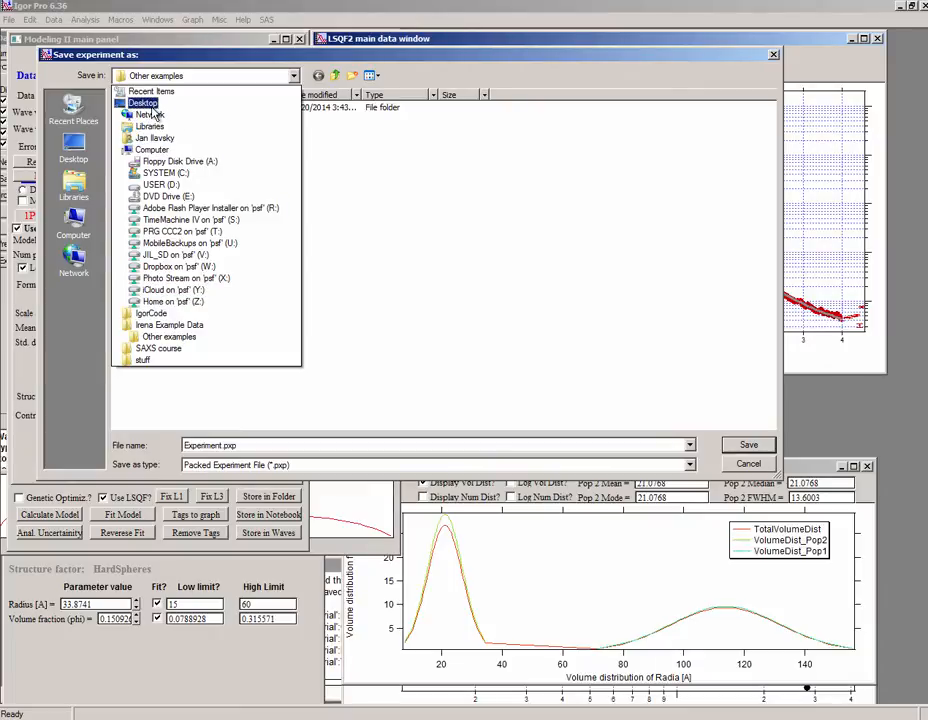
pyautogui.click(144, 102)
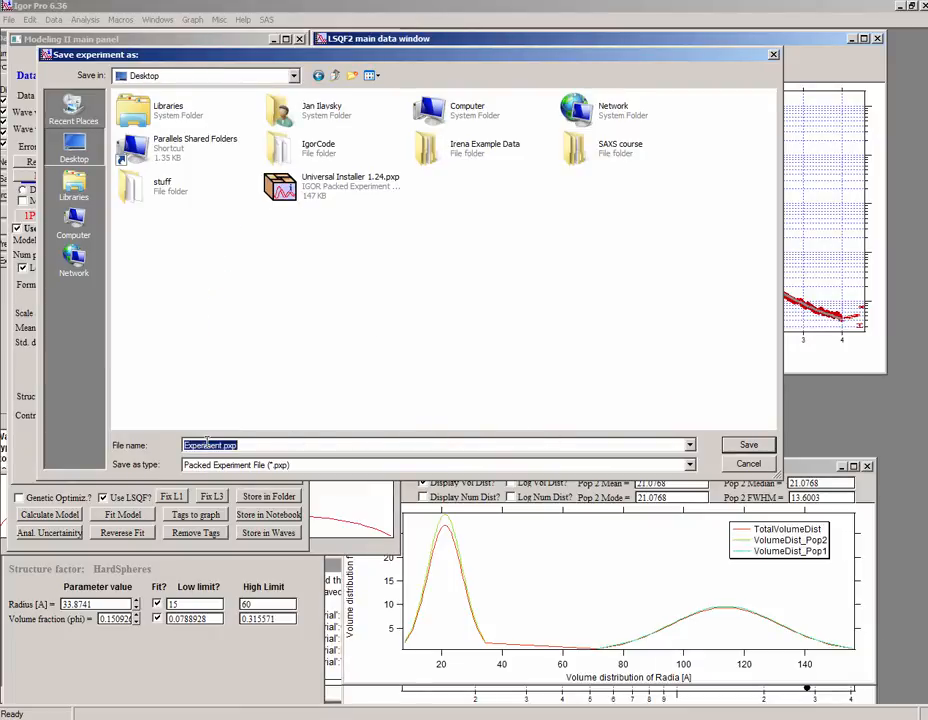
pyautogui.write('Test')
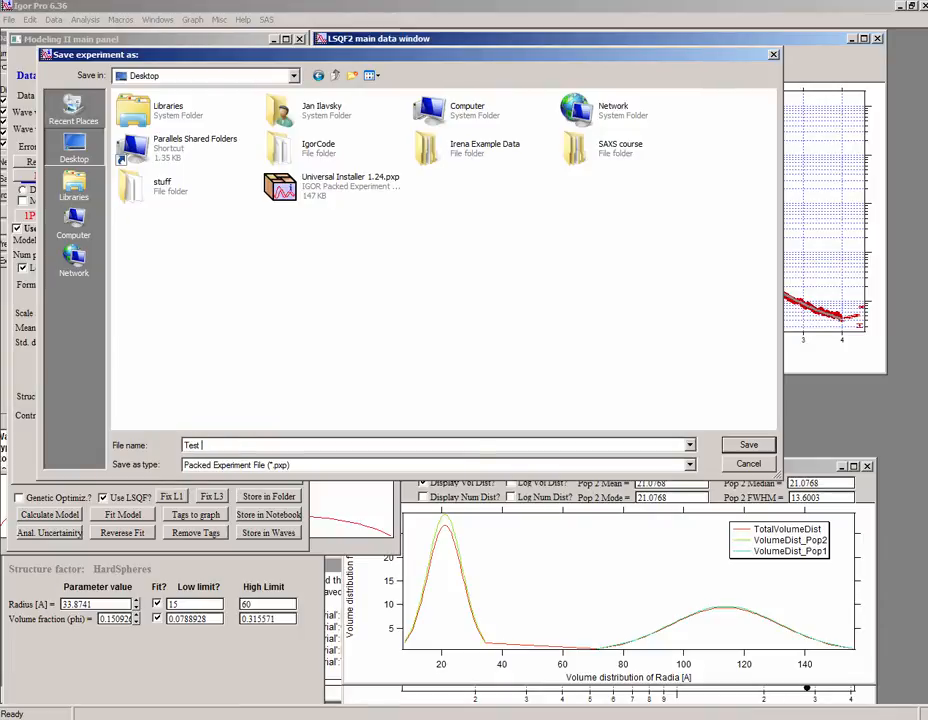
pyautogui.write('Exp')
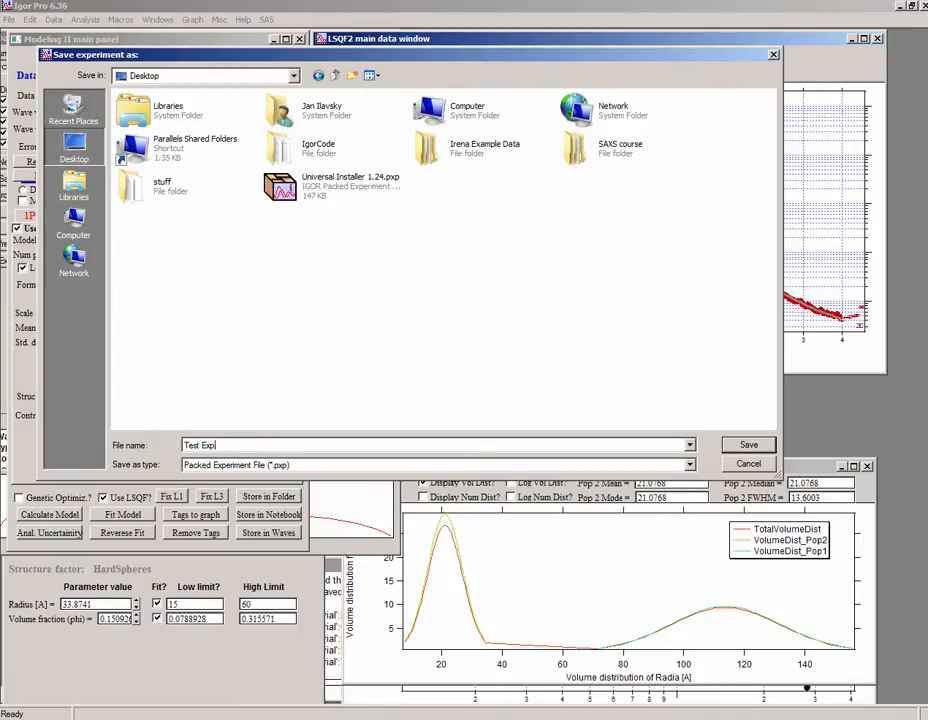
pyautogui.click(748, 444)
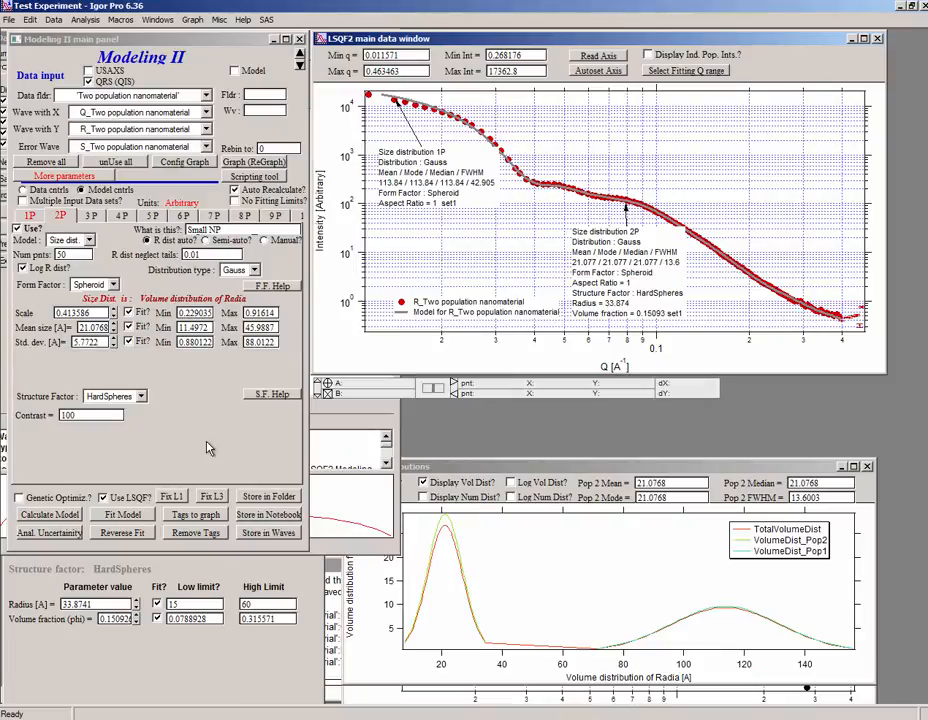